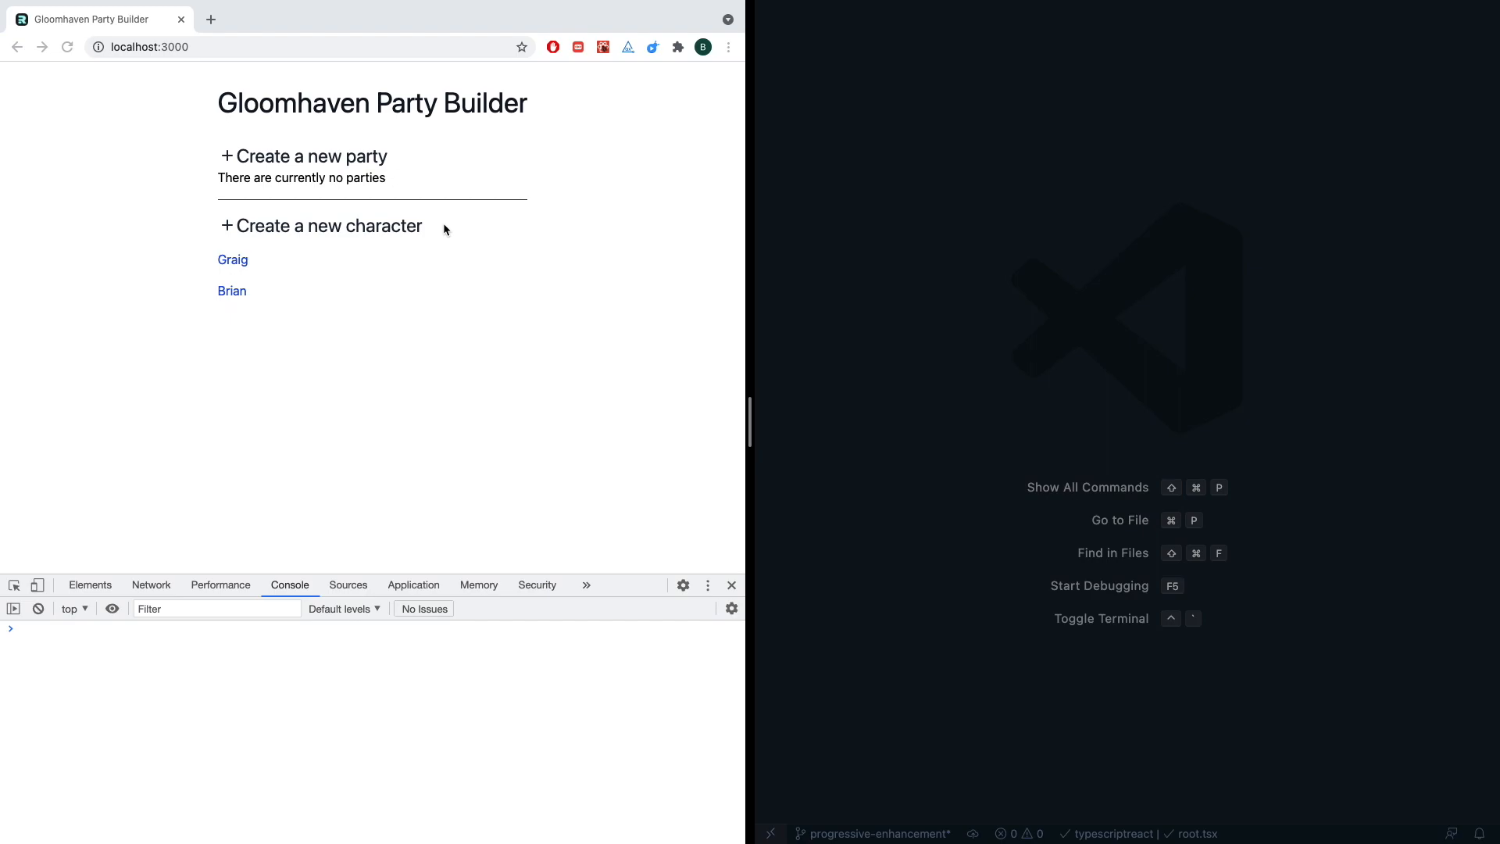
mouse_move(618, 249)
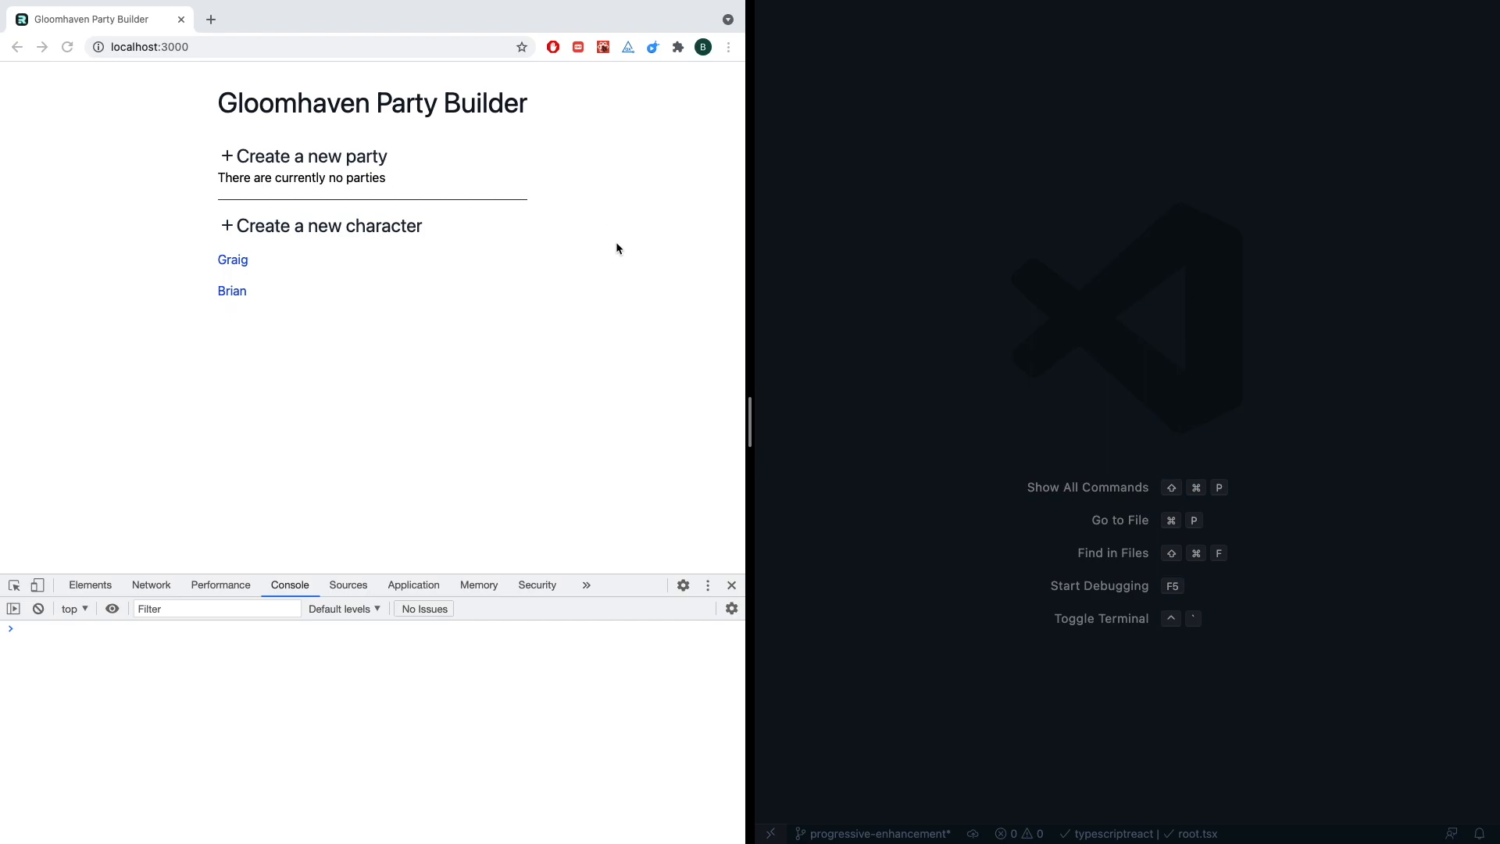
mouse_move(644, 329)
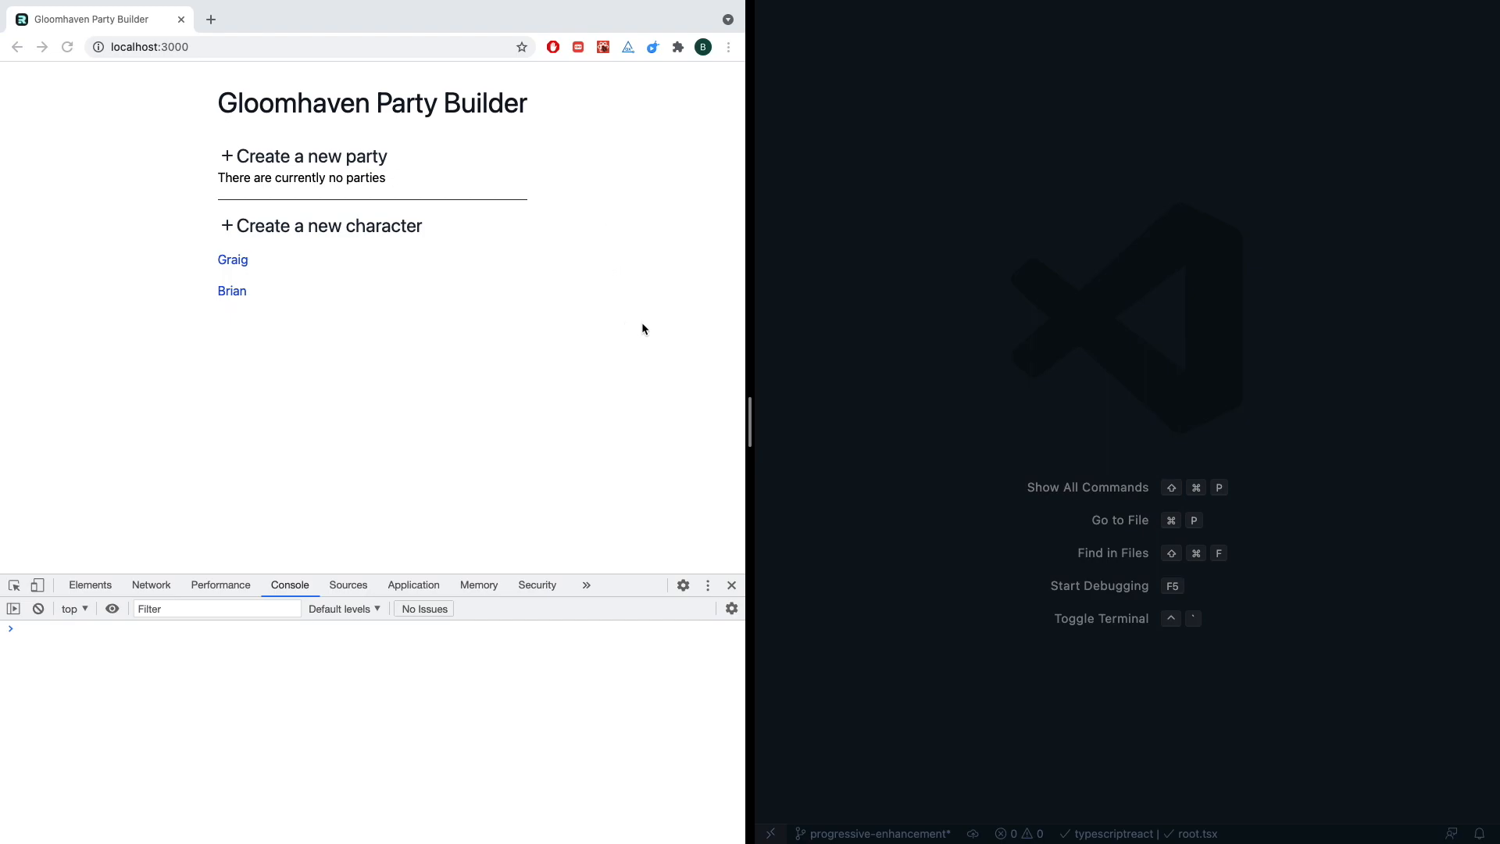
mouse_move(837, 211)
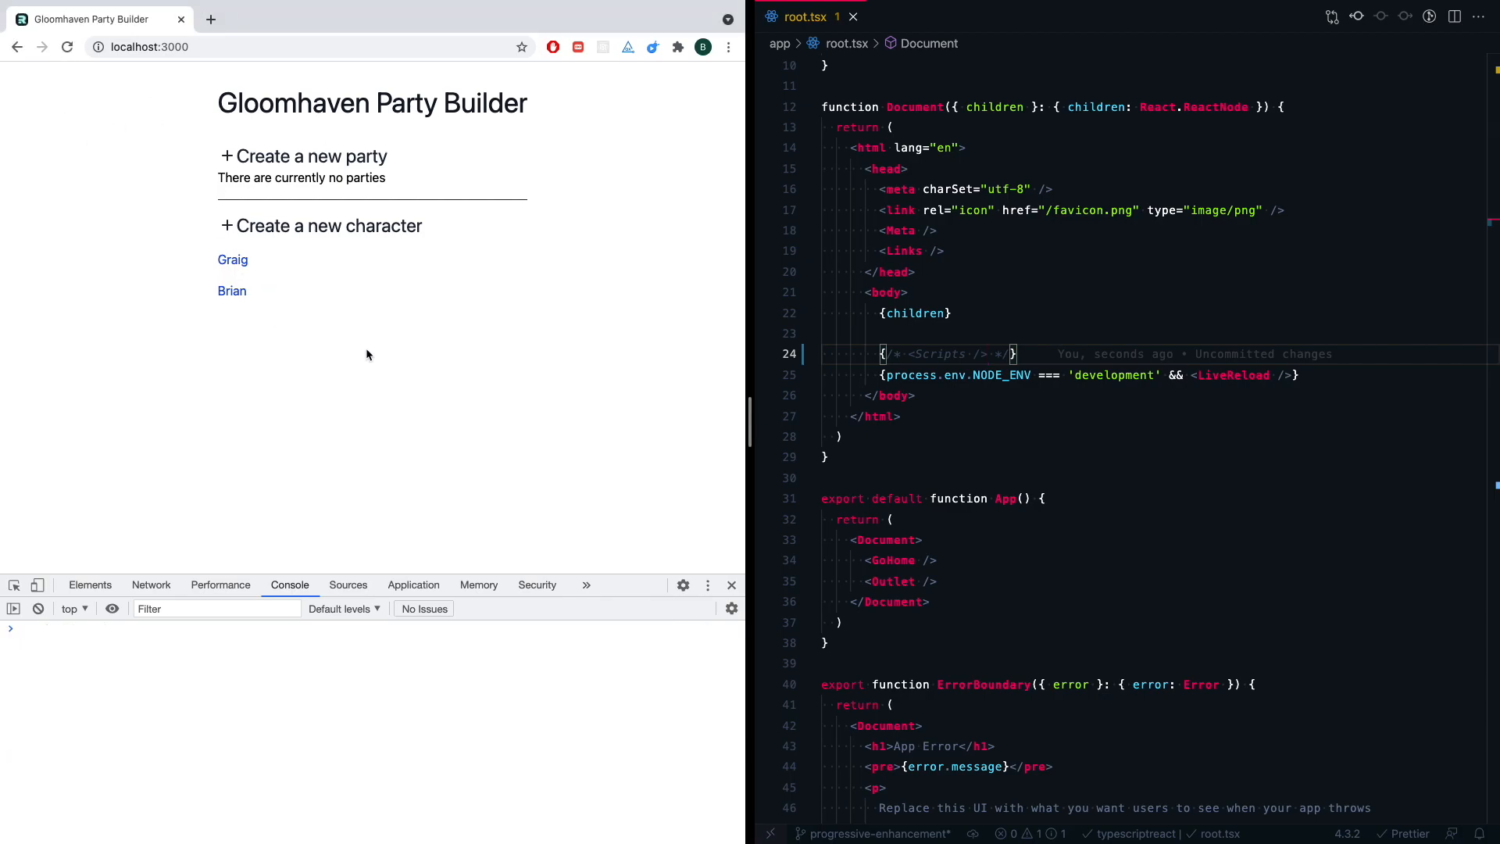
- Create a new party named 'My party' and submit it to reach its detail page
left_click(311, 156)
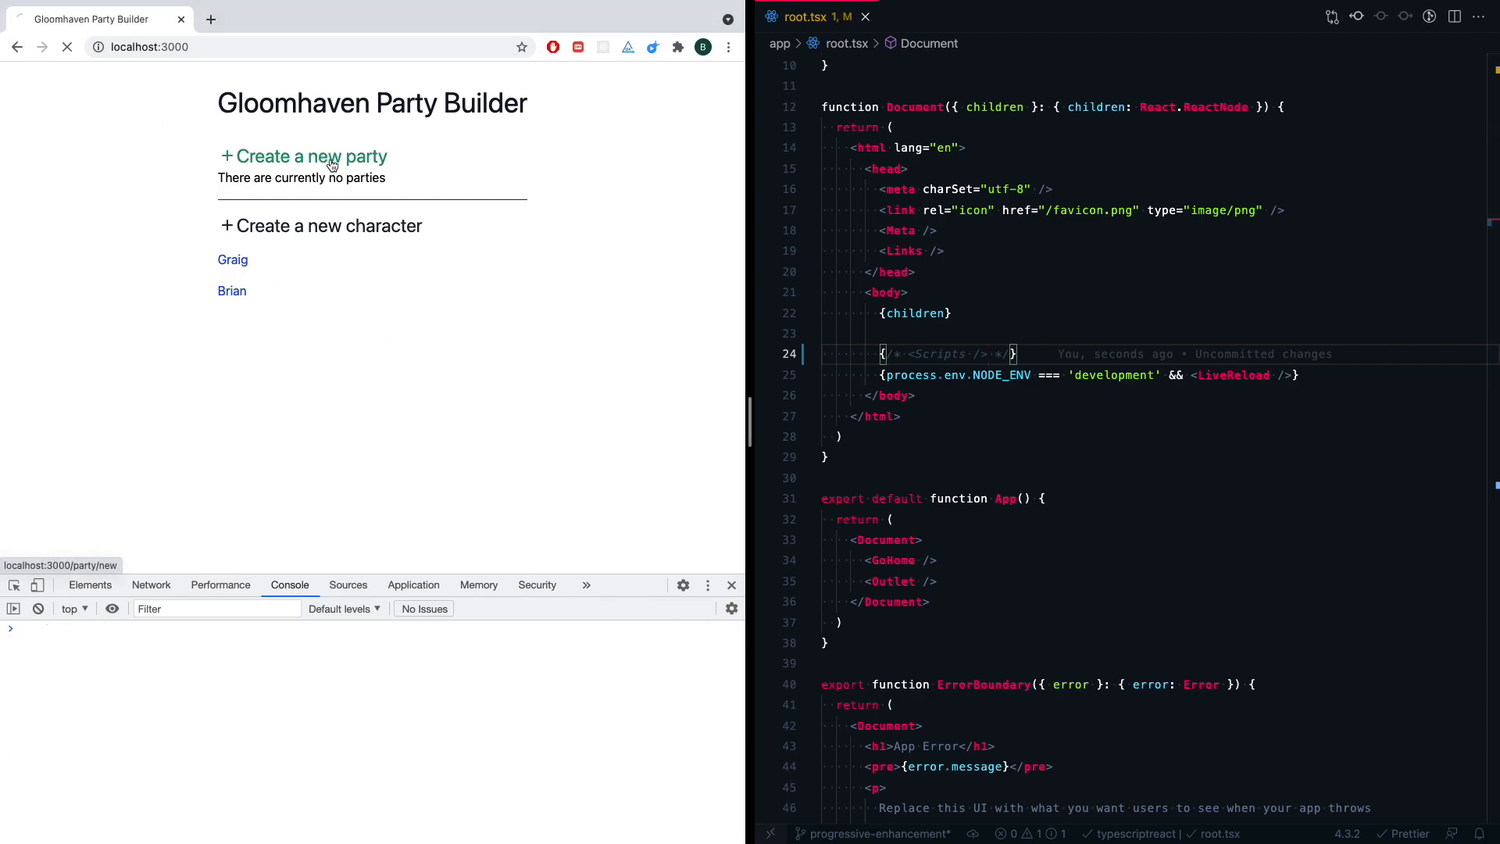
left_click(302, 156)
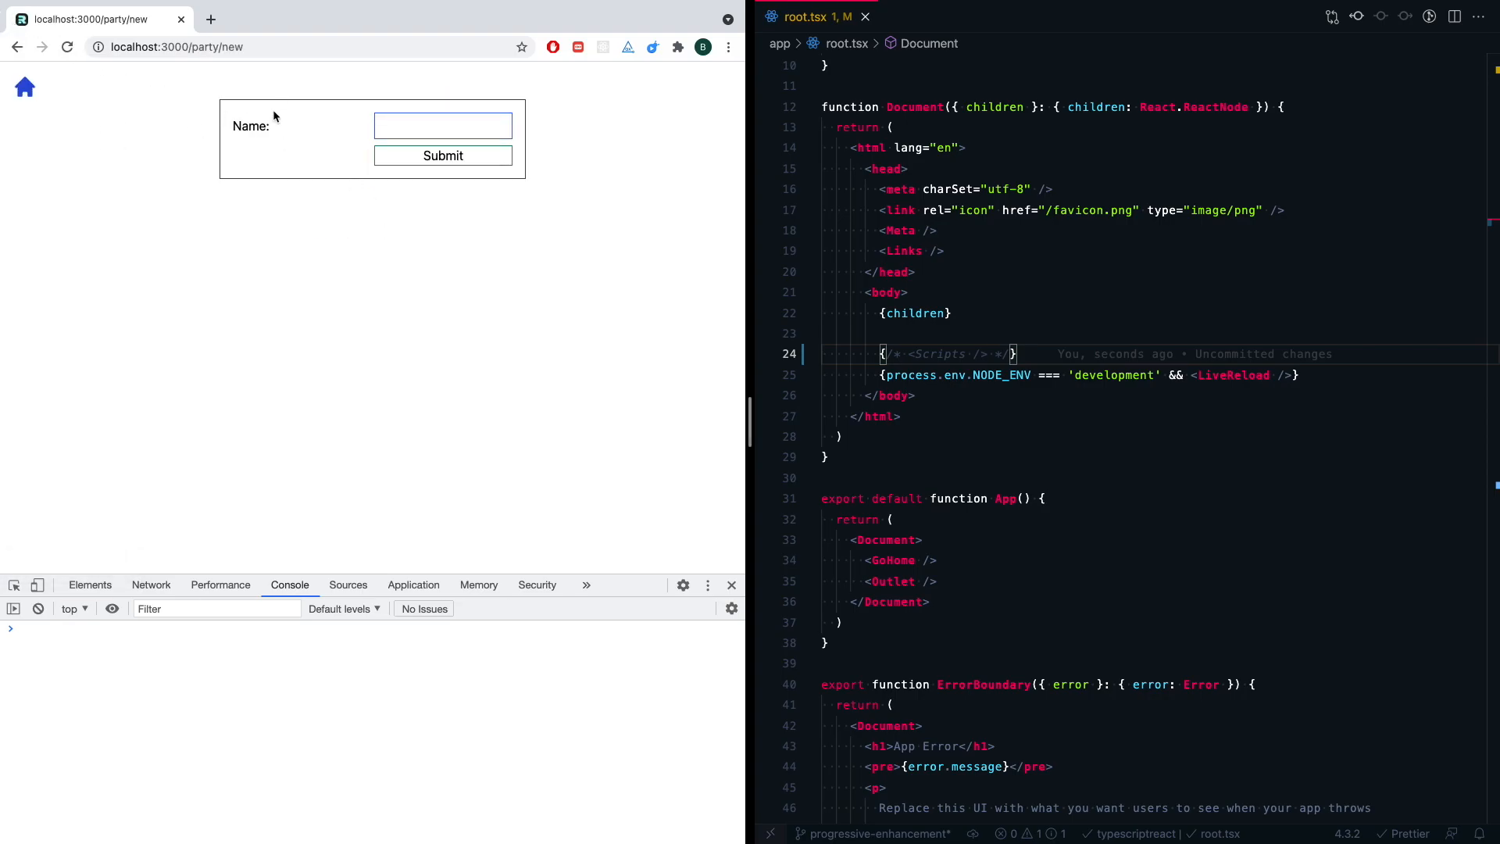
mouse_move(324, 125)
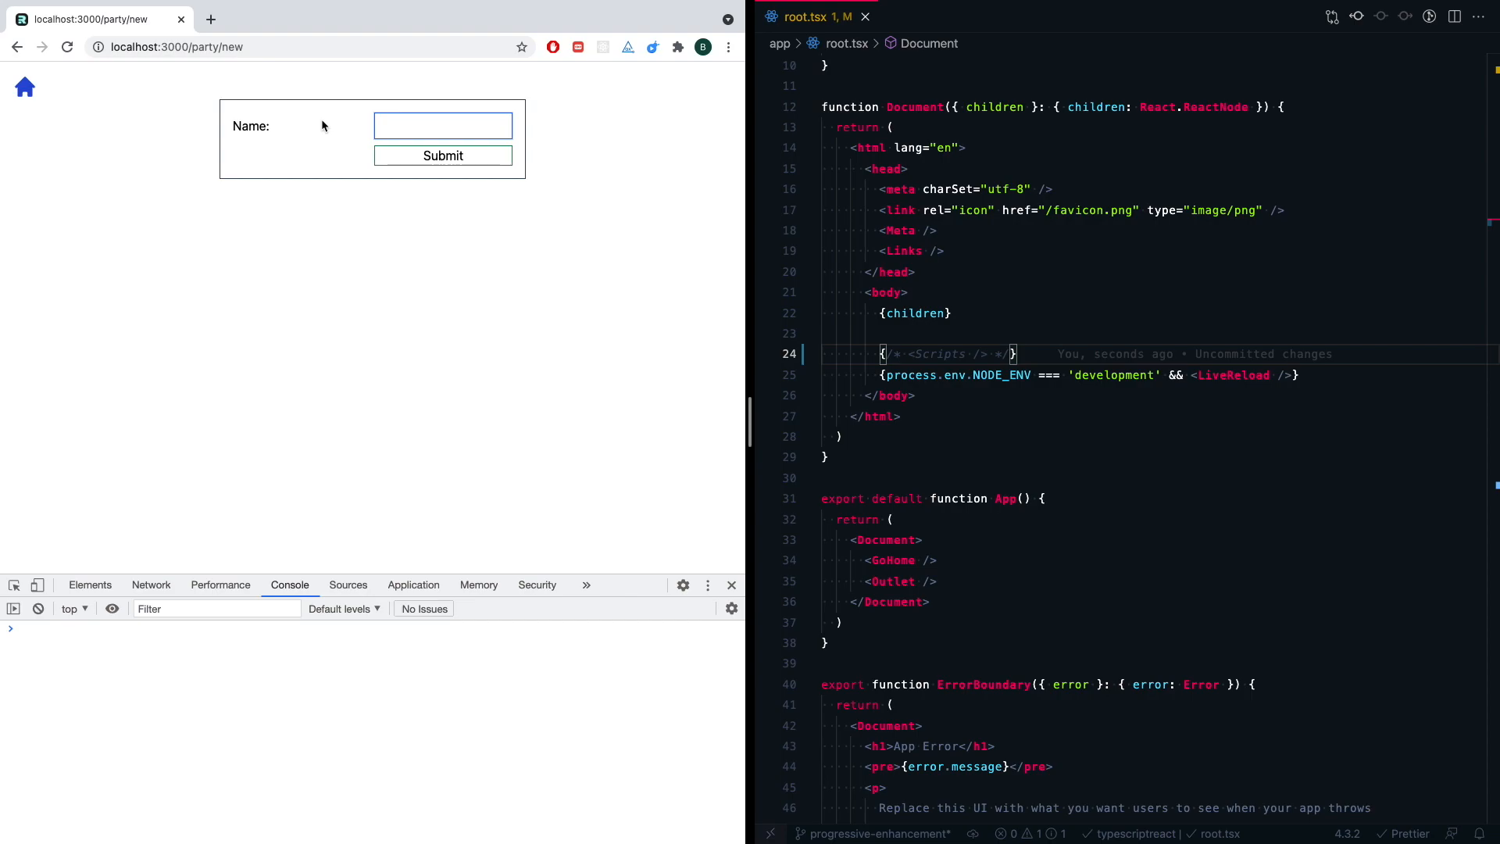
type("My party")
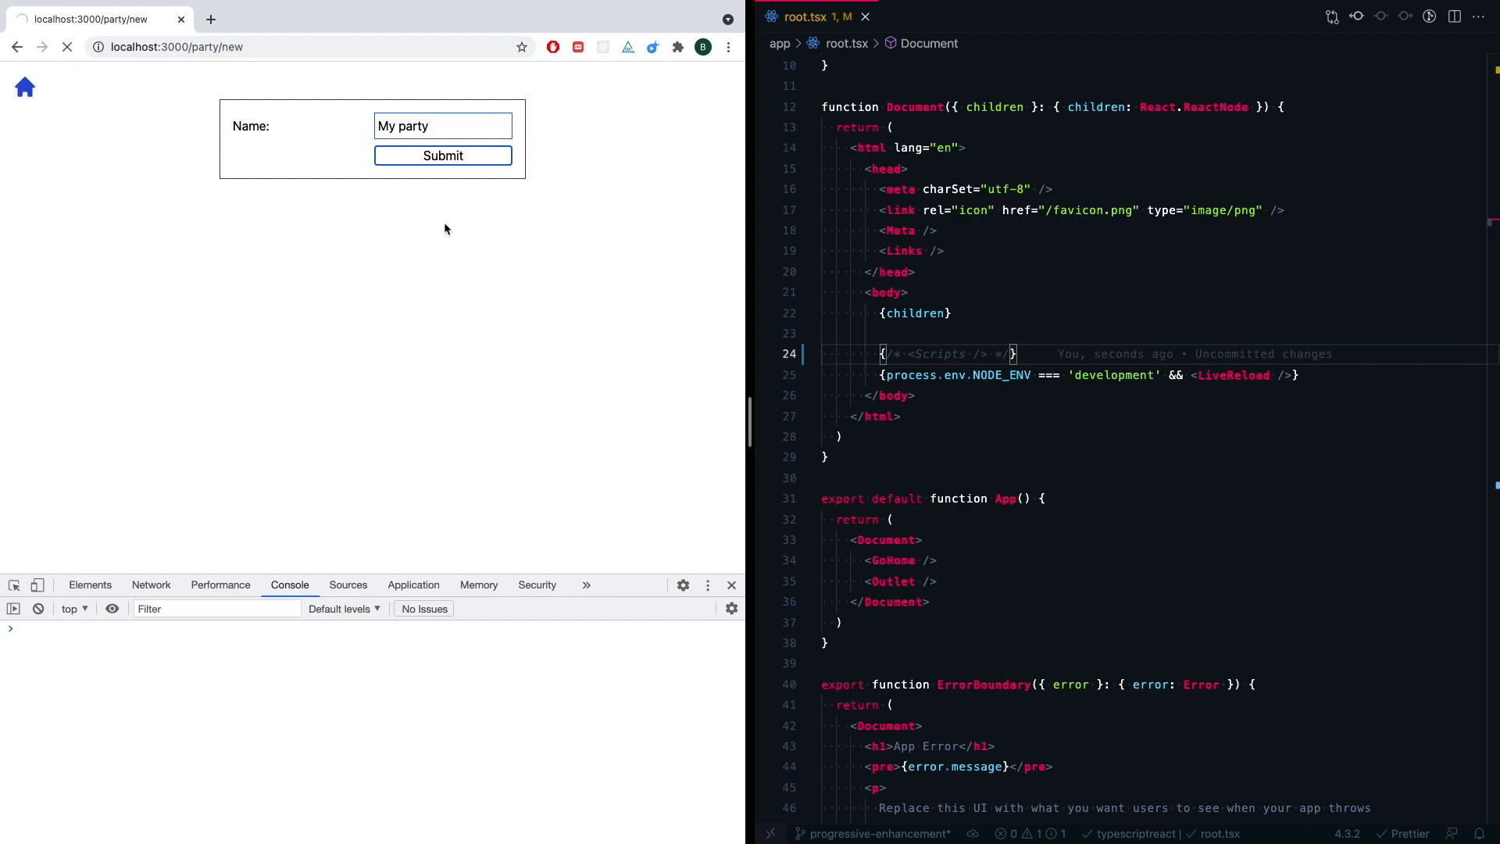
left_click(442, 155)
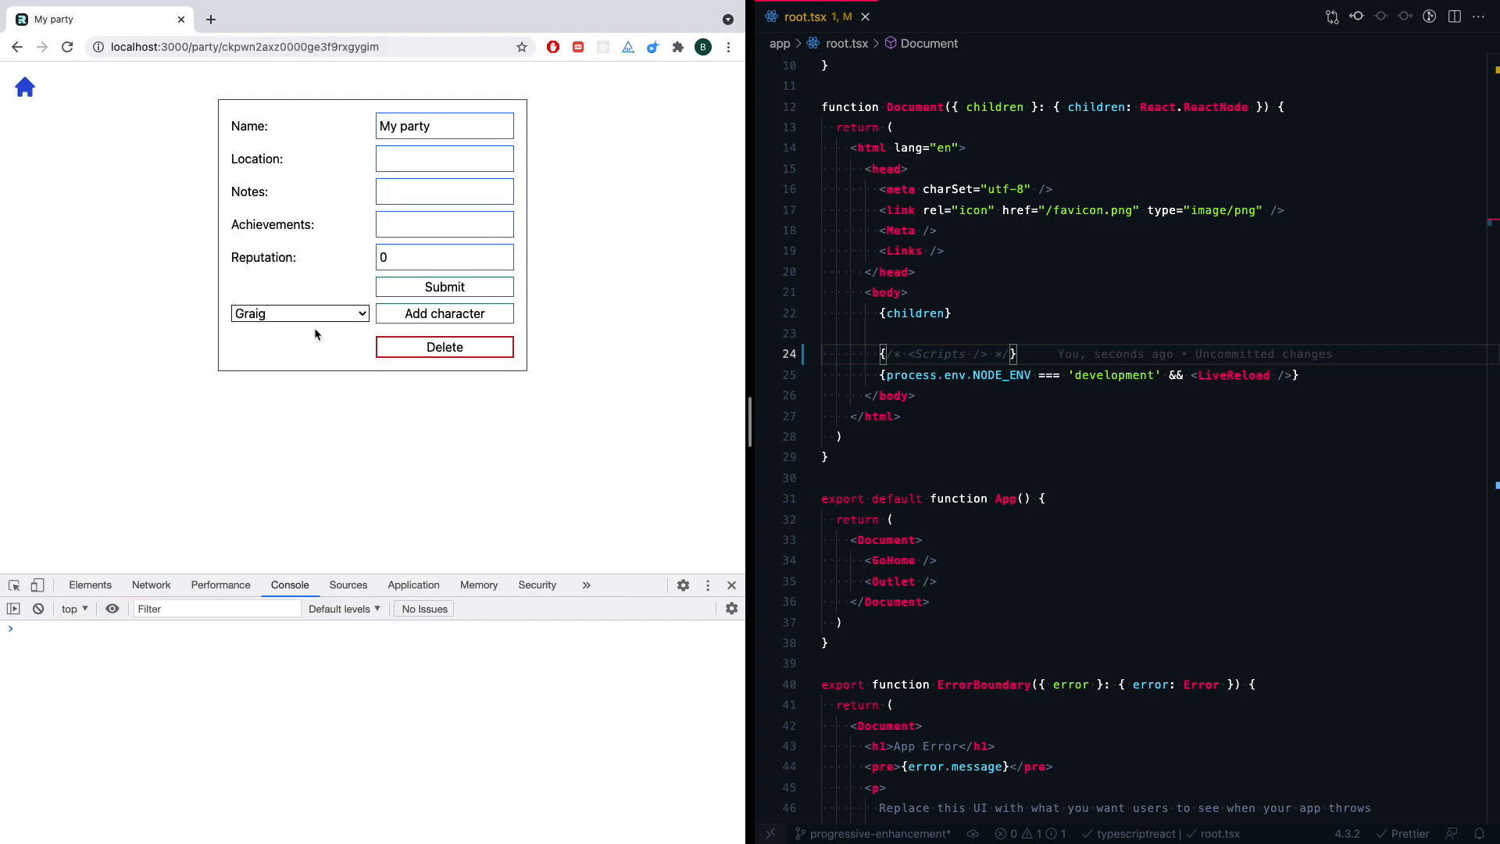
mouse_move(498, 451)
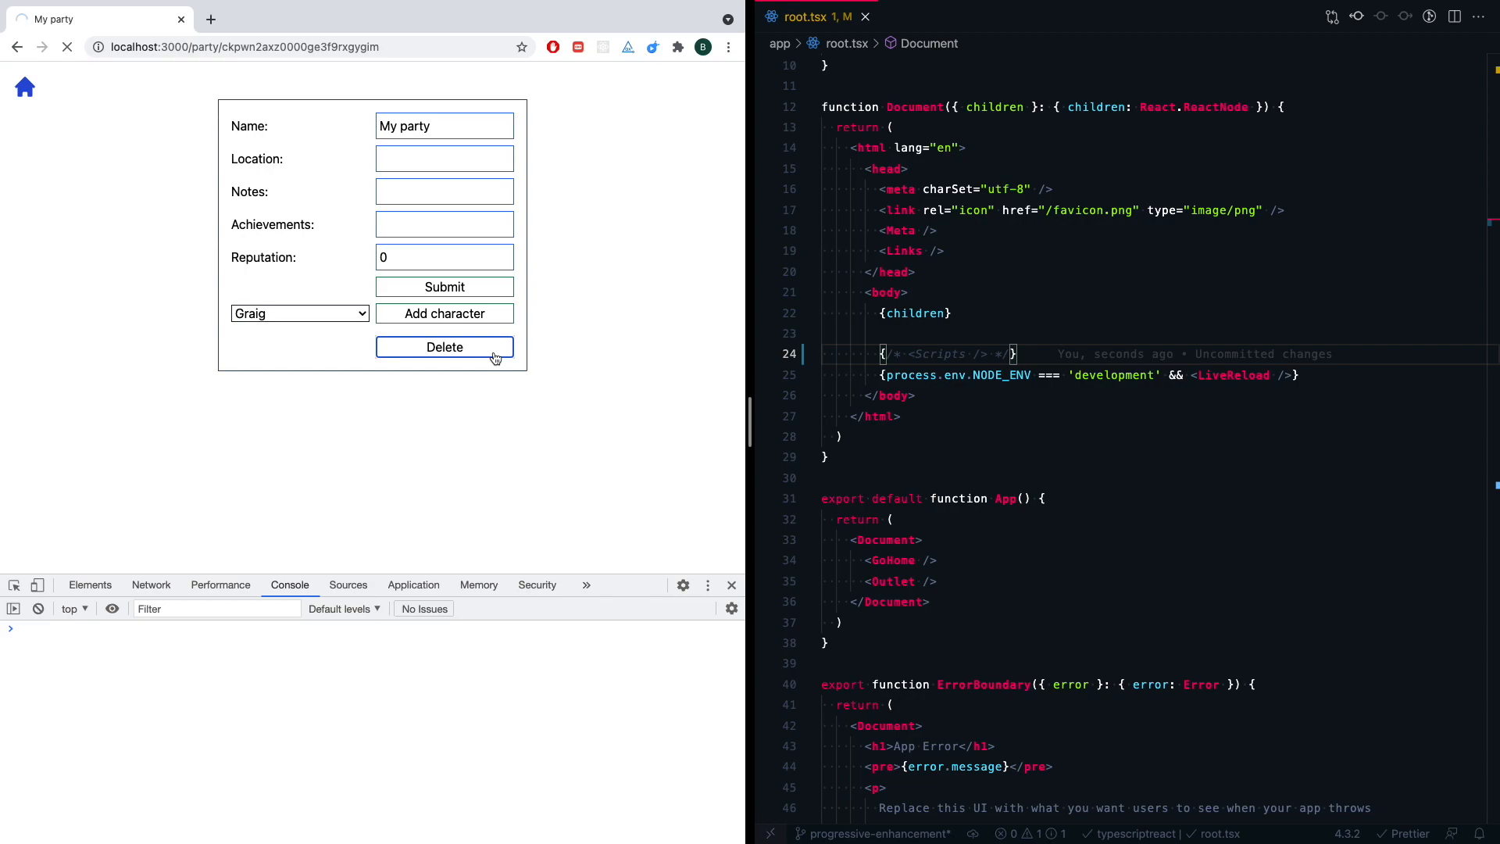
mouse_move(9, 227)
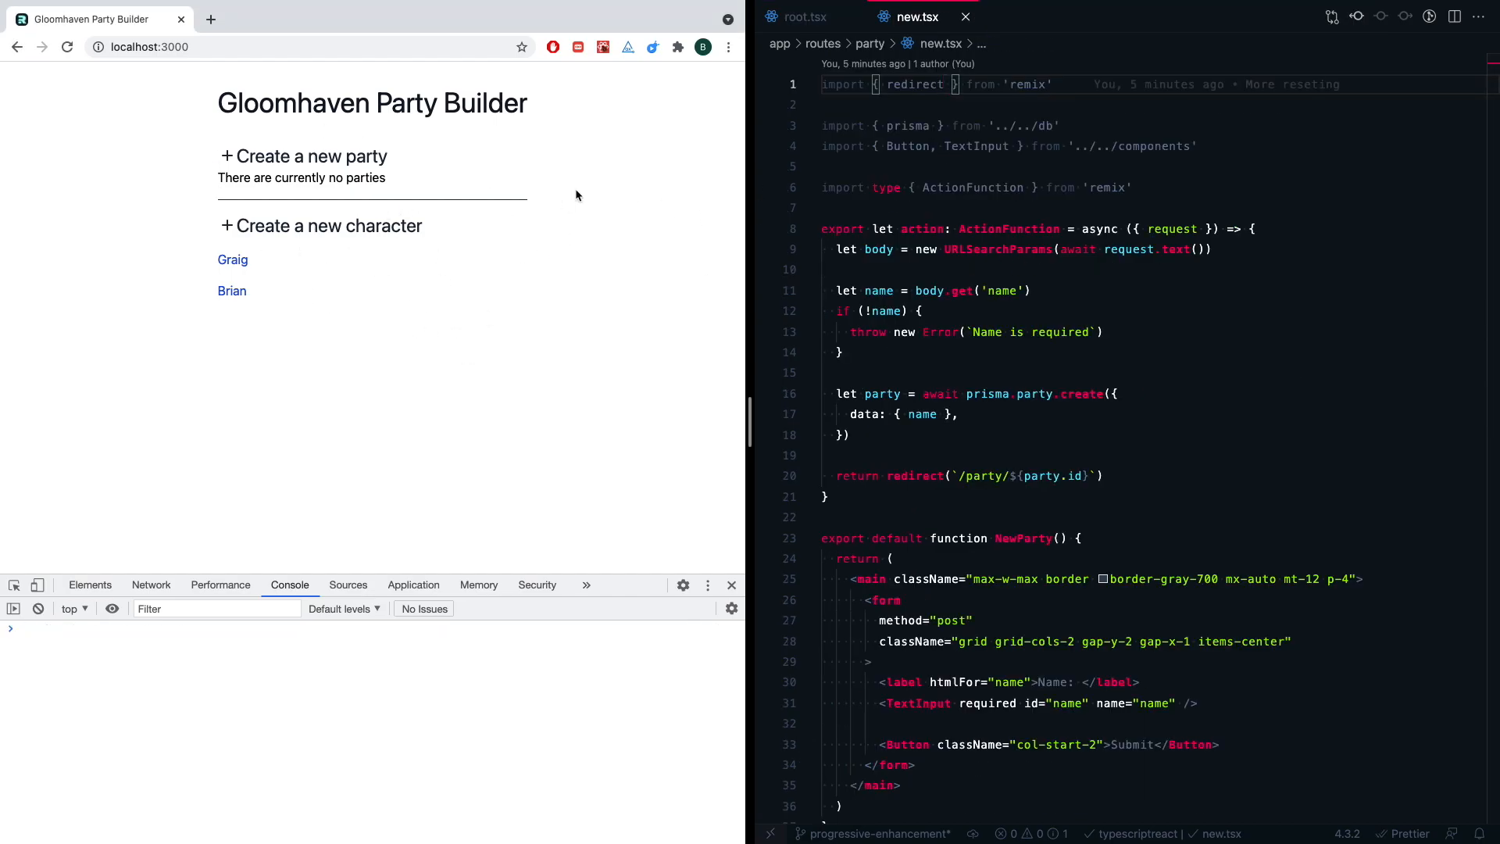
- Reopen the empty new-party form in Chrome while new.tsx is shown in VS Code
left_click(301, 156)
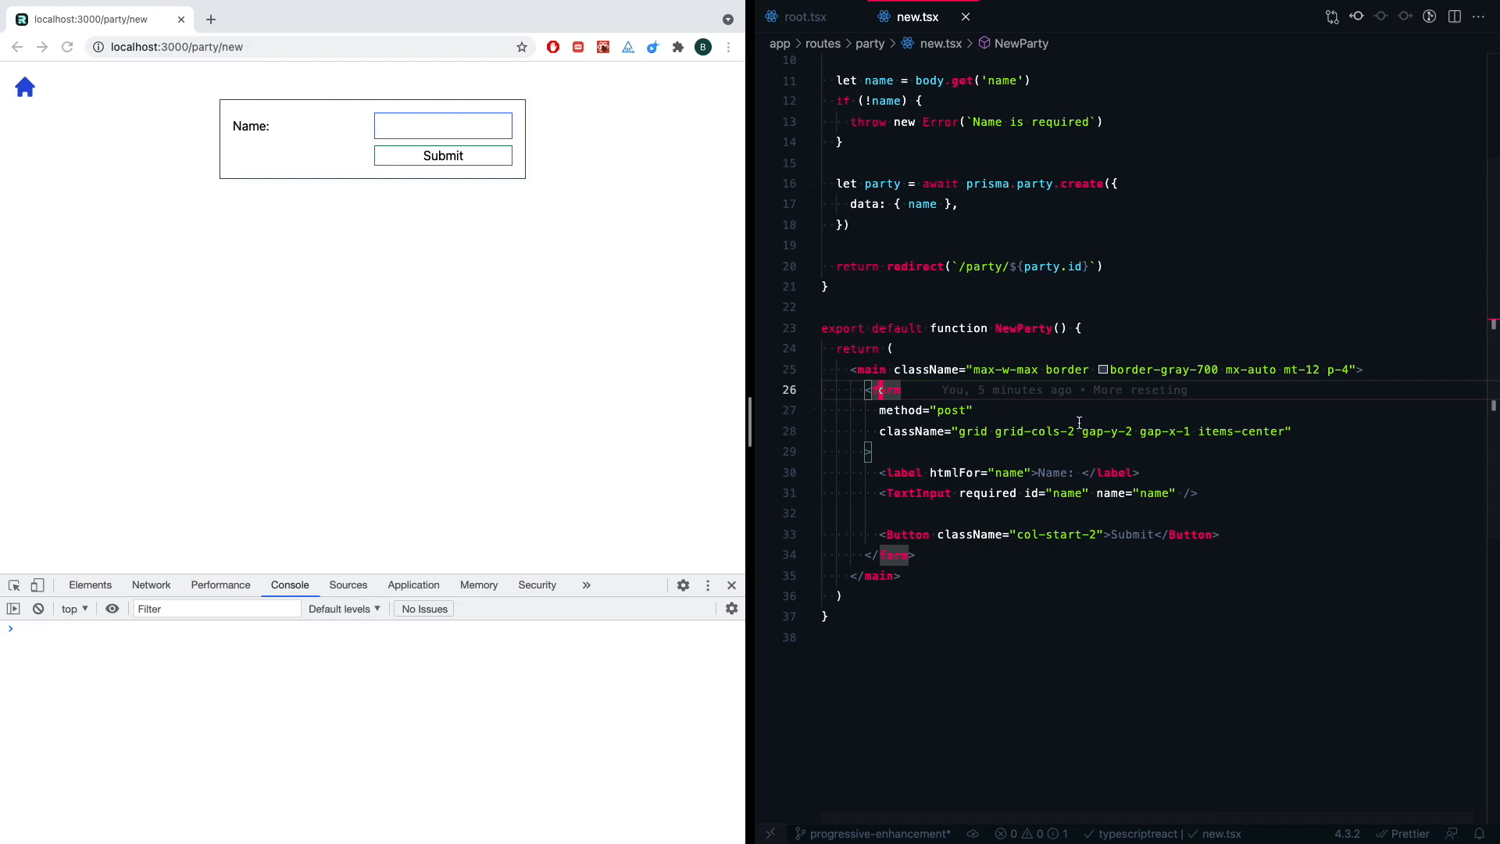
mouse_move(1039, 420)
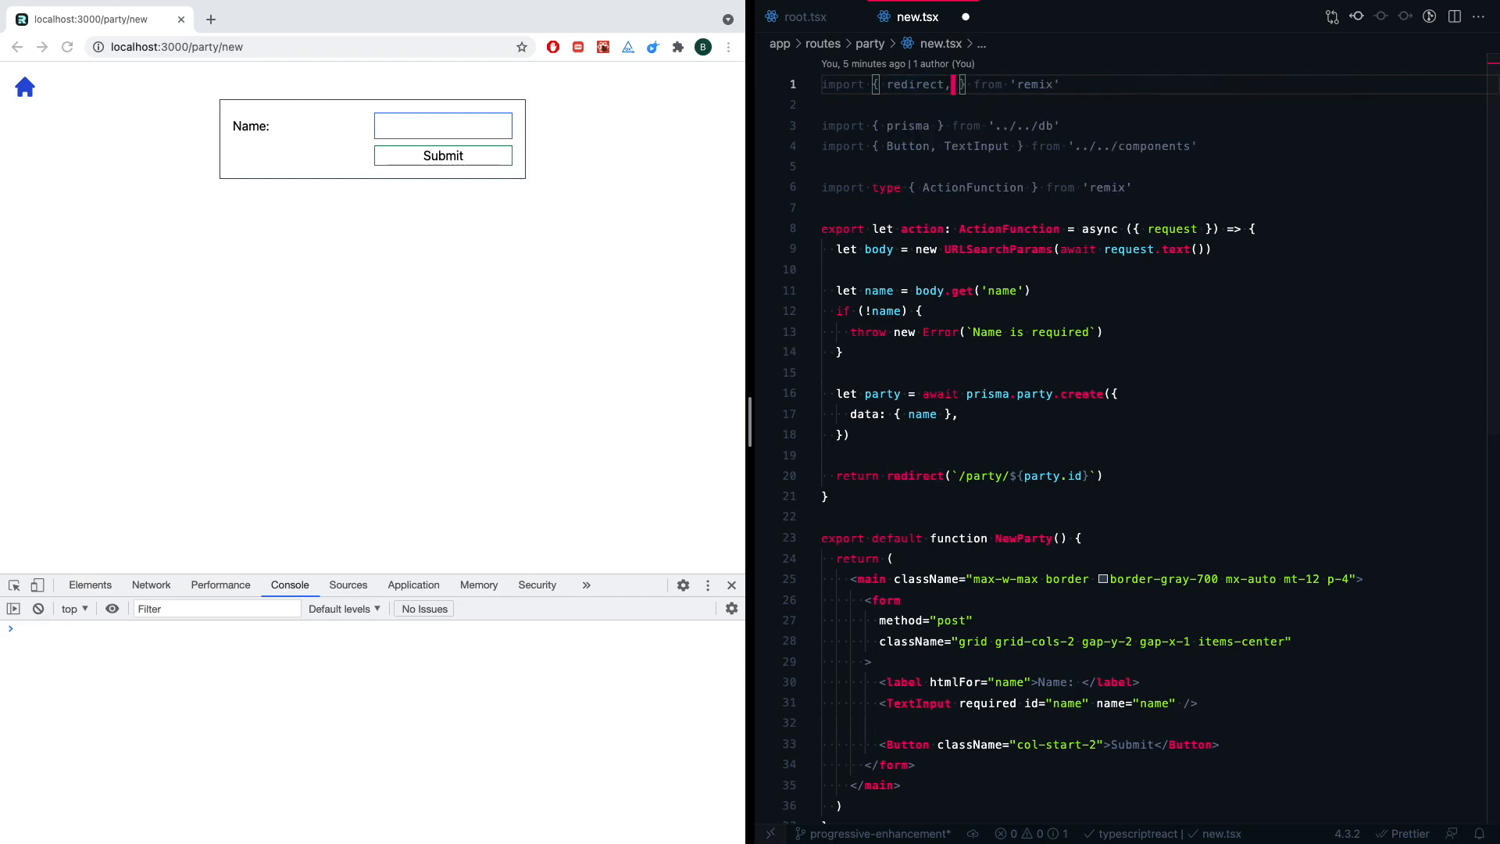
- Import Form from remix to replace <form>, then test by creating a party named 'party'
type("Form")
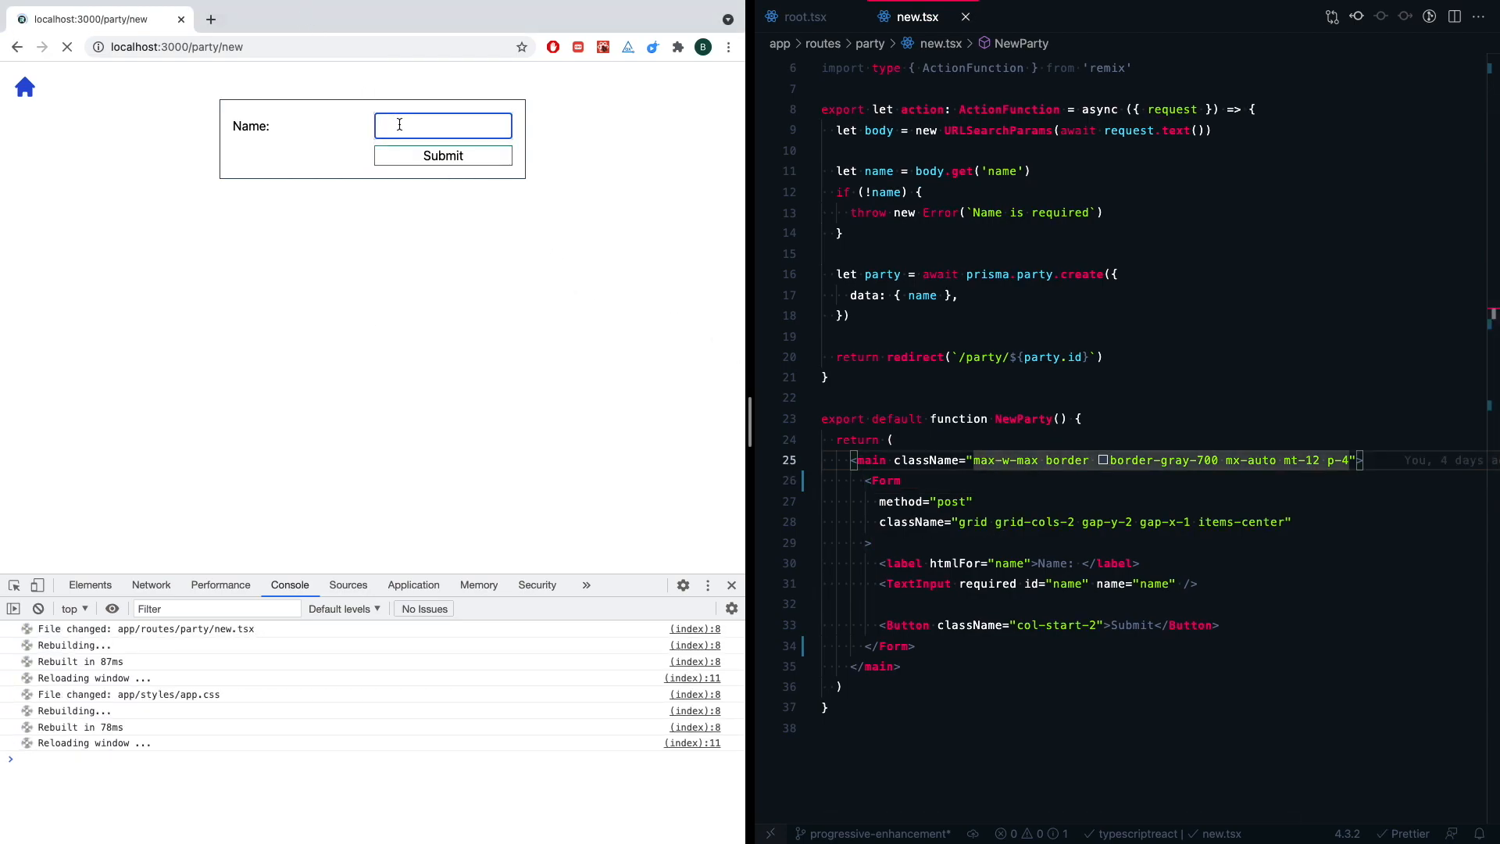
type("party")
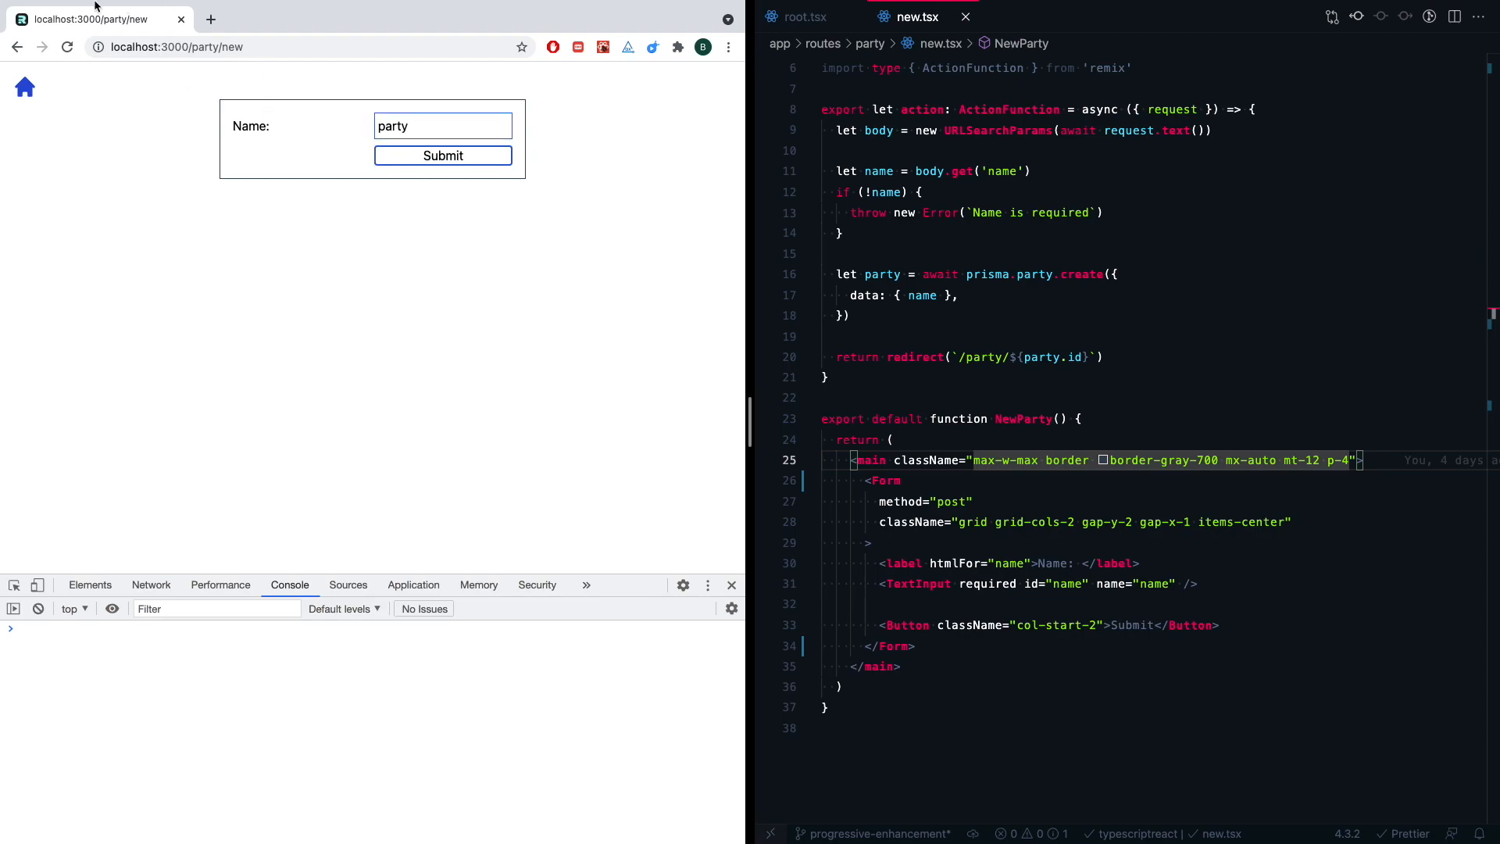
left_click(442, 155)
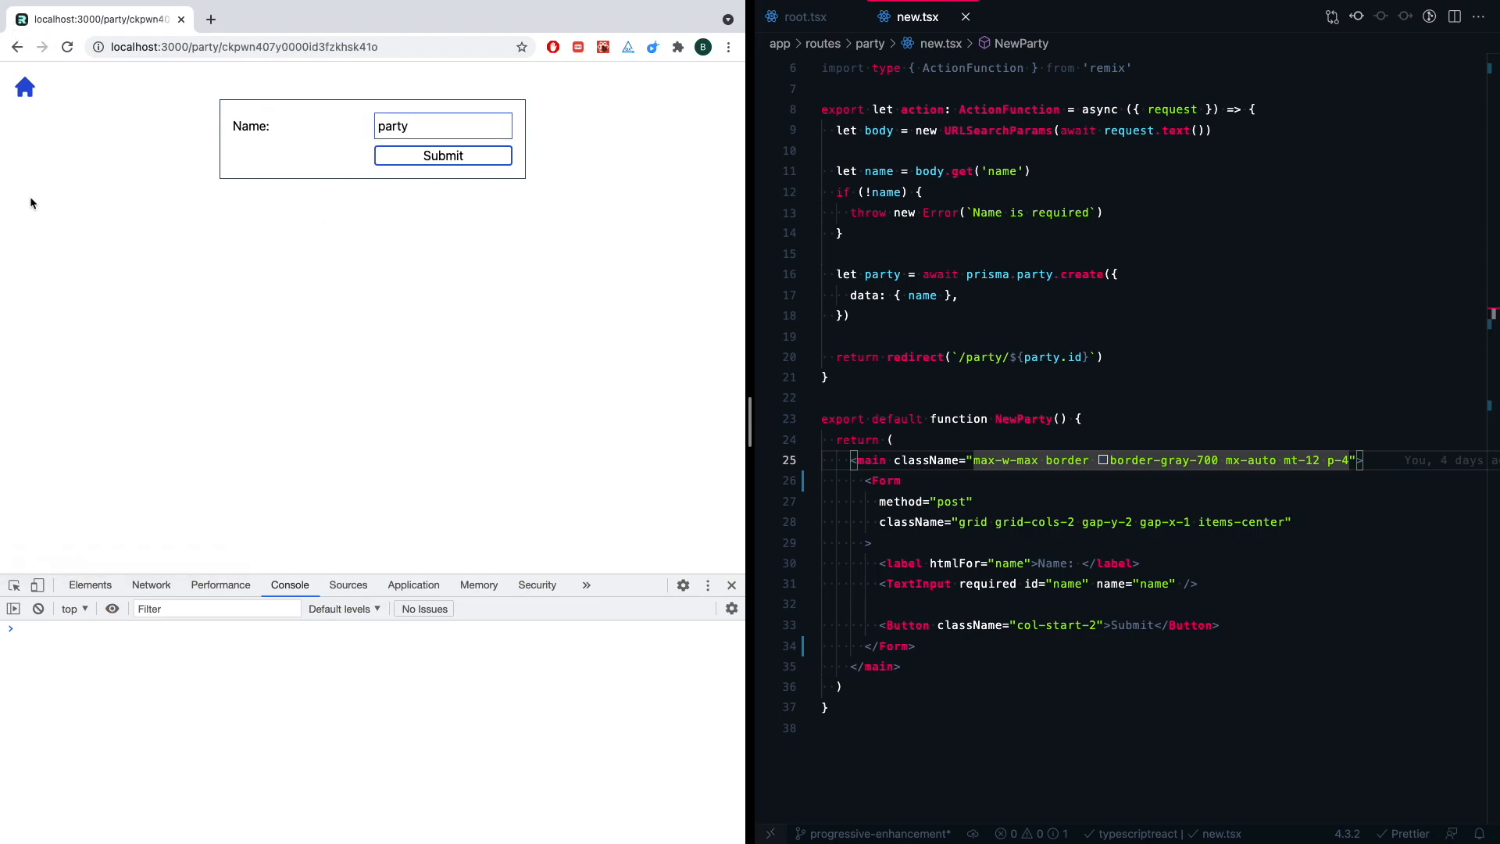
left_click(442, 156)
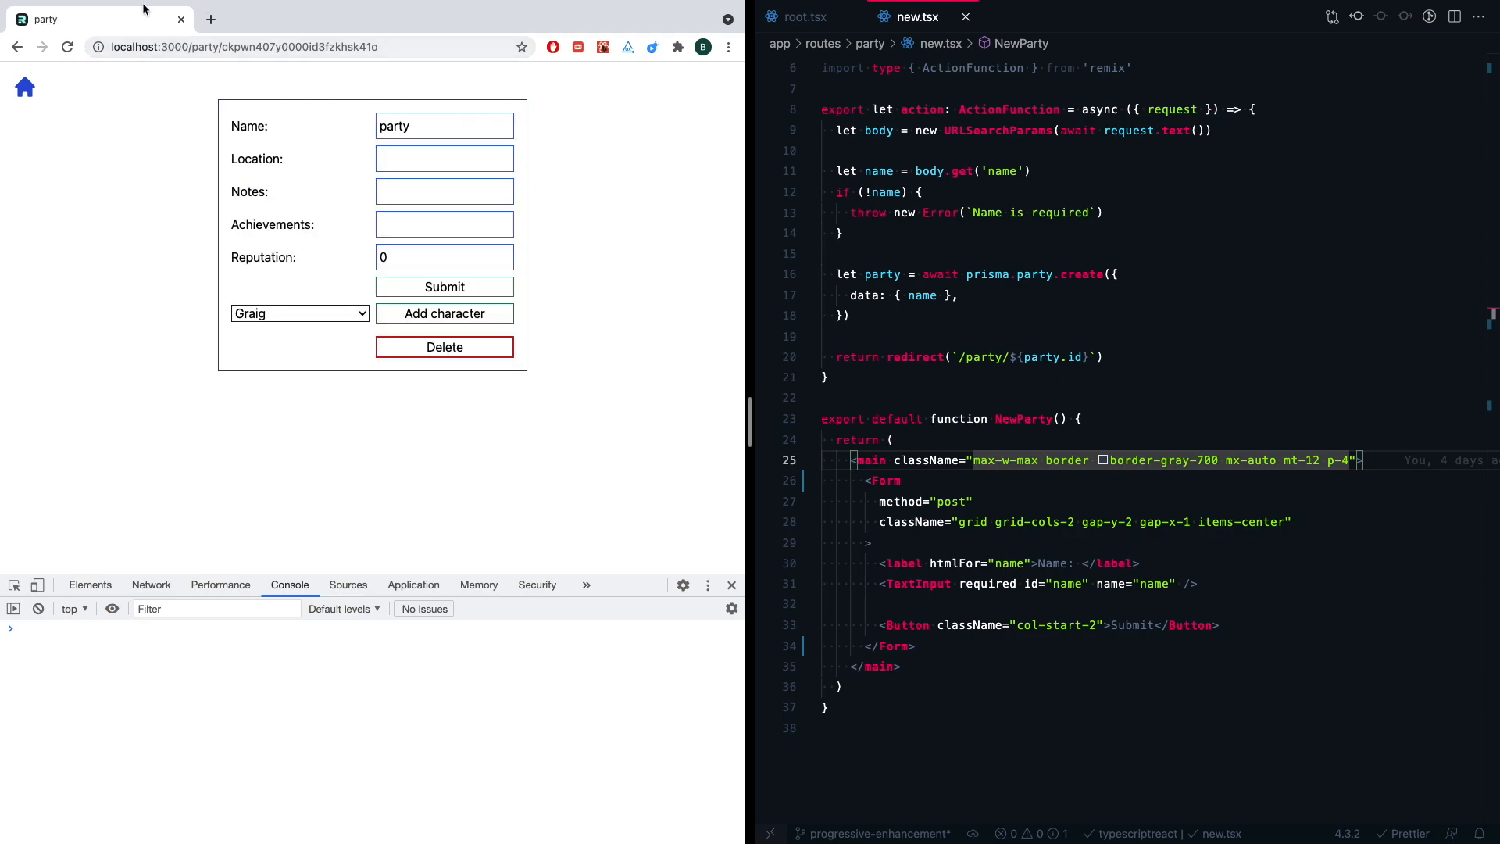
mouse_move(490, 94)
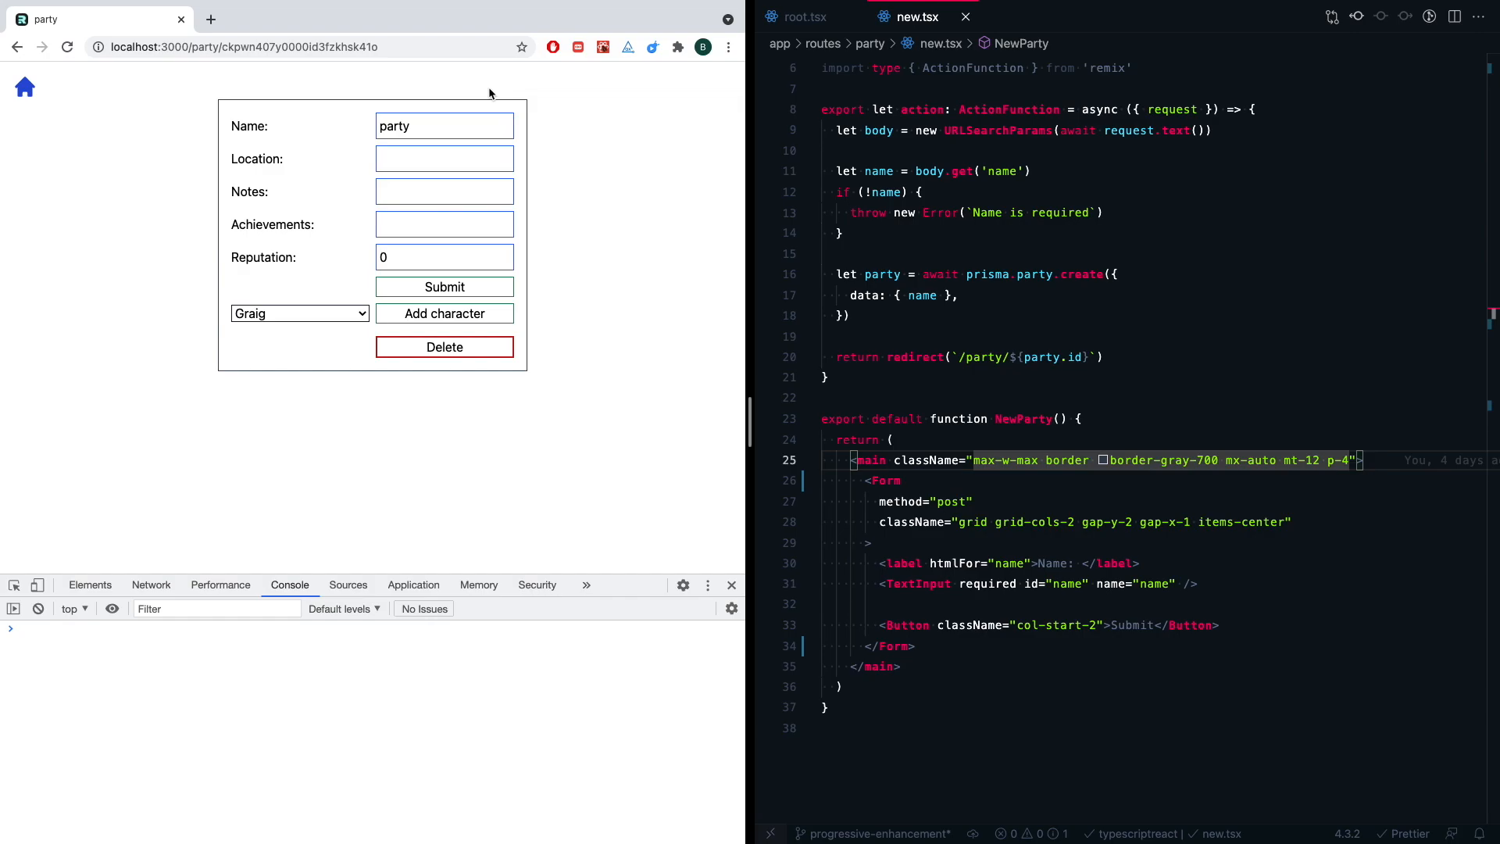
mouse_move(529, 368)
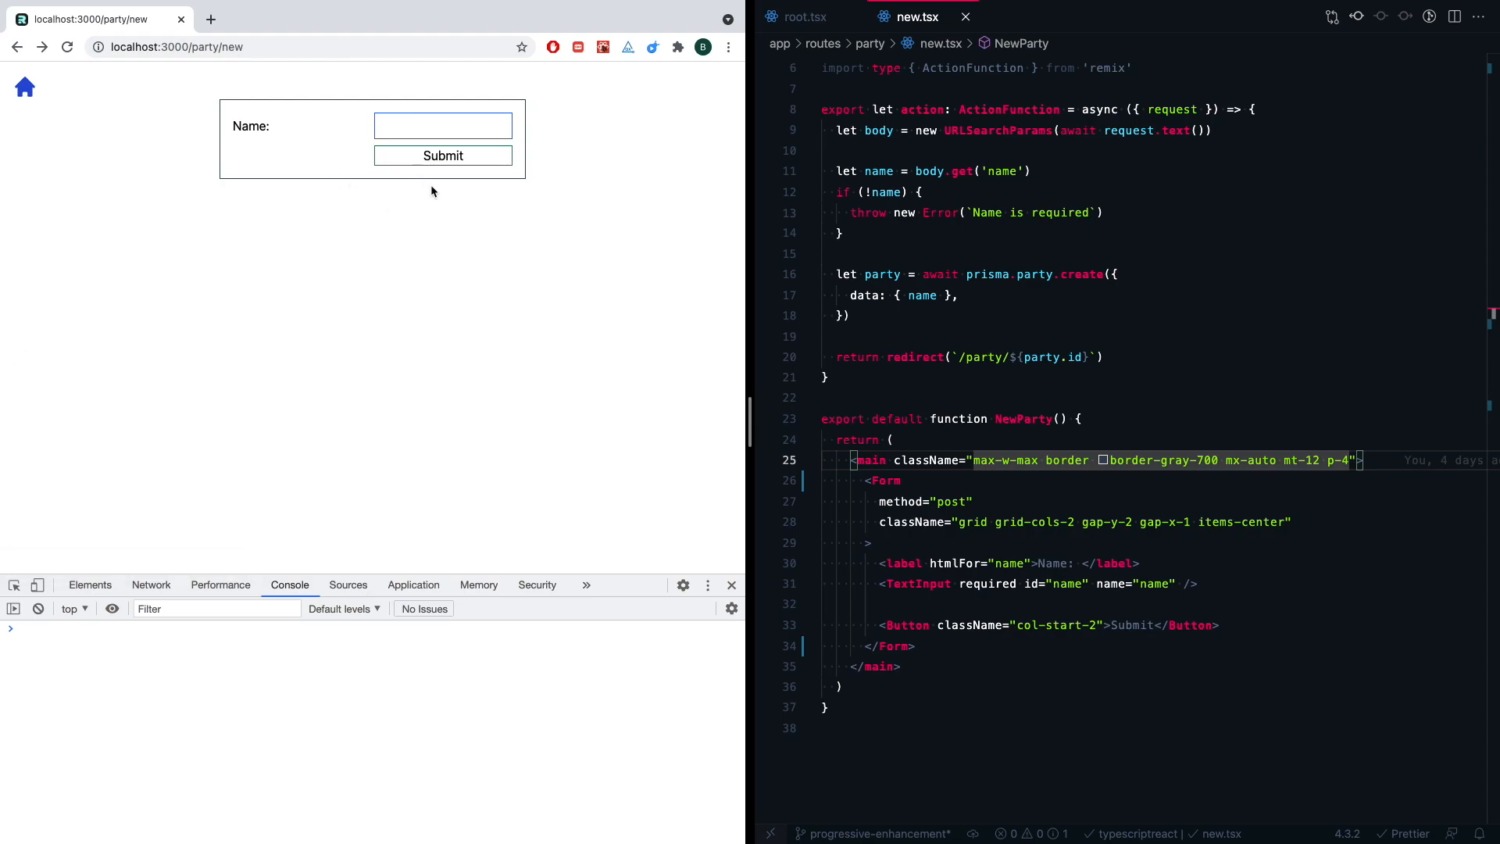
mouse_move(451, 185)
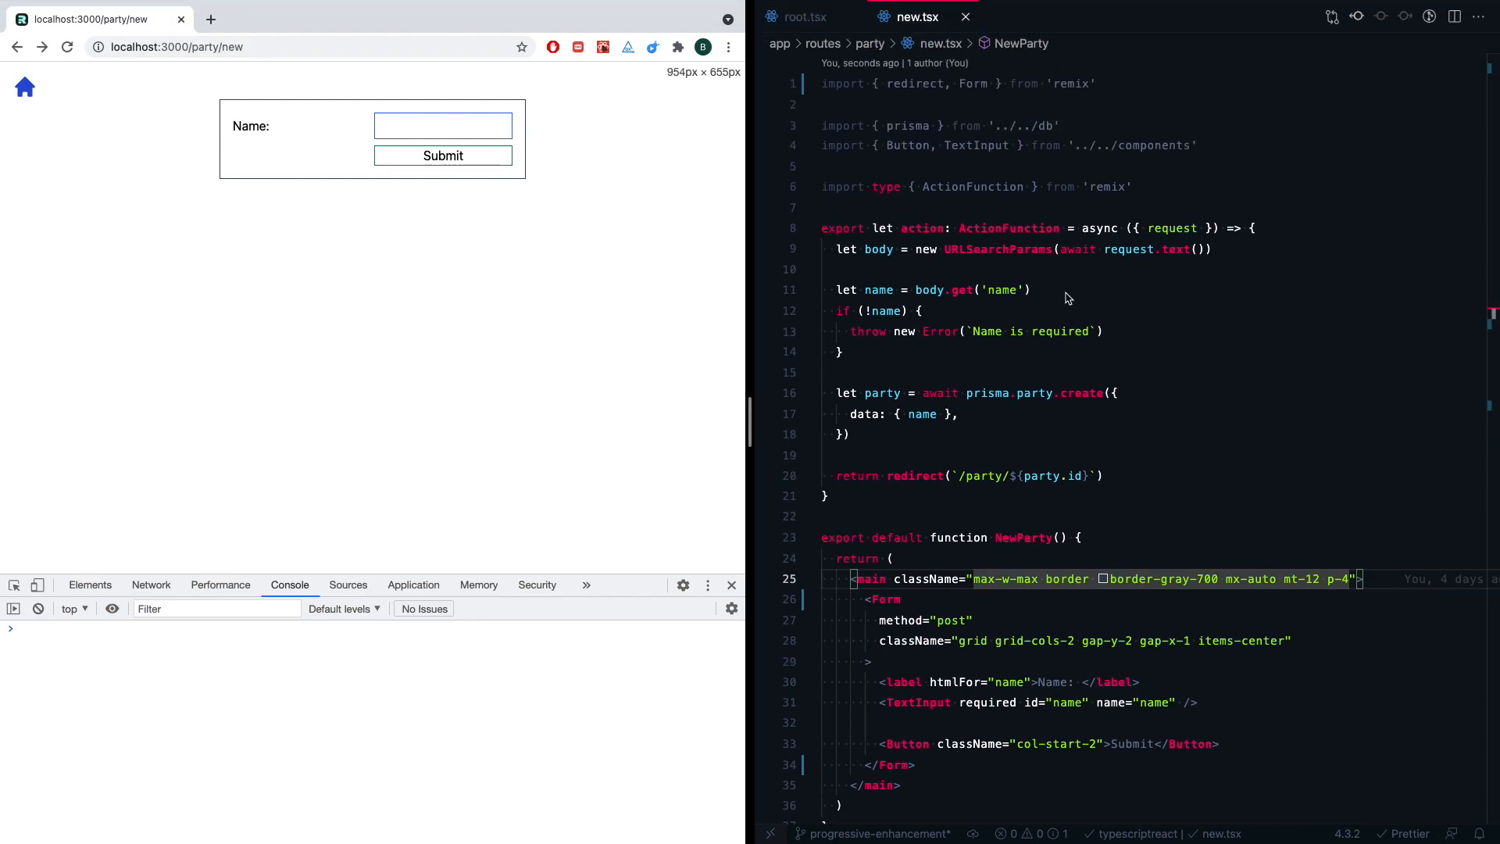
mouse_move(1255, 132)
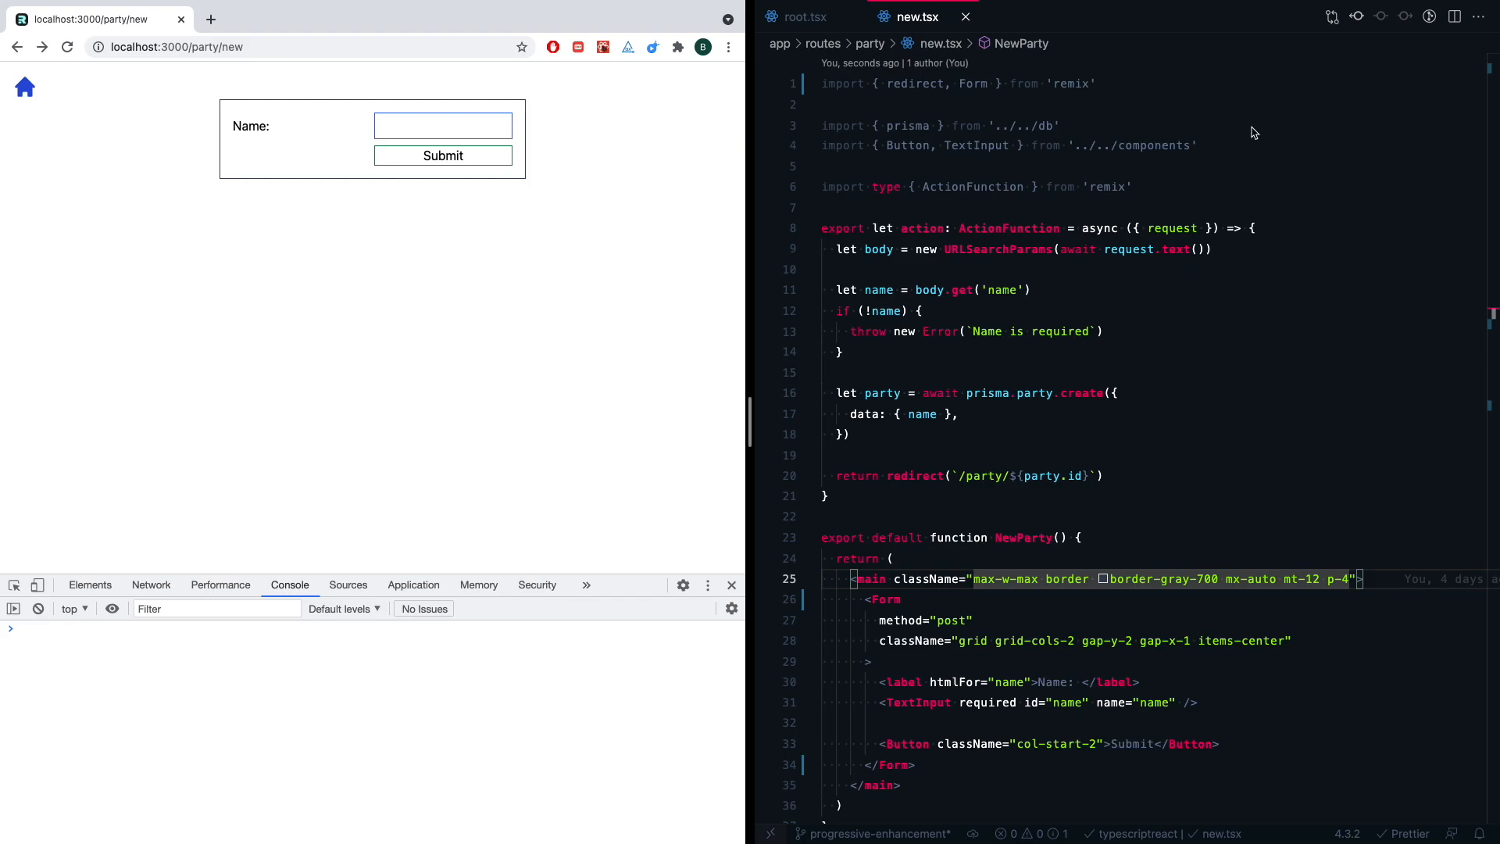
mouse_move(1040, 108)
type(",")
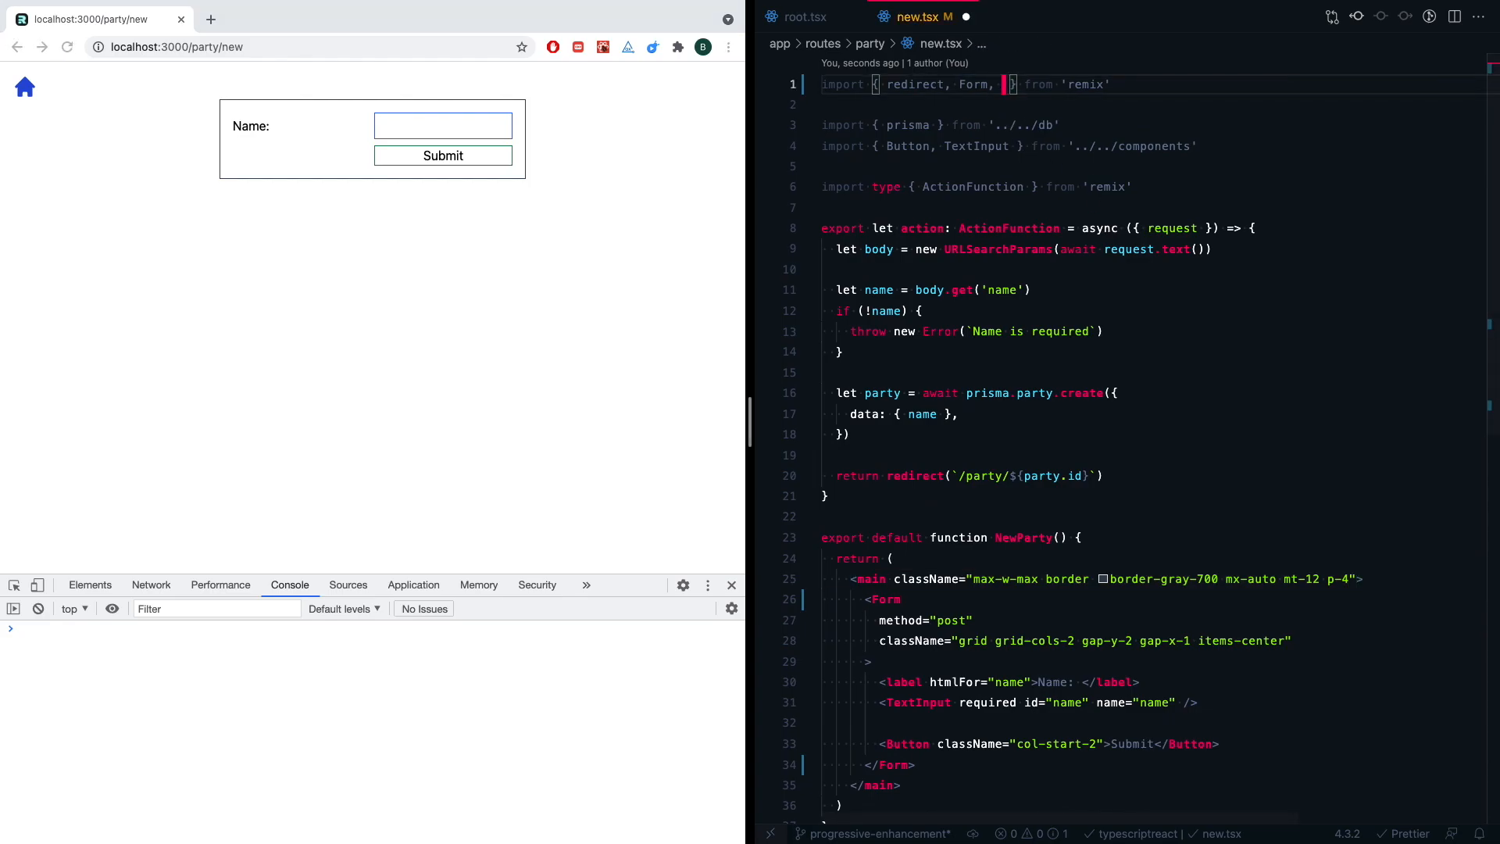
- Import usePendingFormSubmit and add pendingForm and disabled = !!pendingForm to NewParty
type("usePendingFormSubmit")
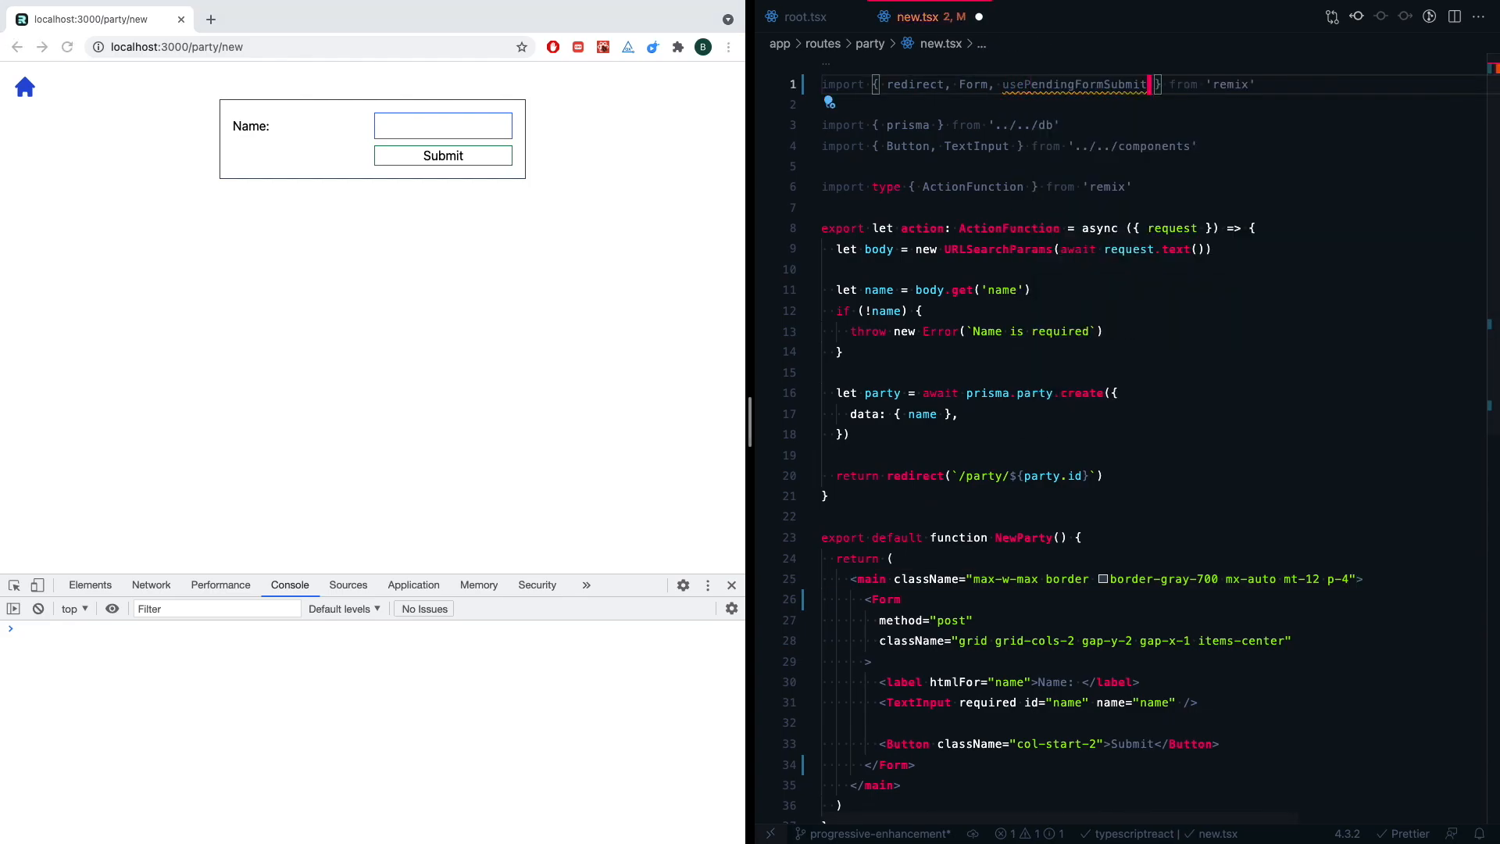
double_click(1074, 84)
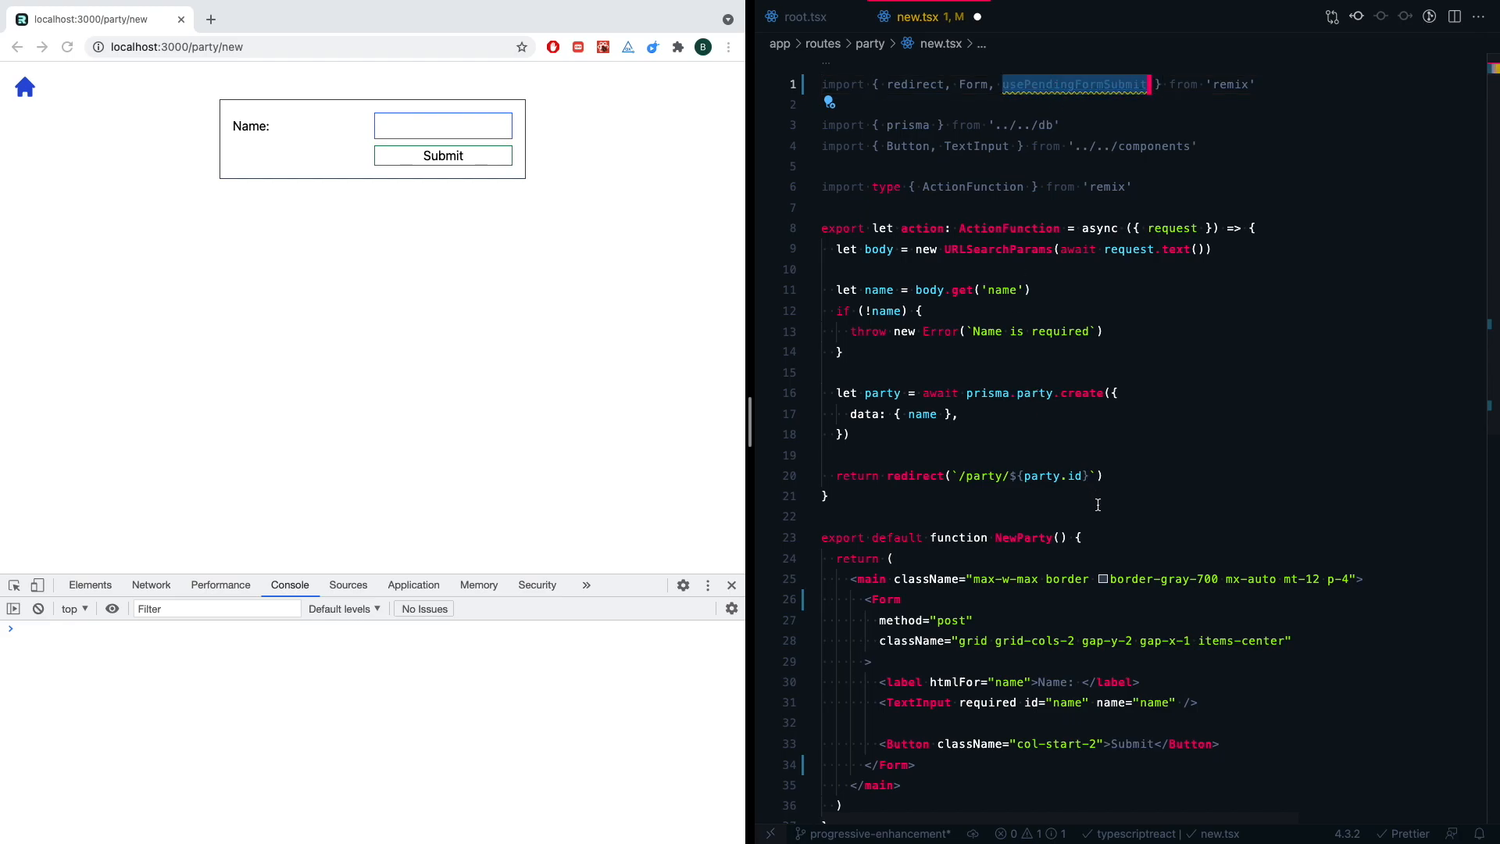
type("let pendingForm = usePendingFormSubmit(")
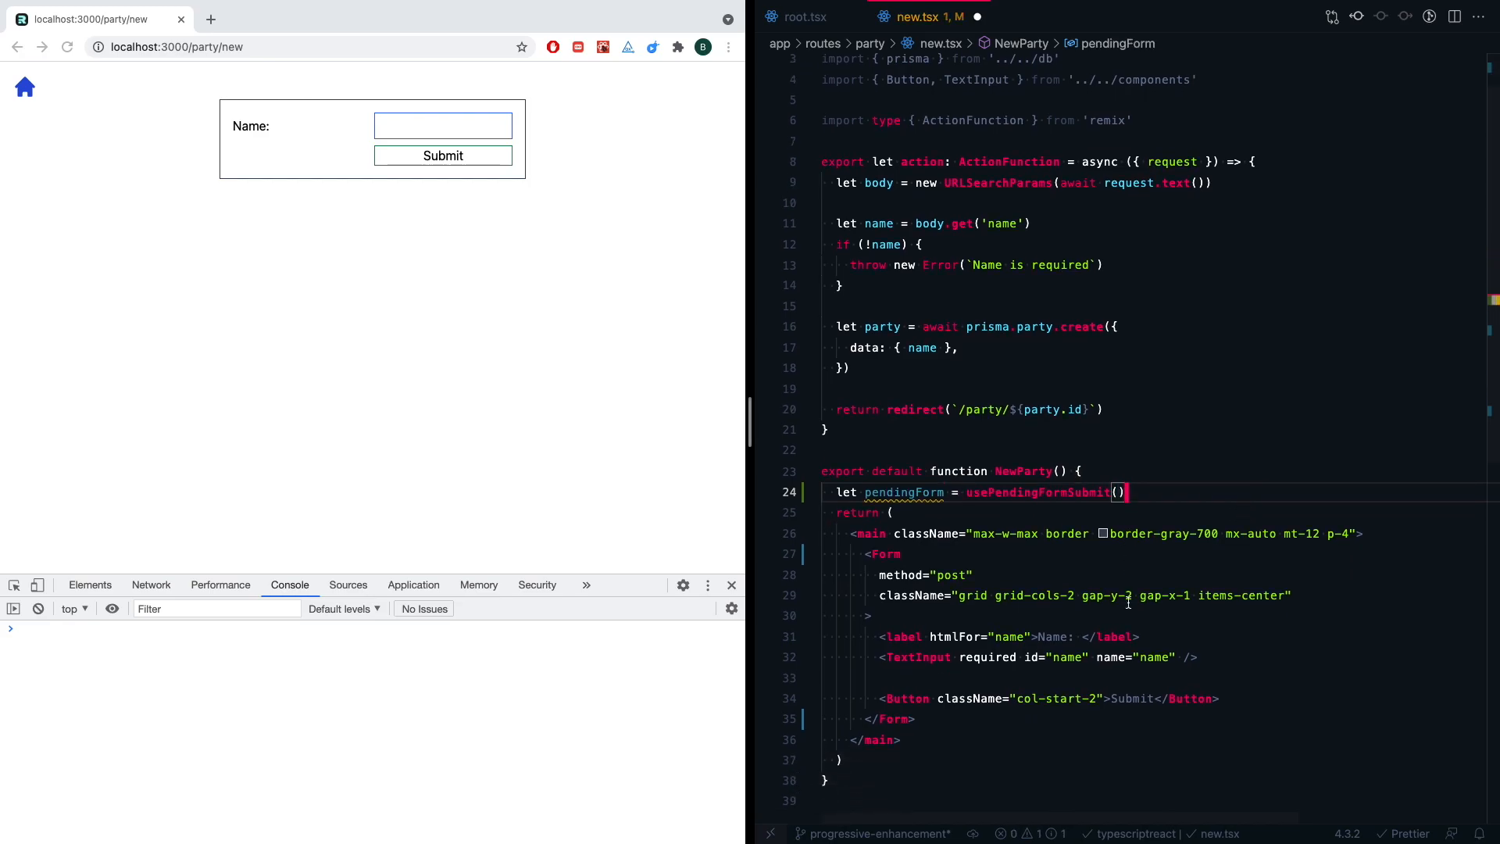
mouse_move(904, 492)
type("let d")
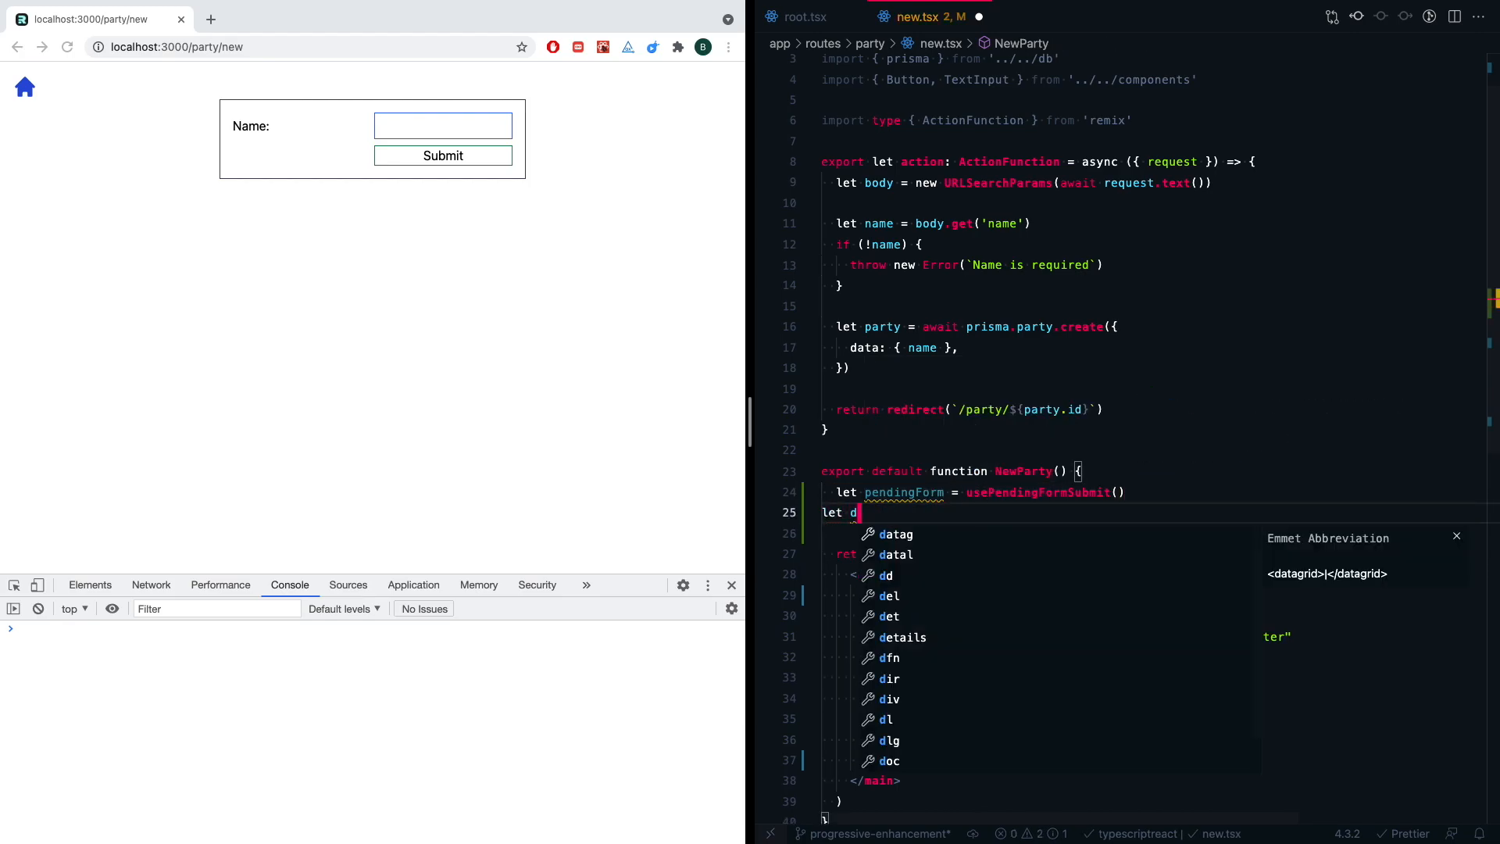
type("isabled =")
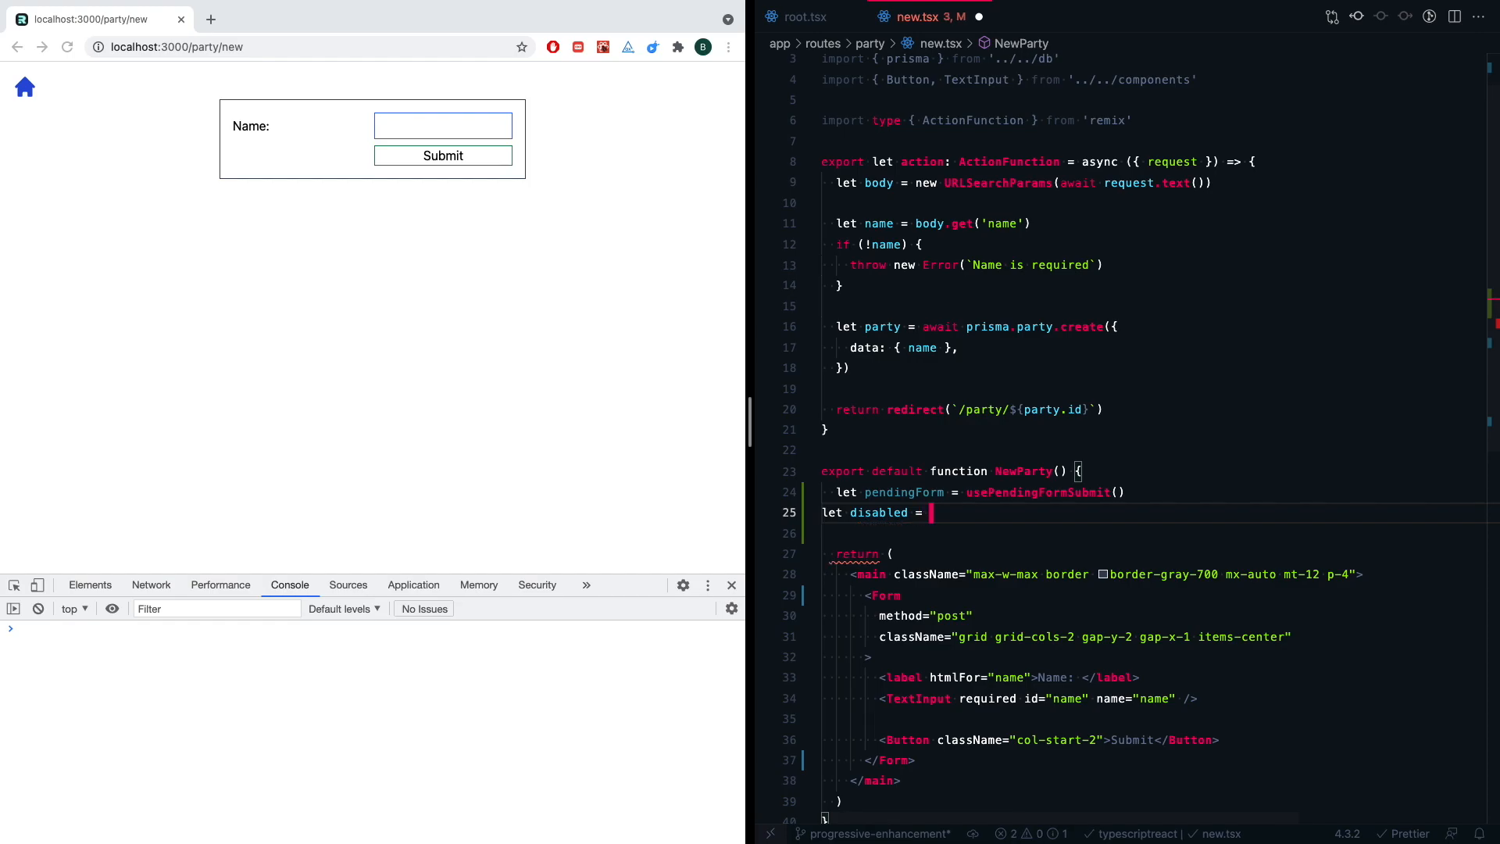
type("!!pendingForm")
type("{disabled ? 'Submitting...' : 'Submit'}")
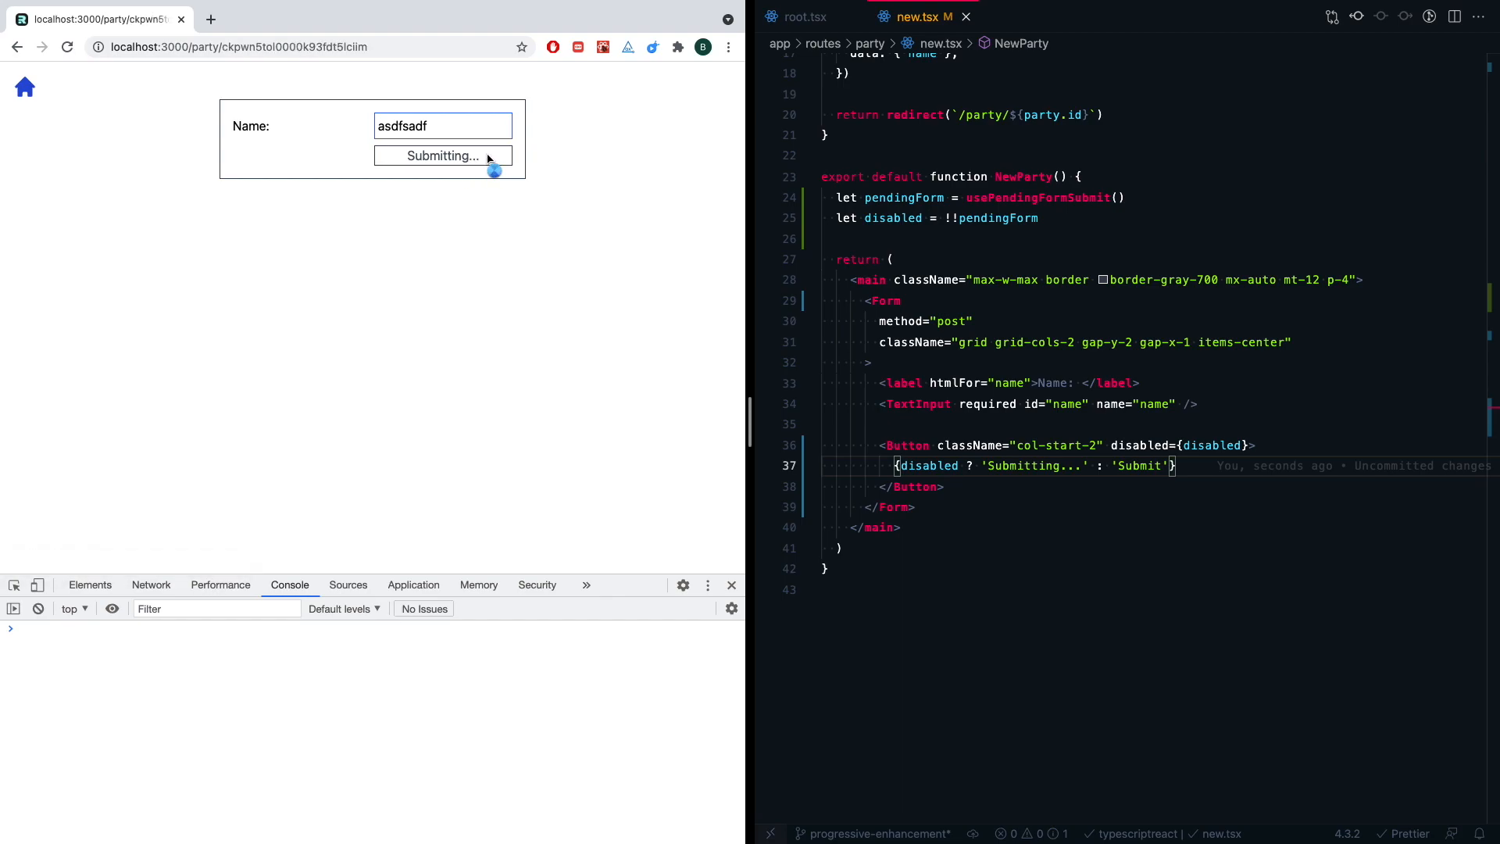
- Submit a test party and watch the button change to 'Submitting...'
left_click(443, 156)
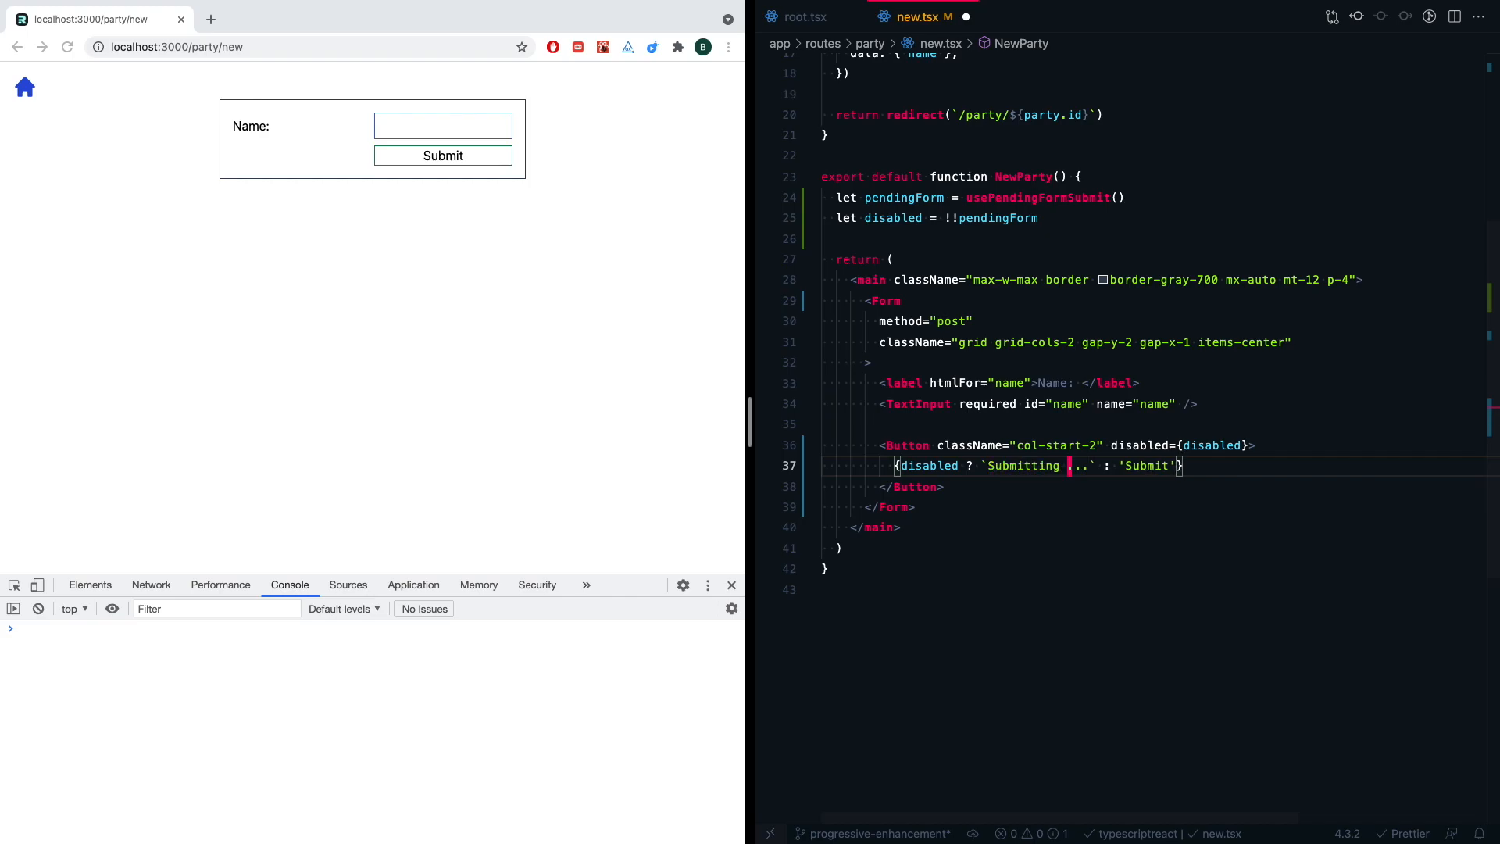
- Make the pending label 'Creating' plus pendingForm's name, then test with 'Adah's Guild'
type("${pe")
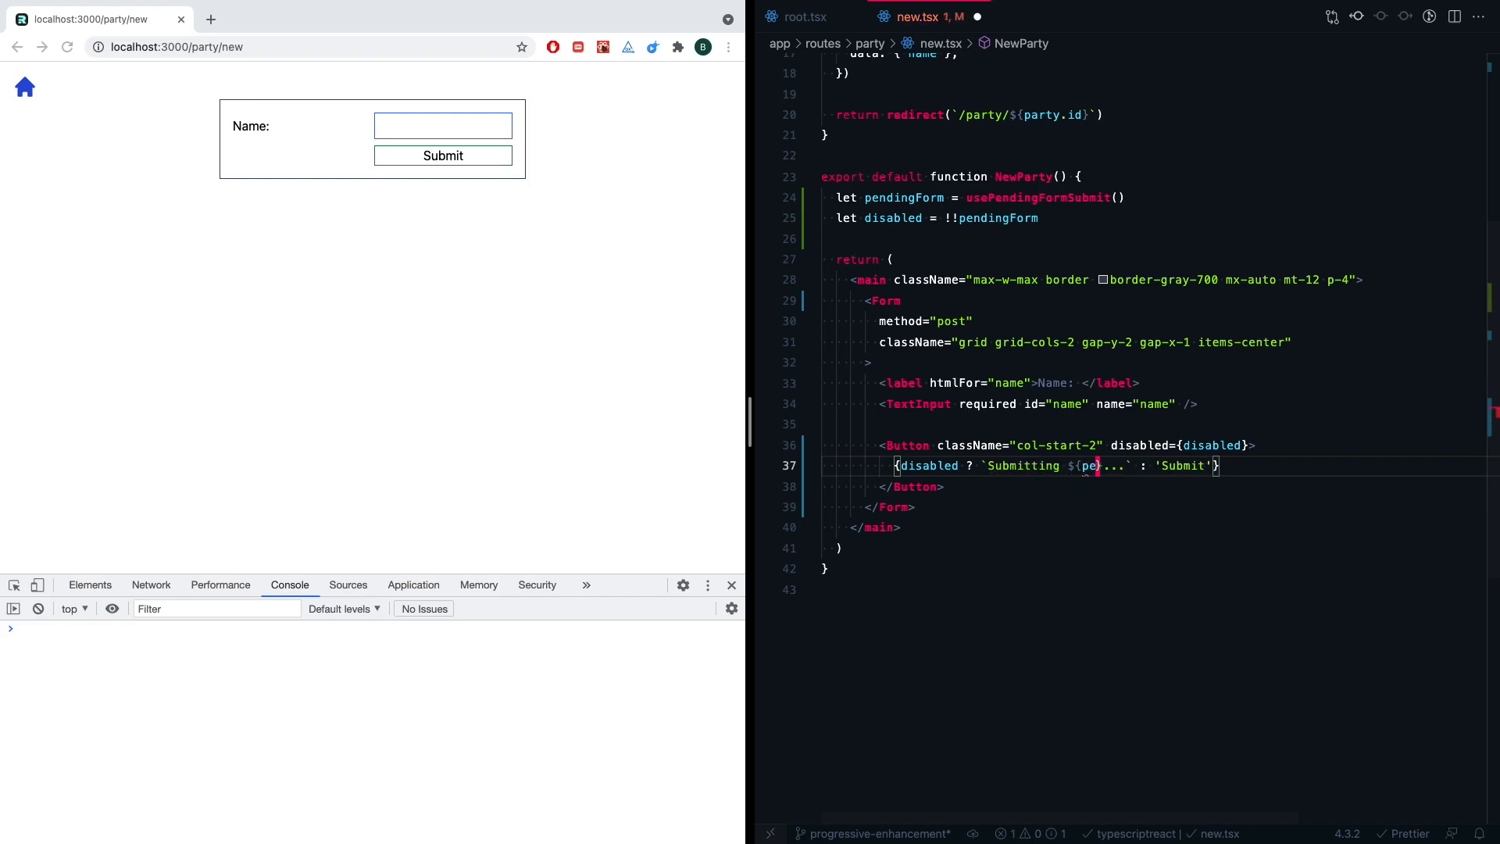
type("ndingForm.data.get(")
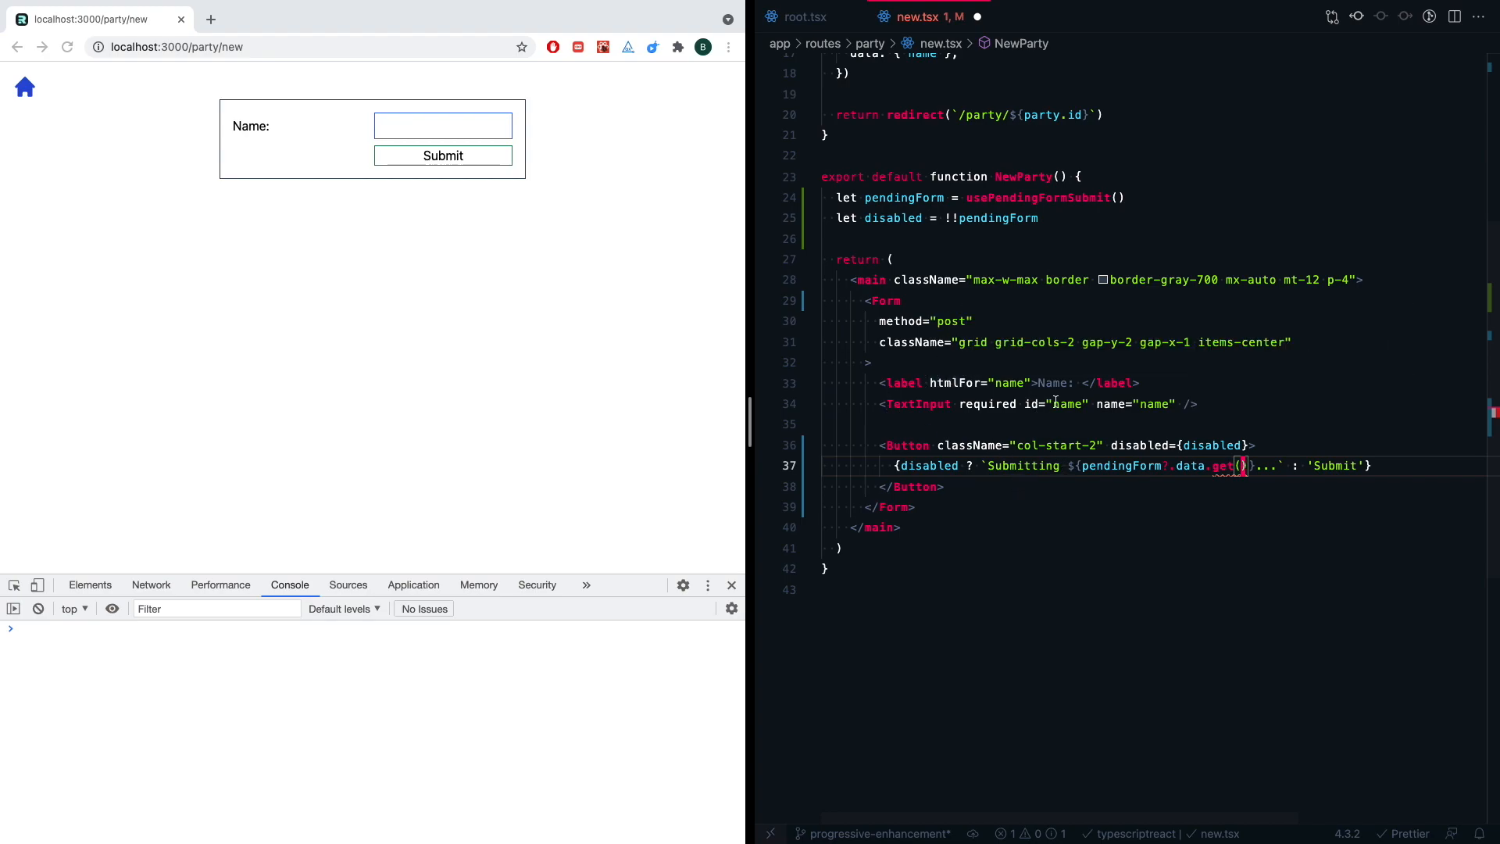
mouse_move(1237, 466)
type("'name'")
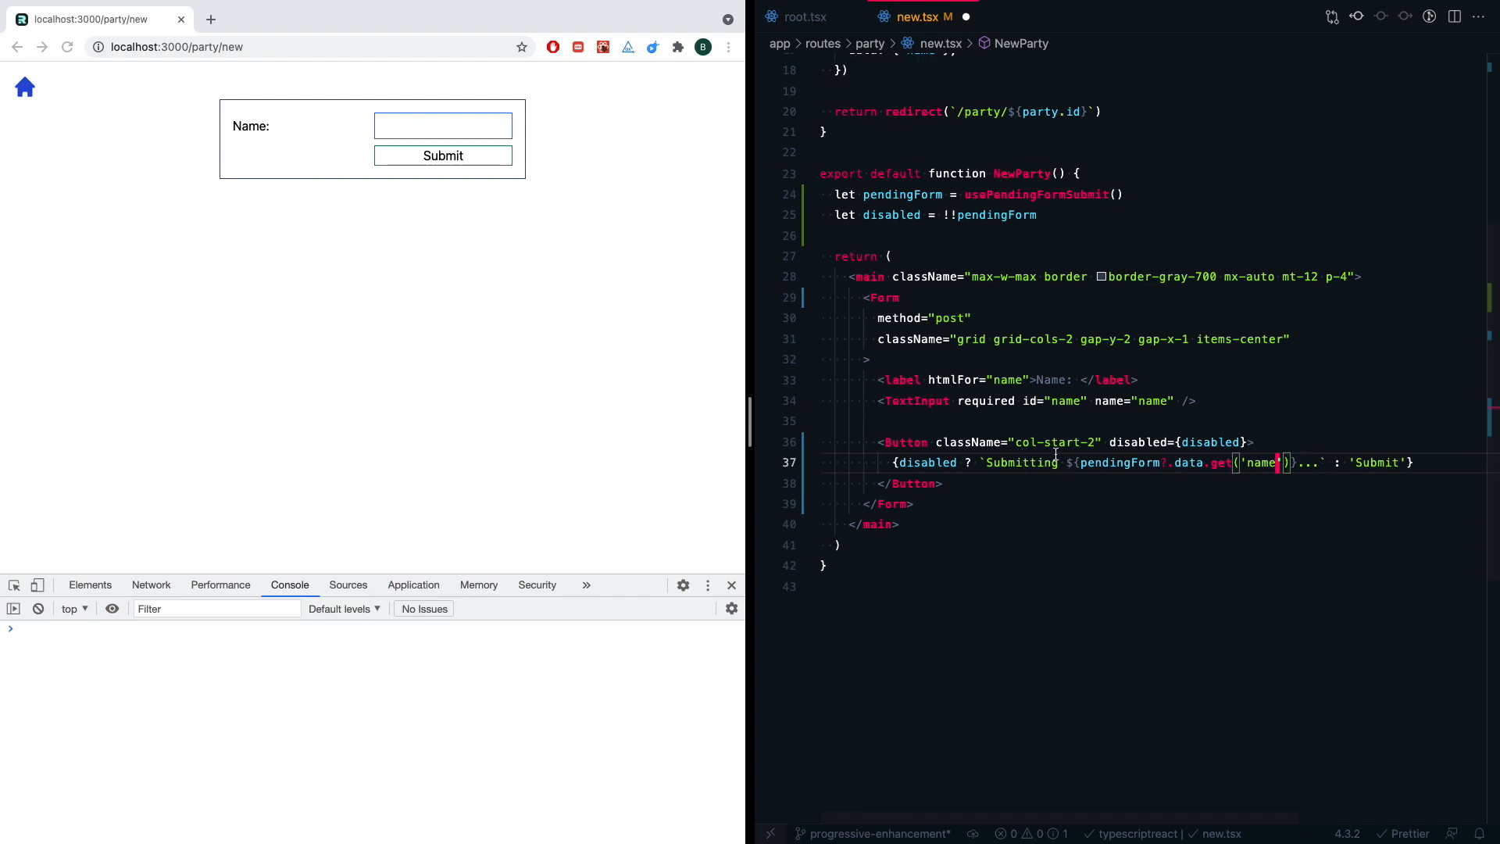
double_click(1024, 463)
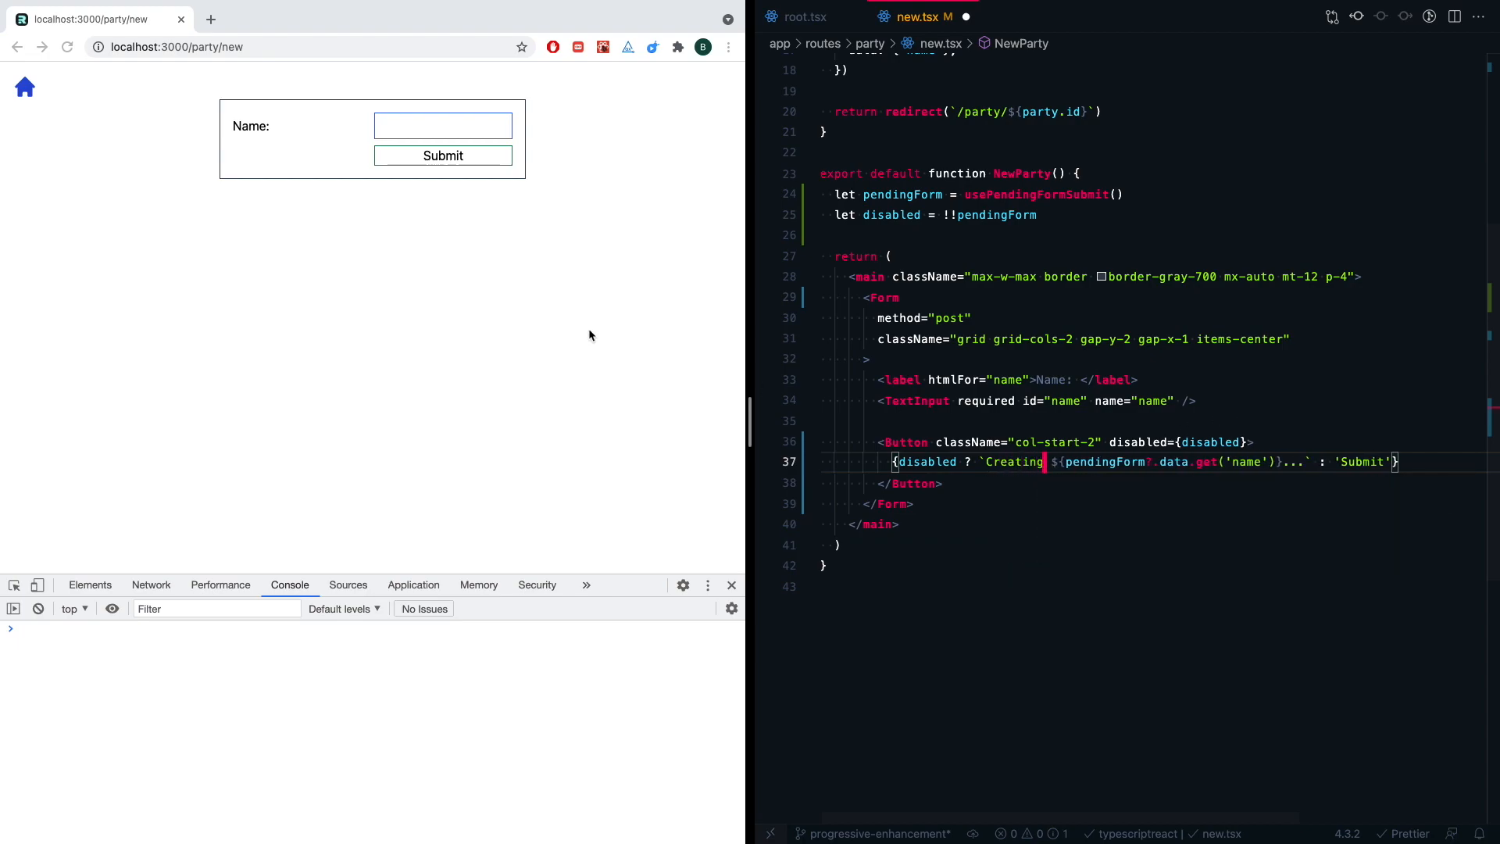
type("Ada")
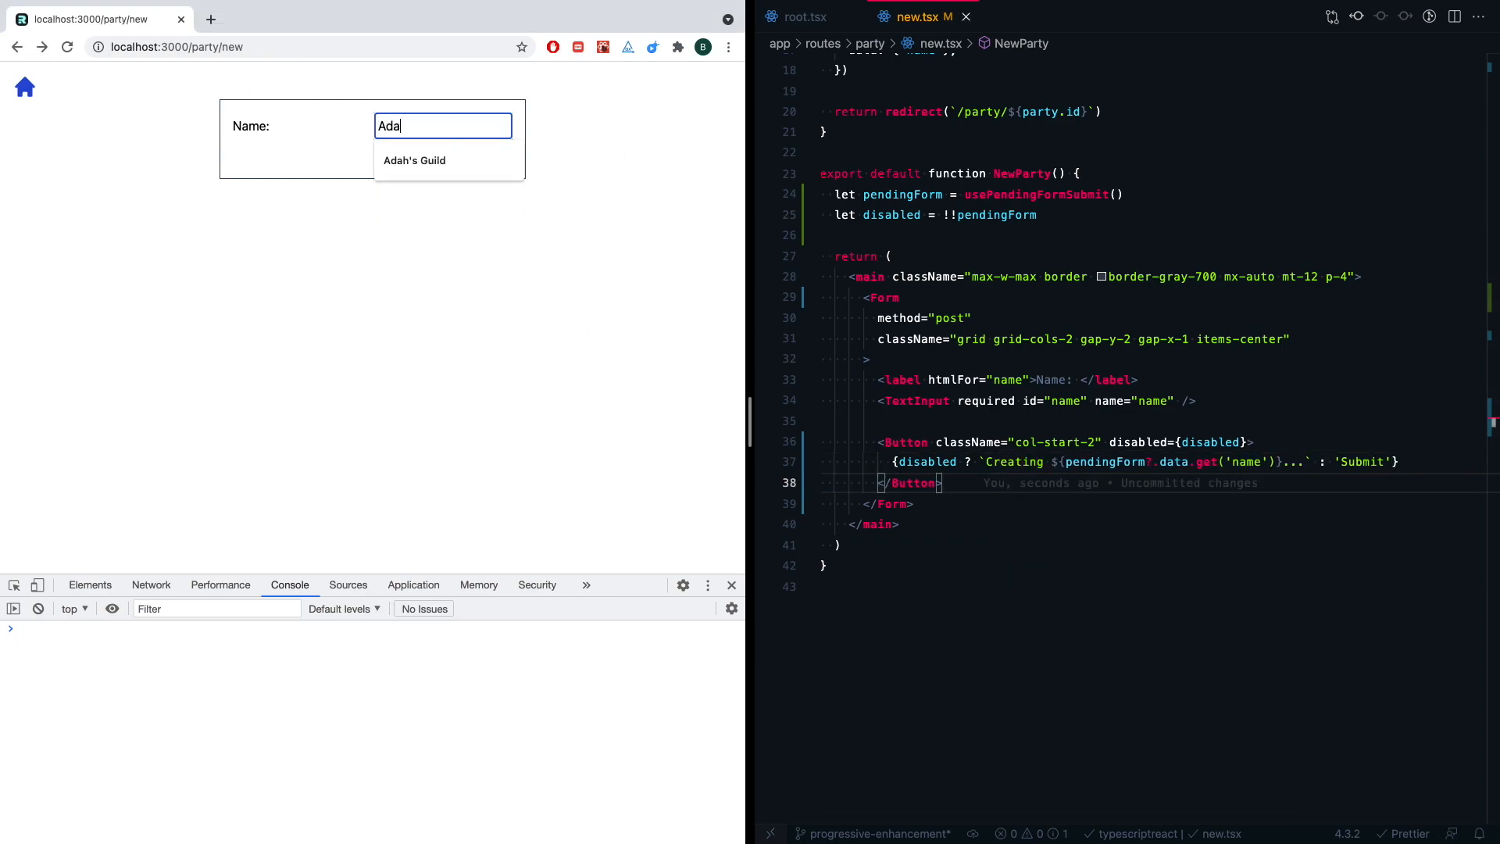
left_click(414, 160)
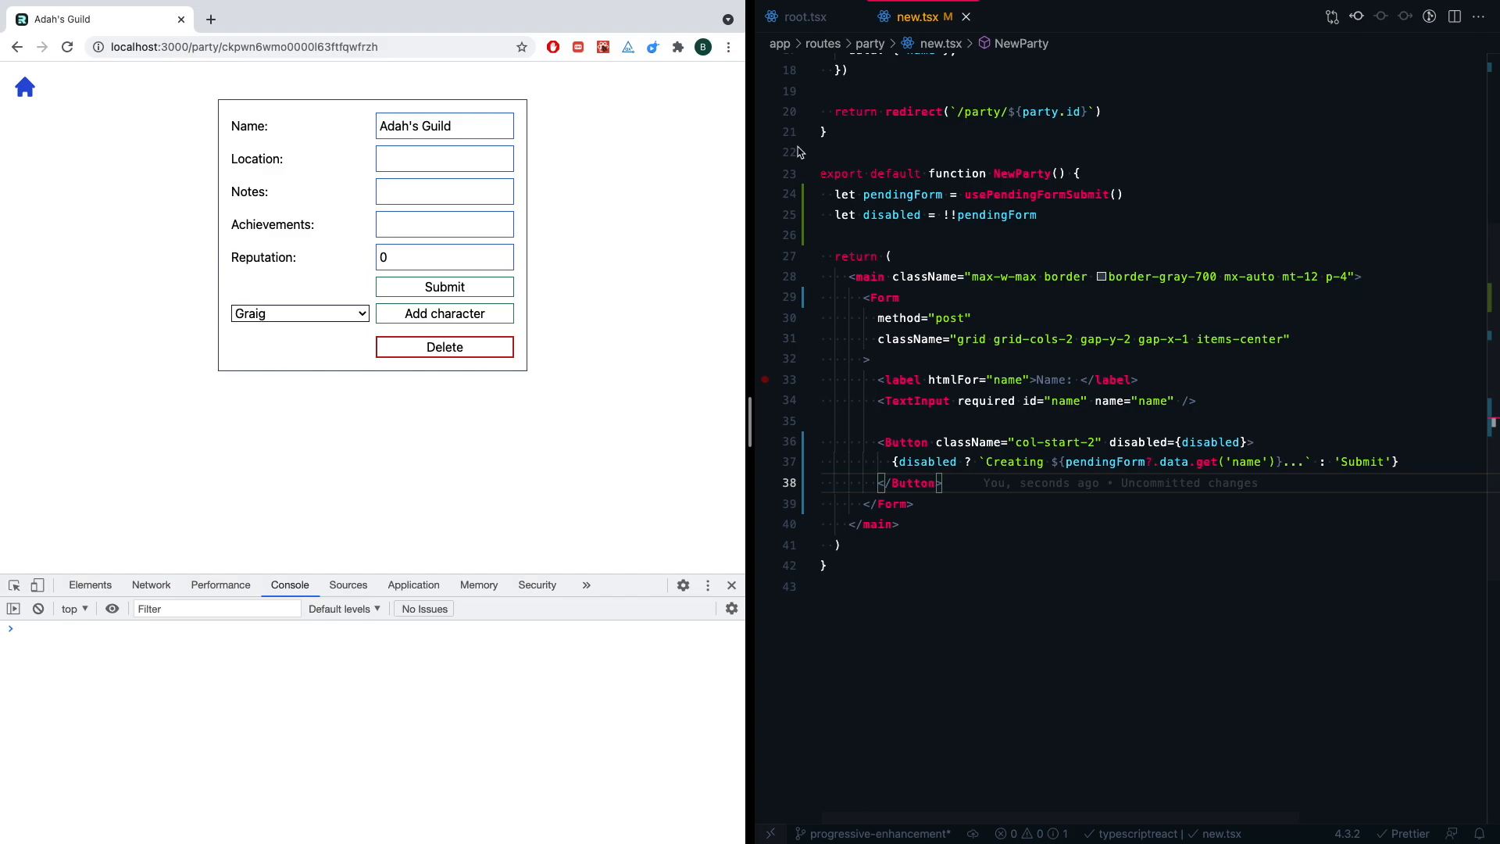
mouse_move(625, 520)
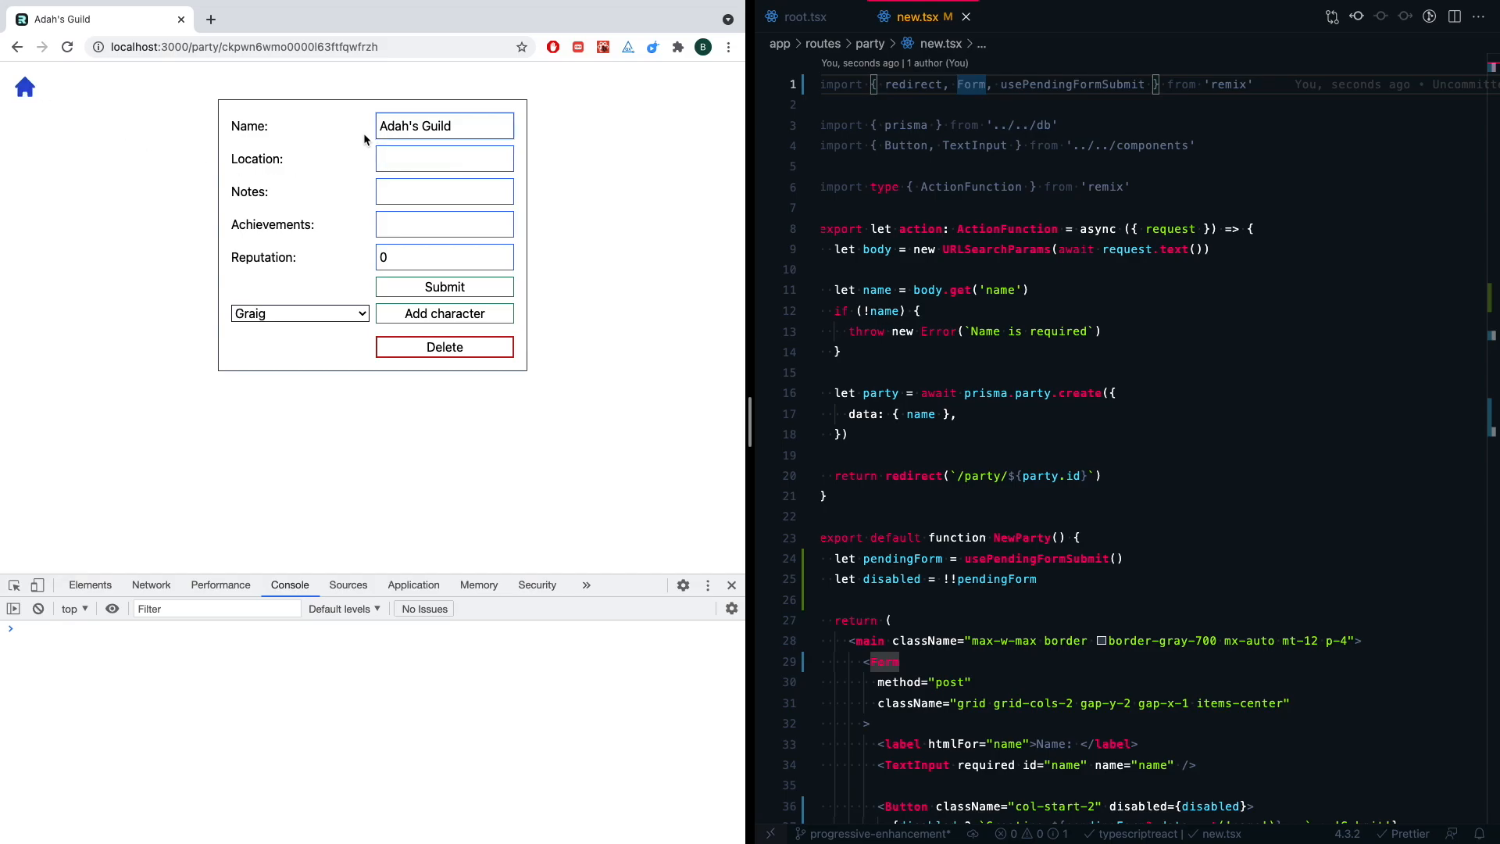
mouse_move(548, 504)
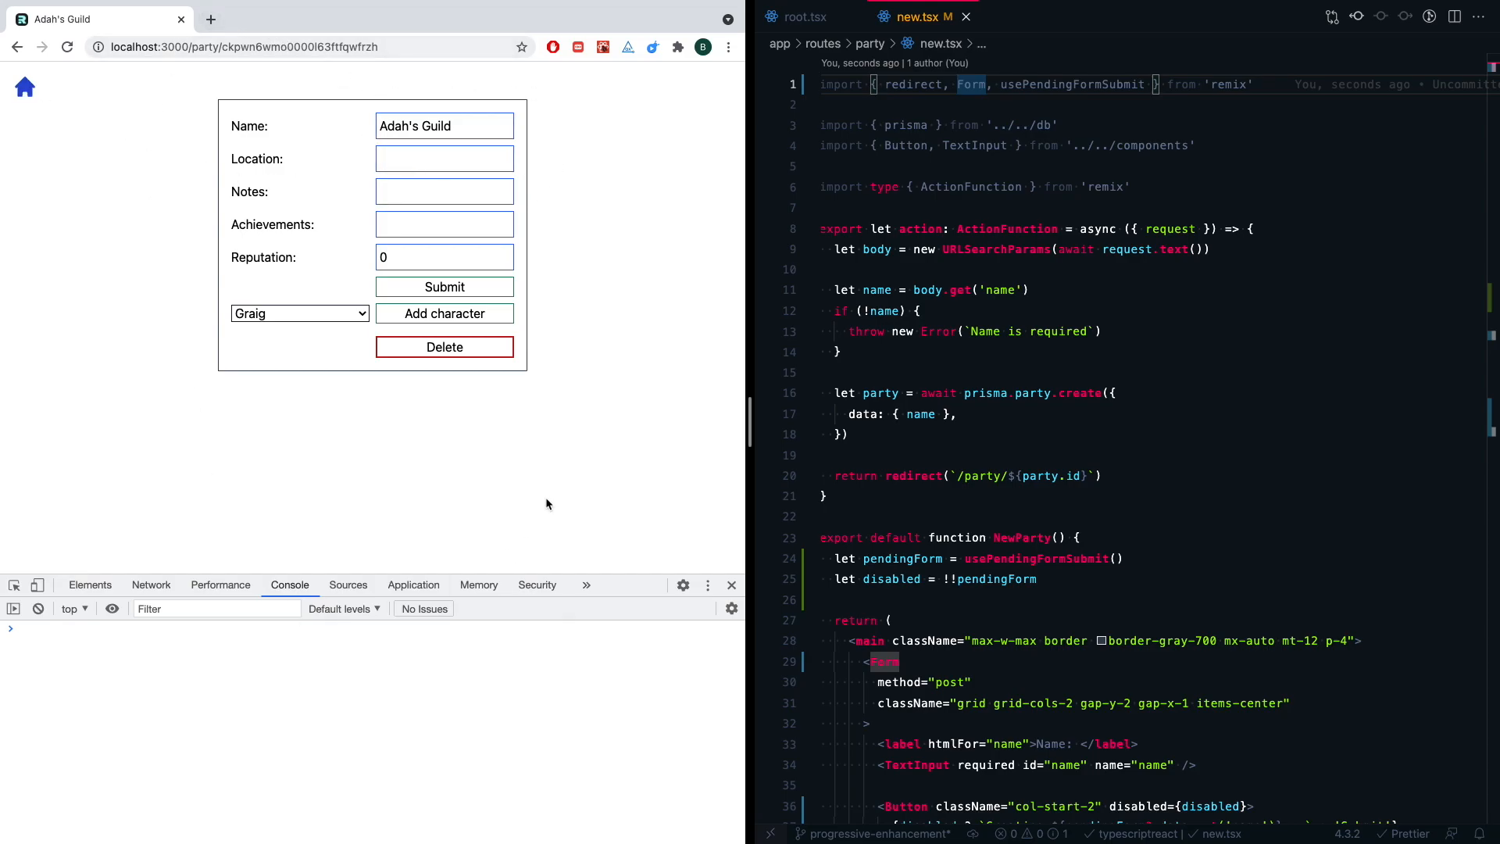
mouse_move(224, 247)
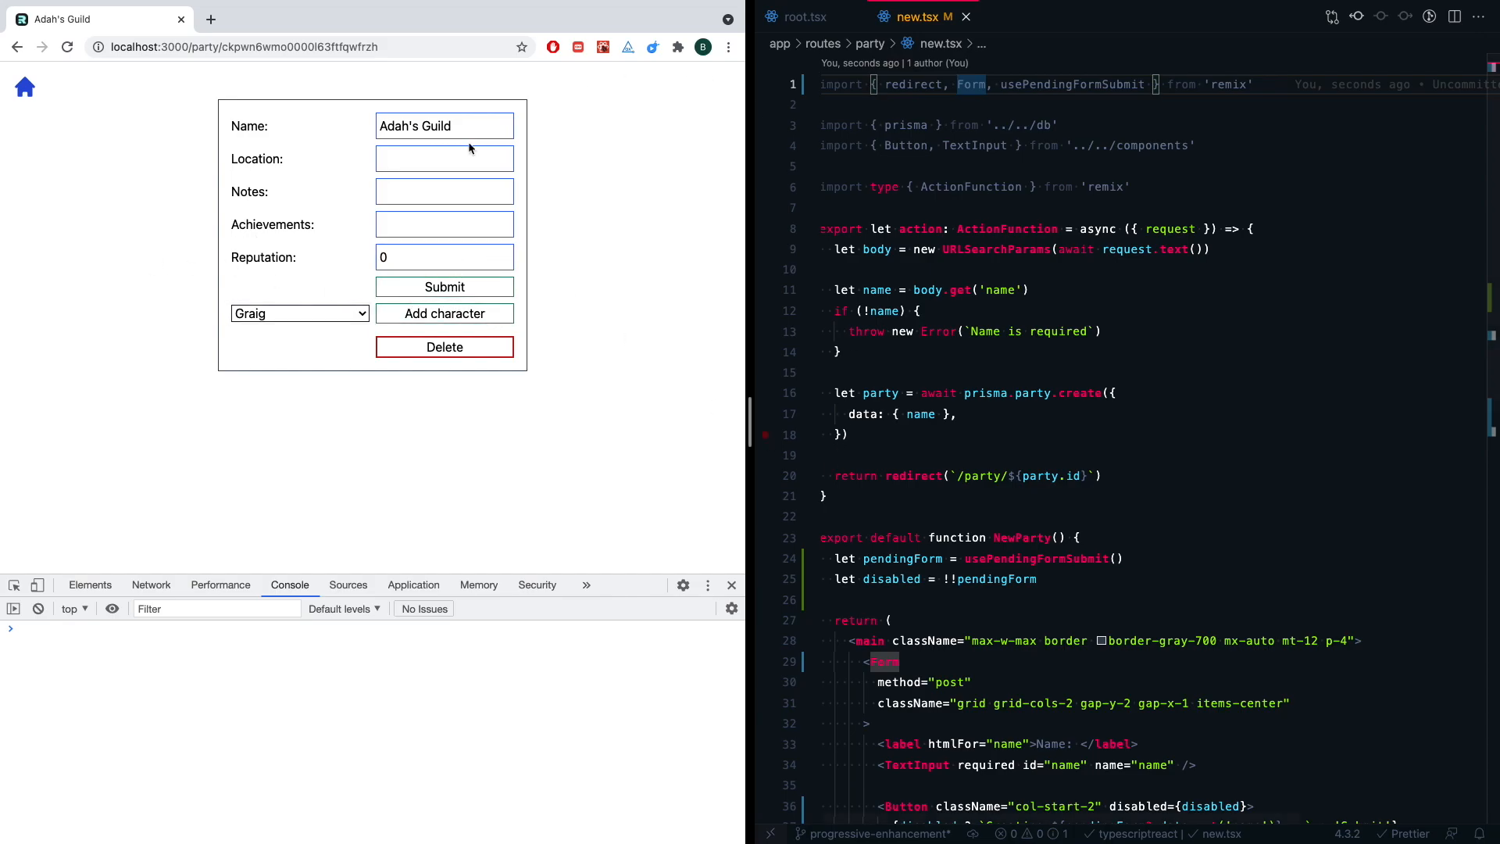
- Switch to root.tsx, then Quick Open the party detail route $id.tsx
left_click(801, 17)
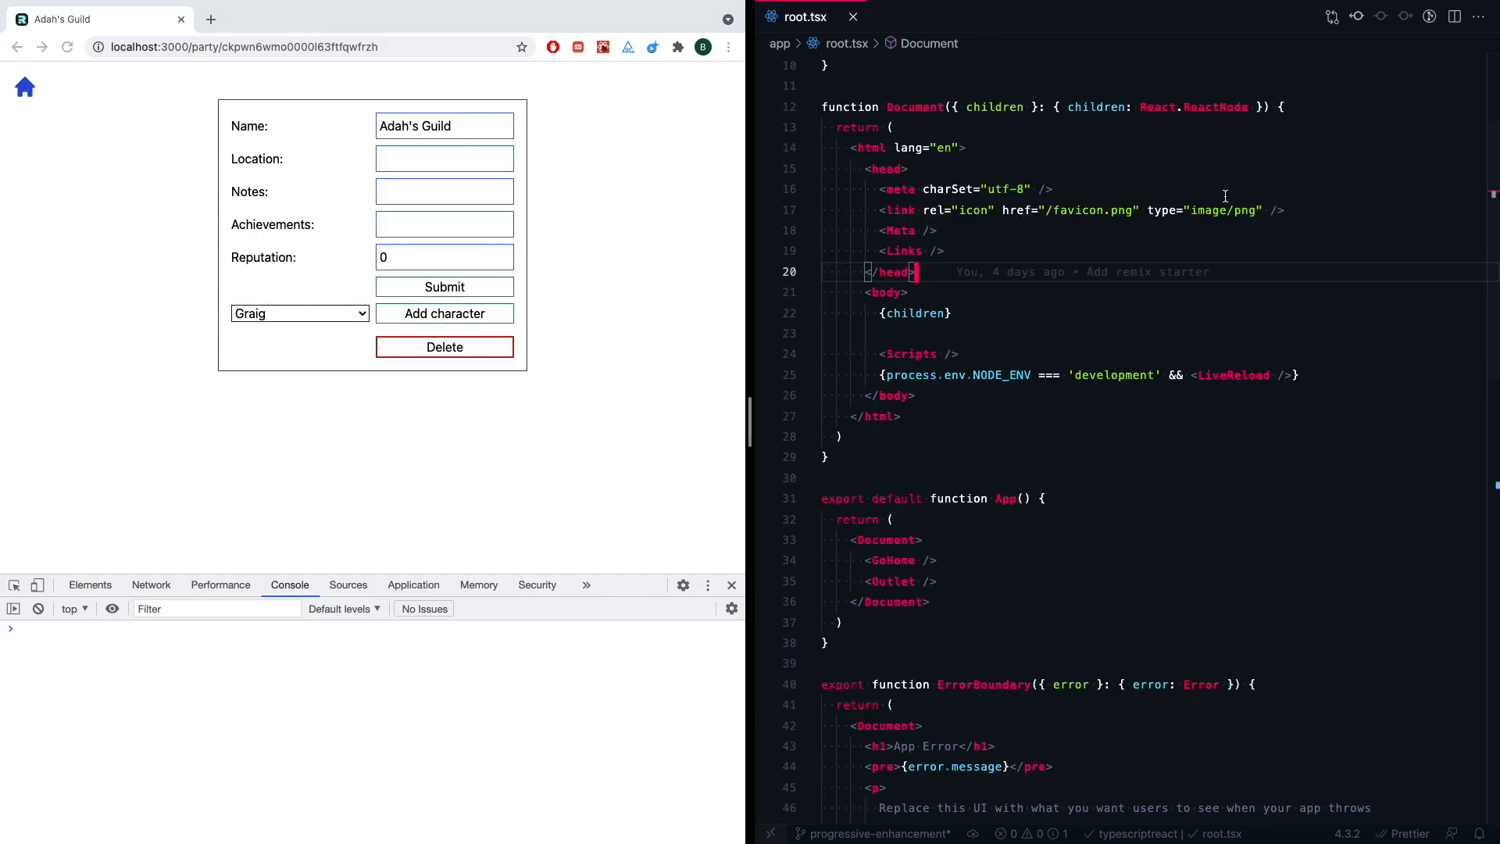
type("$id")
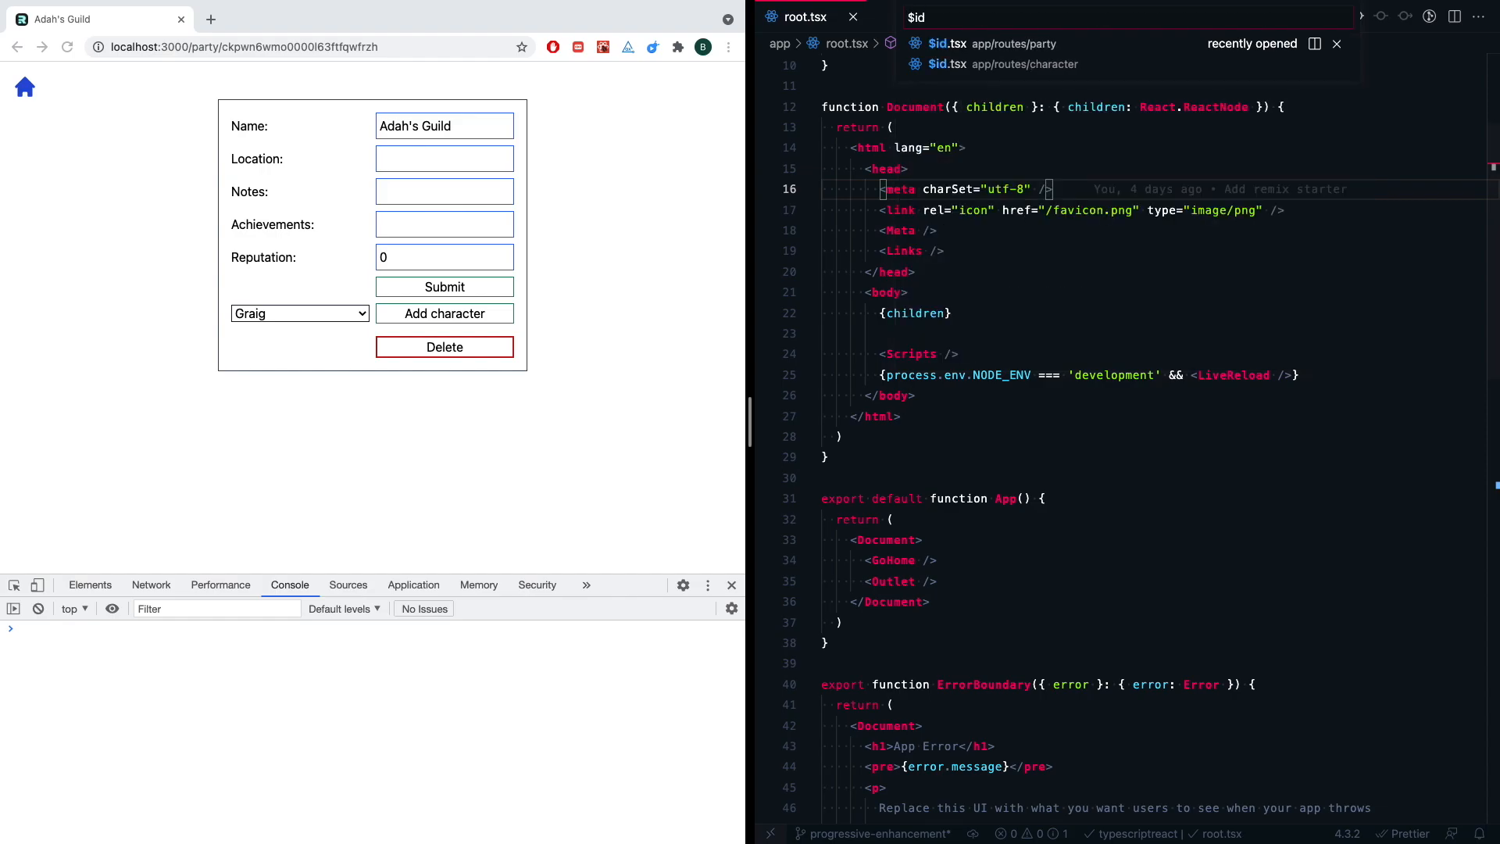
left_click(923, 16)
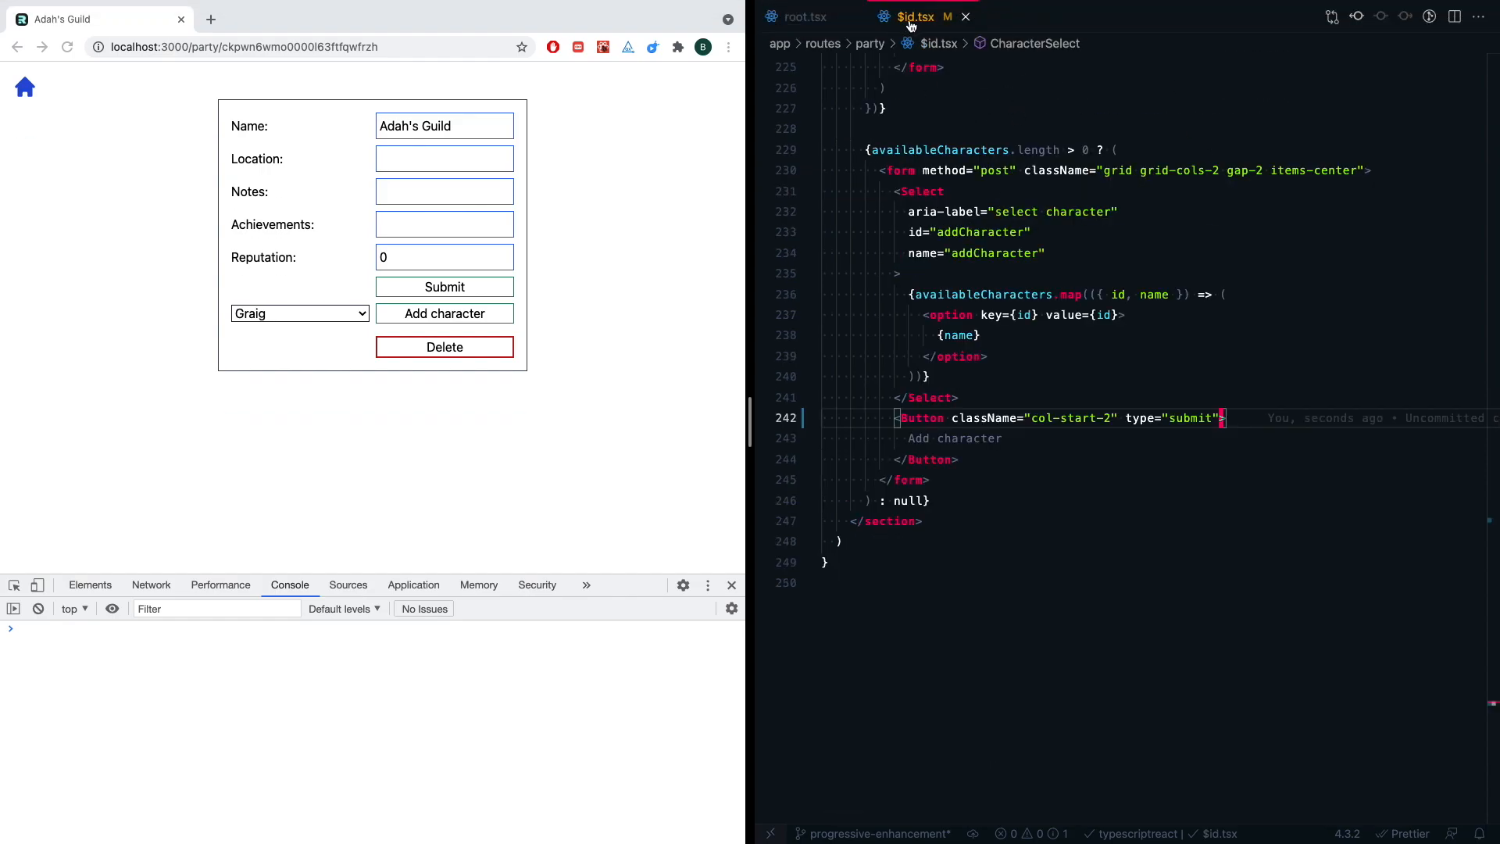
mouse_move(241, 52)
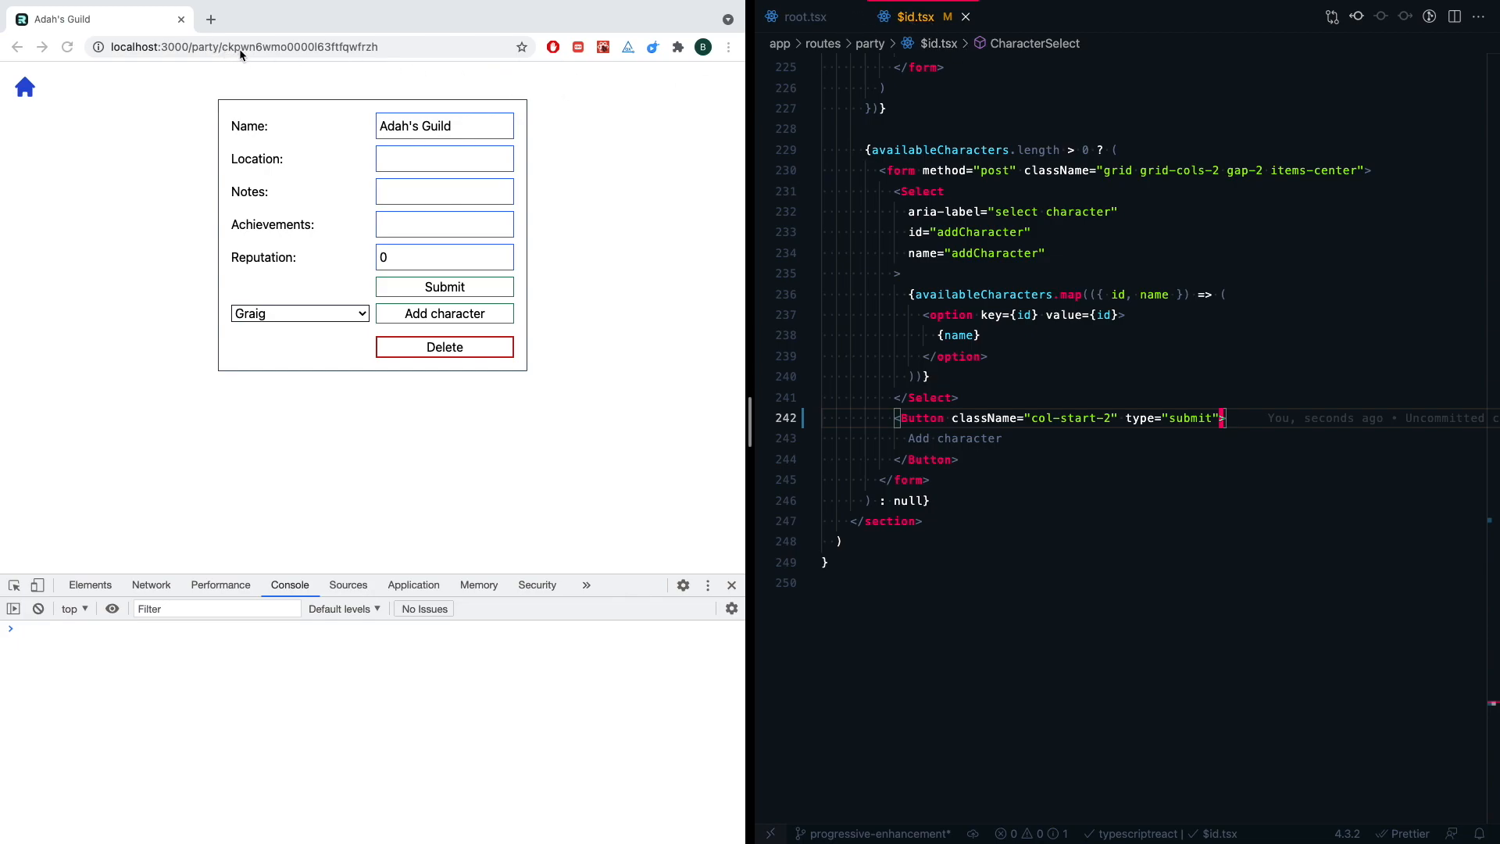
mouse_move(273, 38)
type("<form")
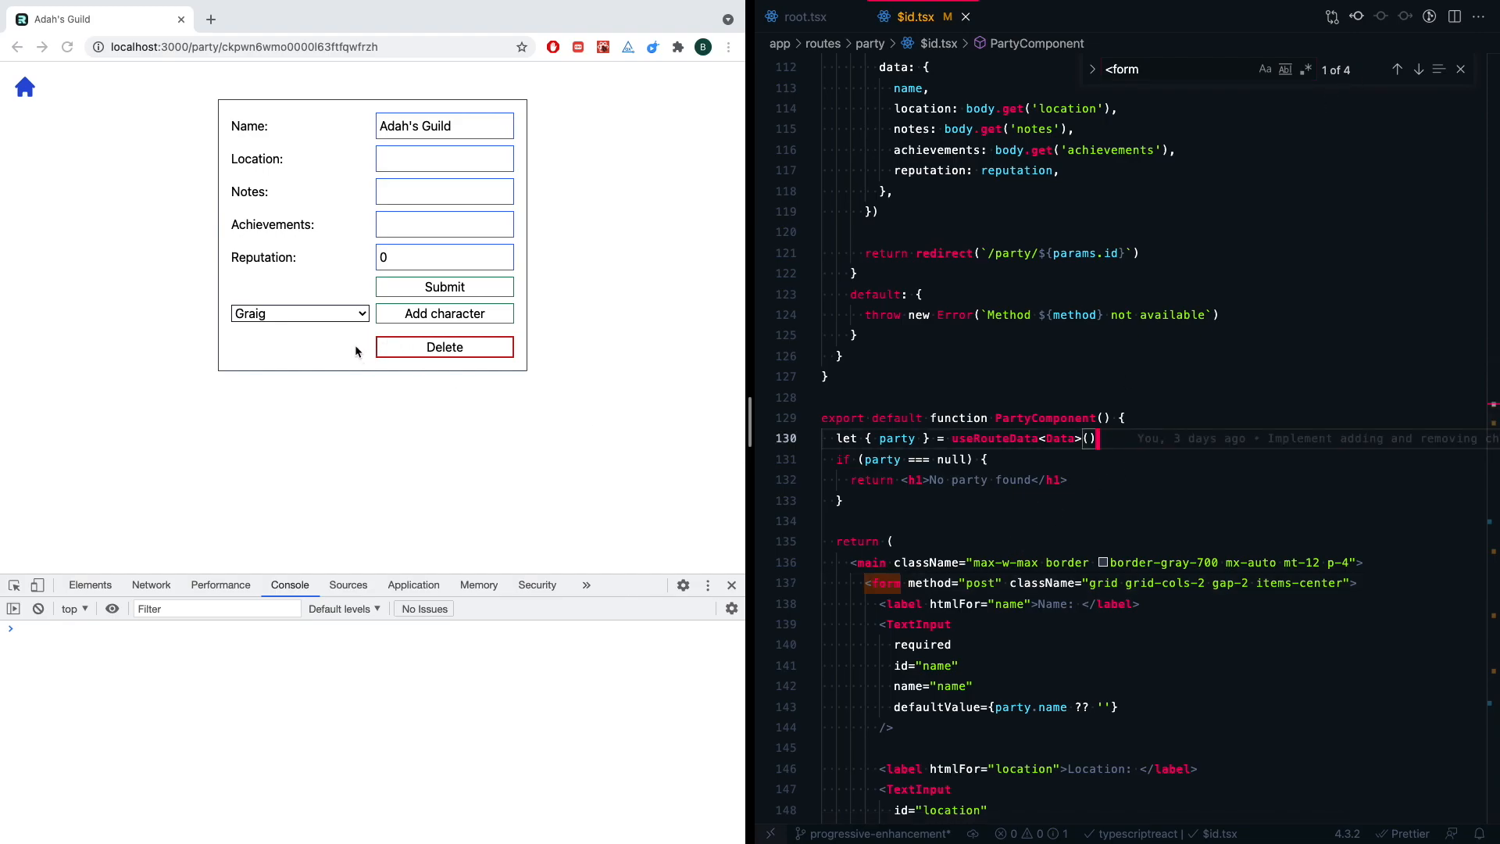
- Change DeleteParty's form to <Form method="delete">, fixing the 'deleet' typo and closing tag
scroll("down", 3)
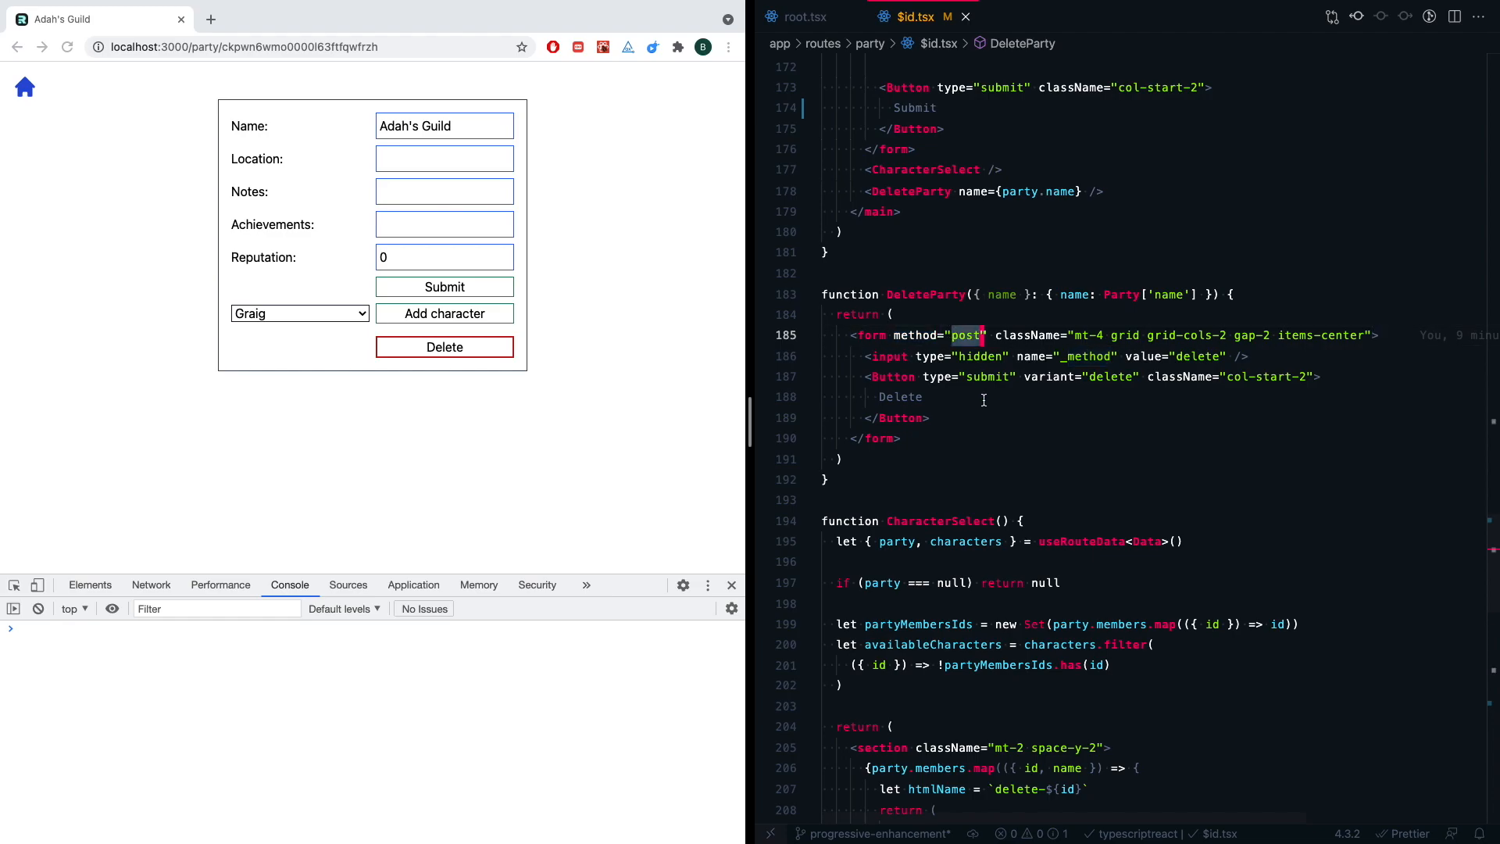
type("deleete")
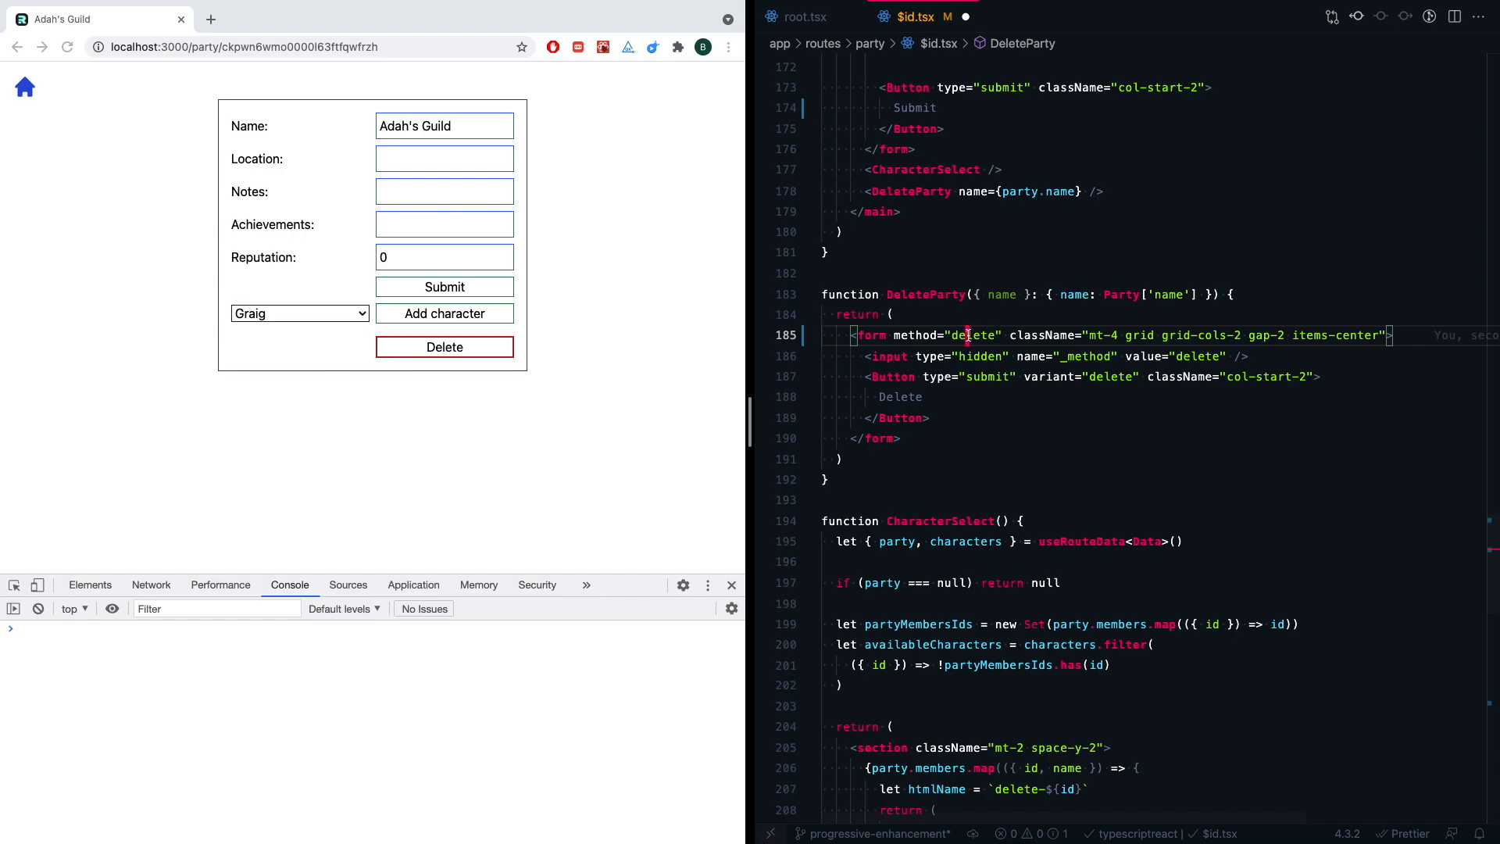
double_click(974, 336)
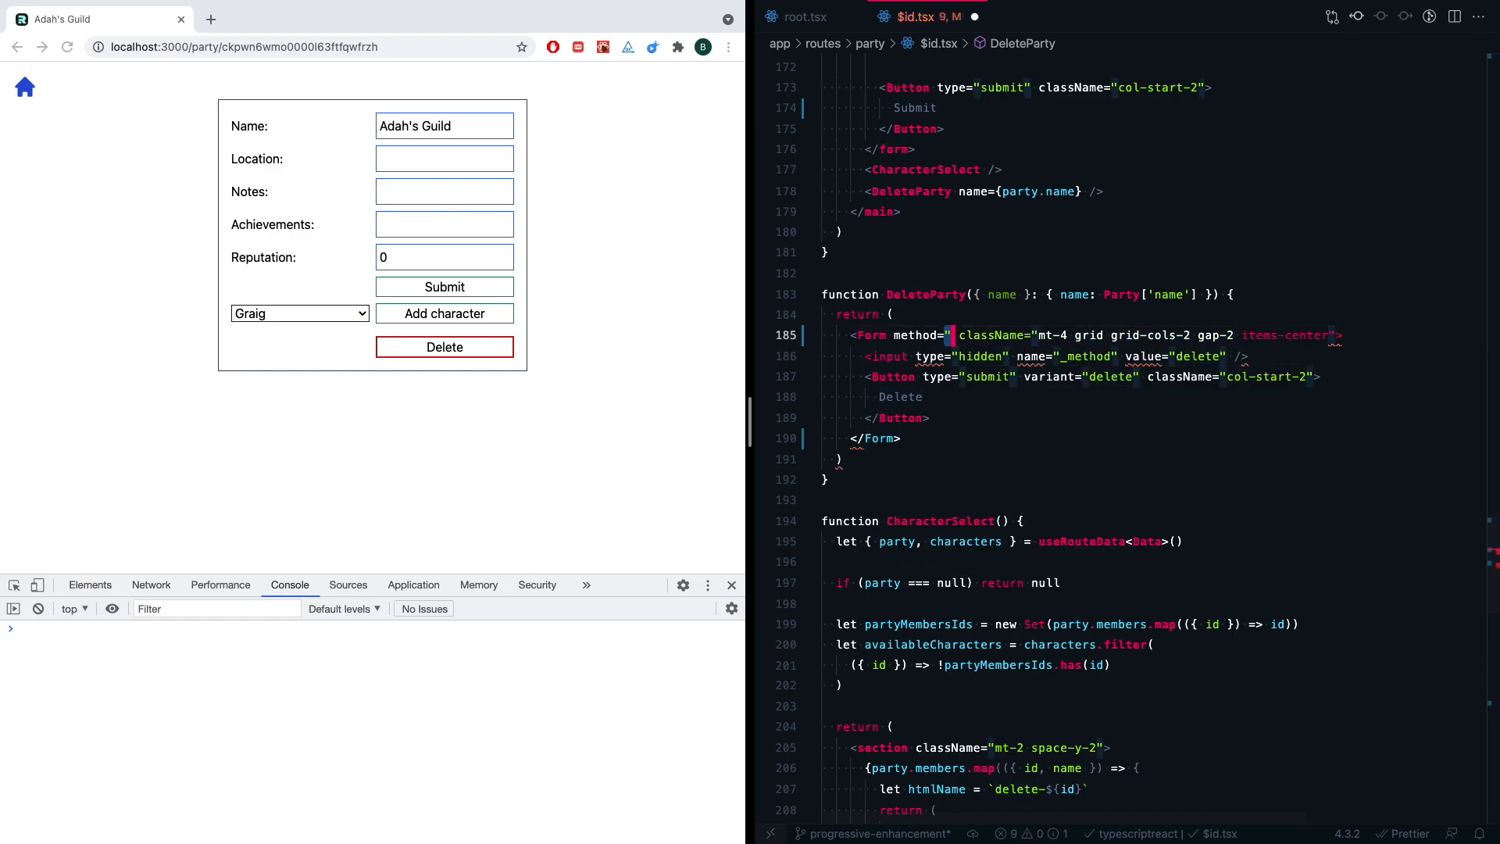
type("delete")
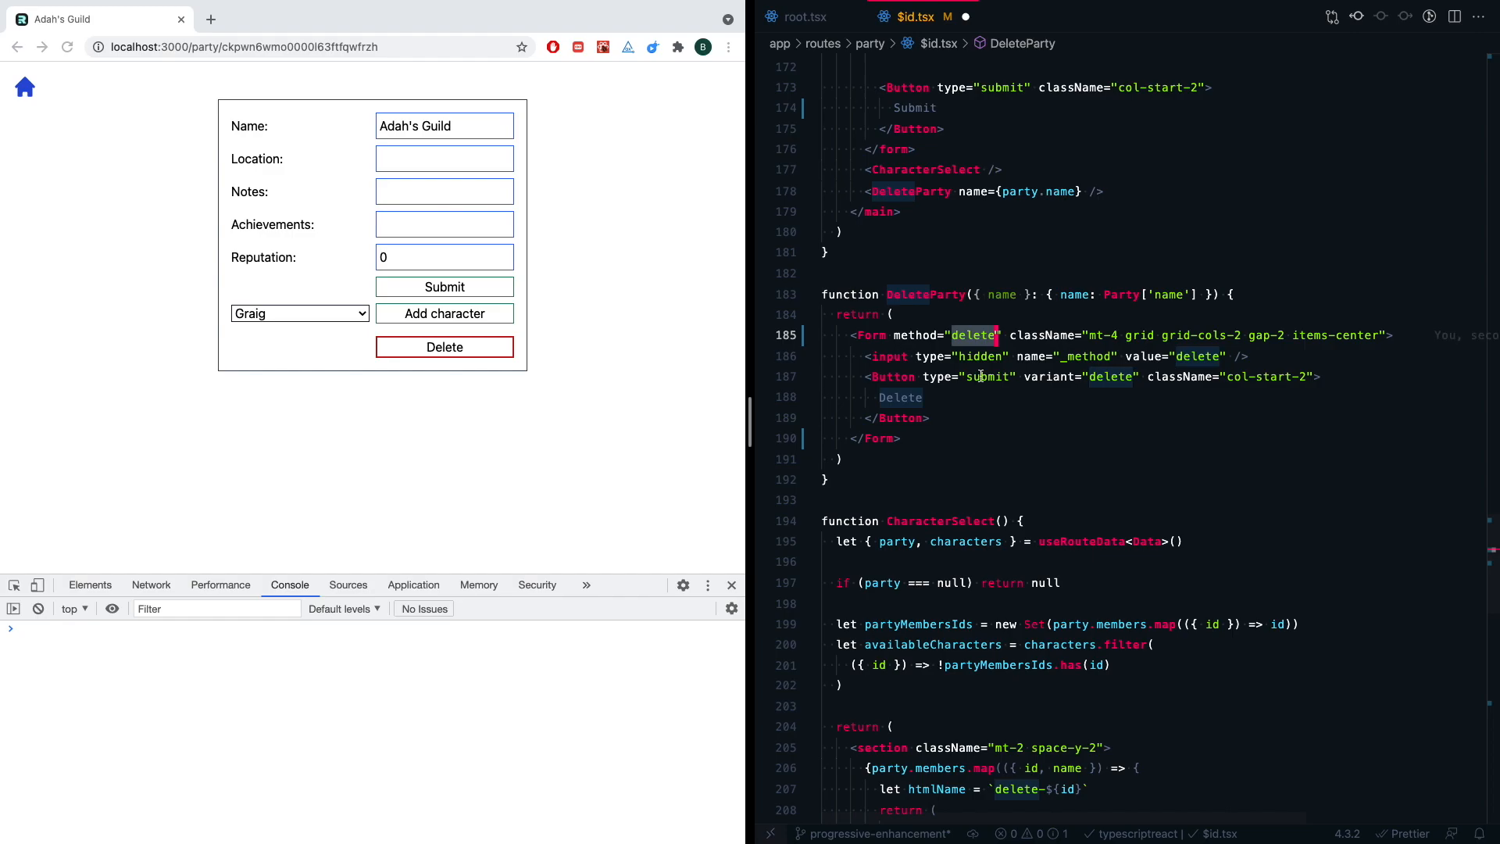
mouse_move(916, 314)
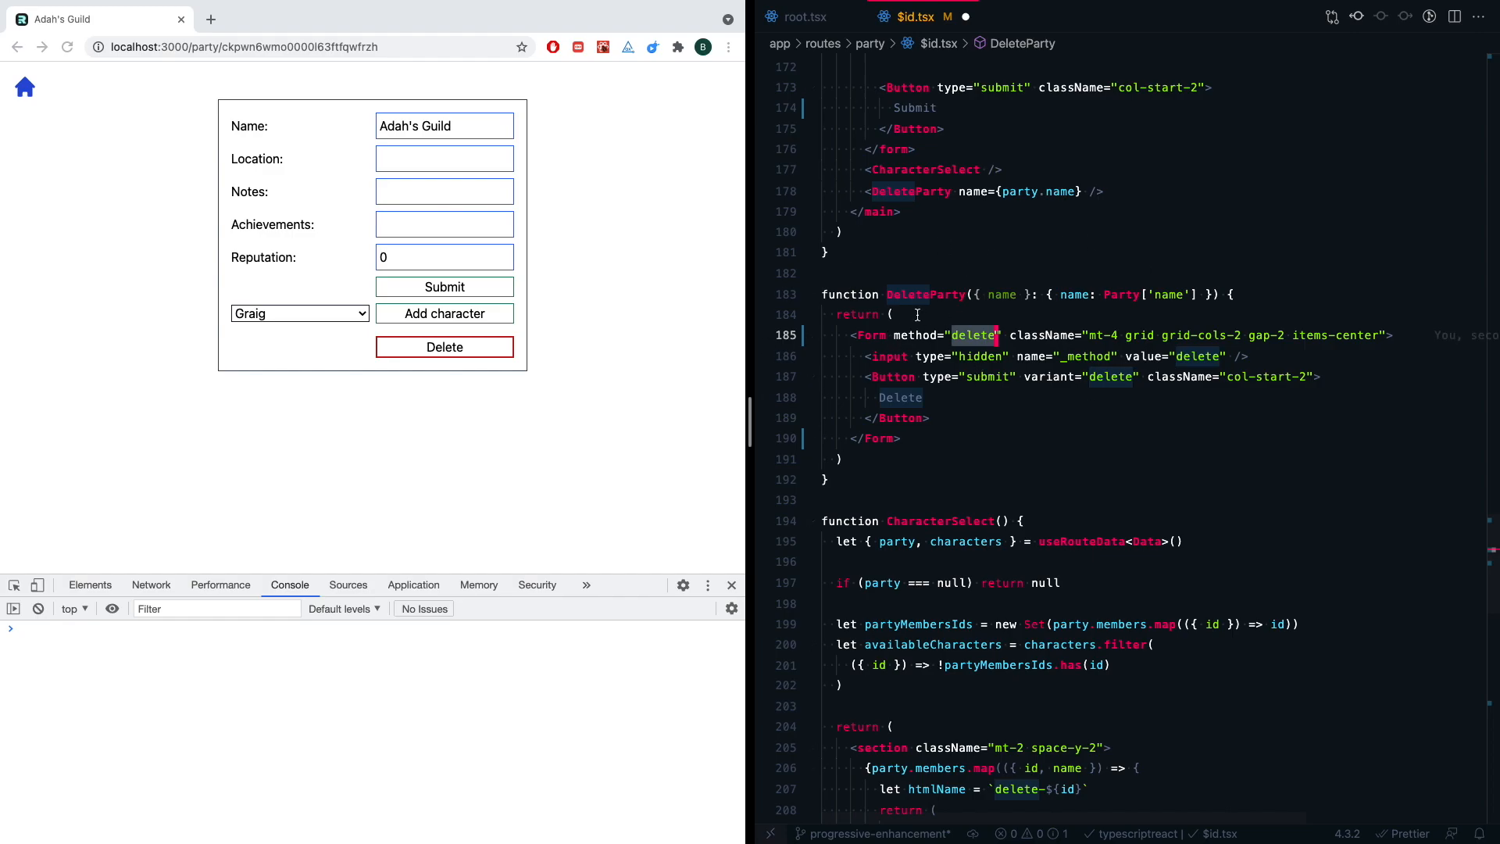
mouse_move(862, 357)
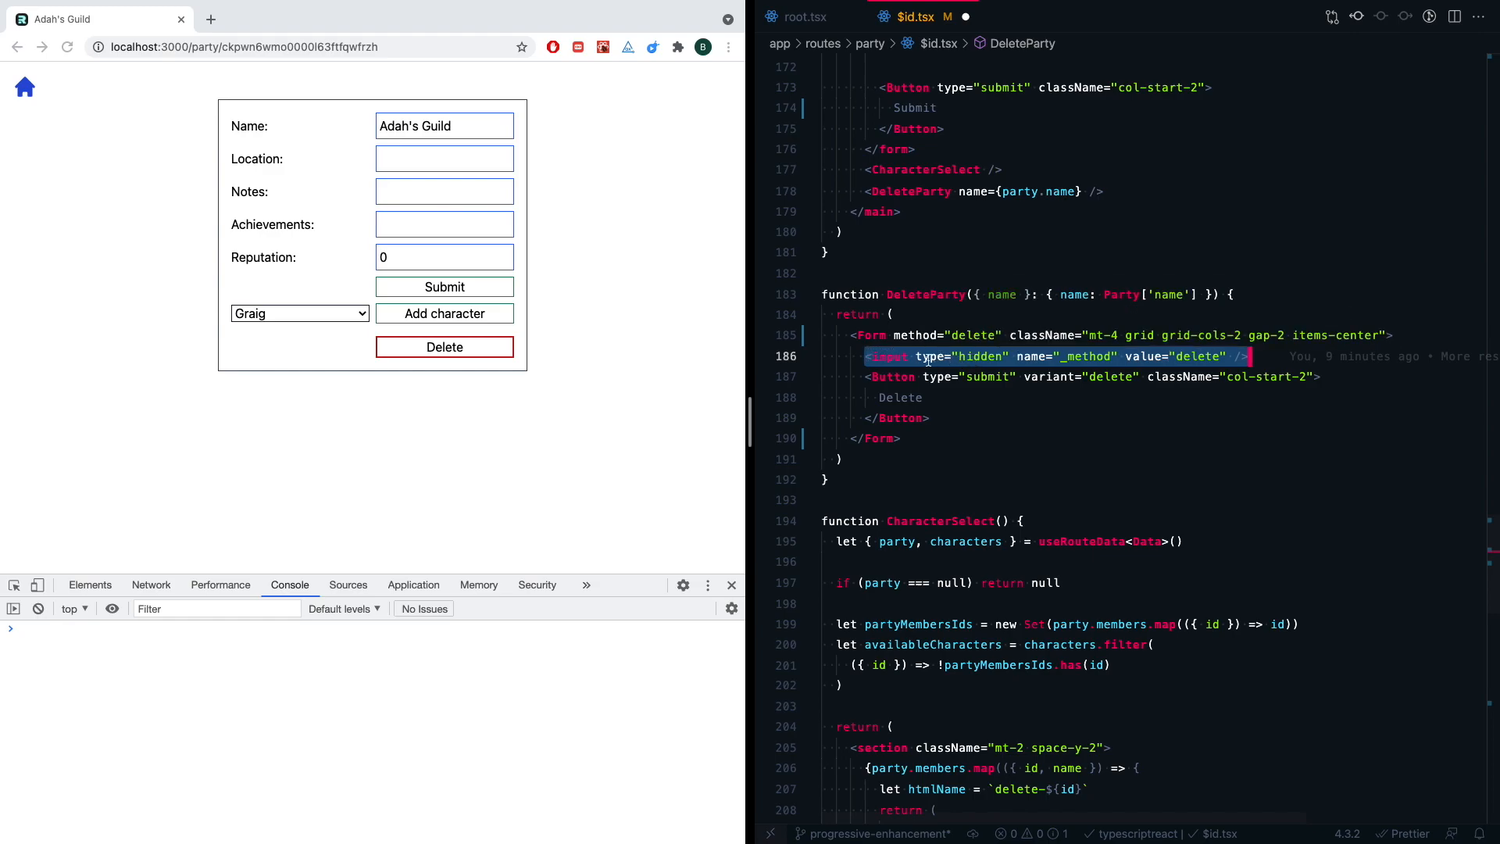
mouse_move(588, 255)
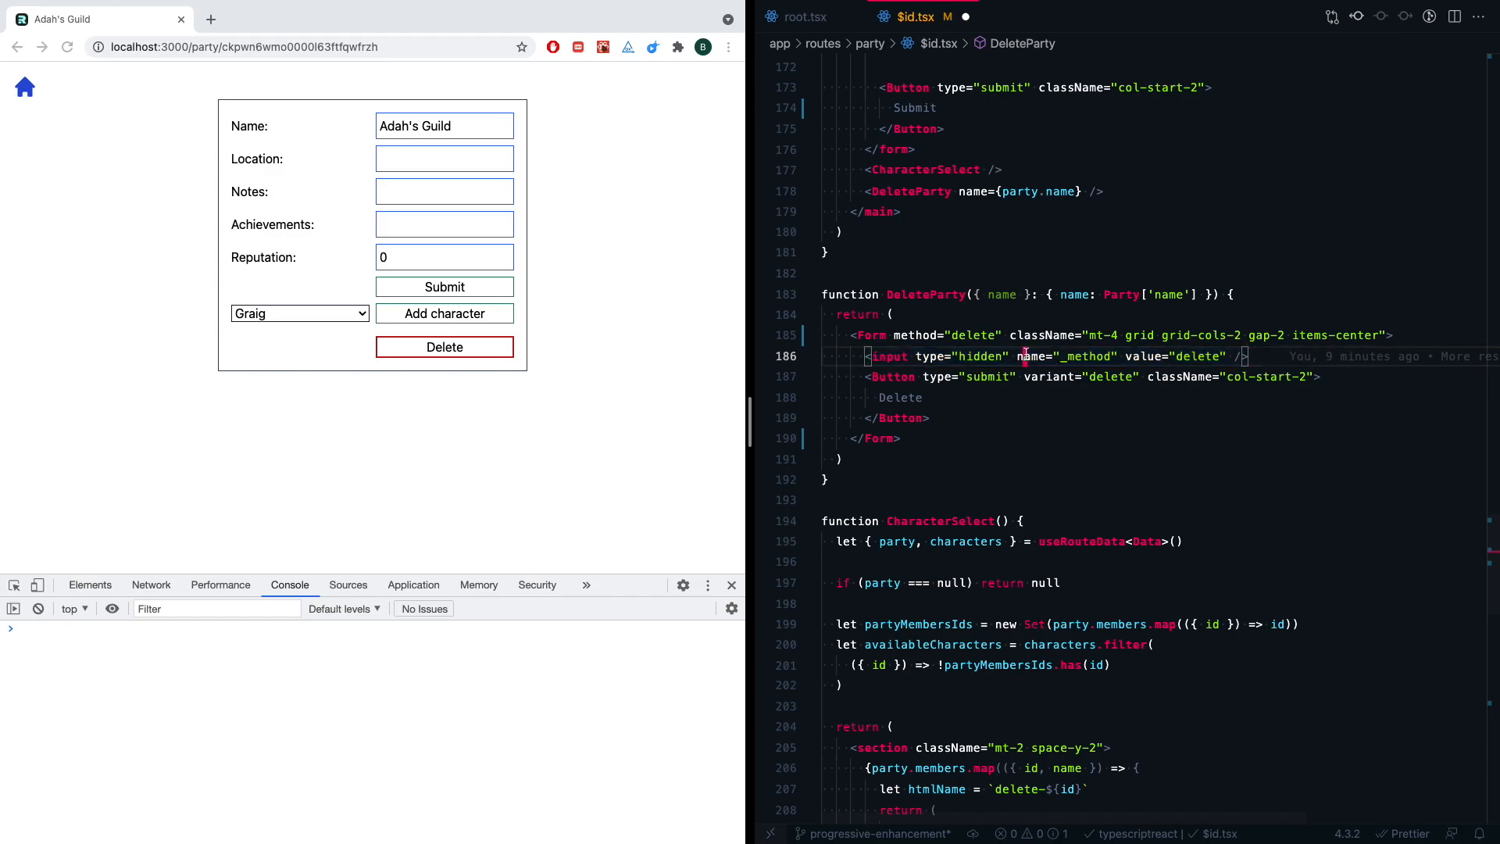
double_click(1200, 356)
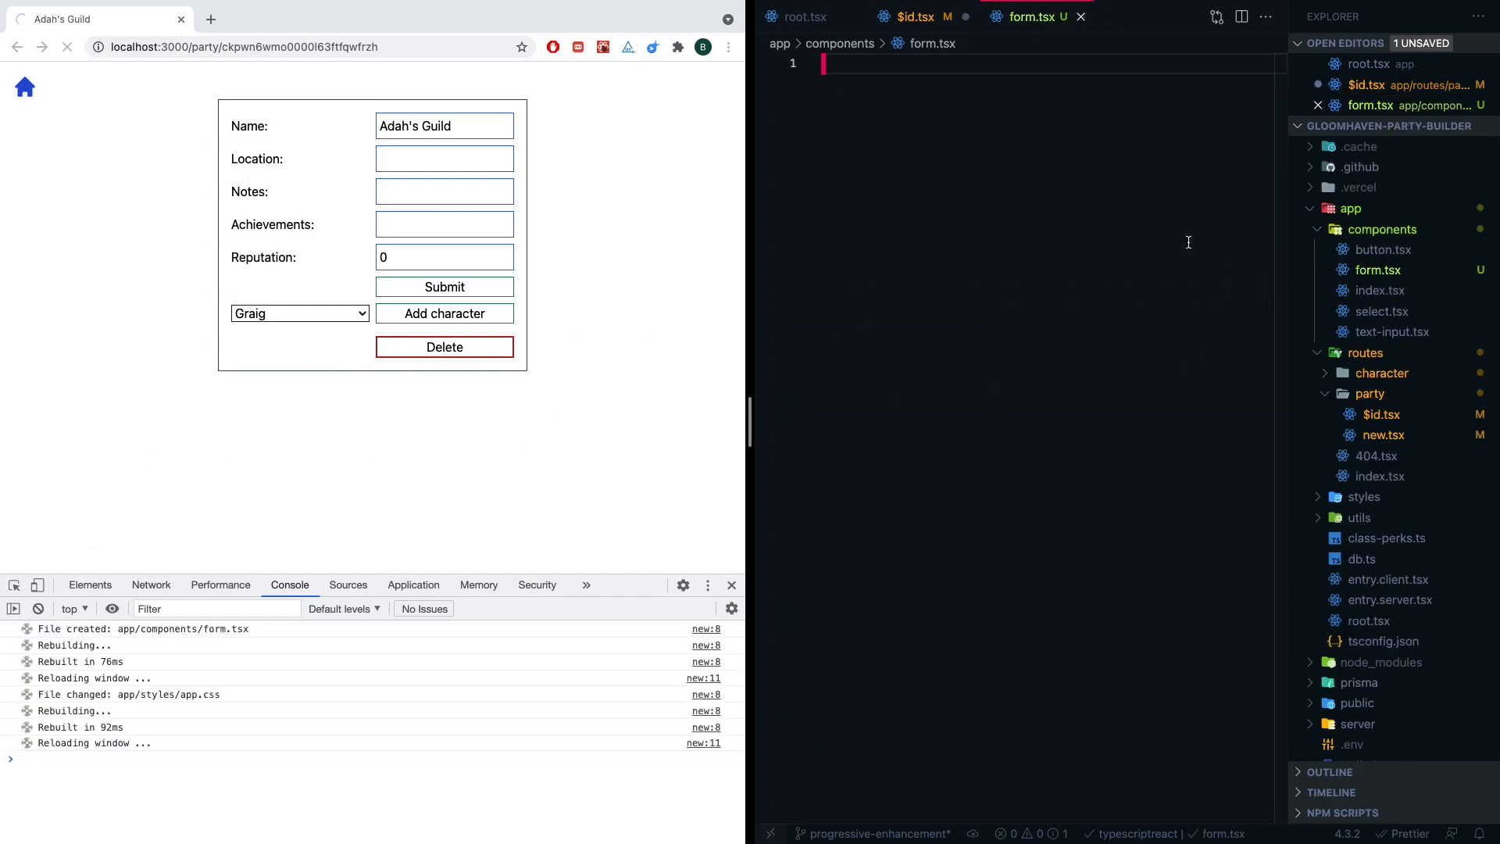
- In form.tsx, import Remix's Form and the FormProps type from 'remix'
type("import {}")
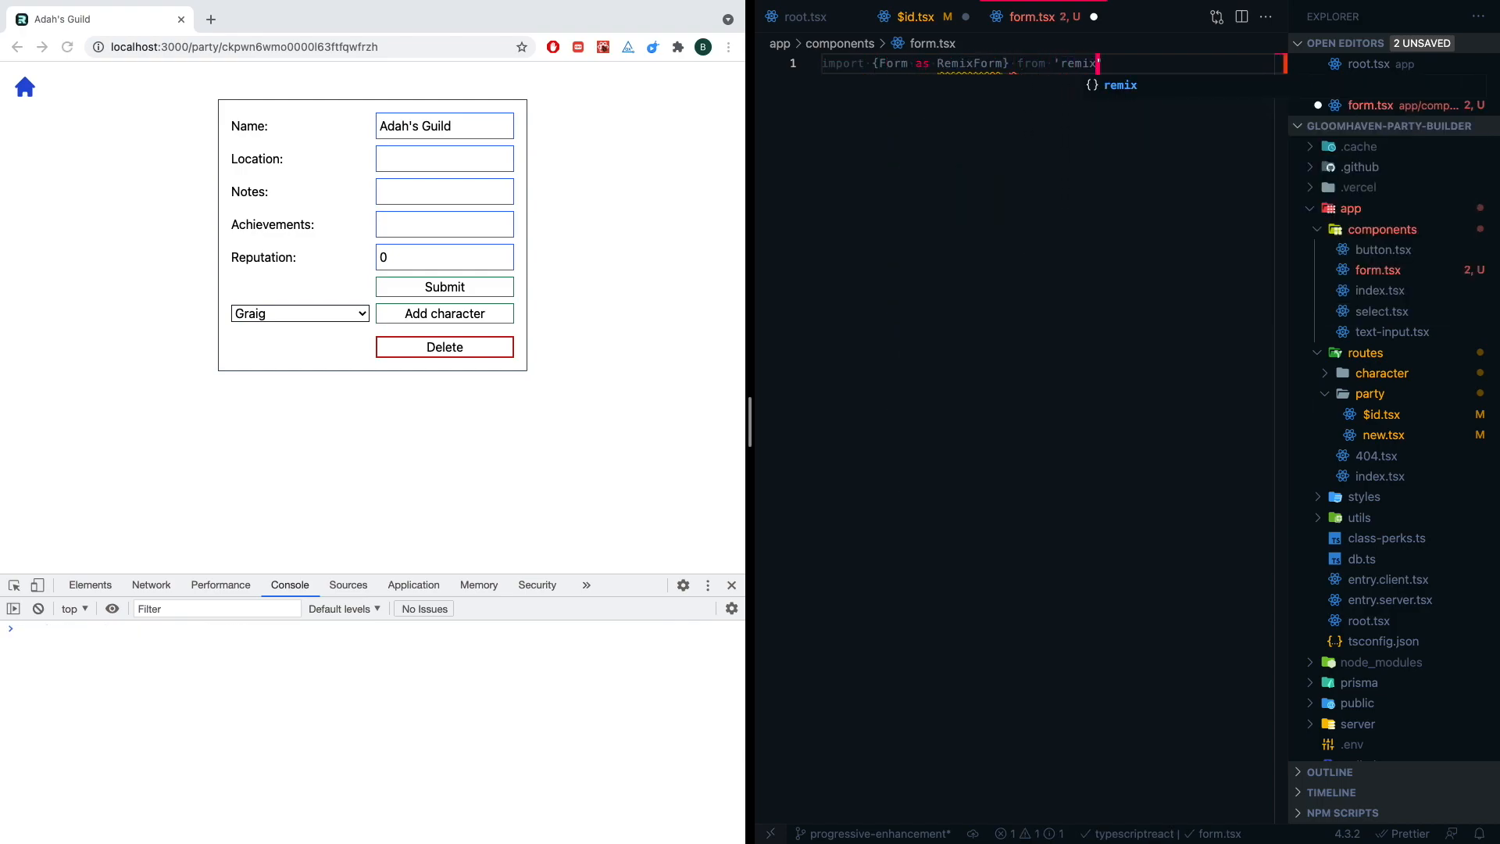
type("import")
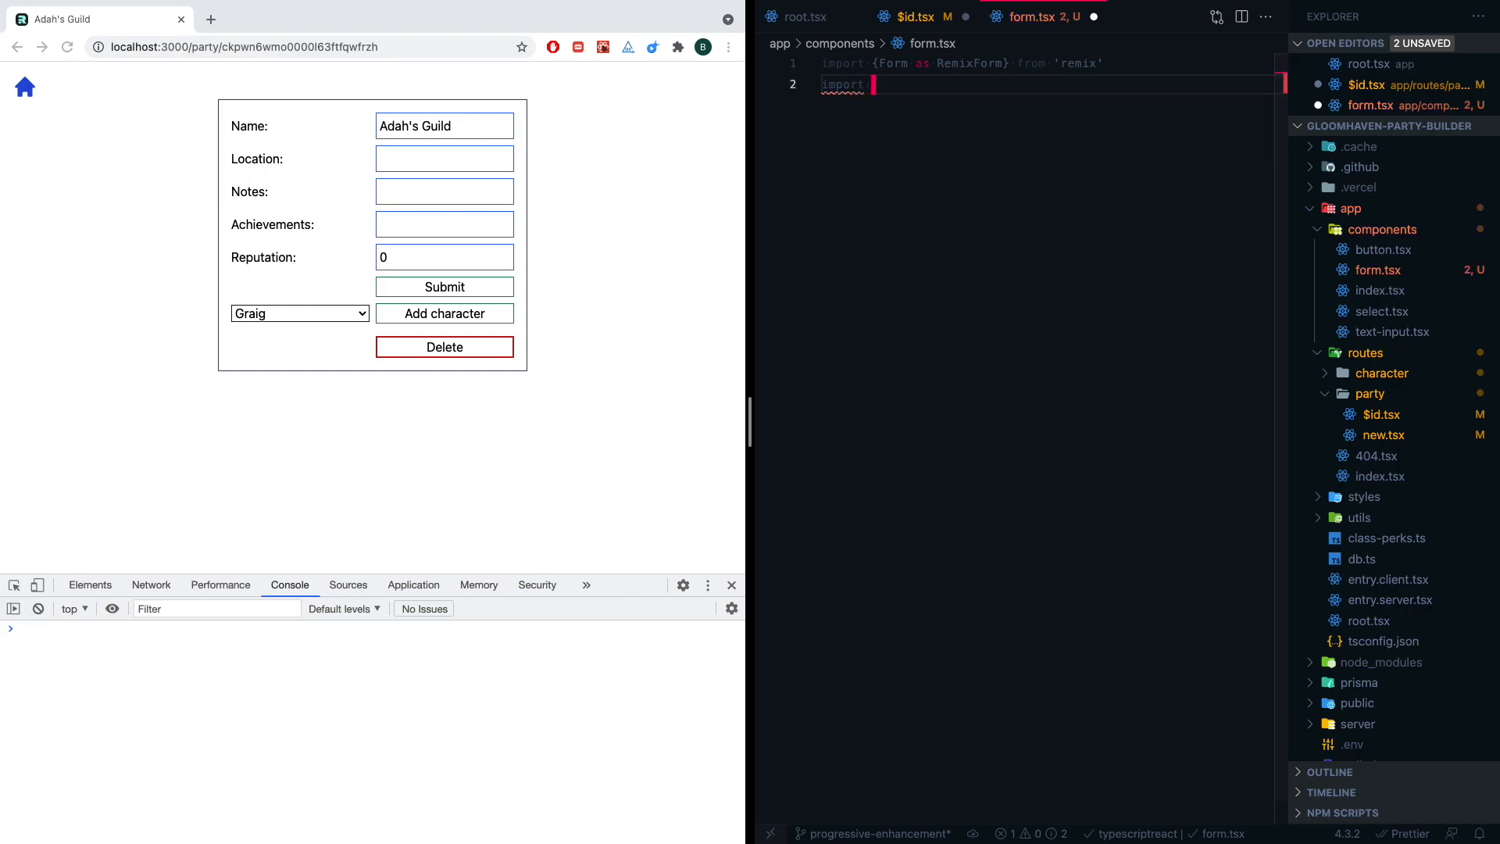
type("type {}")
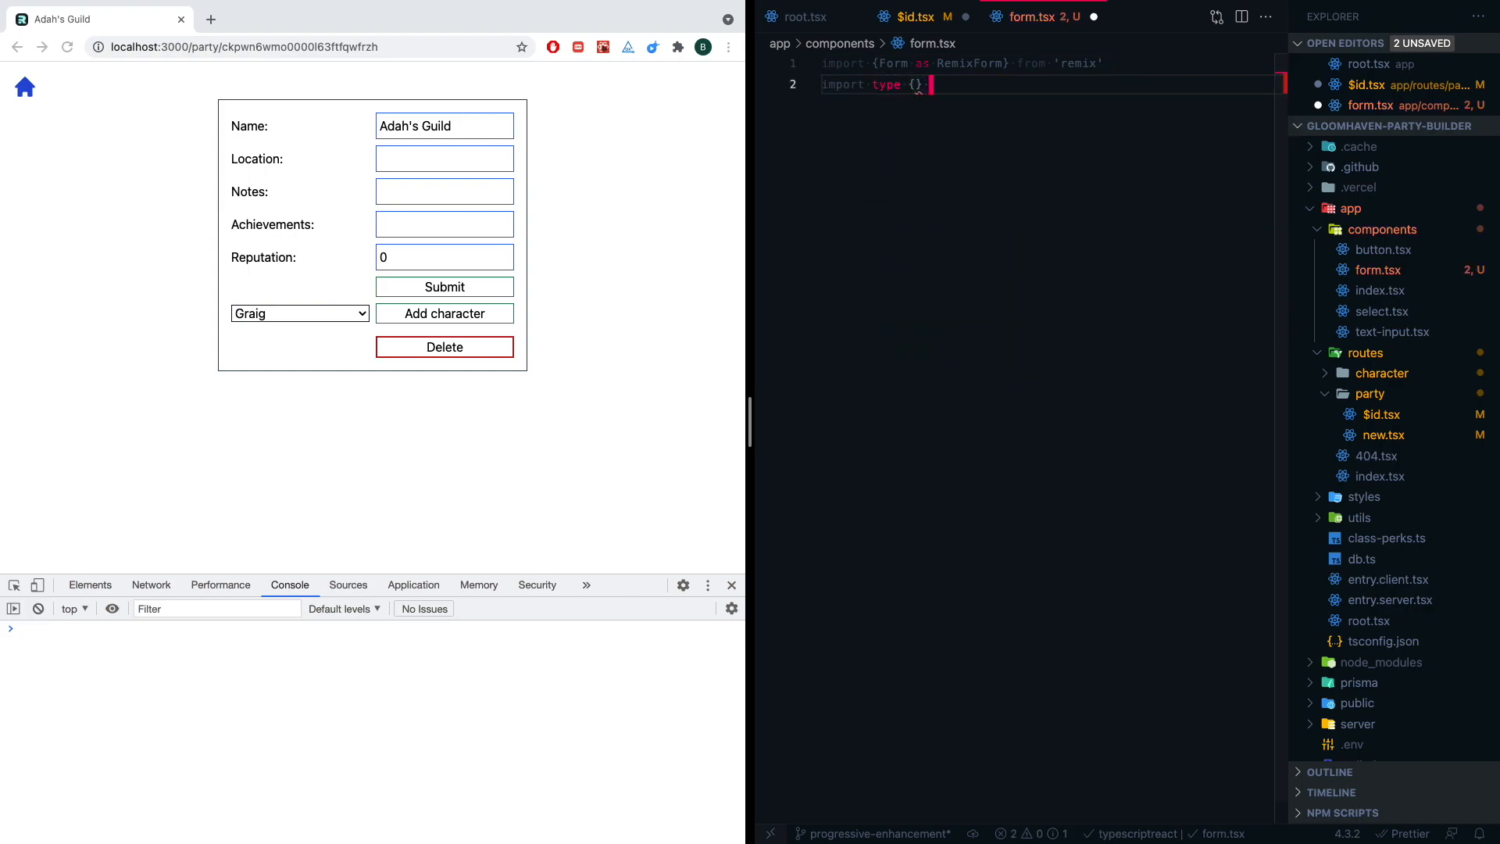
type("from 'remix'")
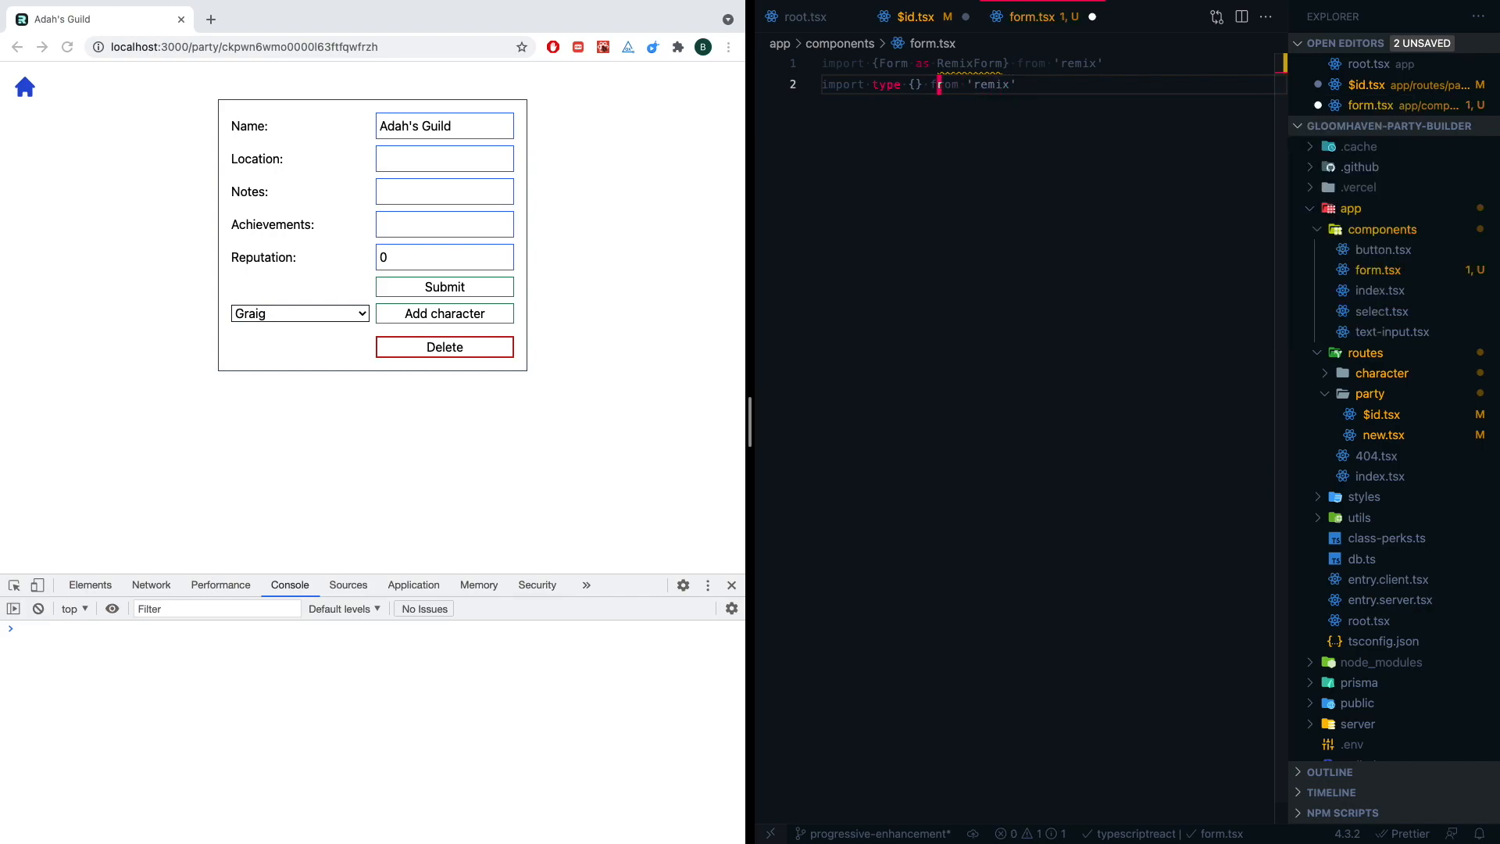
type("Form")
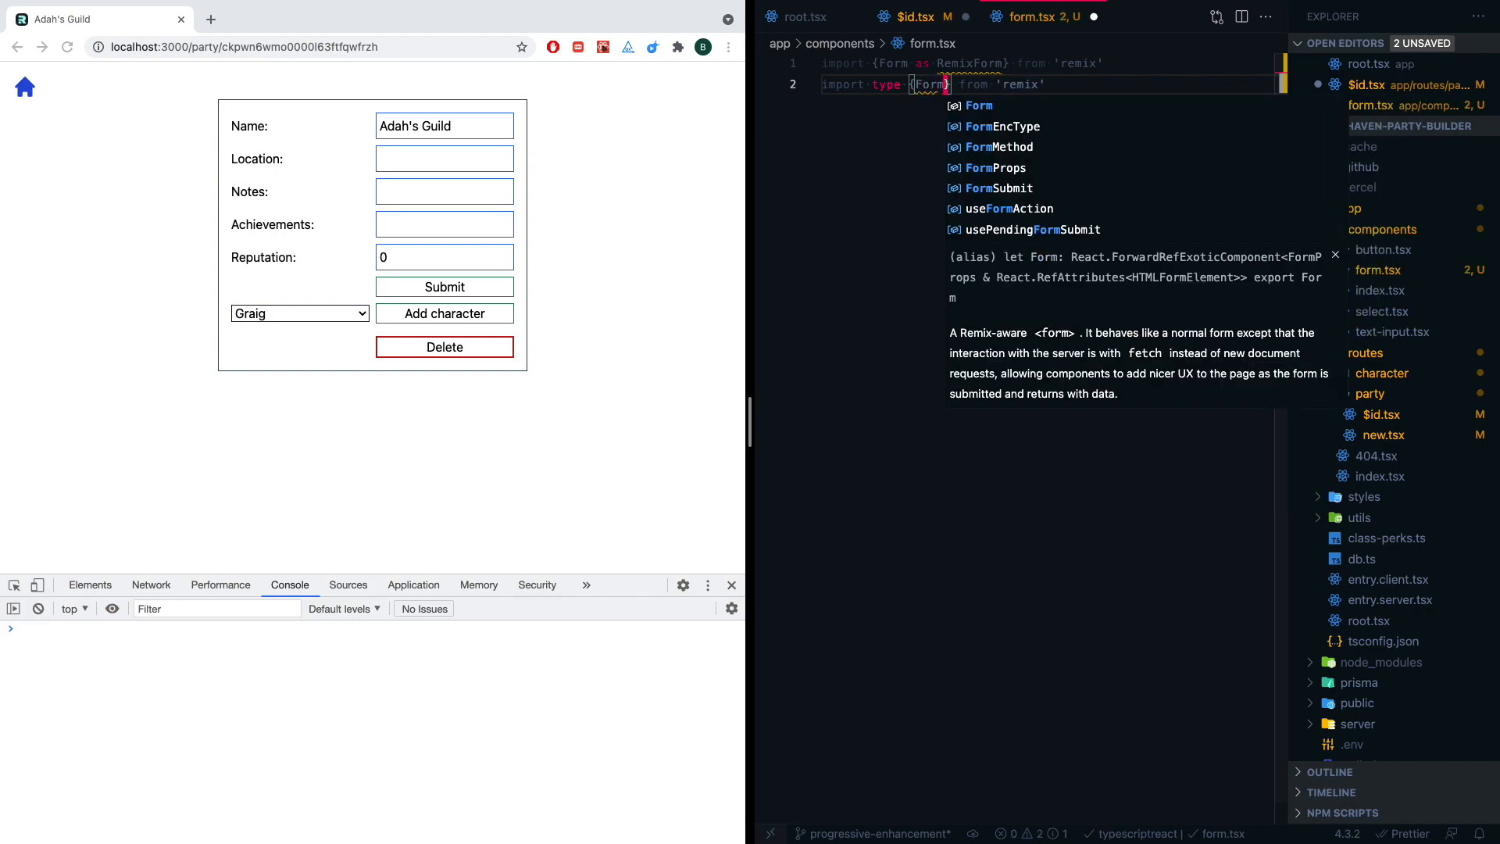
type("FormProps,")
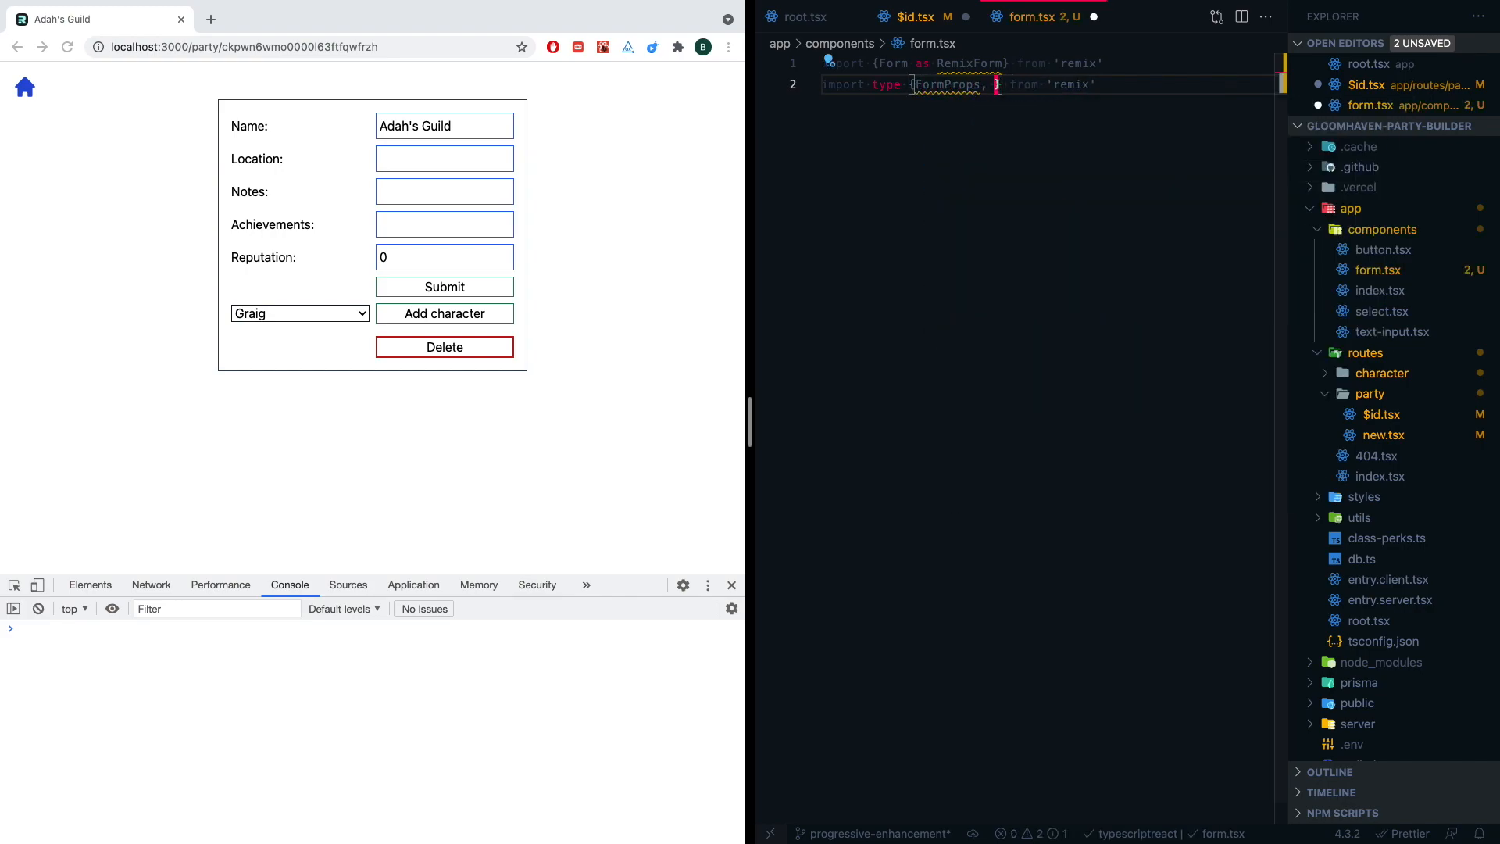
type("Request")
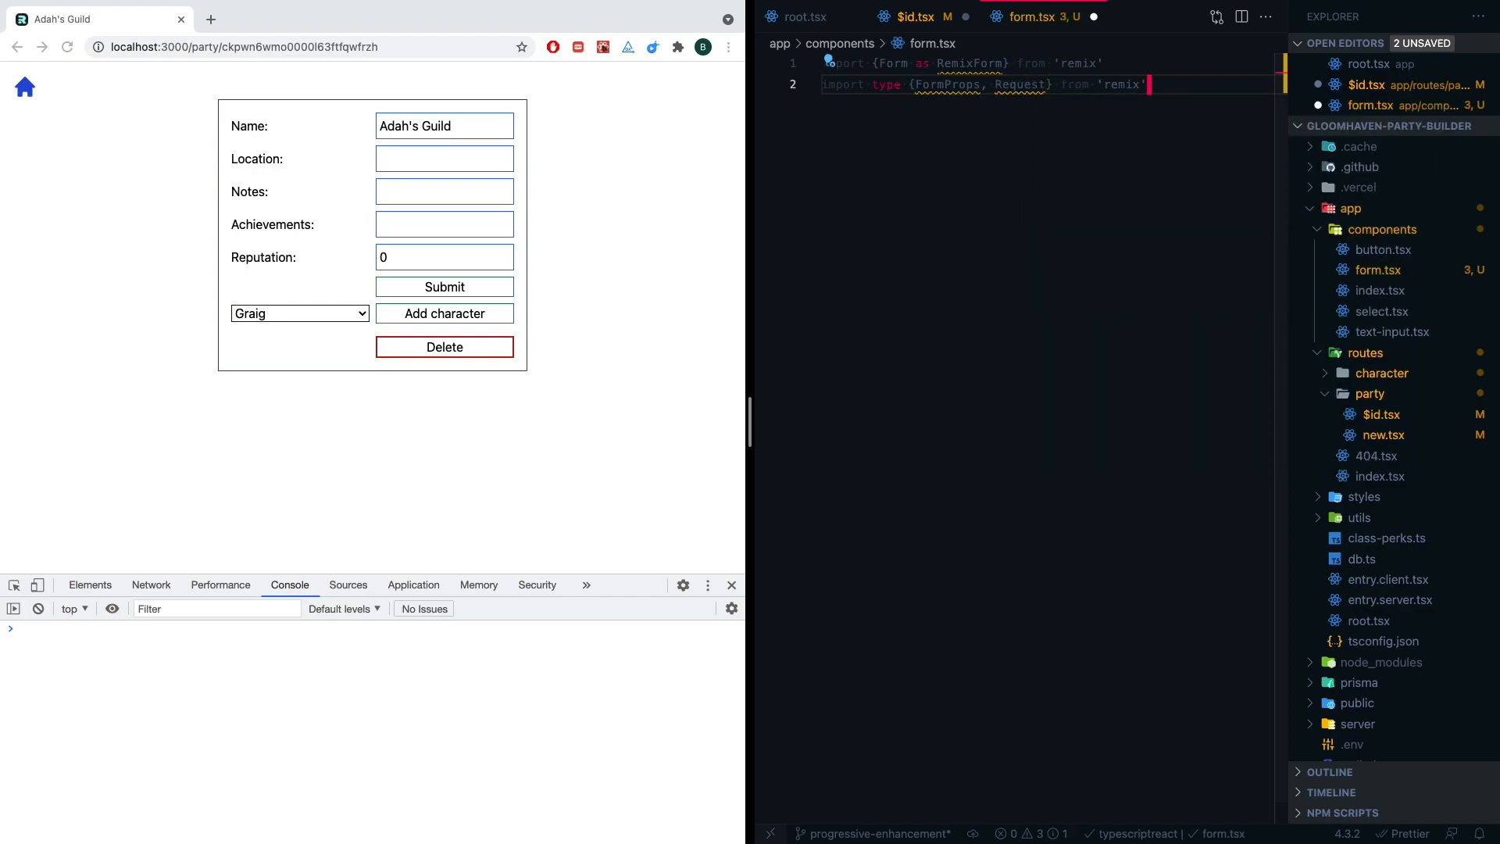
- Export a Form function taking FormProps and define notAllowedMethod excluding 'get' and 'post'
type("export function Form({}: F")
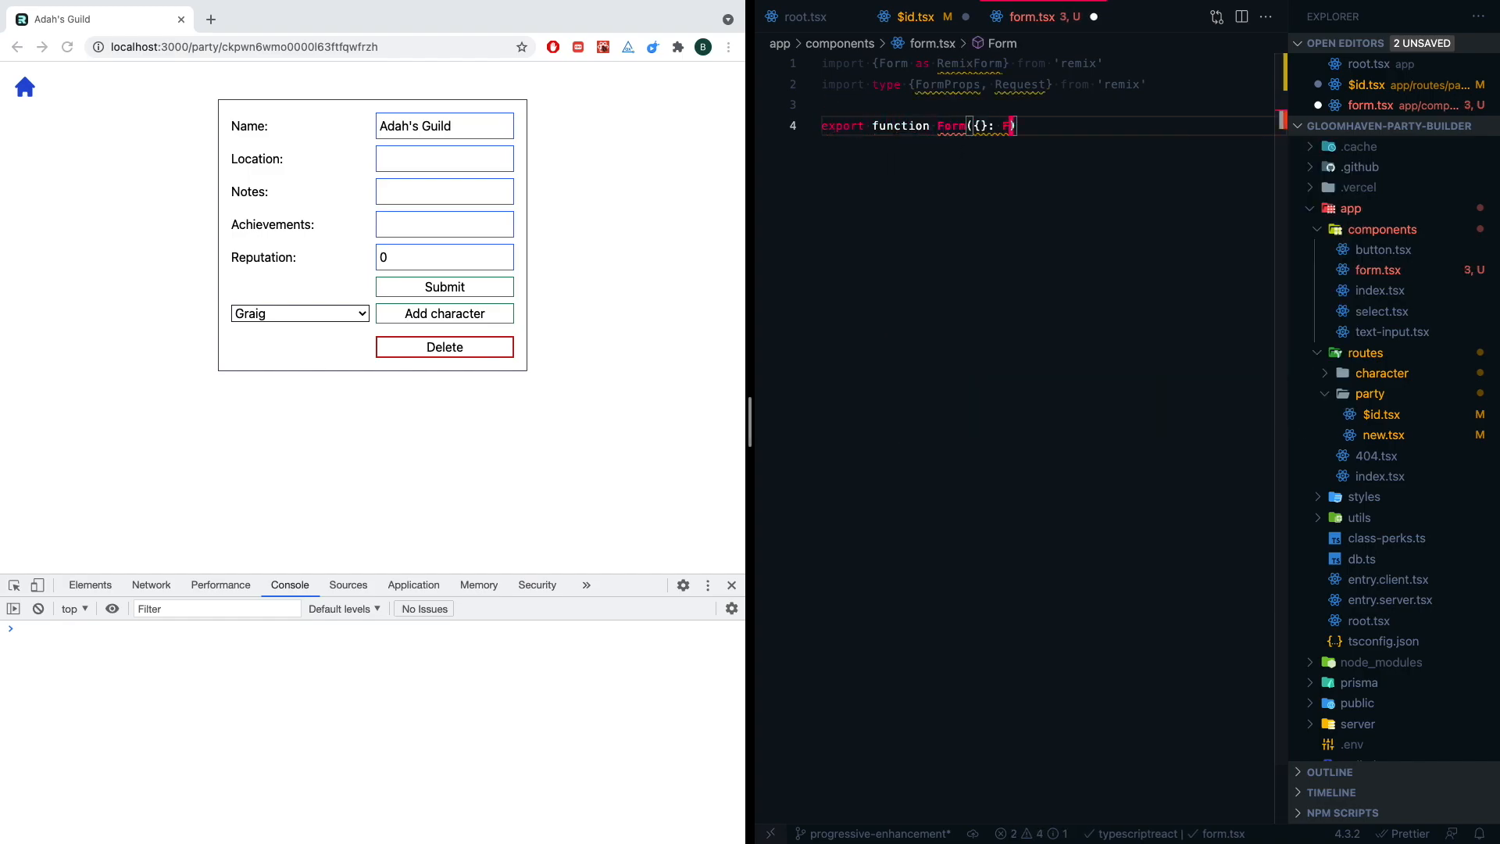
type(": FormProps")
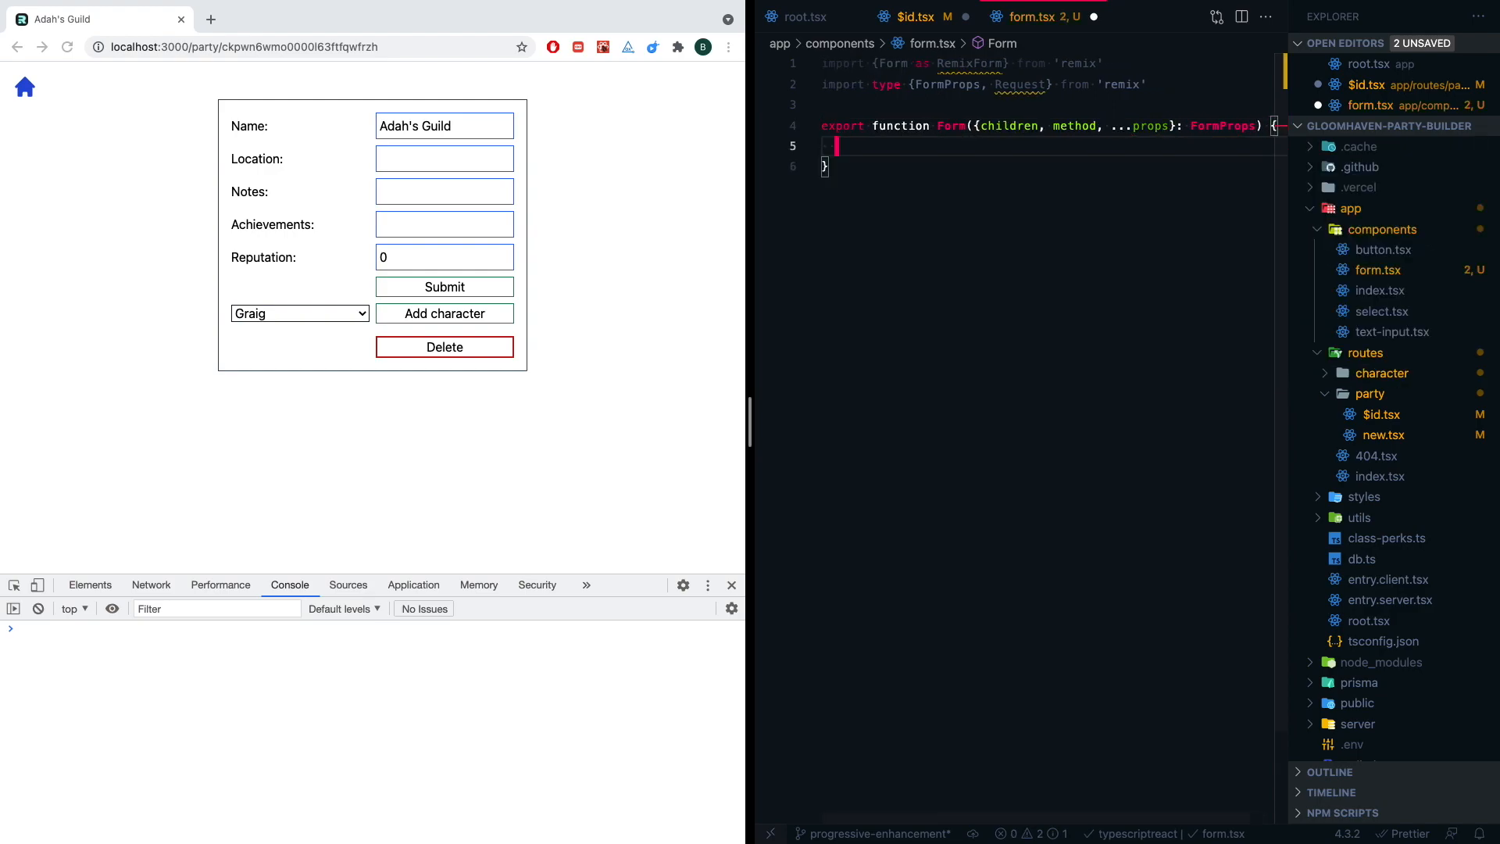
type("let")
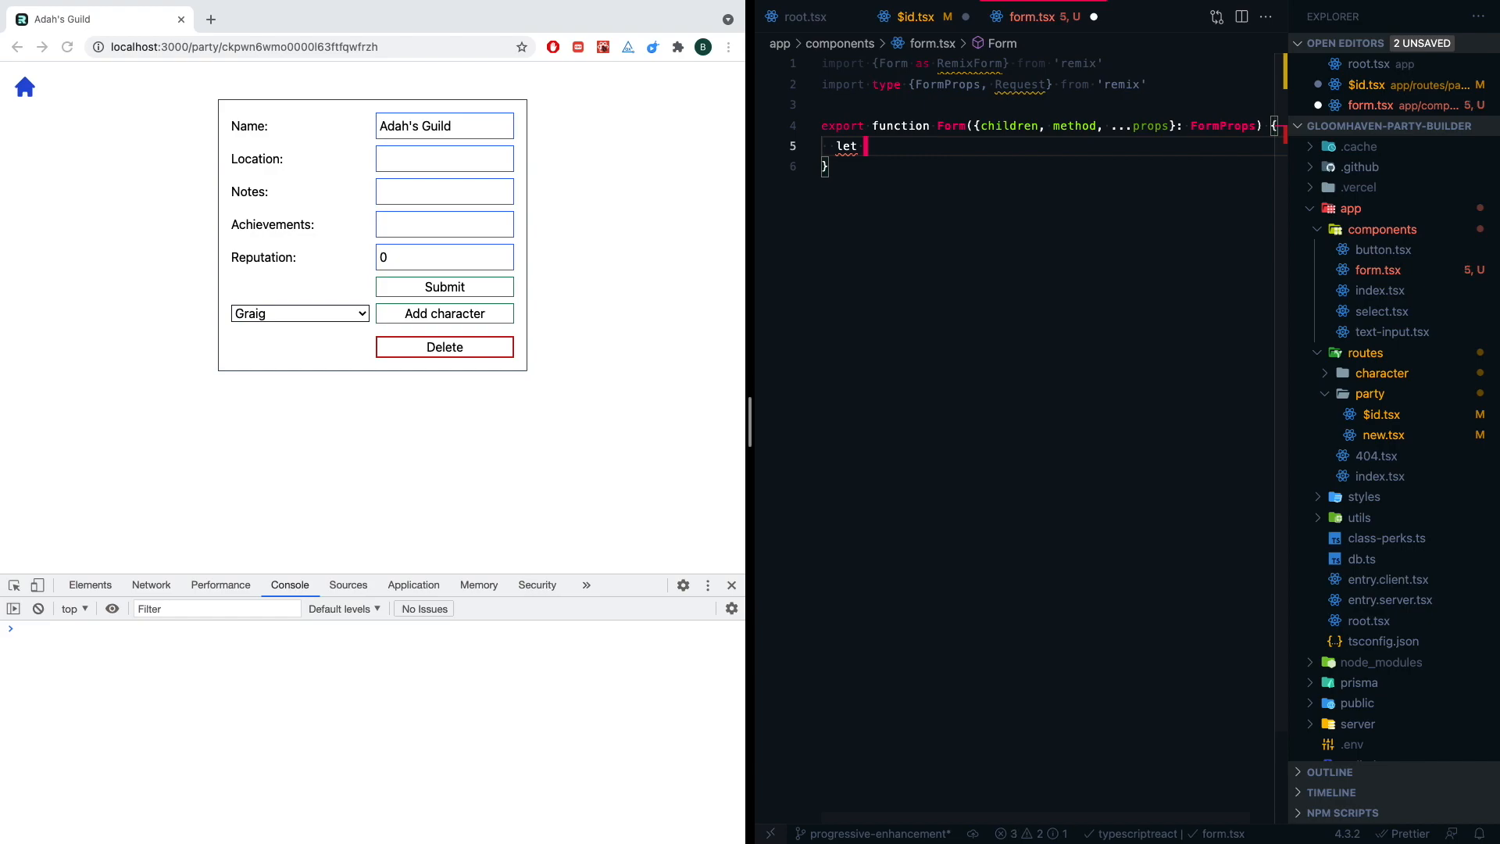
type("notAllowedMethod = method !==")
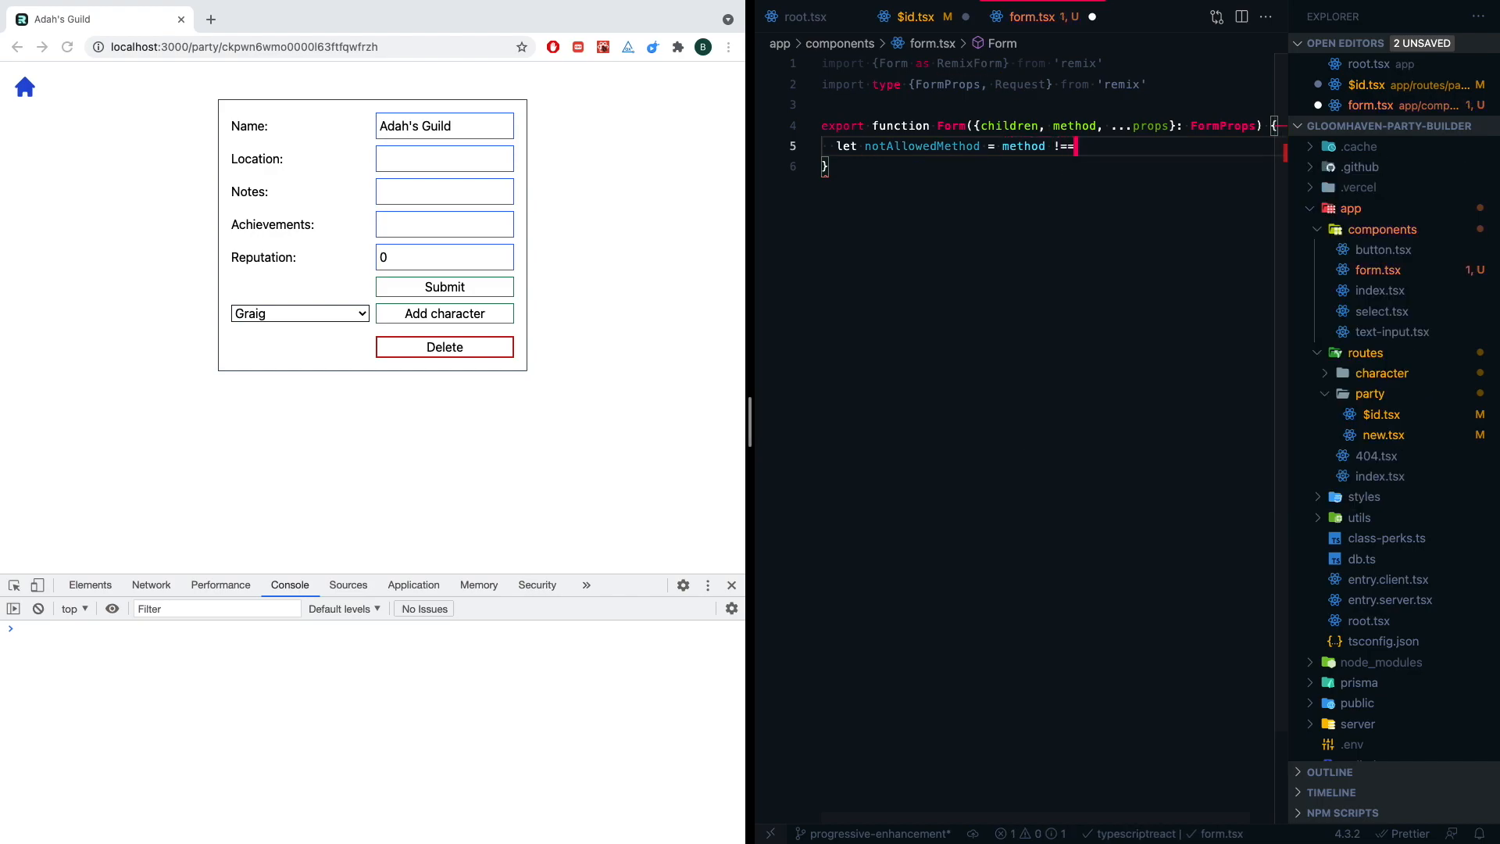
type("'get' &")
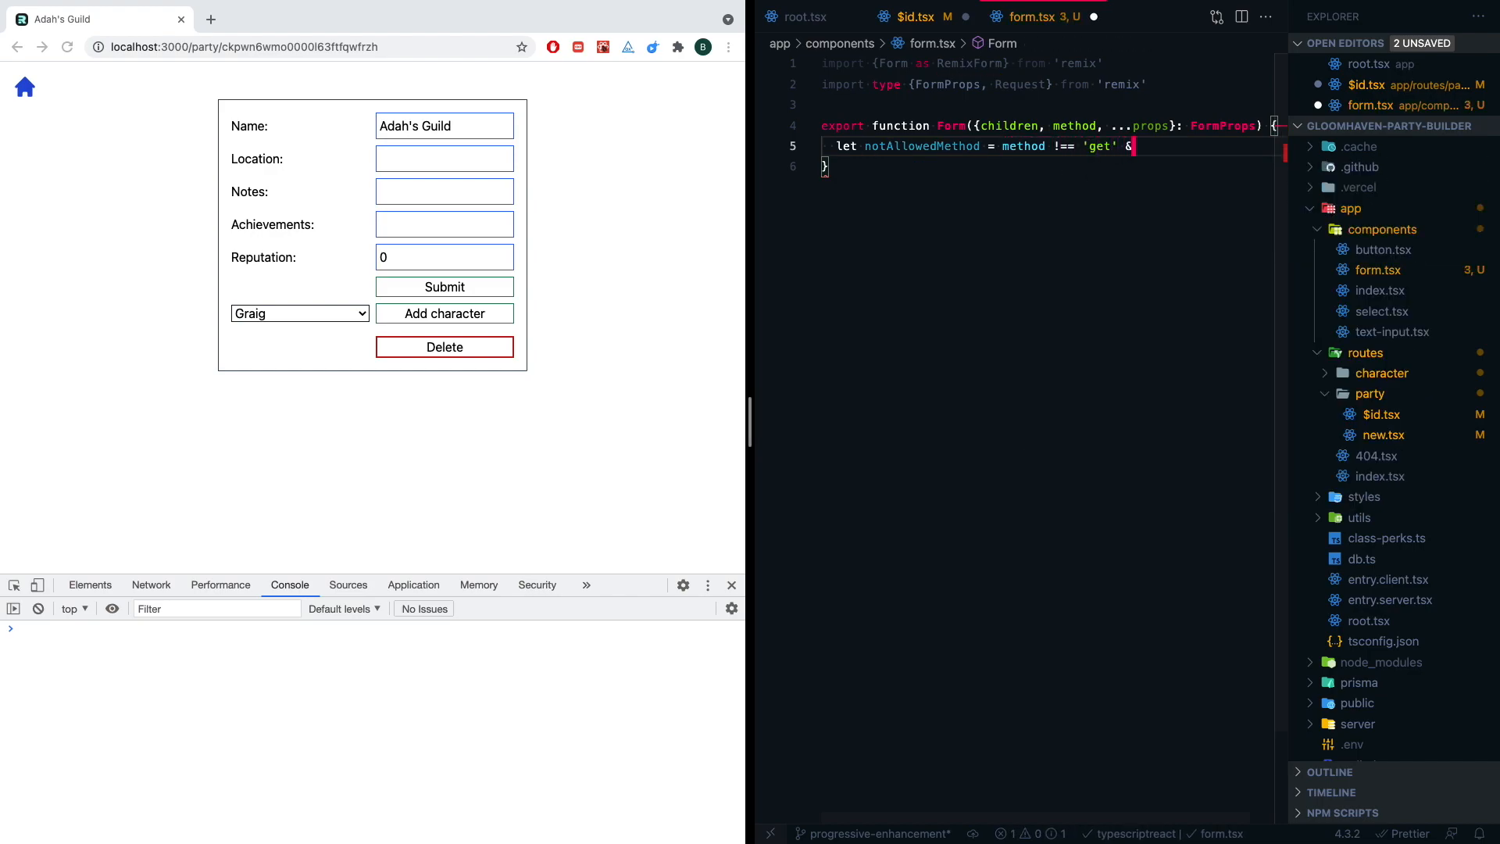
type("&& method !== 'post")
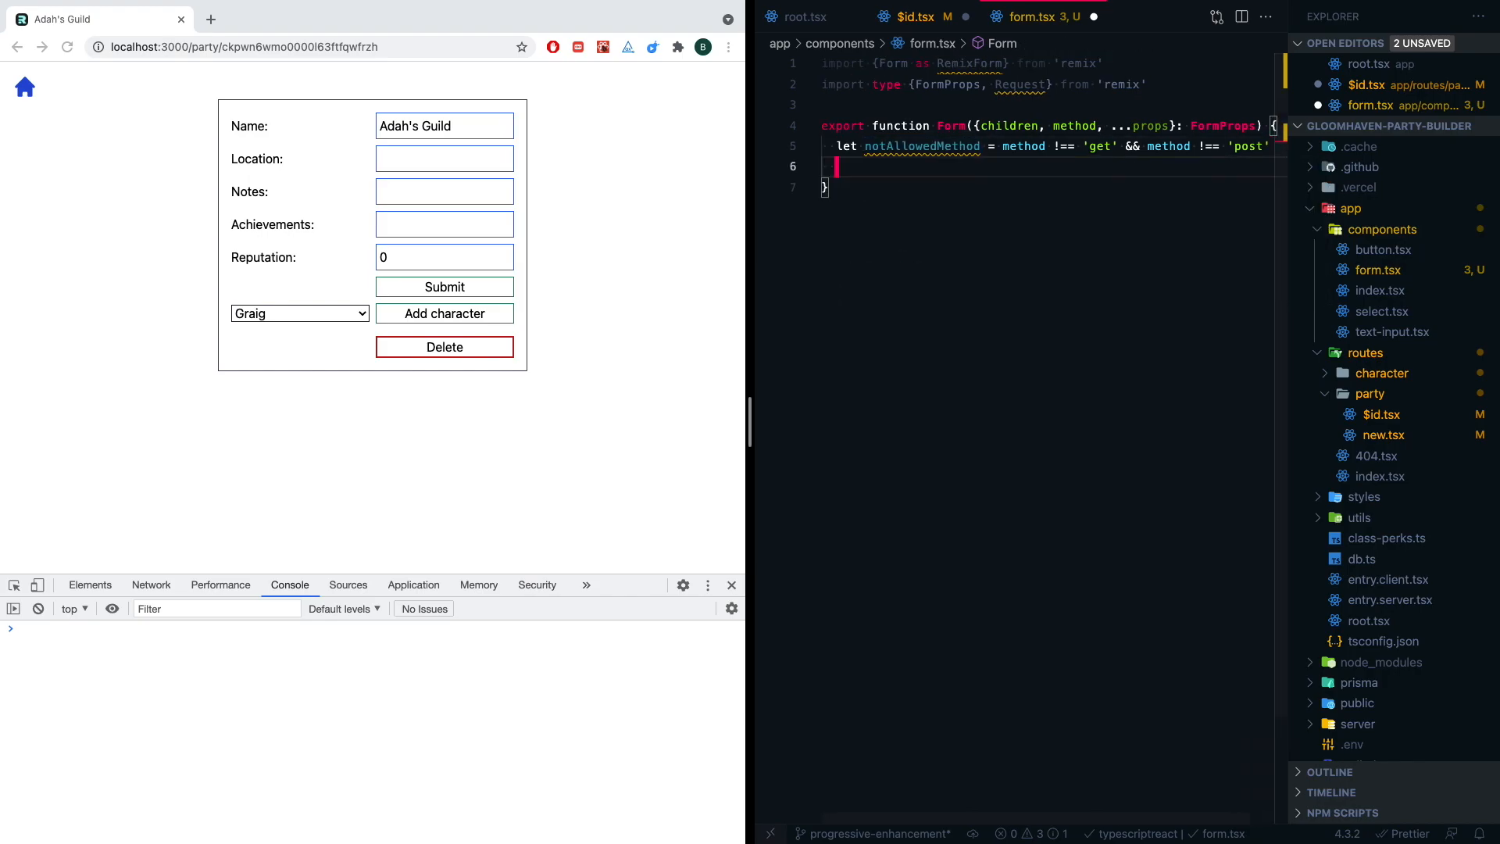
- Return RemixForm with props, children, and method 'post' when notAllowedMethod, then save
type("return <RemixForm")
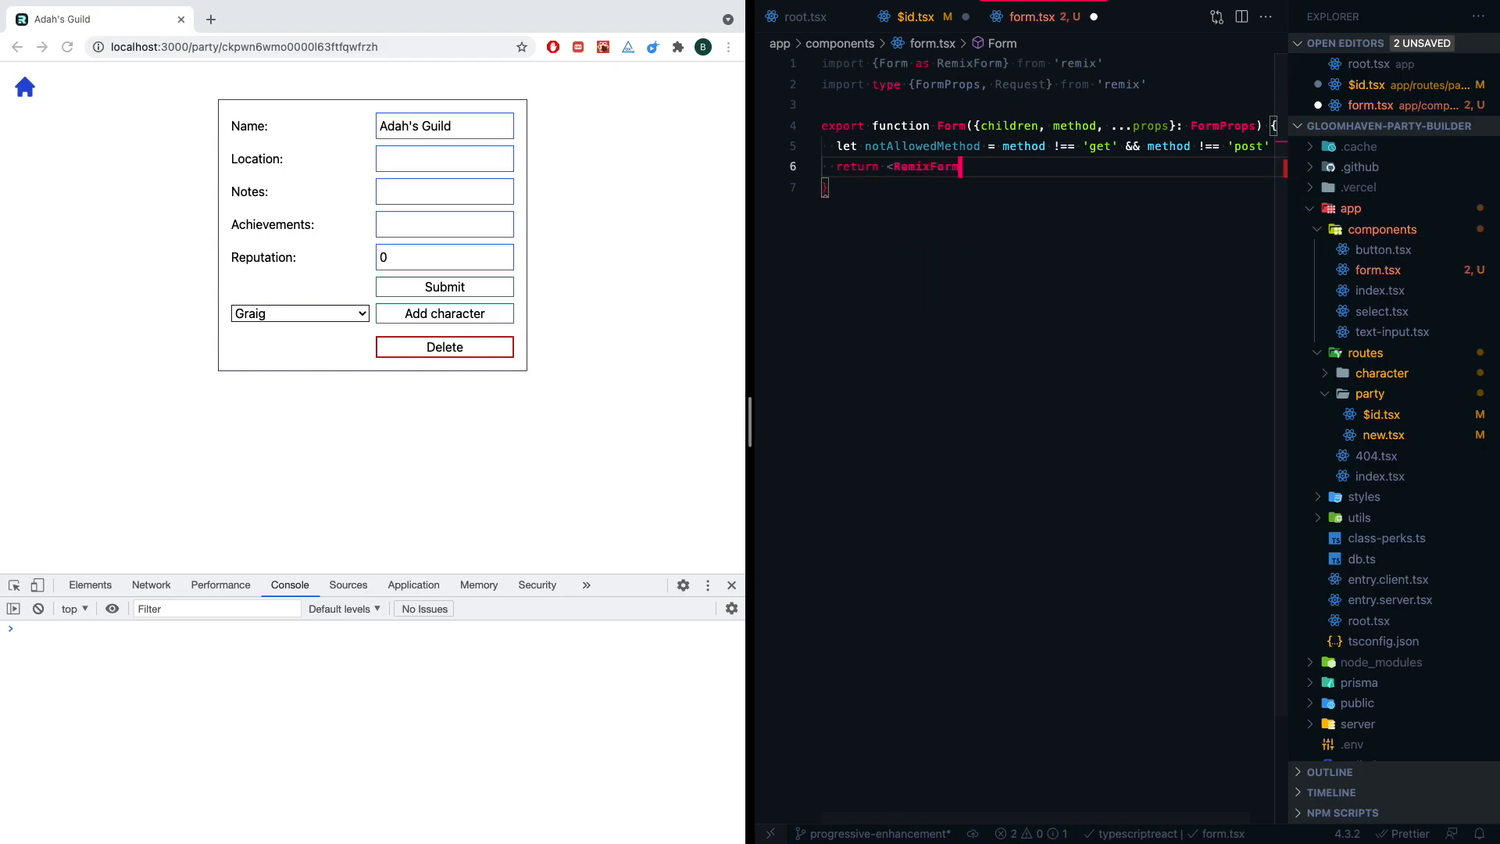
type("{...props}")
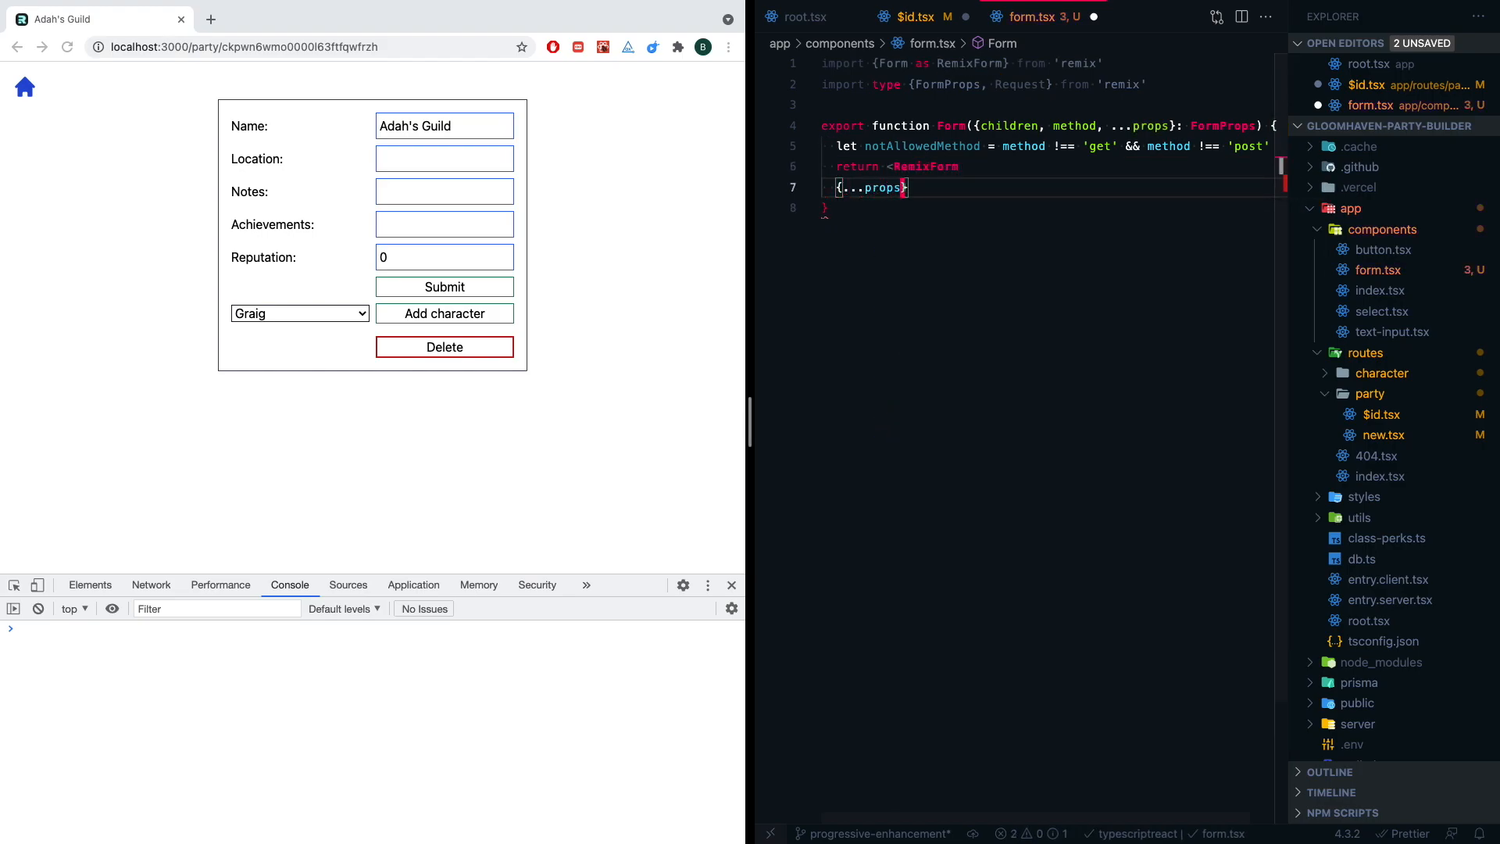
type("methd")
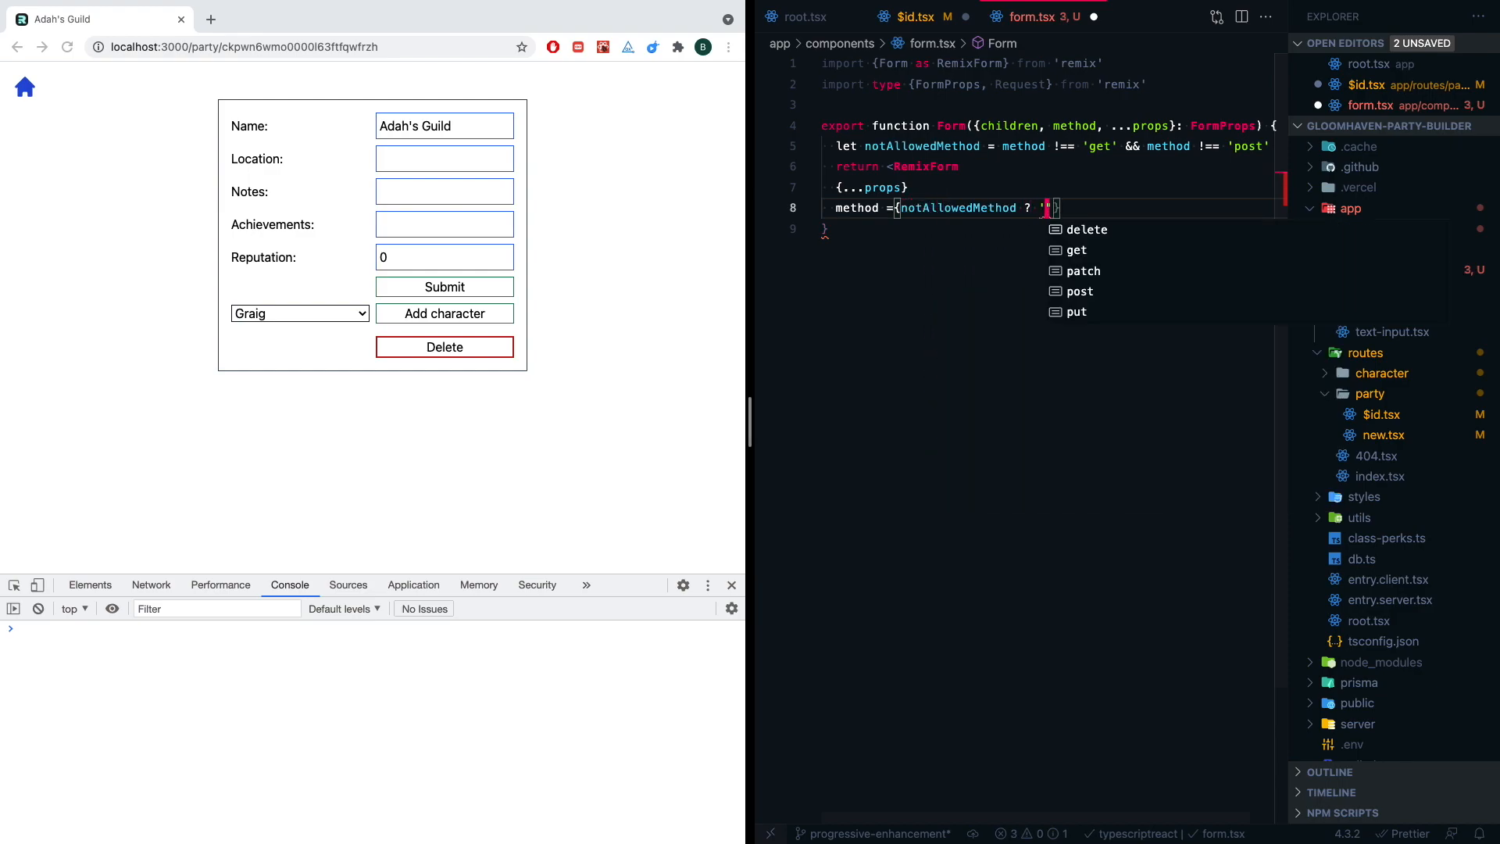
type("'post': method")
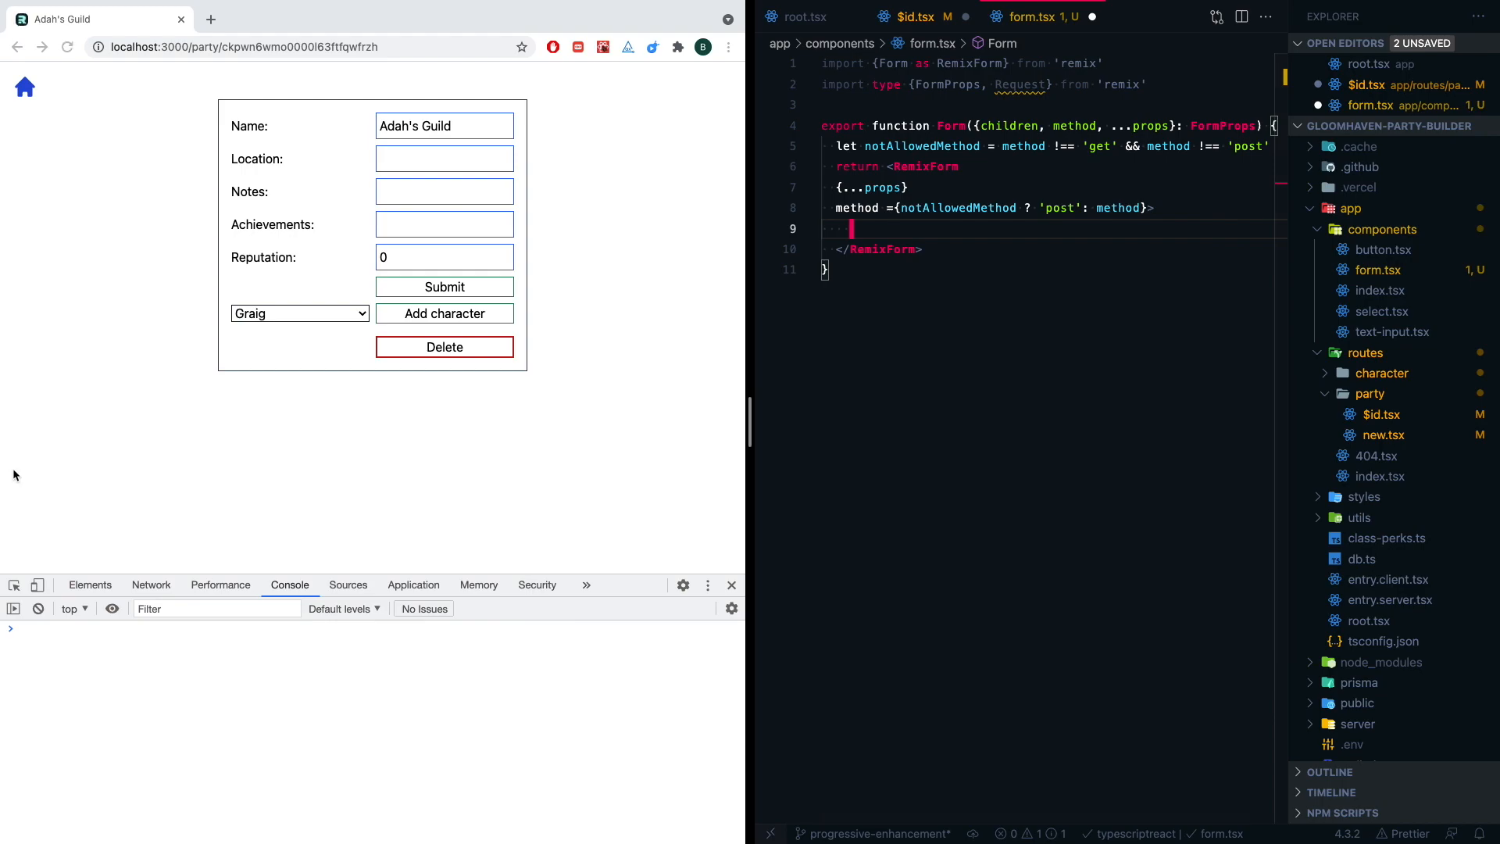
type("{children}")
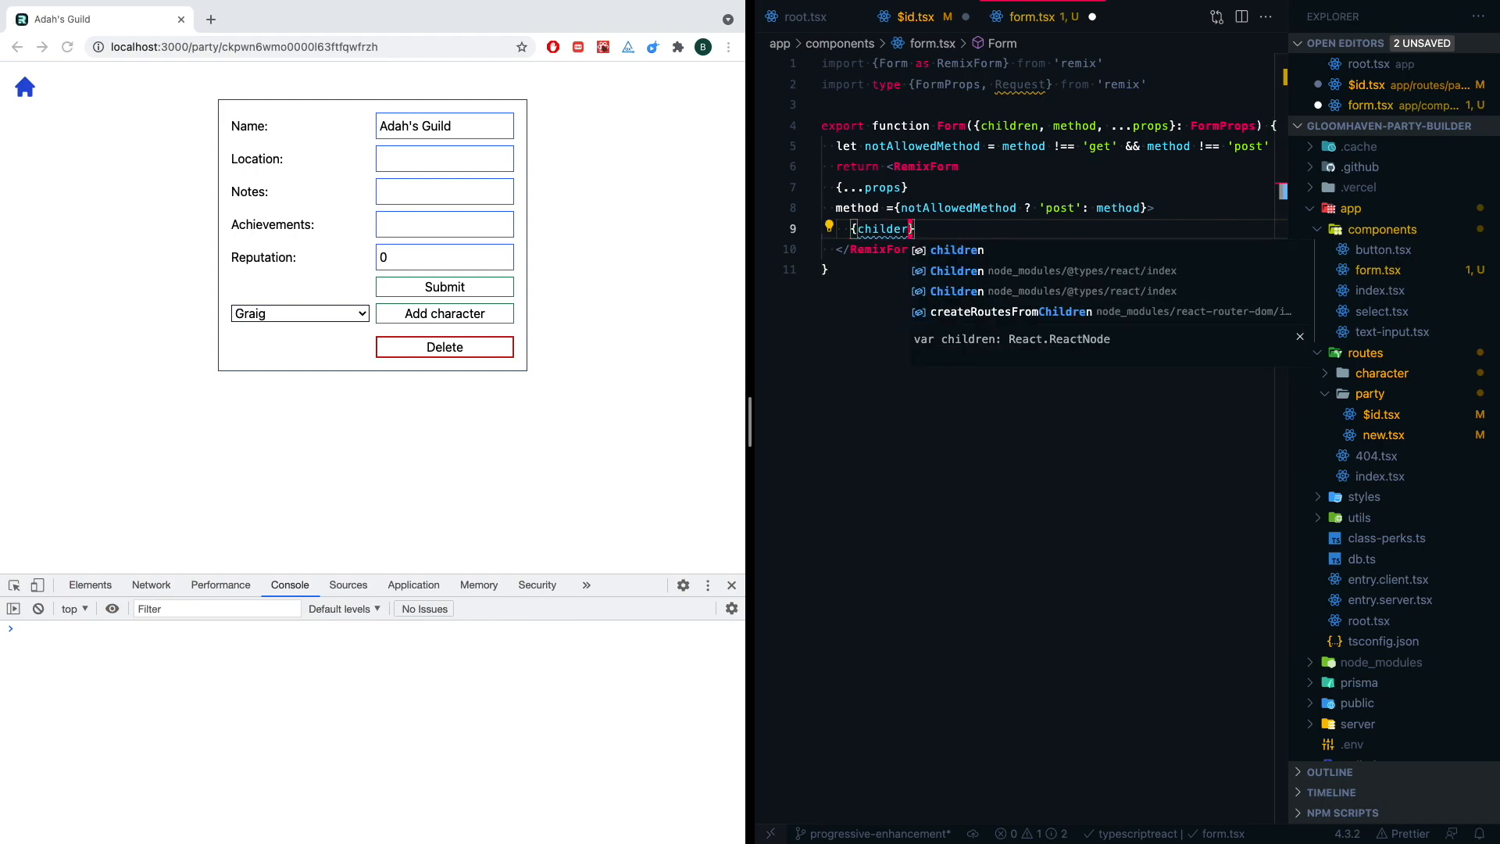
key("Ctrl+s")
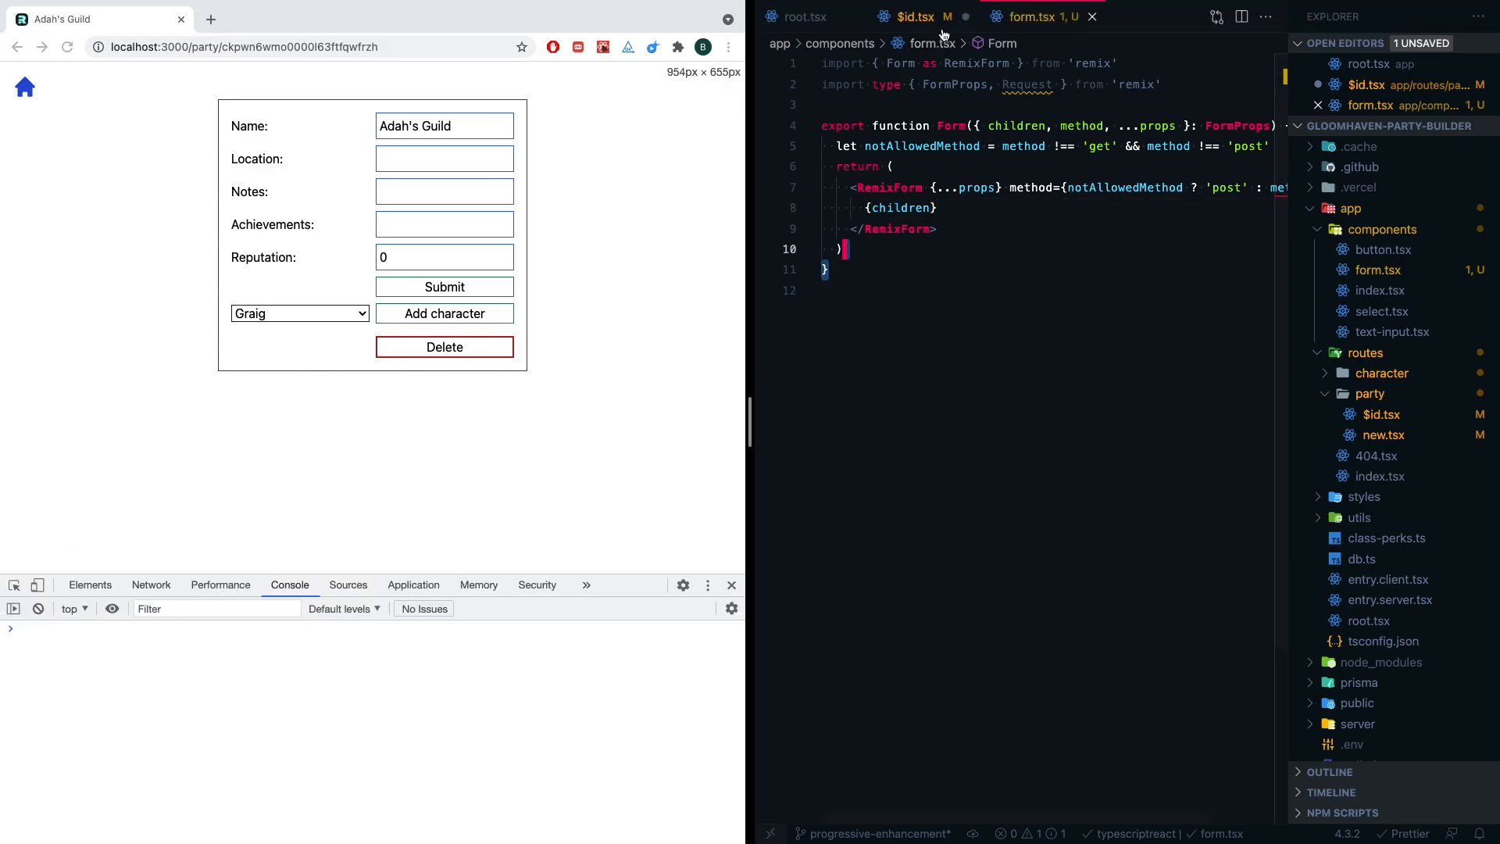
- Copy the hidden _method input into form.tsx, rendered only when notAllowedMethod, else null
left_click(925, 16)
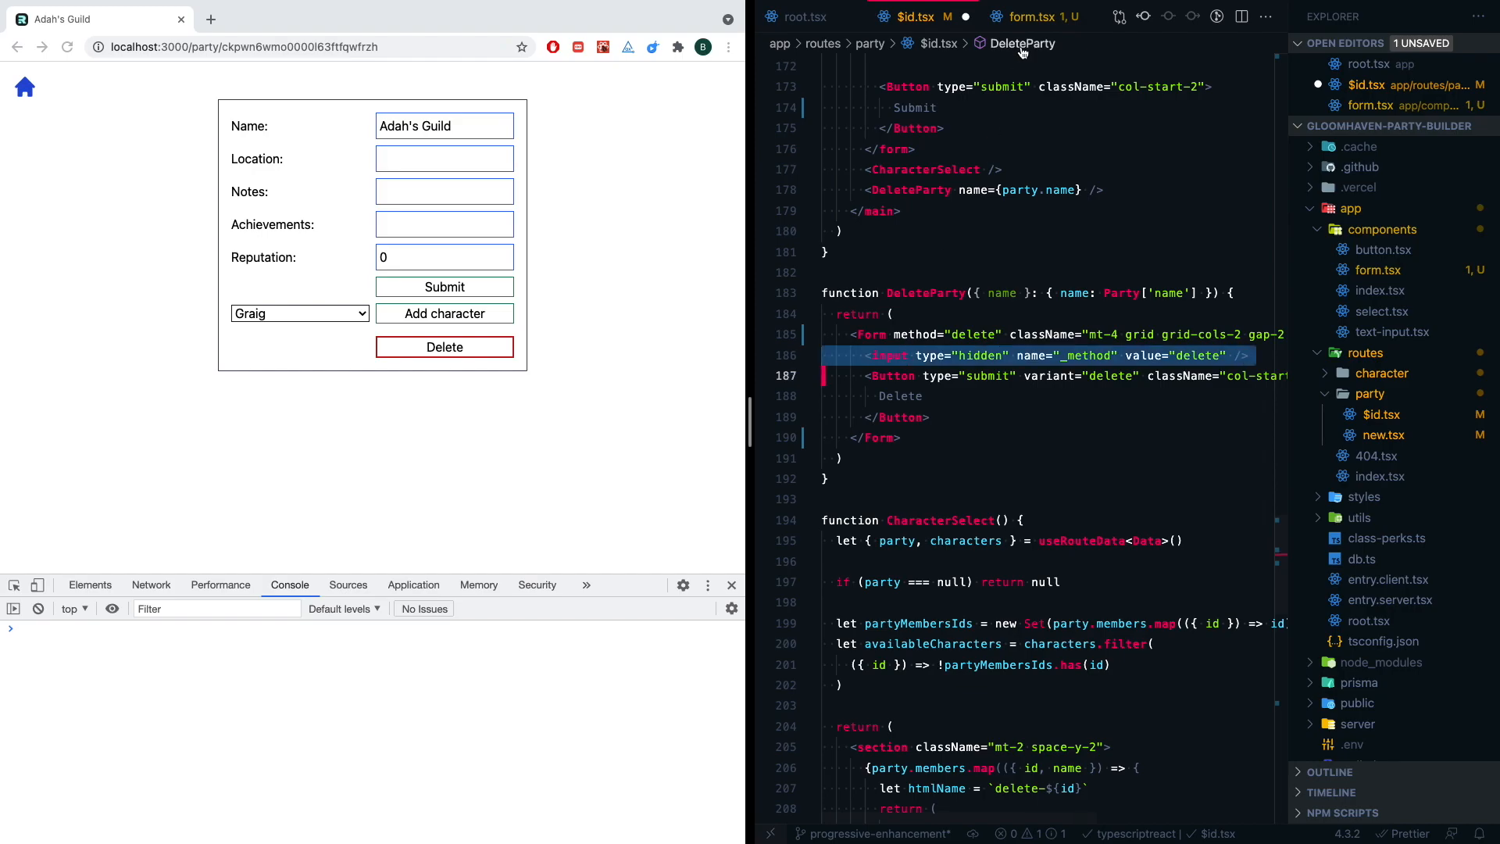
left_click(1039, 16)
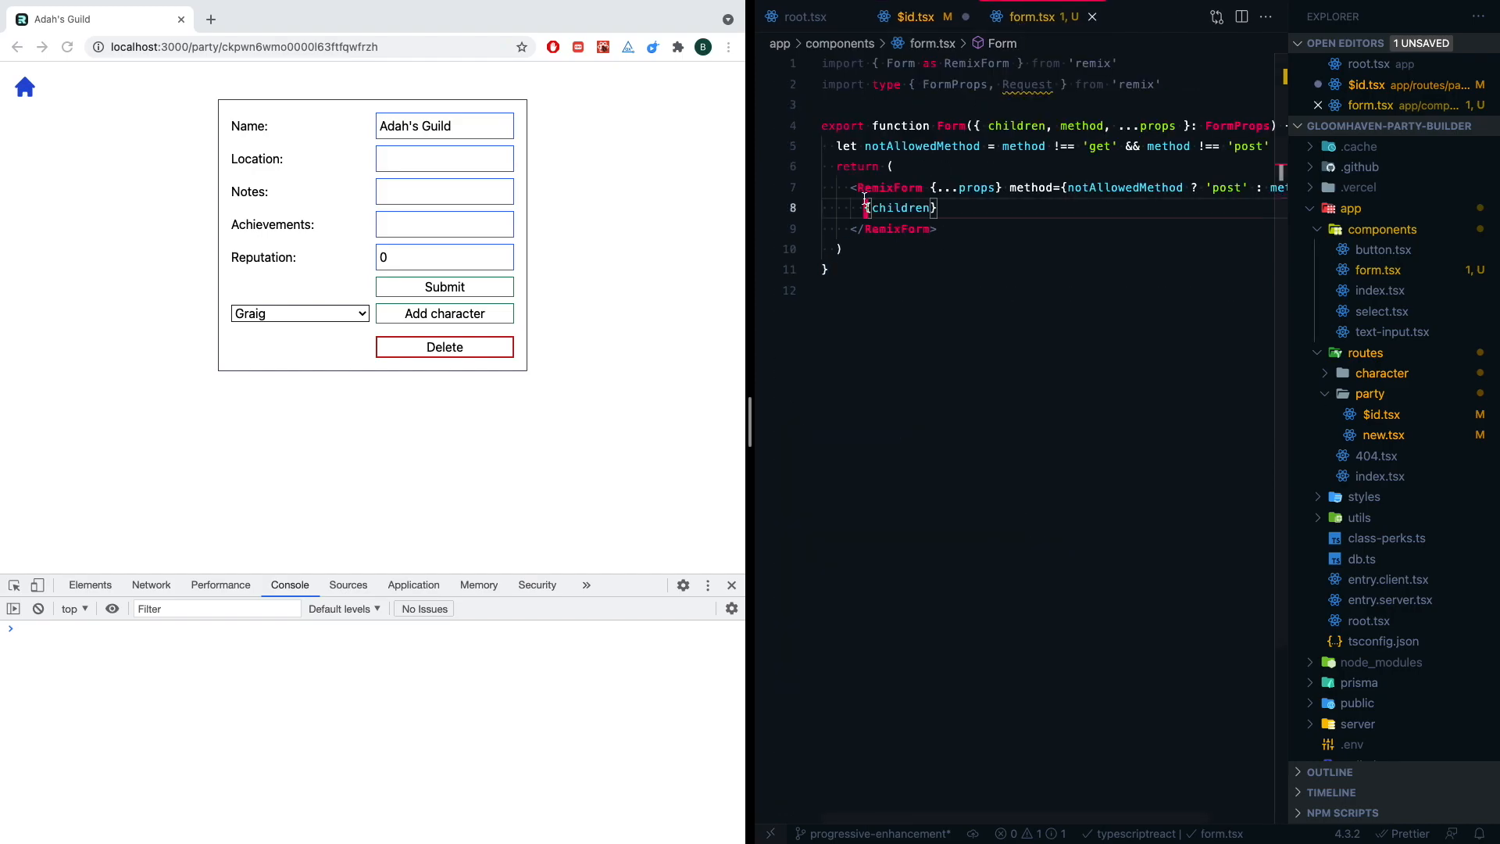
type("<input type=\"hidden\" name=\"_method\" value=\"delete\" />")
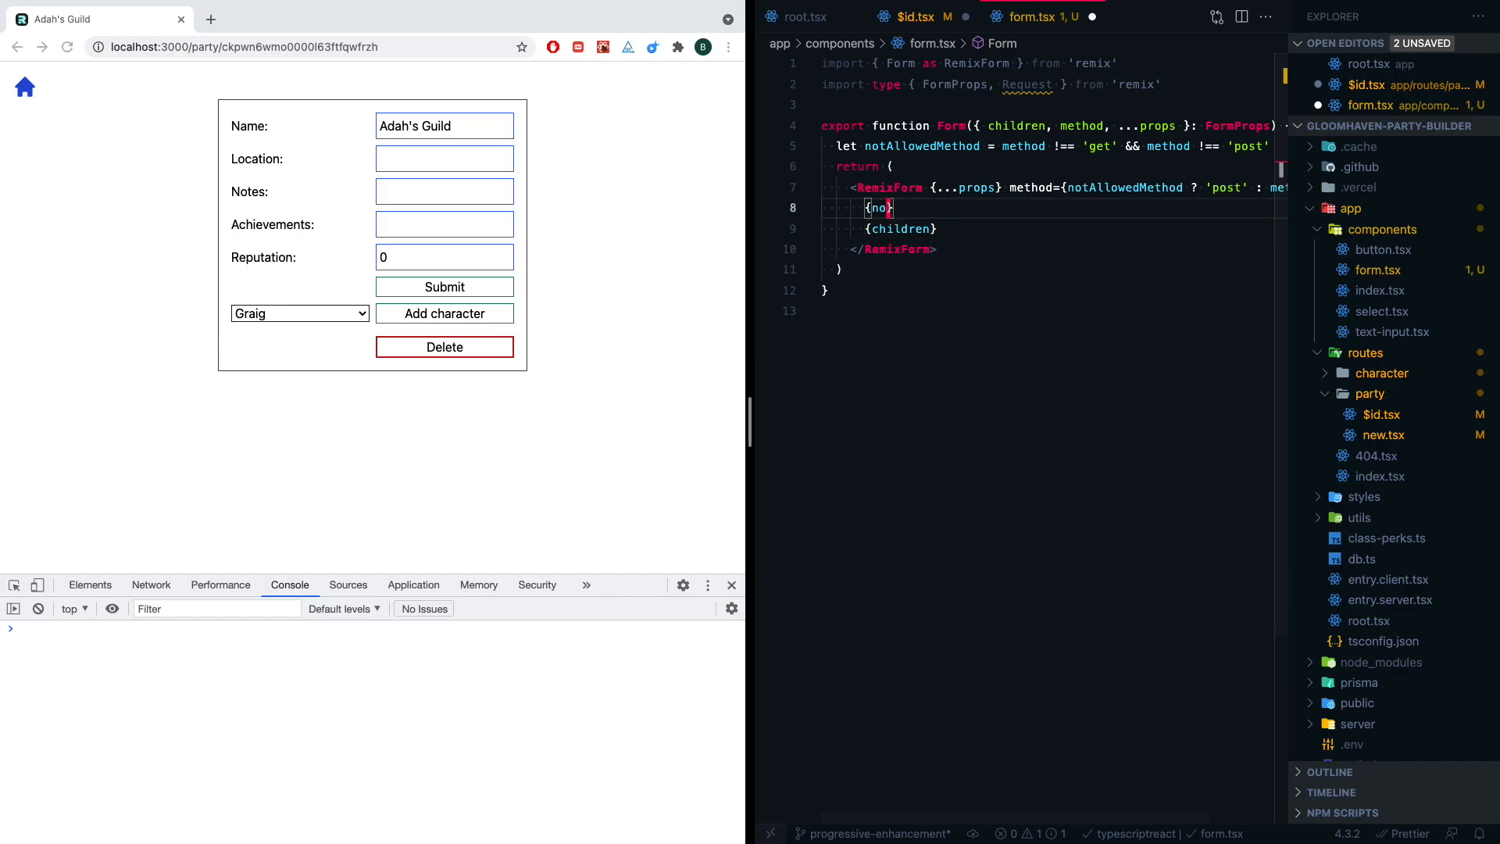
type("notAllowedMethod ? :")
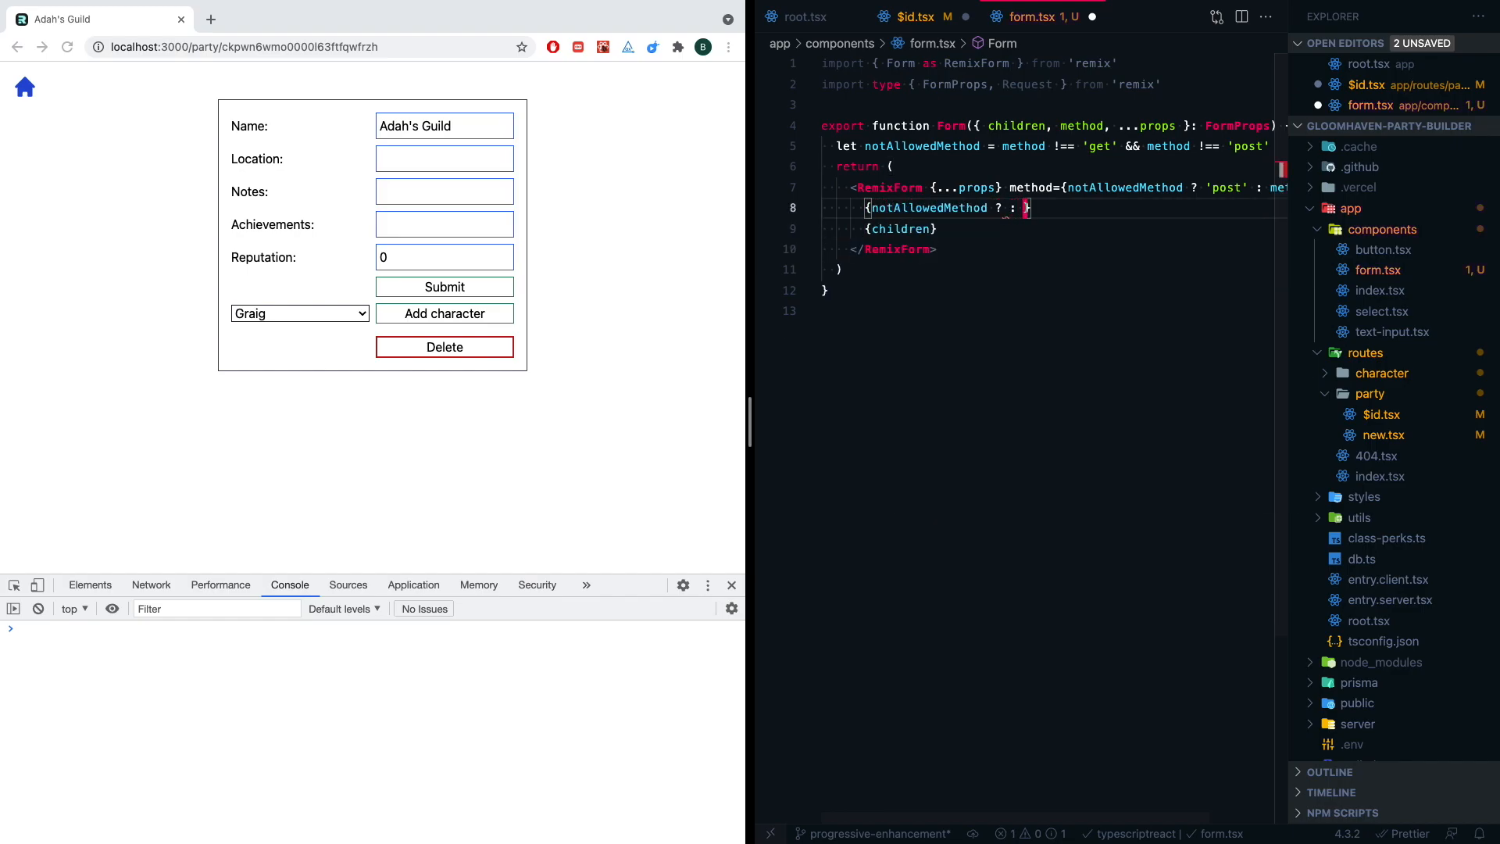
type("null")
type("<input type=\"hidden\" name=\"_method\" value />")
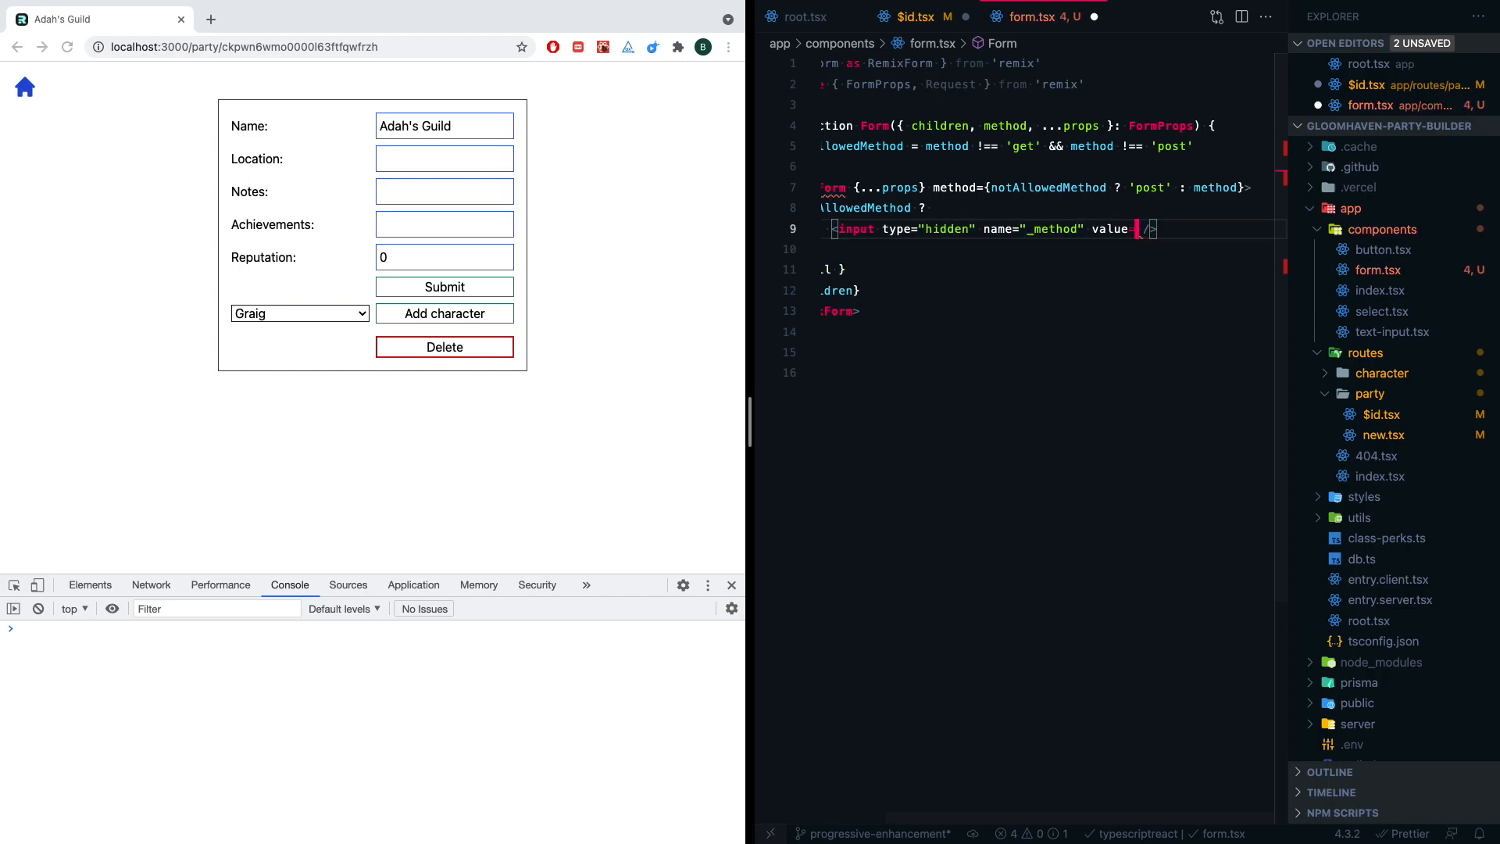
type("{method}")
type("// need this hidden input because regular forms don't al")
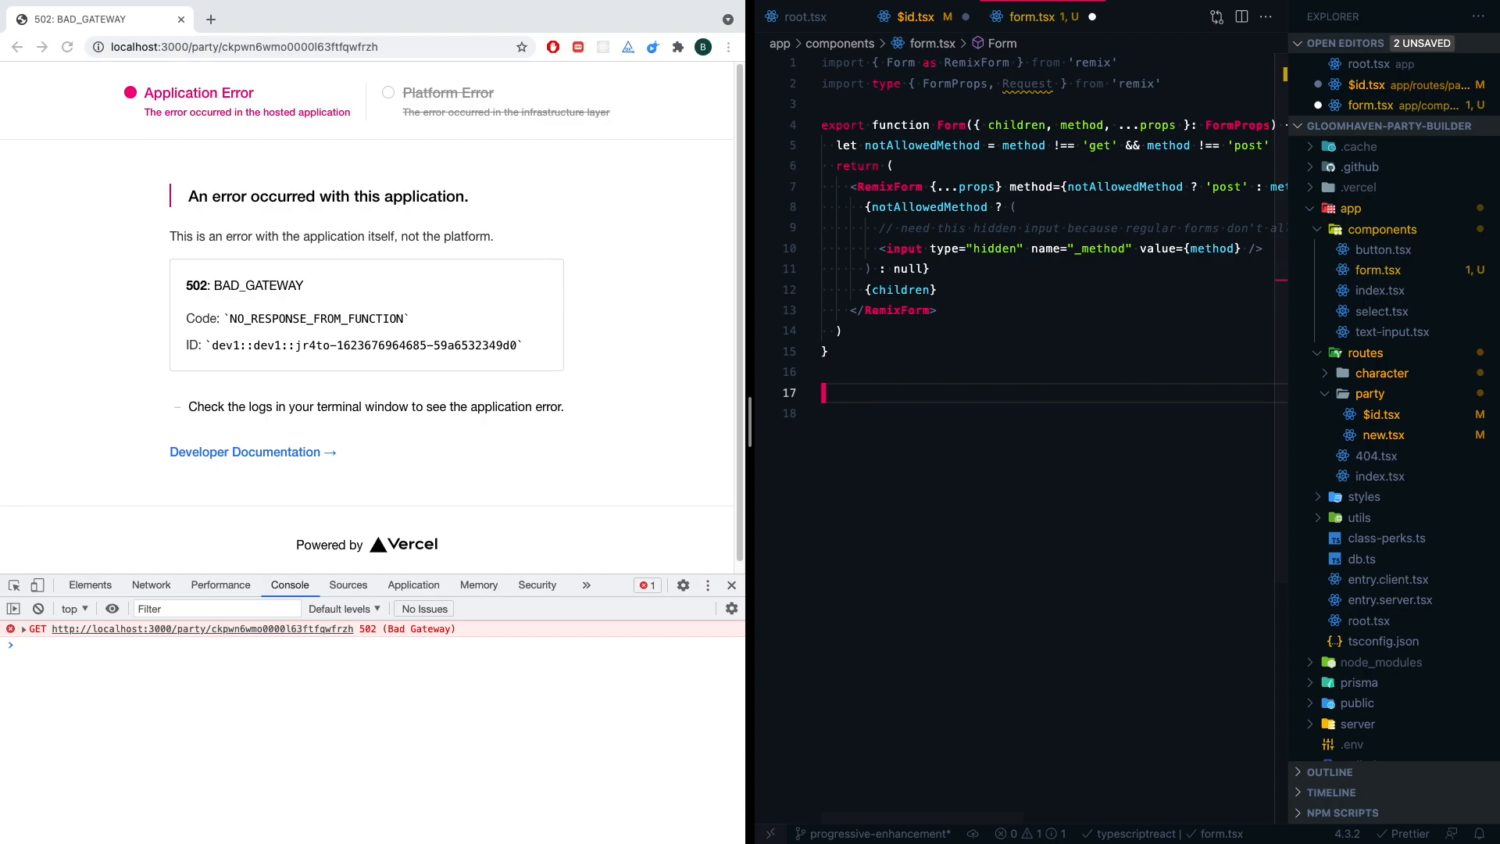
- Add an exported getMethod(body, request) helper returning the lowercased body or request method
type("export funct")
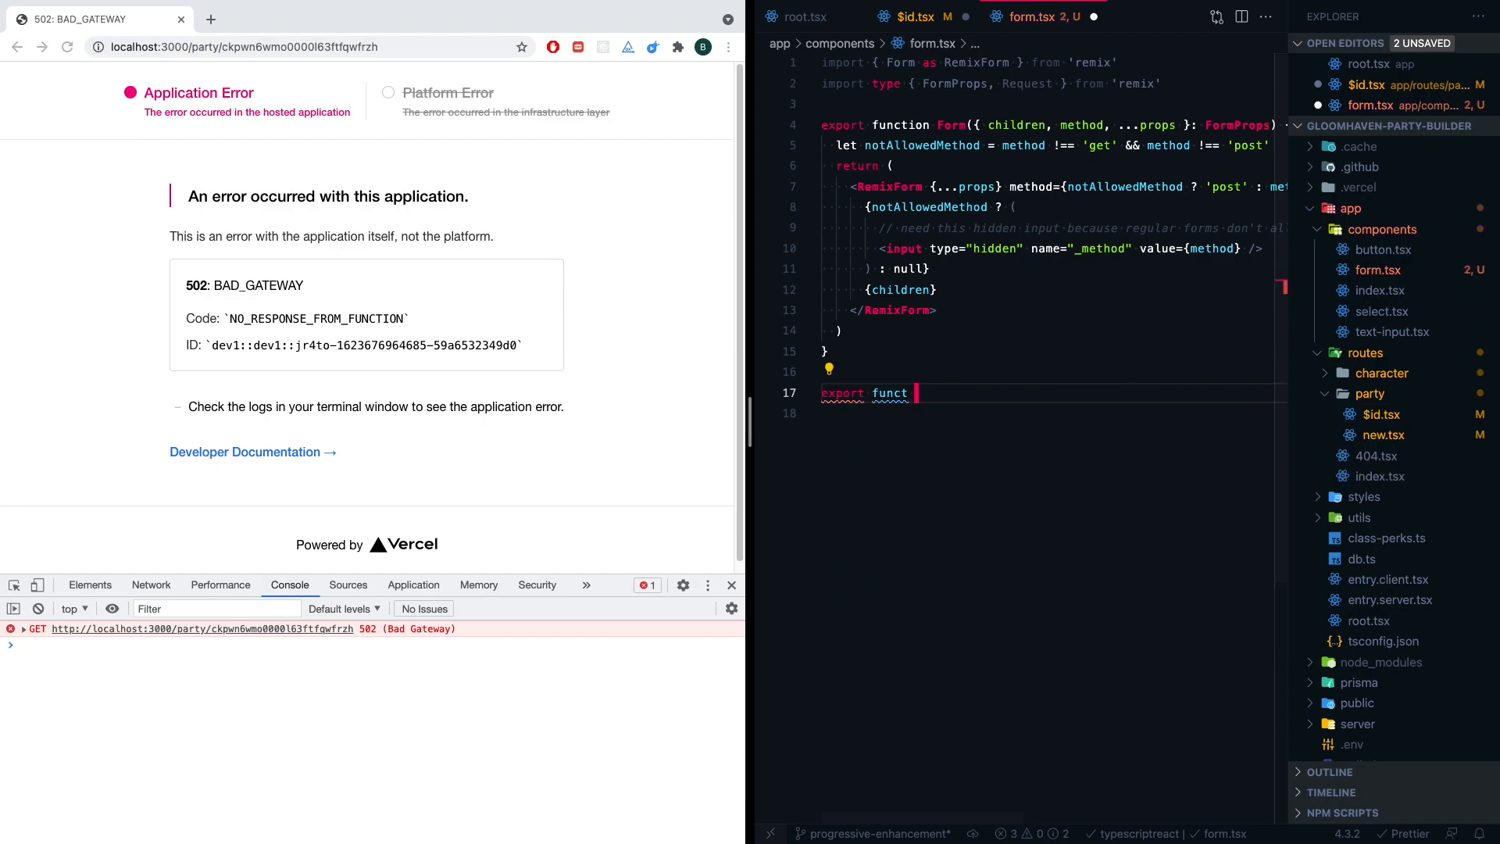
type("getMethod(body: URLSearchParams")
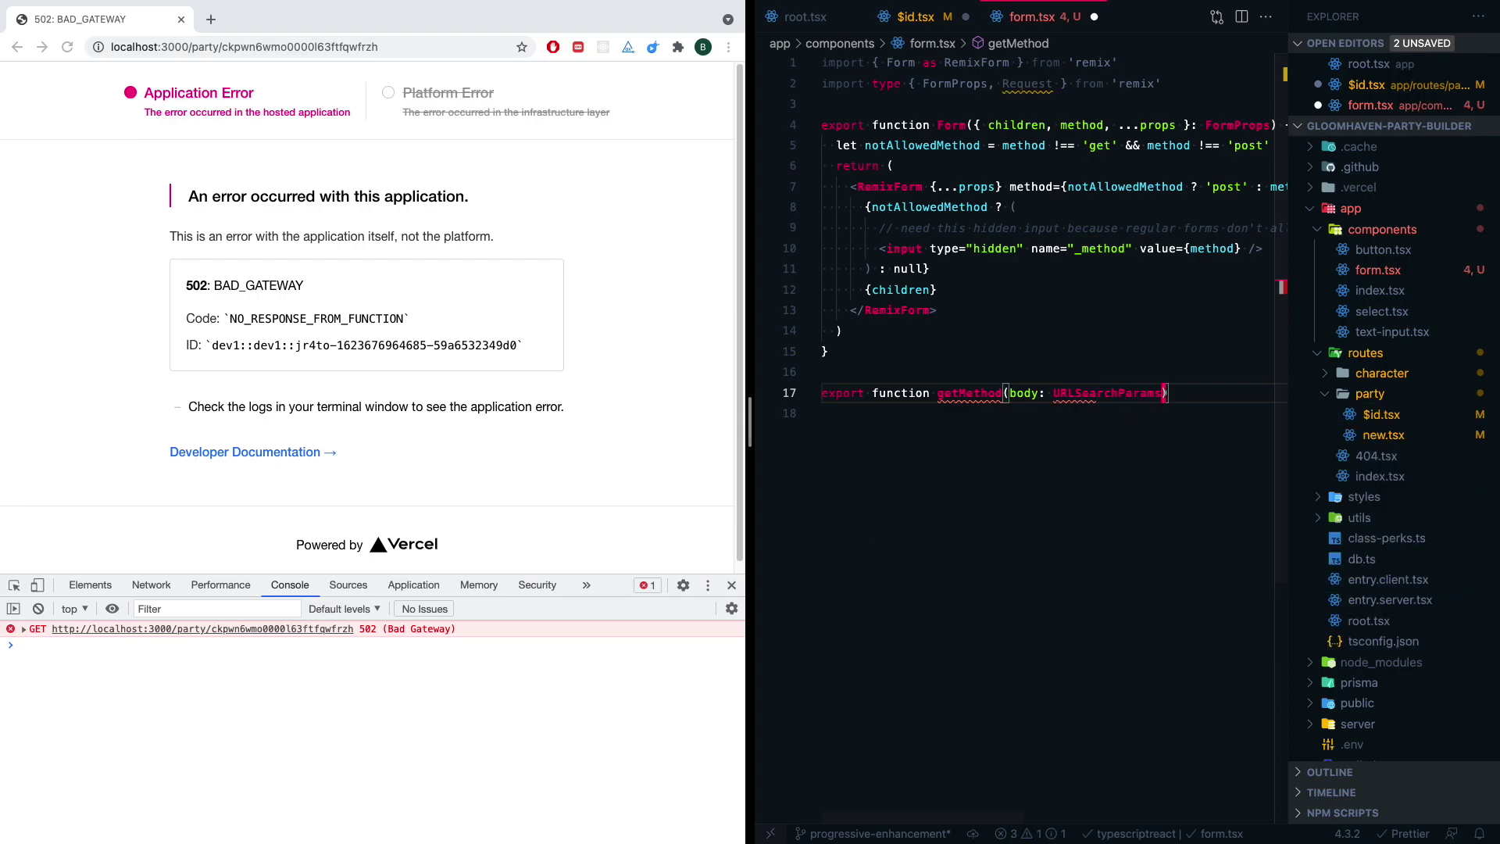
type(", request: Request")
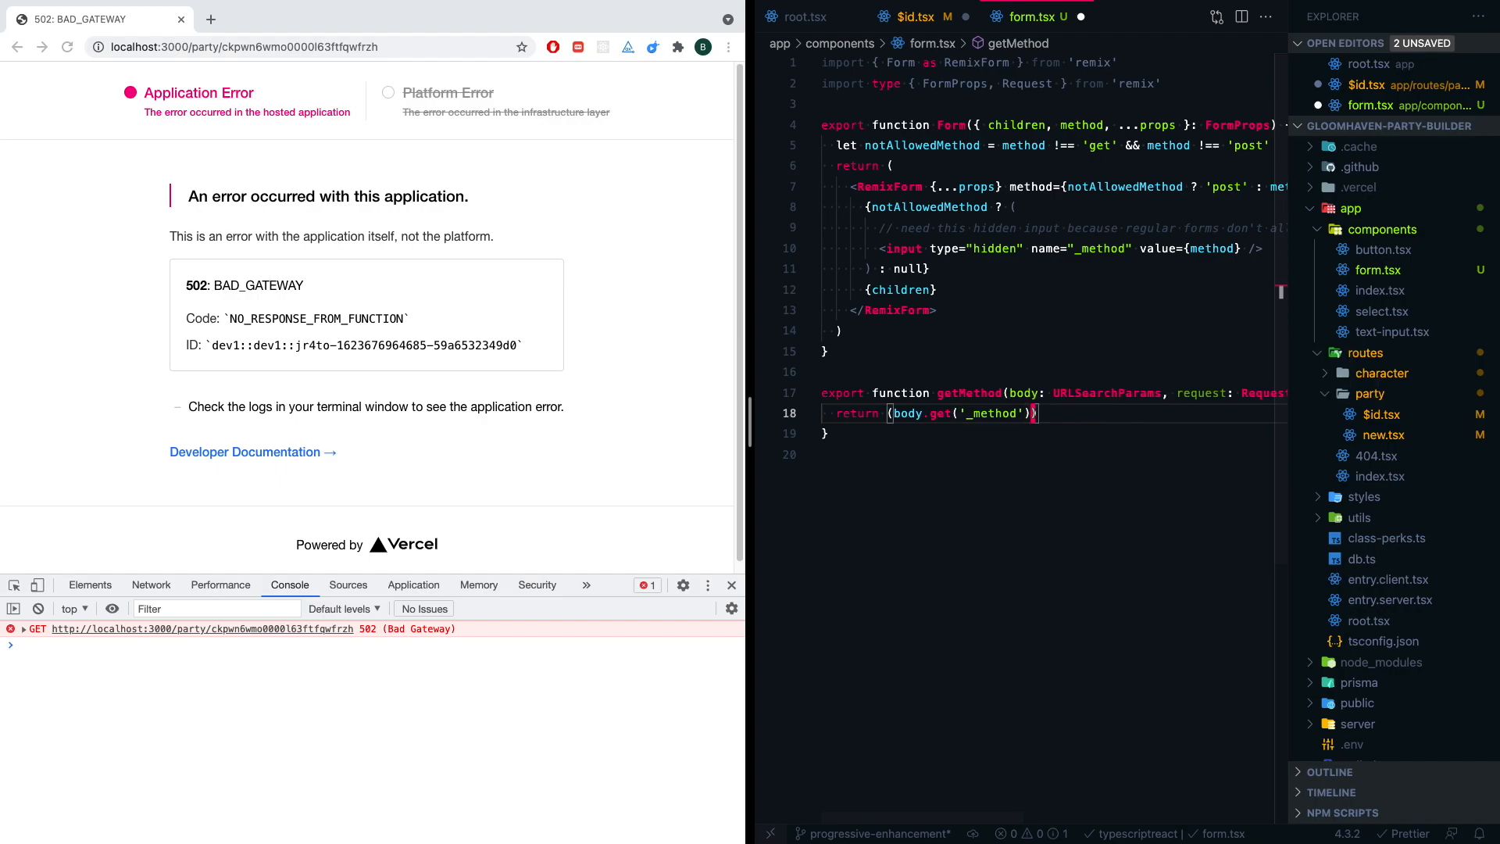
type("?? request.")
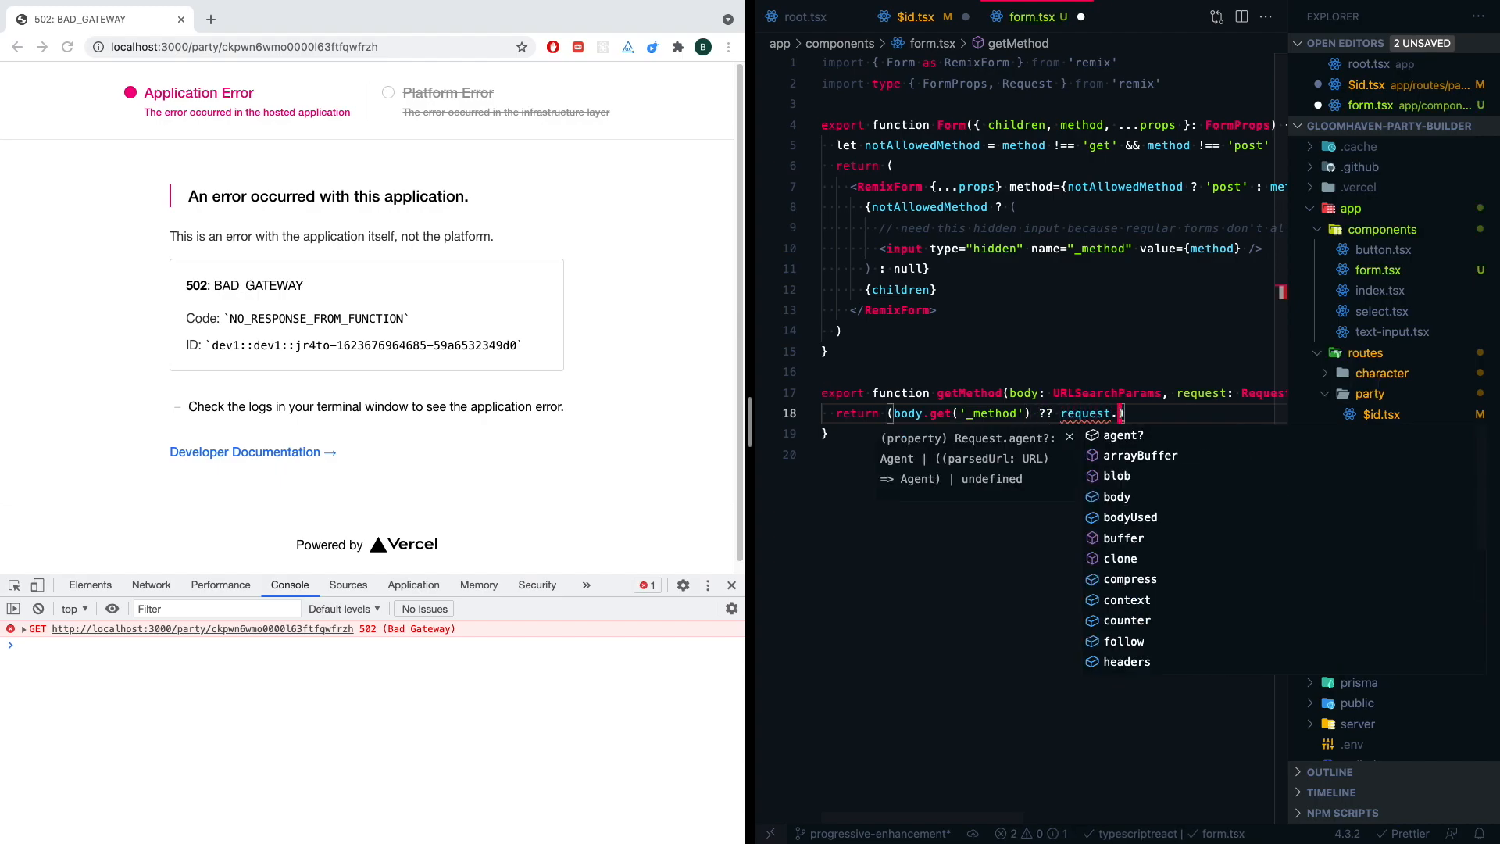
type("method).toLowerCase()")
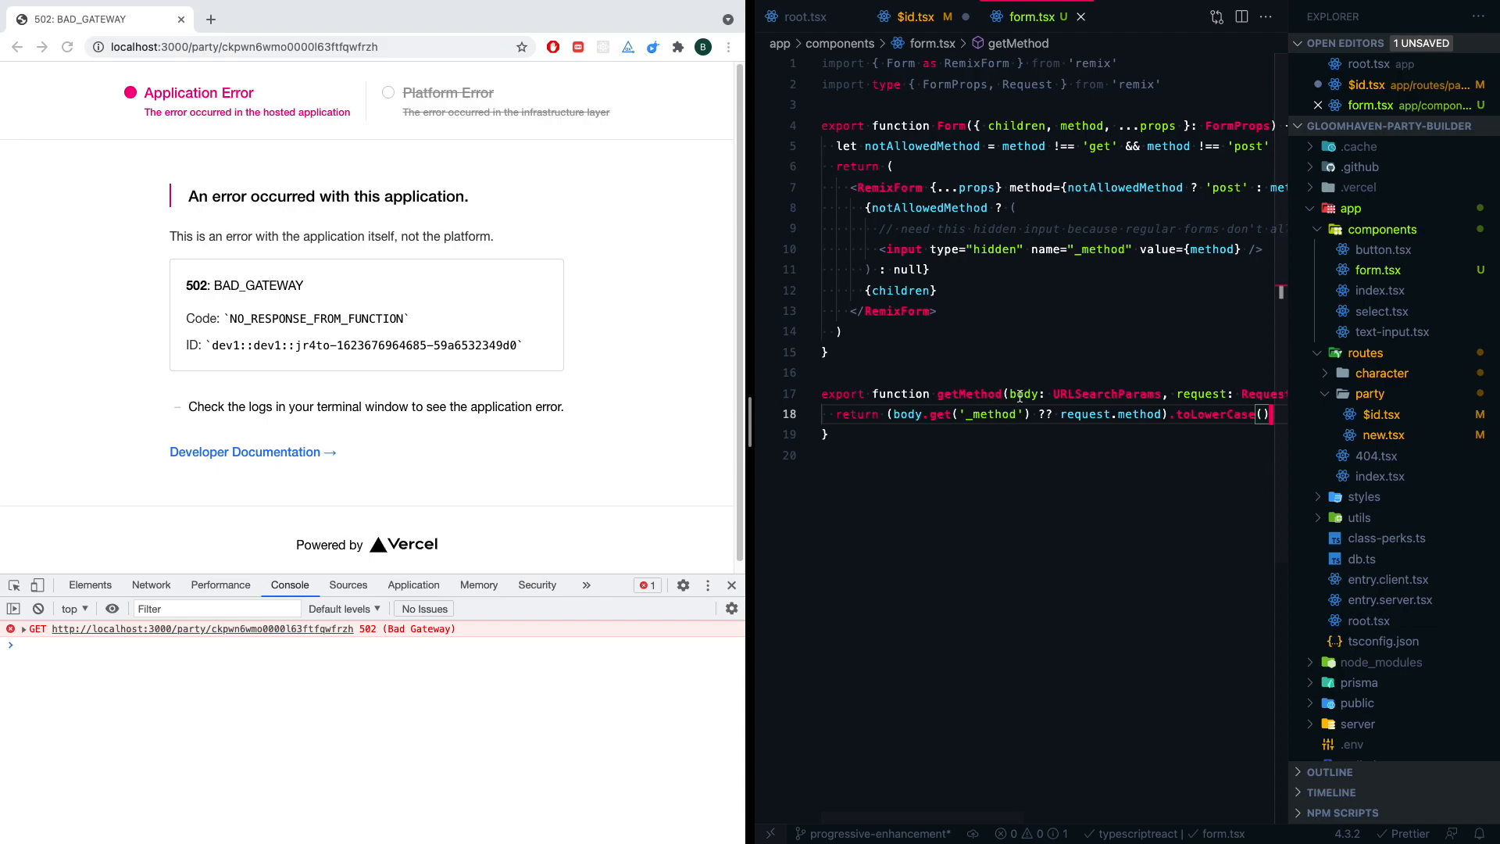
mouse_move(1058, 302)
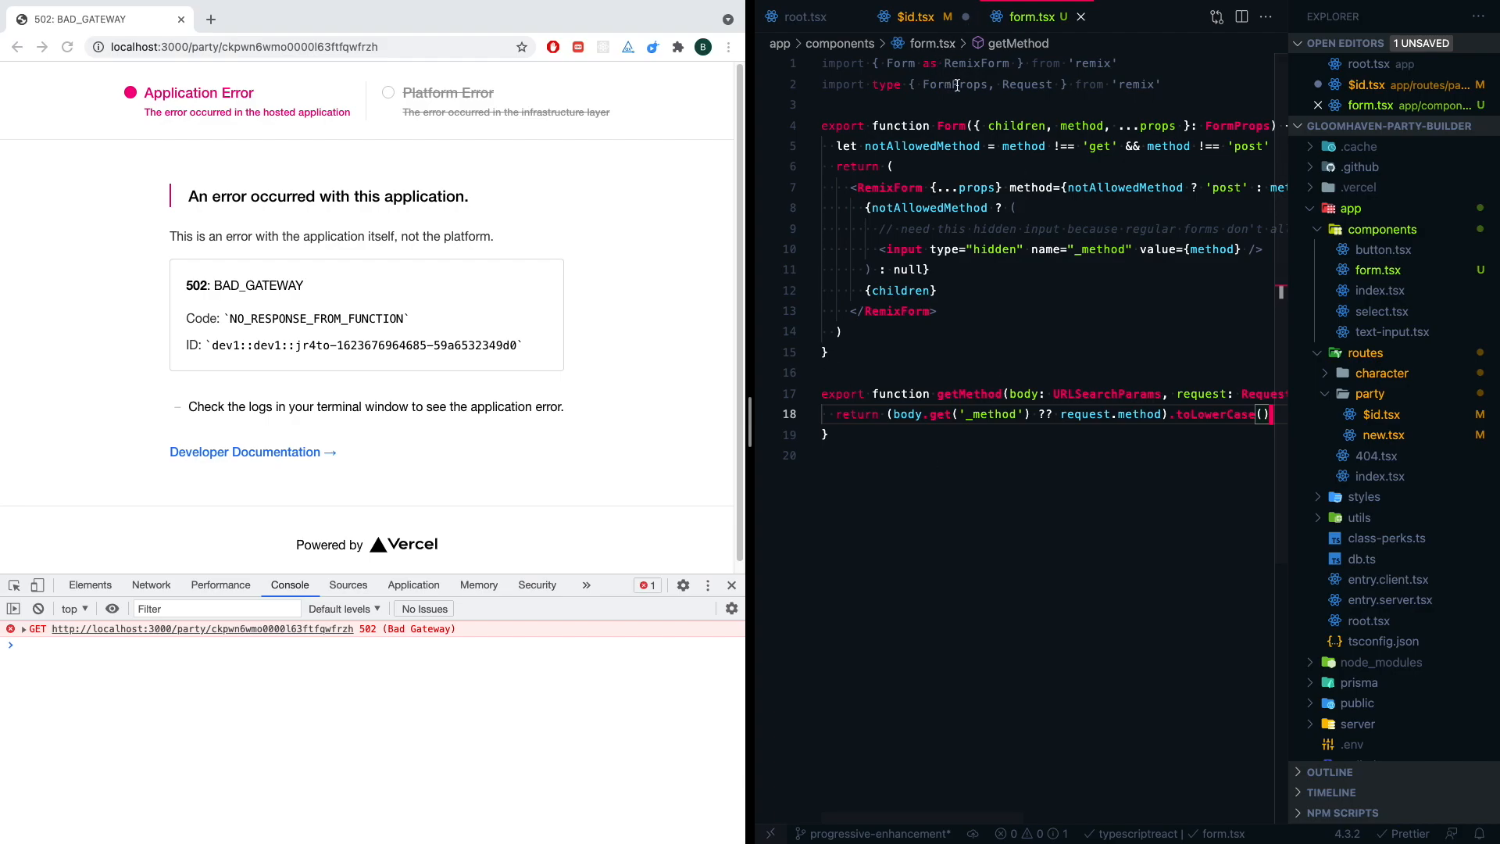
- Add export * from './form' to components/index.tsx
left_click(1380, 289)
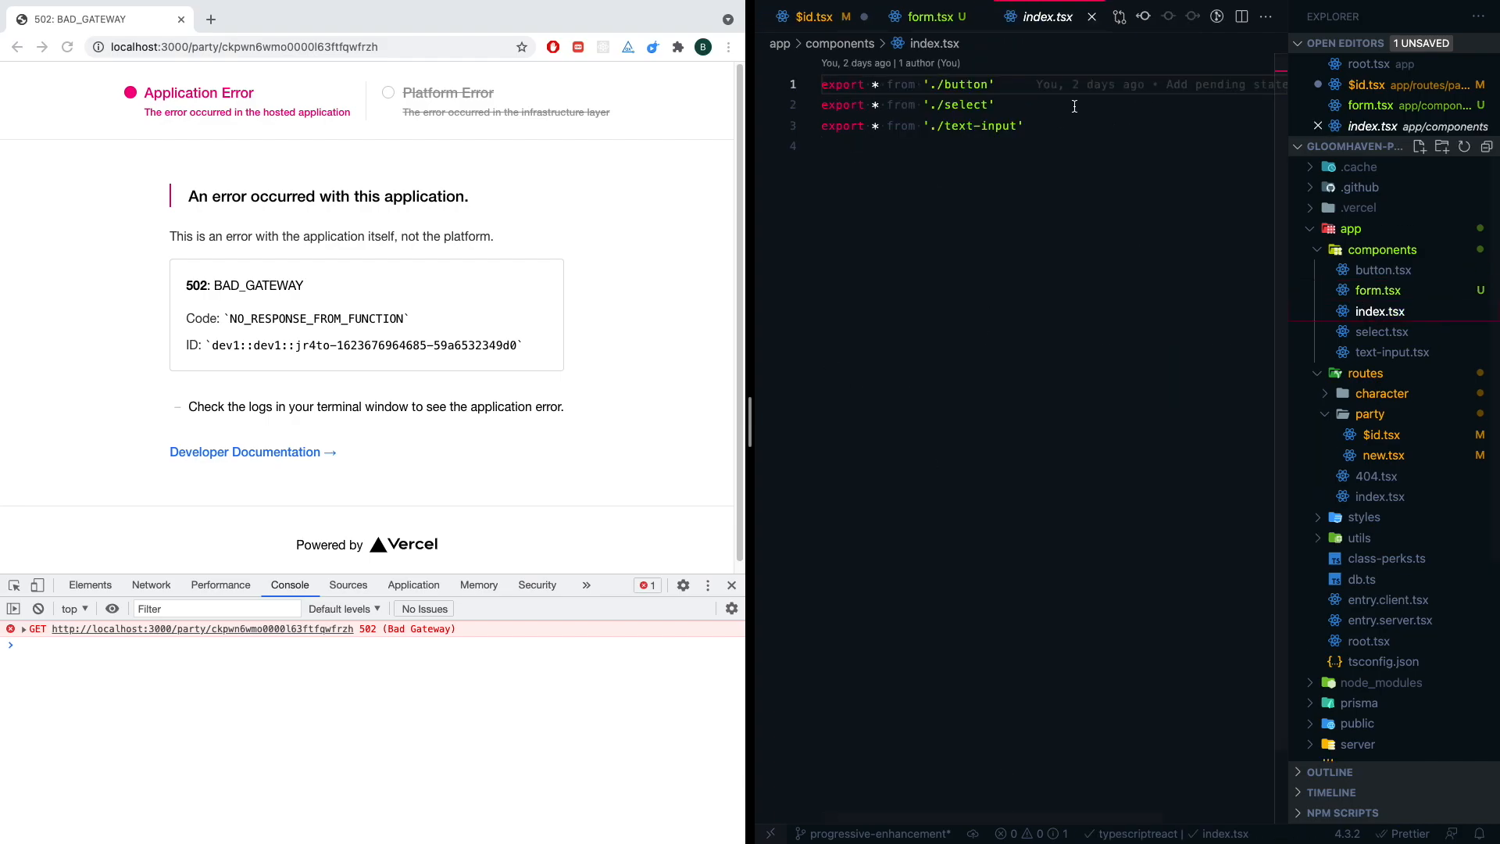
type("export * from './button'")
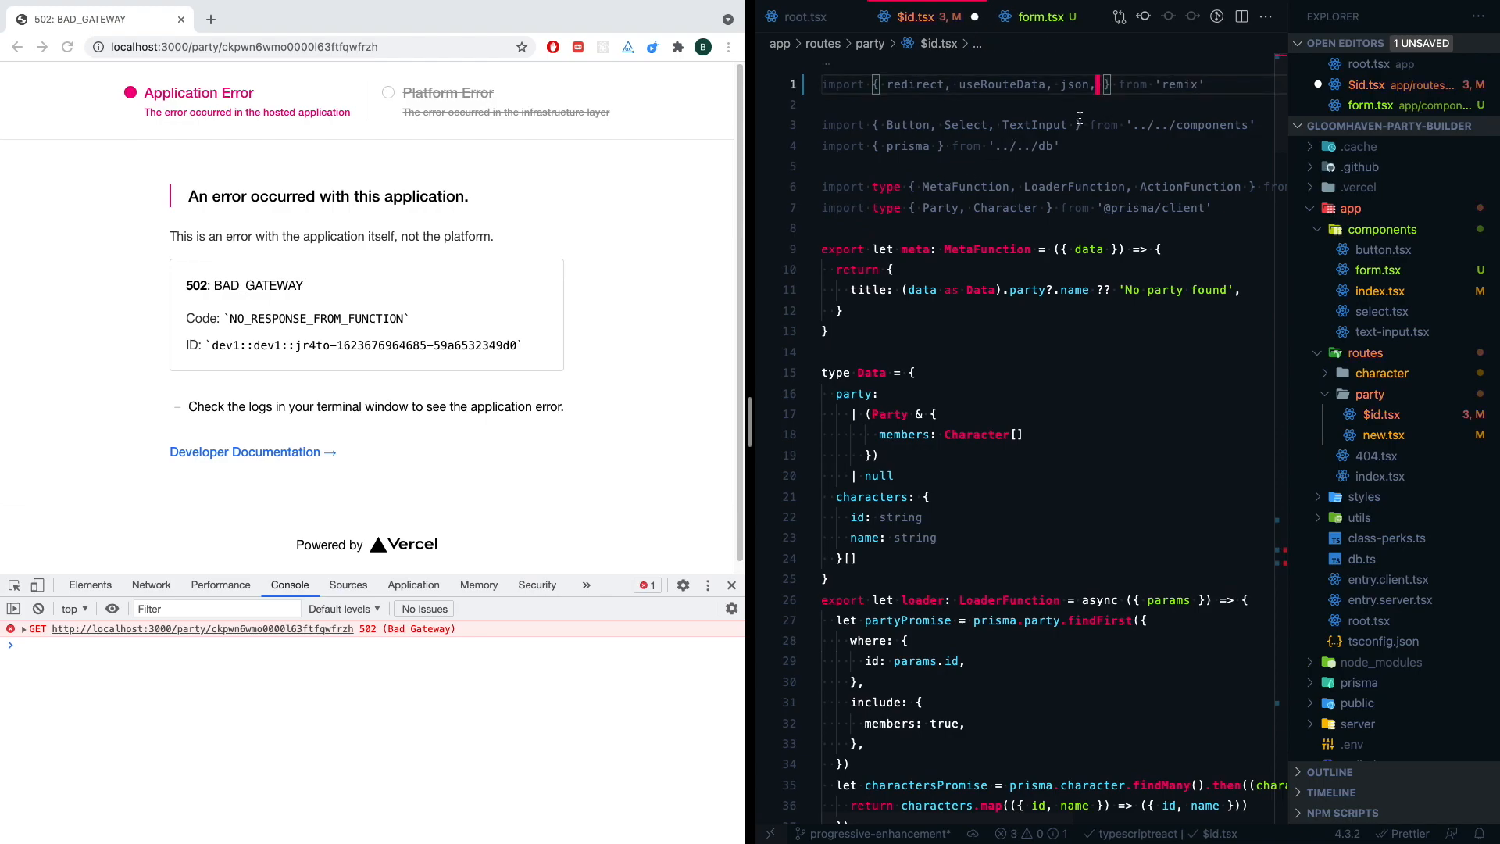
type("Fo")
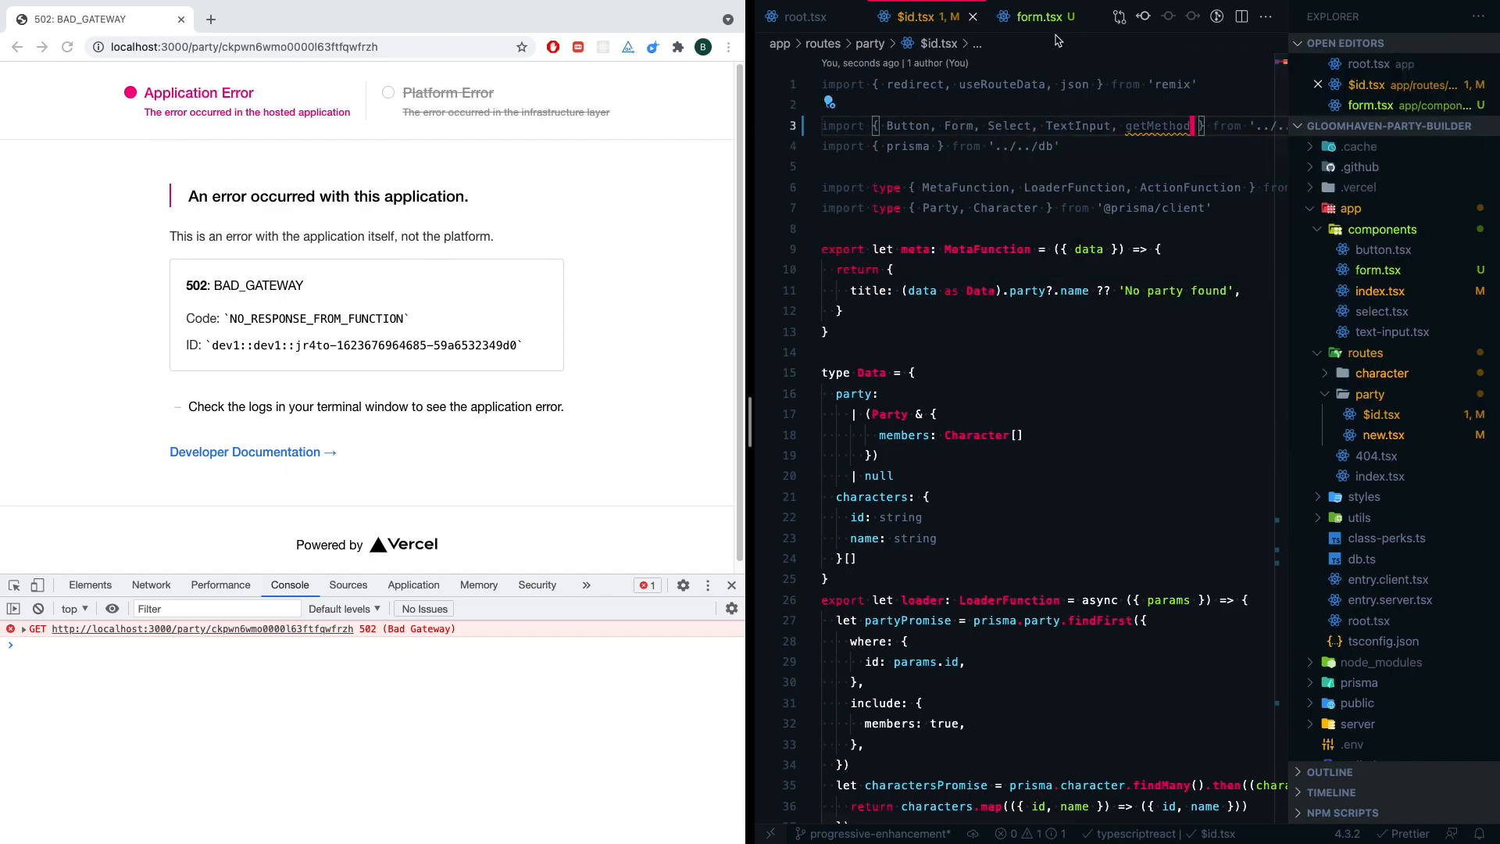
- Close form.tsx and import Form and getMethod from '../../components' in $id.tsx
left_click(1074, 16)
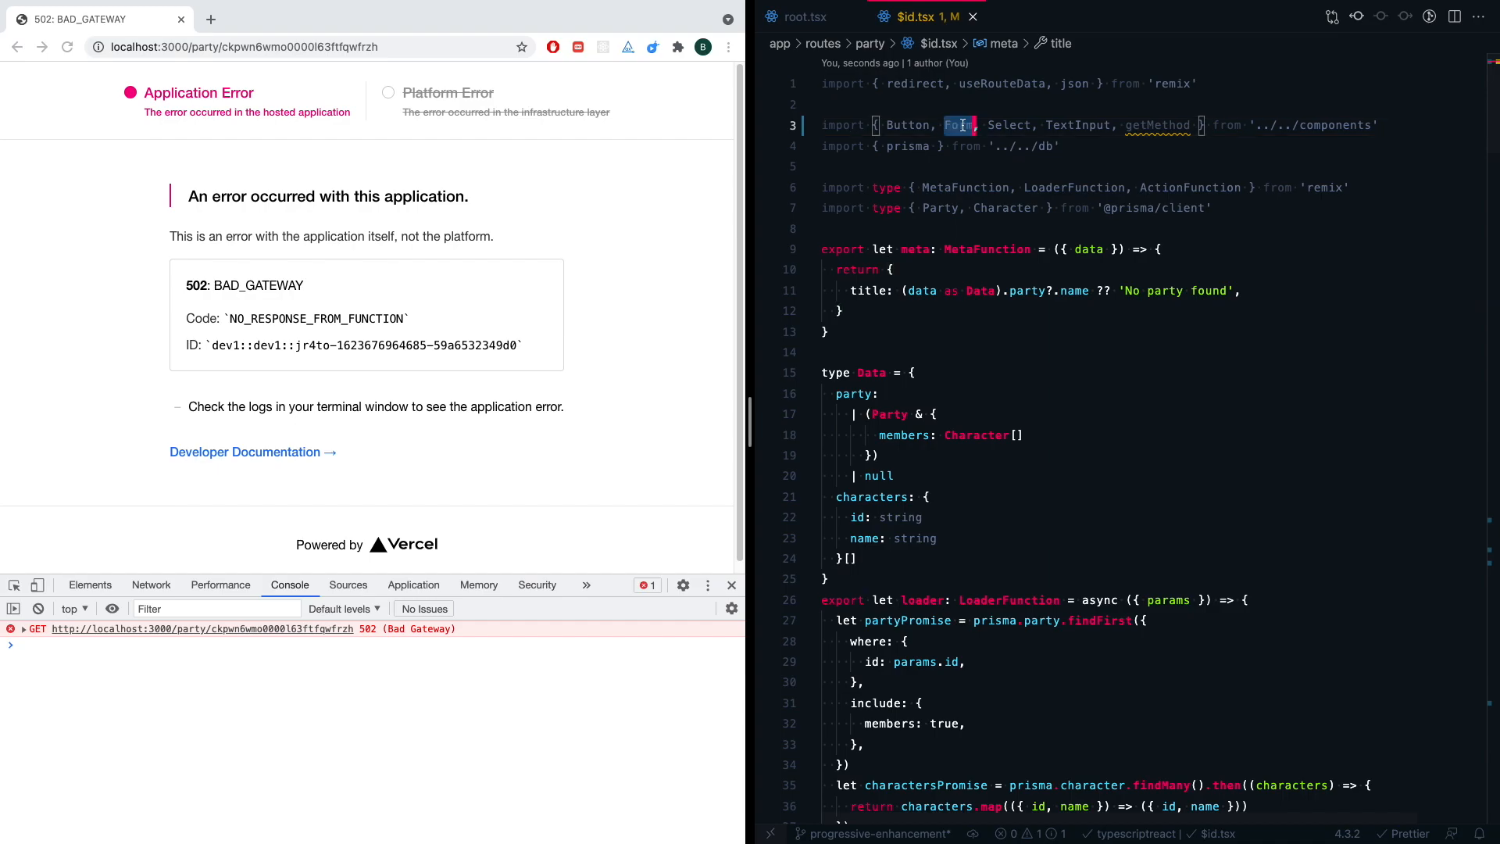
scroll("down", 3)
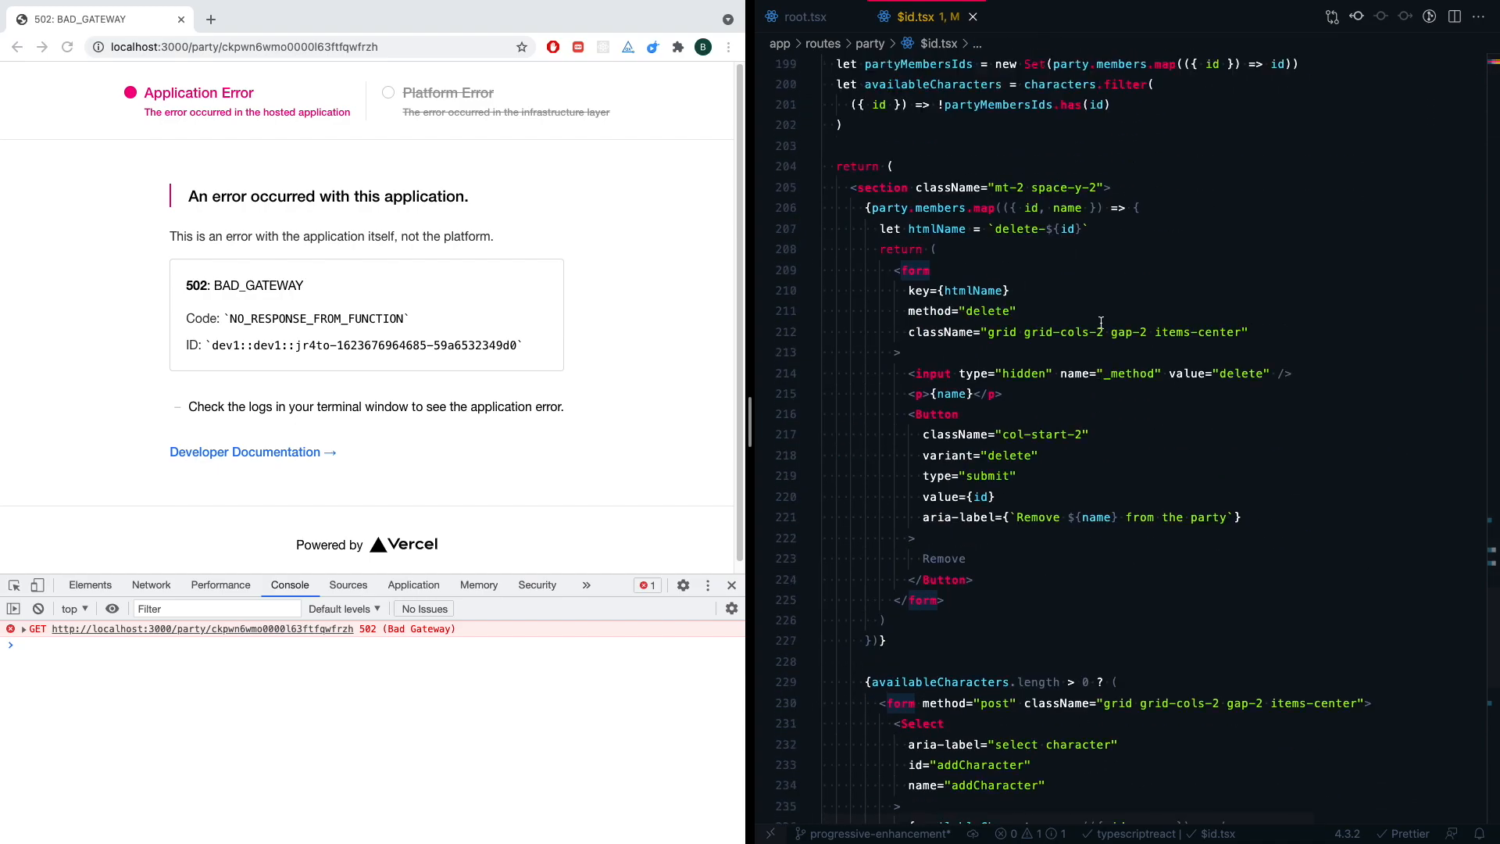
scroll("down", 3)
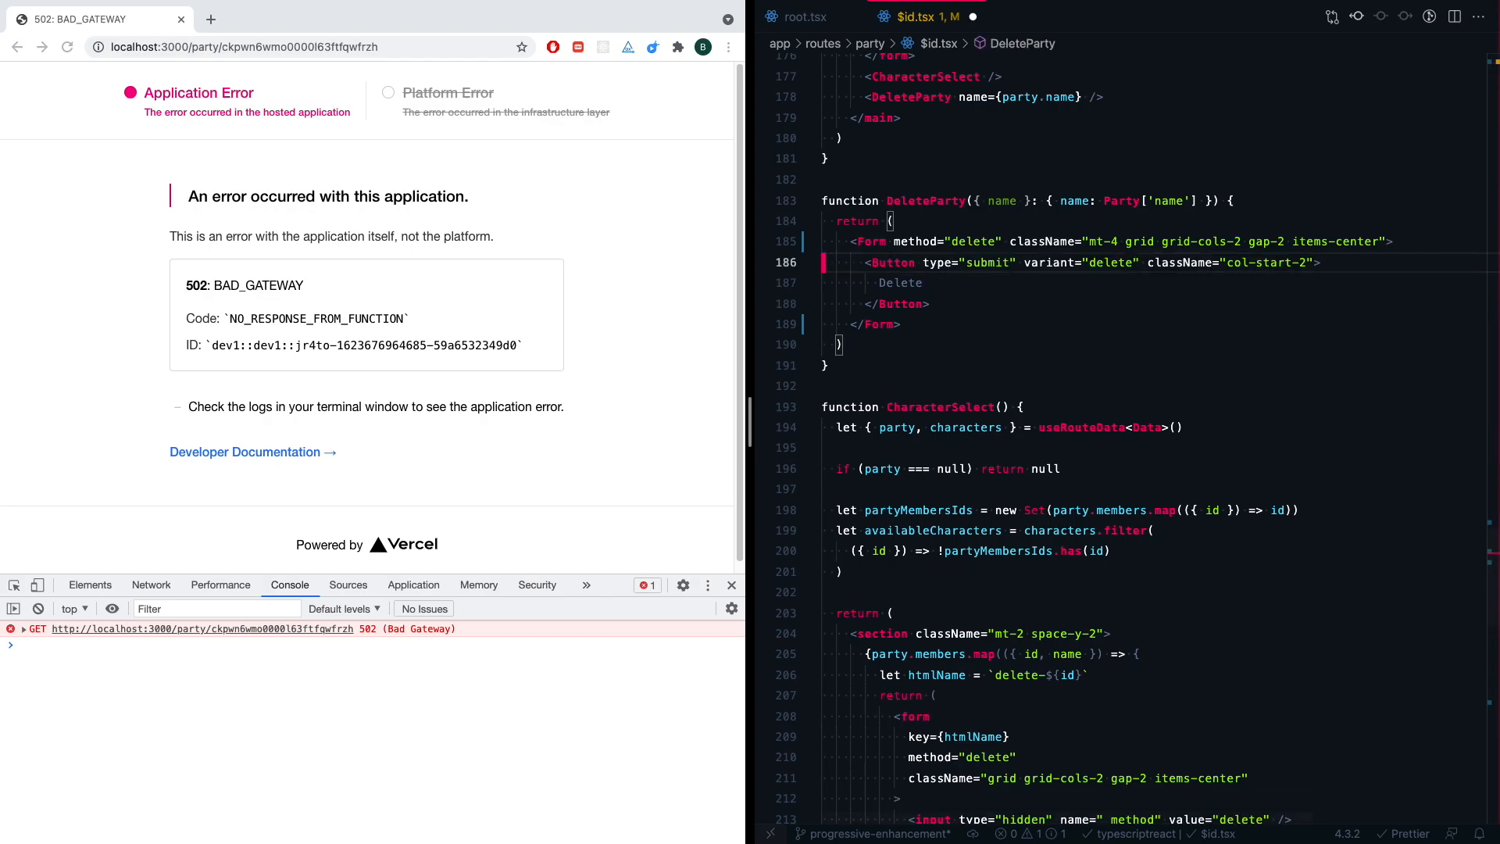
left_click(897, 325)
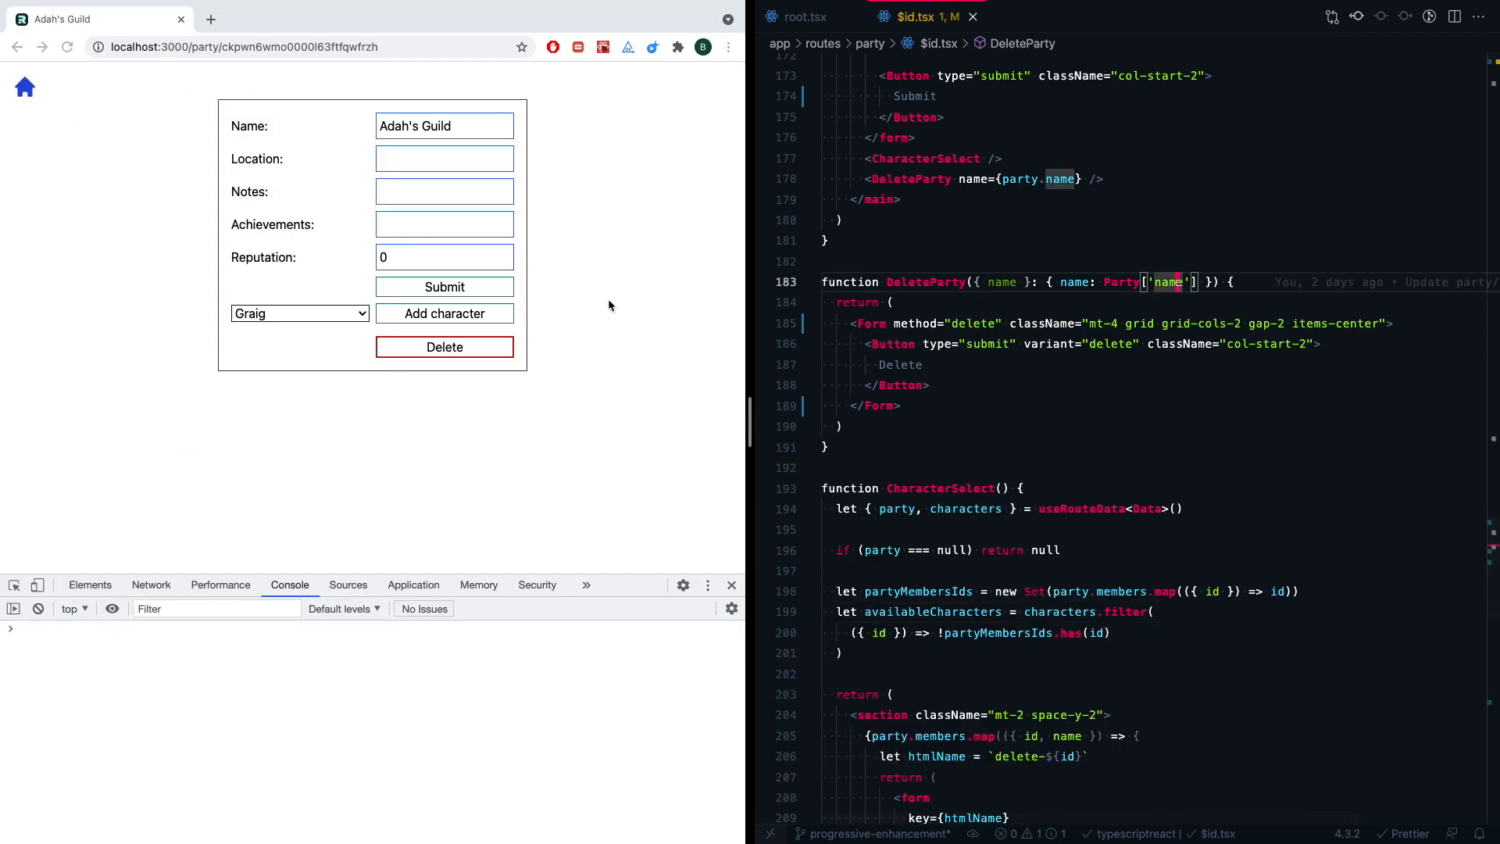
mouse_move(577, 389)
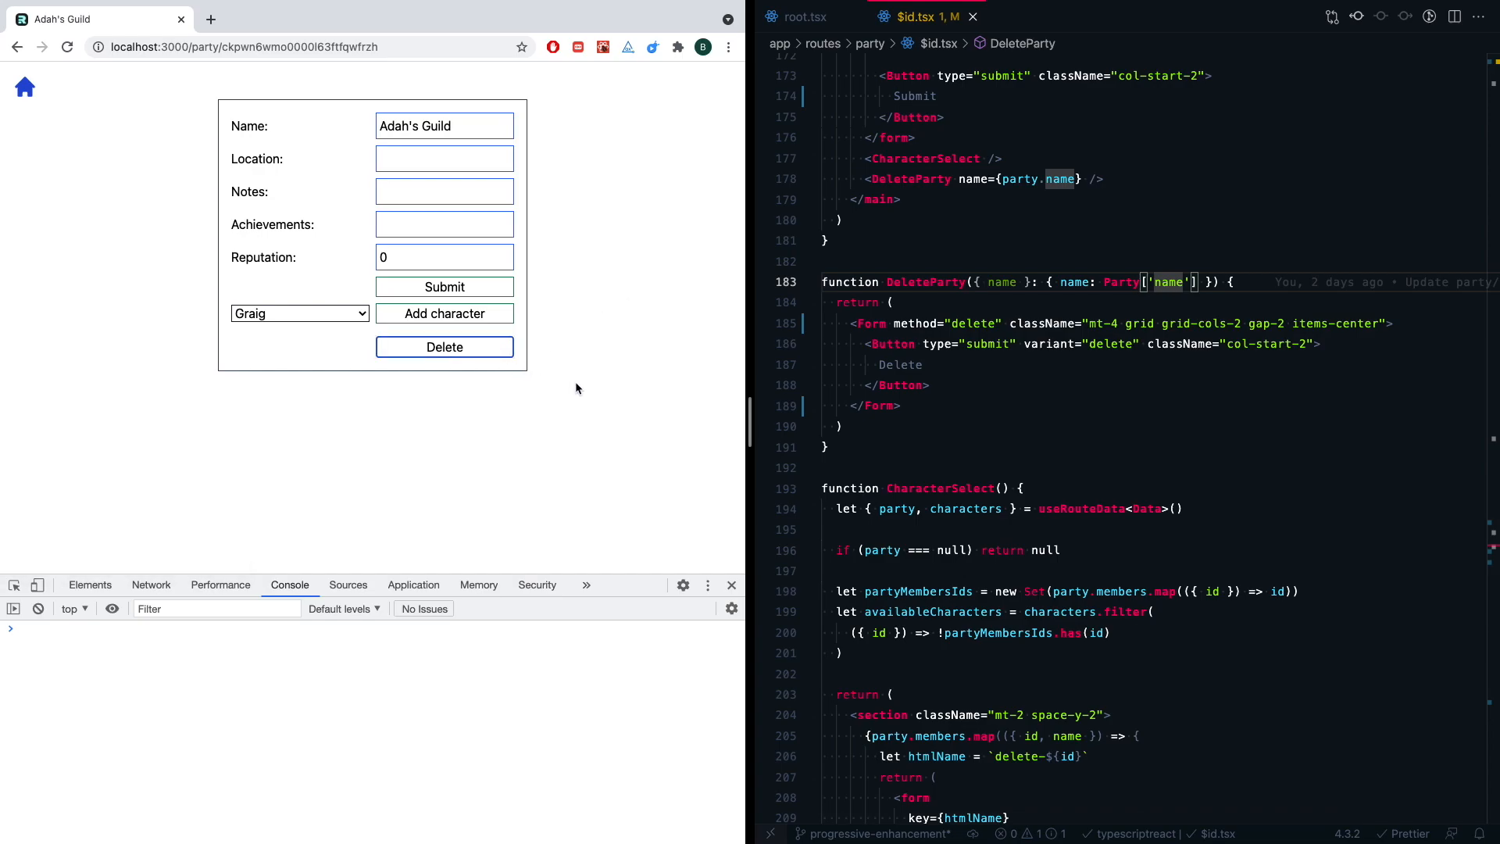
mouse_move(492, 350)
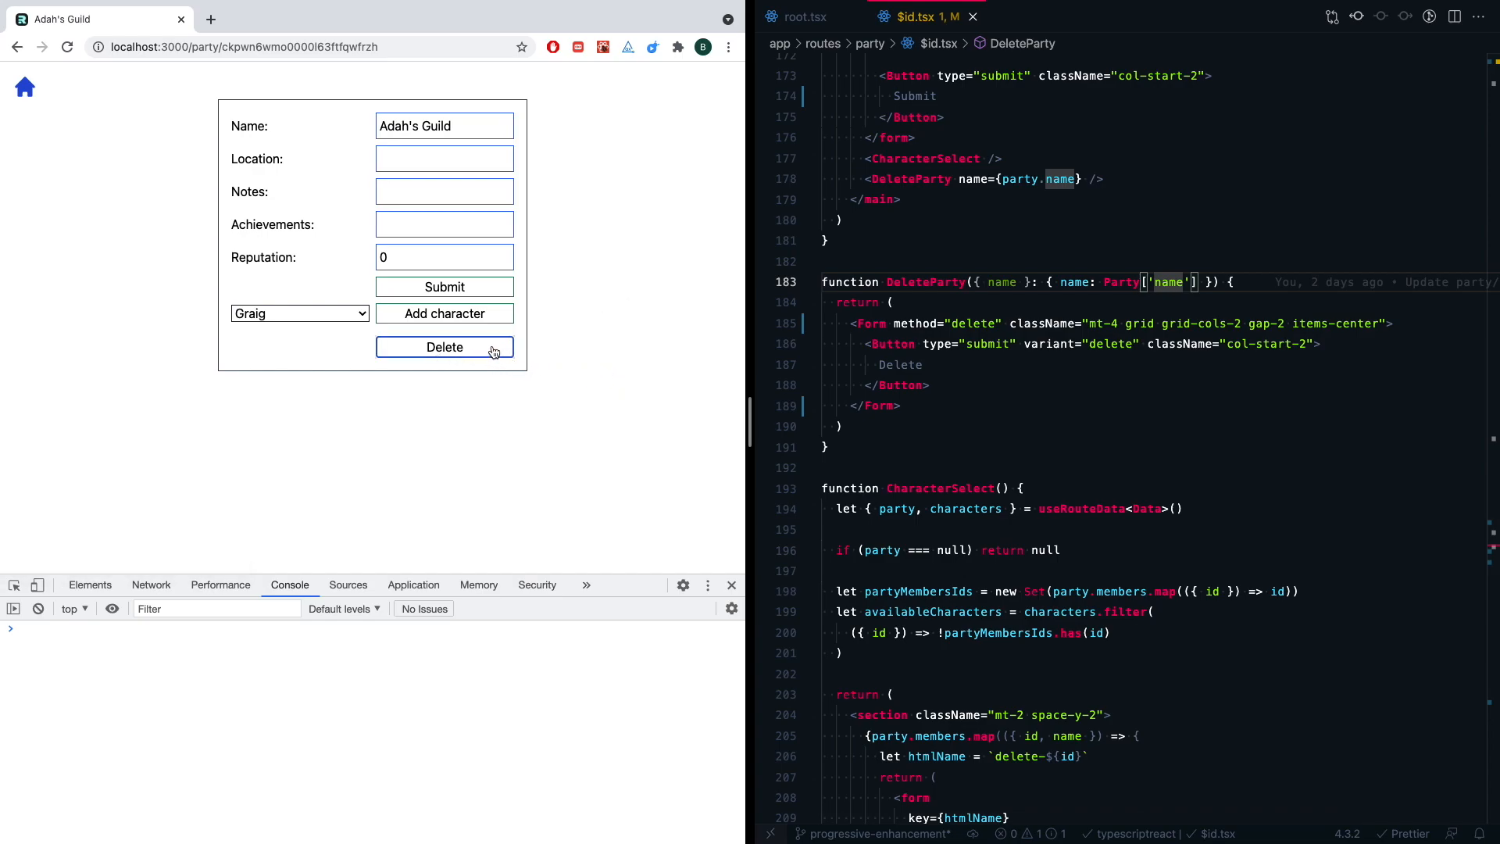
- Delete the Adah's Guild party from its page in Chrome
left_click(444, 347)
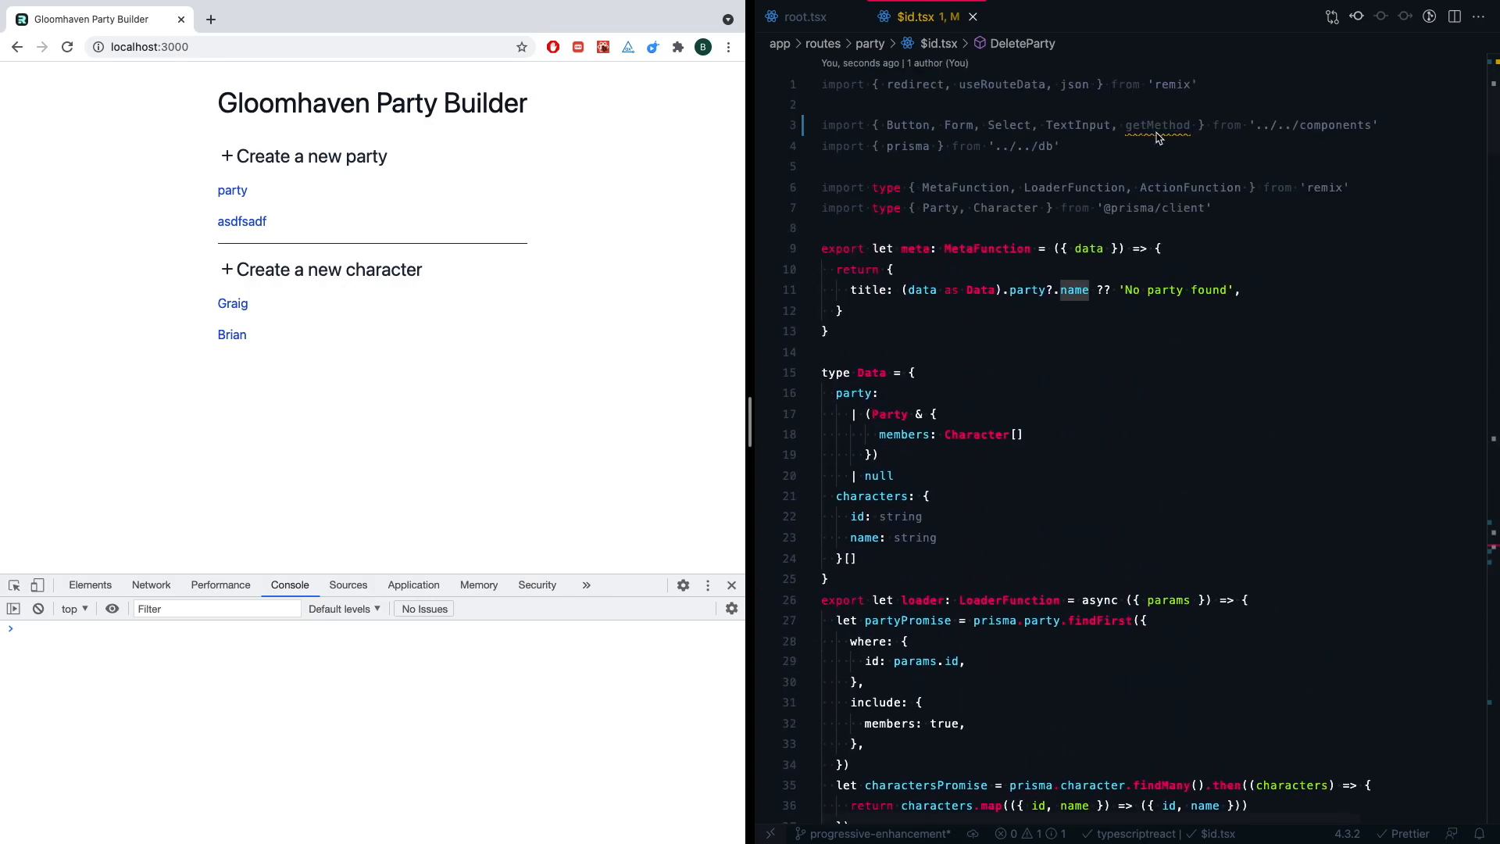
- In $id.tsx's action, set the method to getMethod(body, request)
scroll("down", 3)
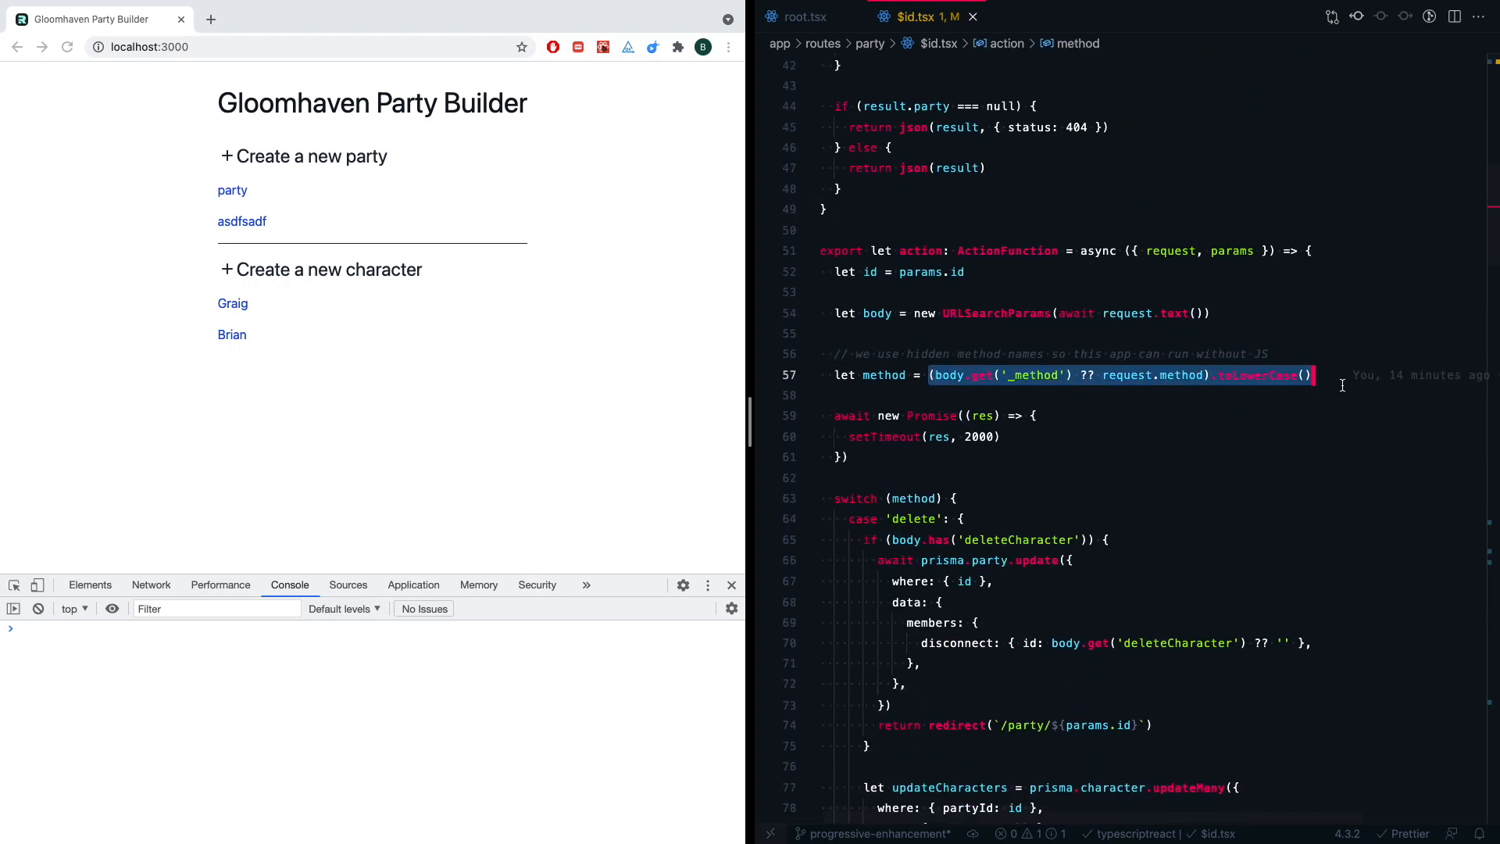
type("getMethod(body)")
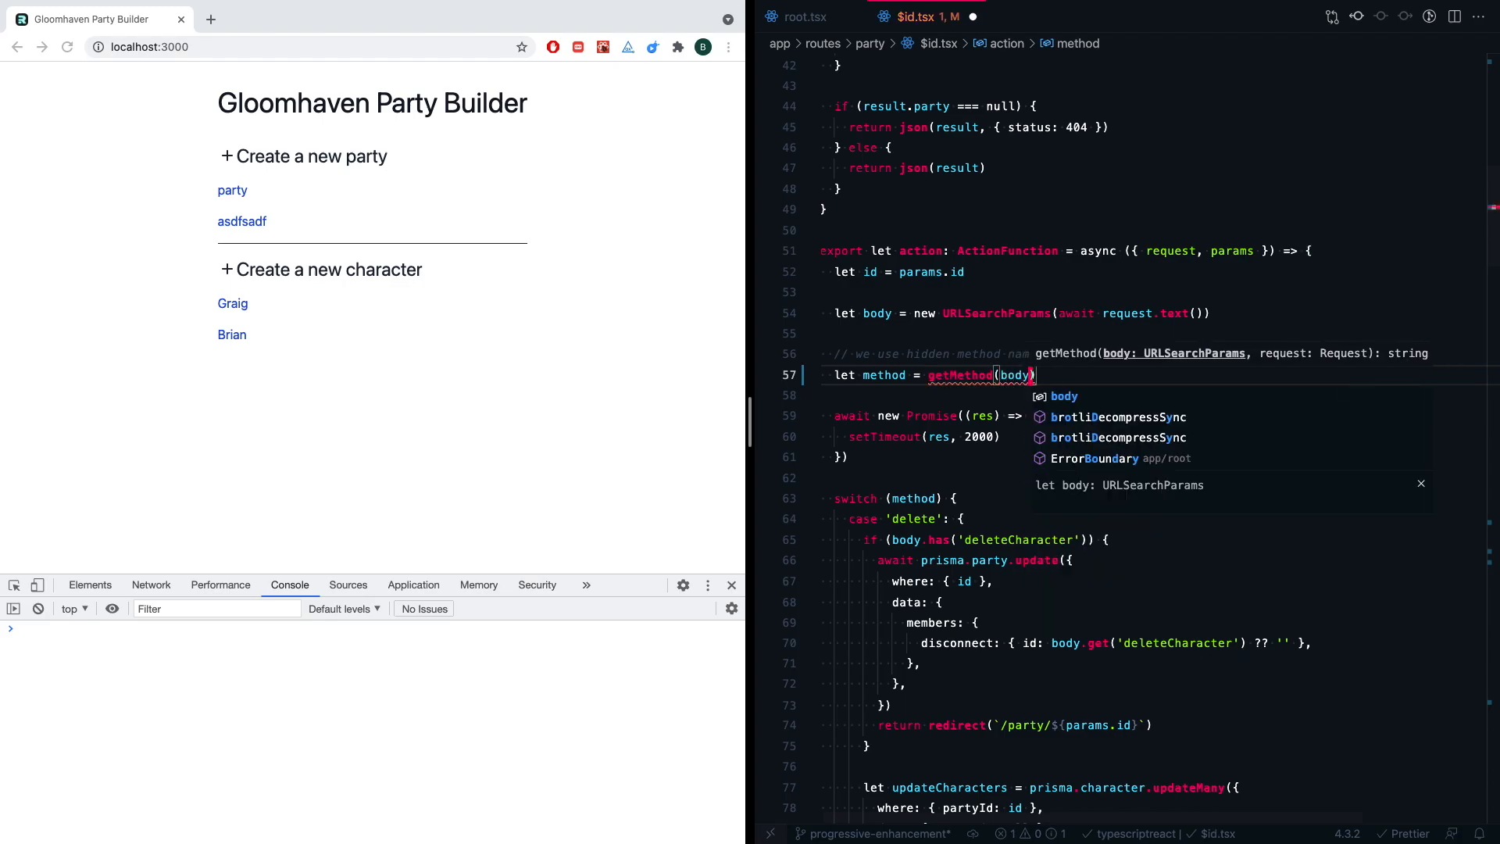
type(", req")
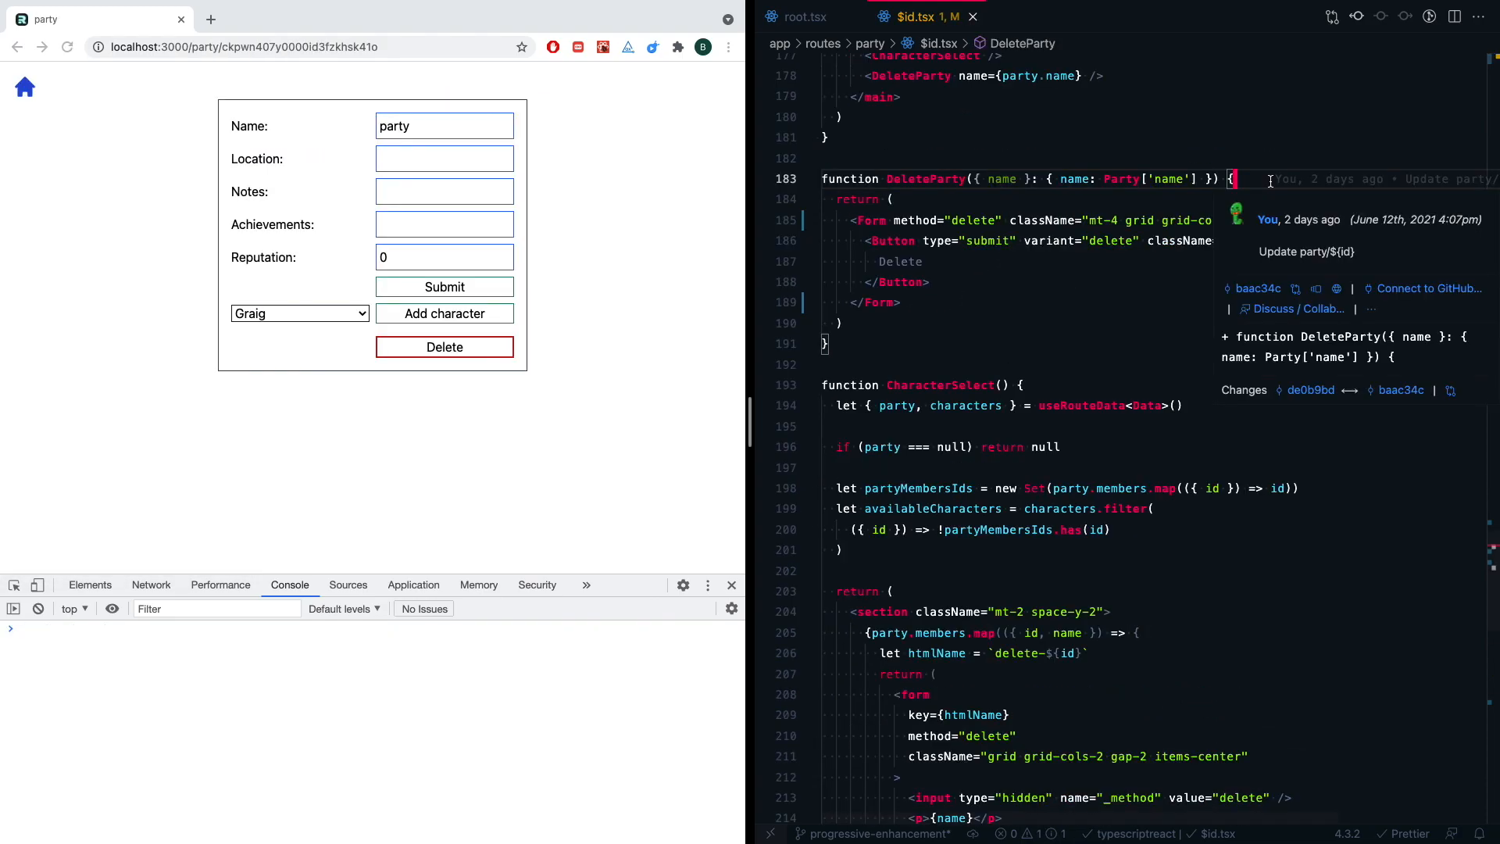
mouse_move(695, 460)
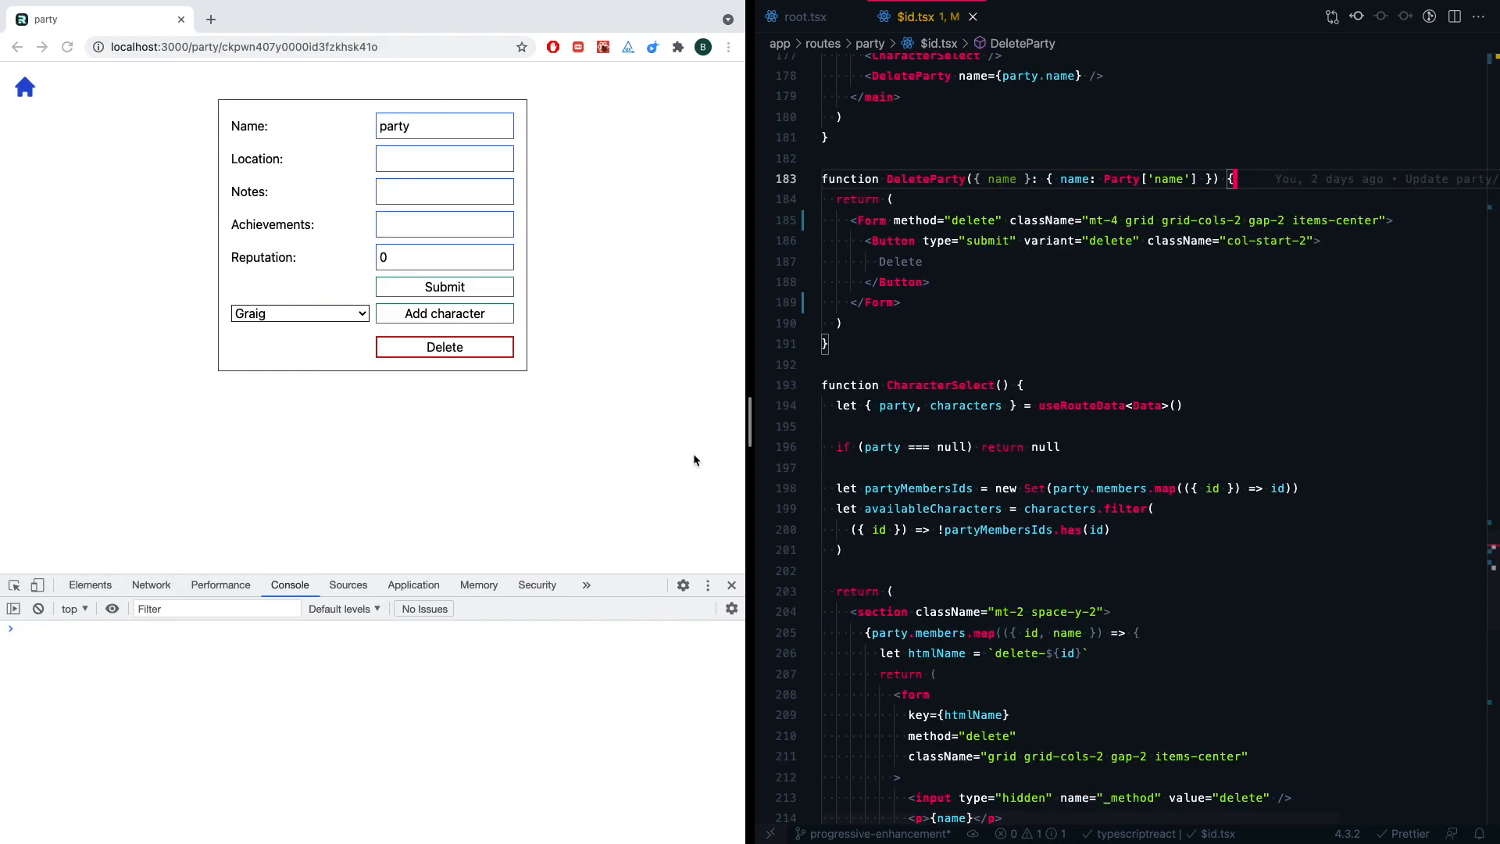
mouse_move(504, 371)
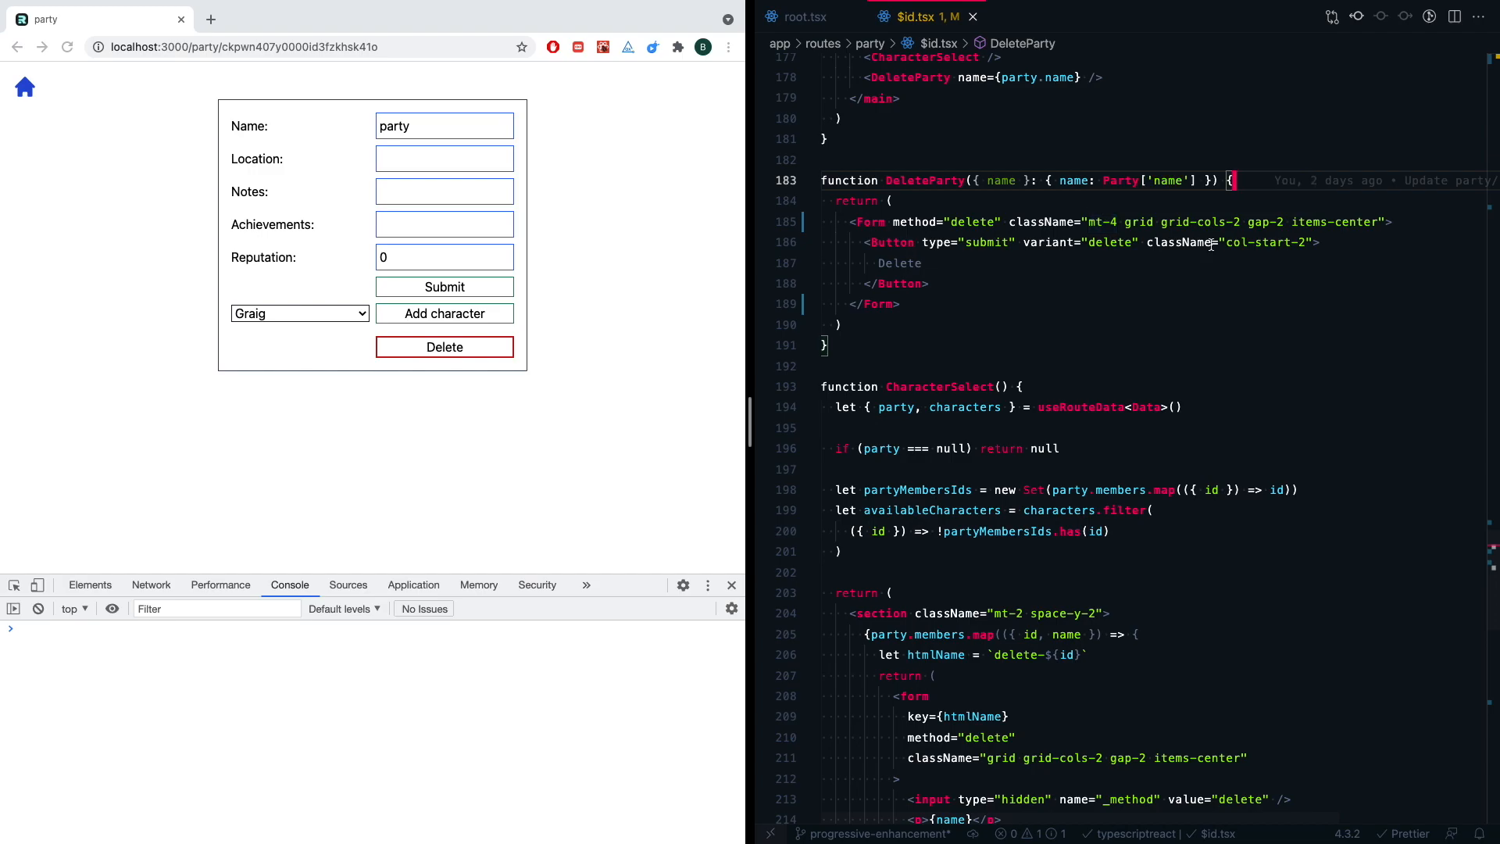
- In DeleteParty, add pendingForm = usePendingFormSubmit() and disabled = !!pendingForm
type("u")
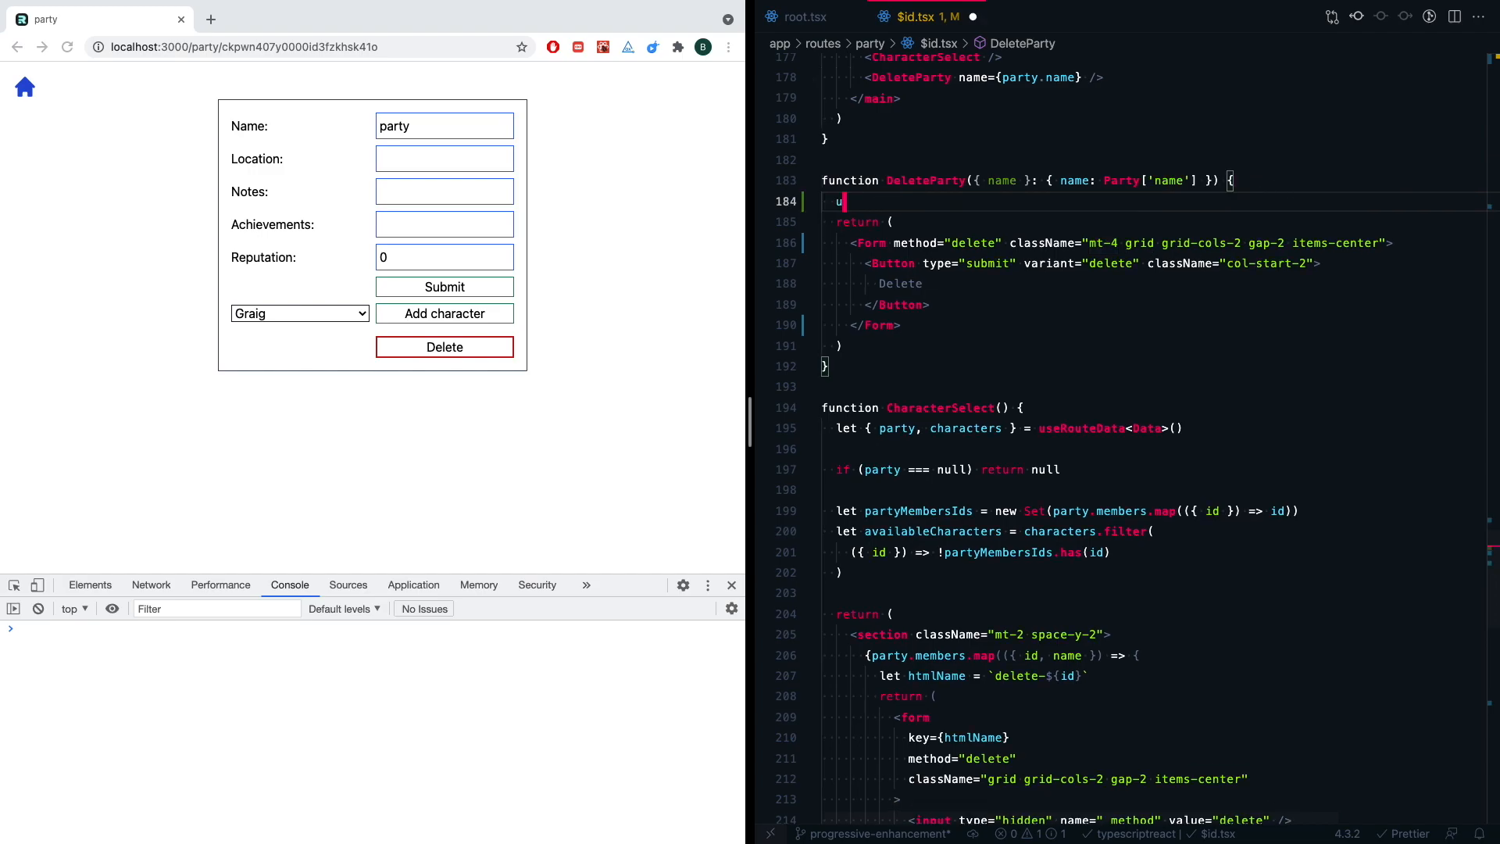
type("usePendingFormSubmit(")
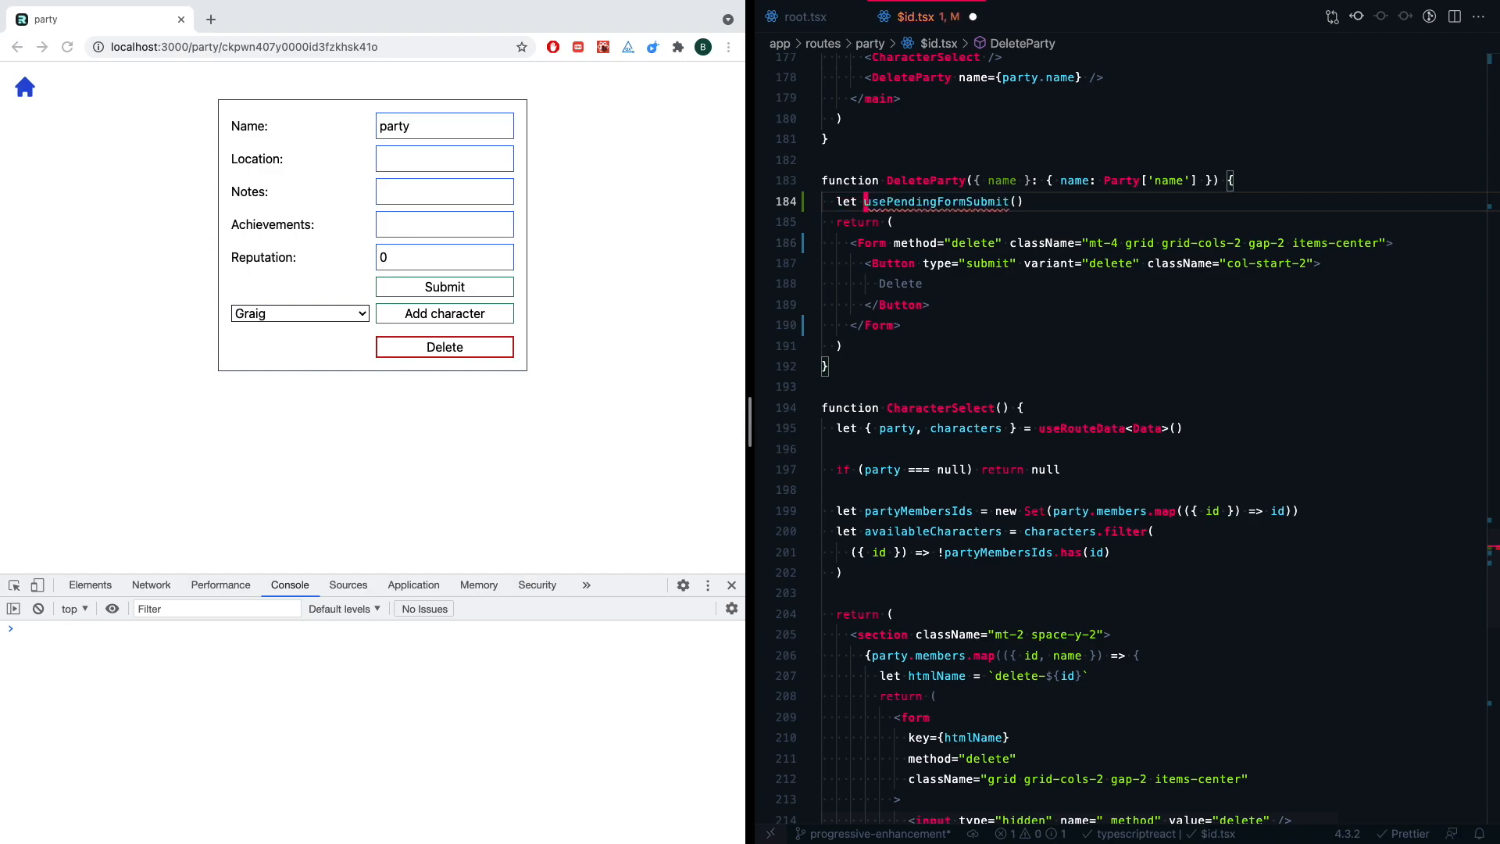
type("pendingForm =")
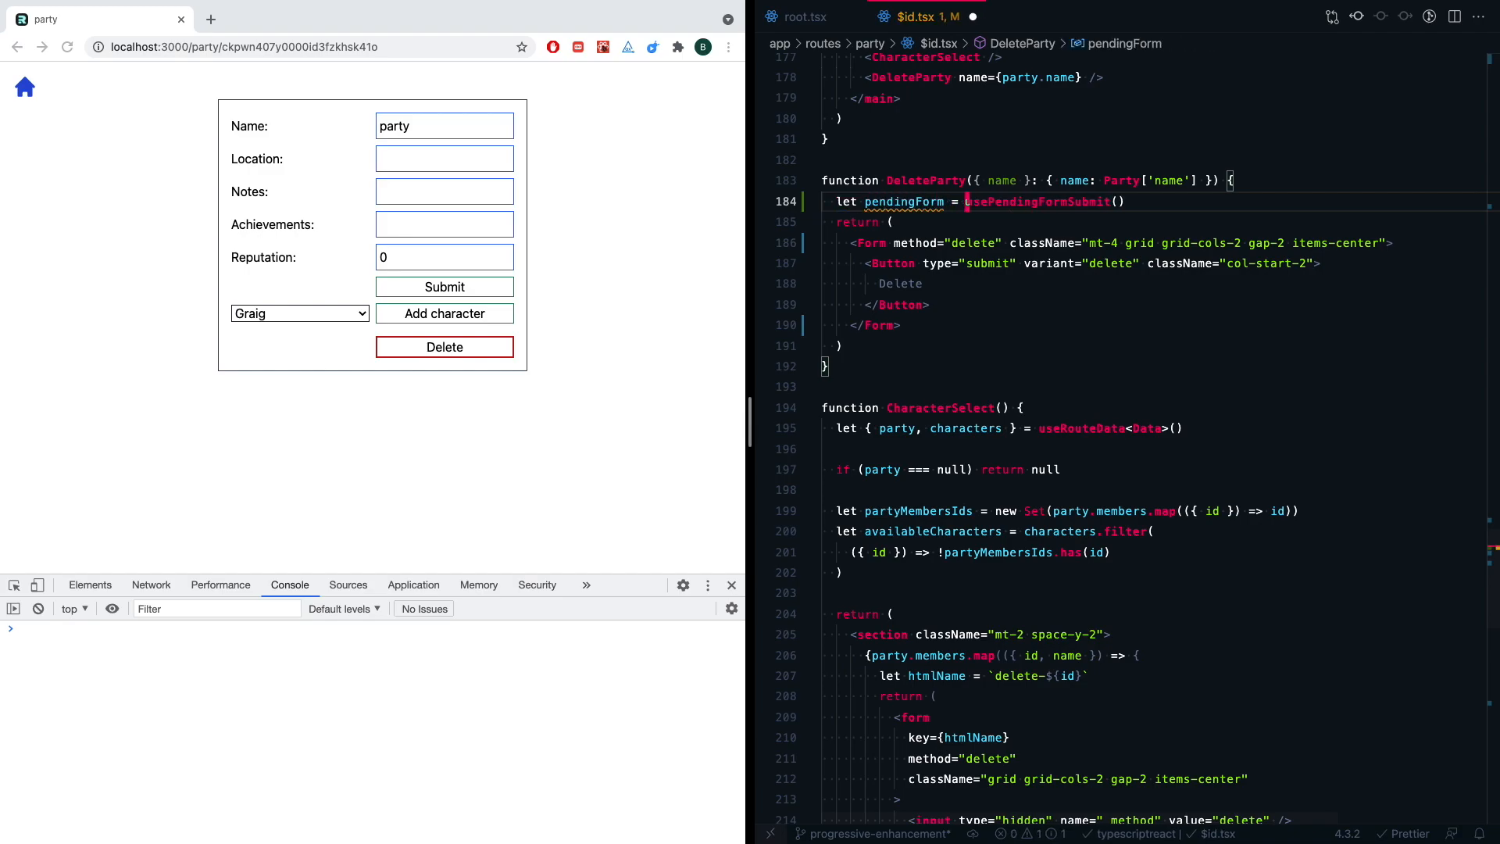
key("Enter")
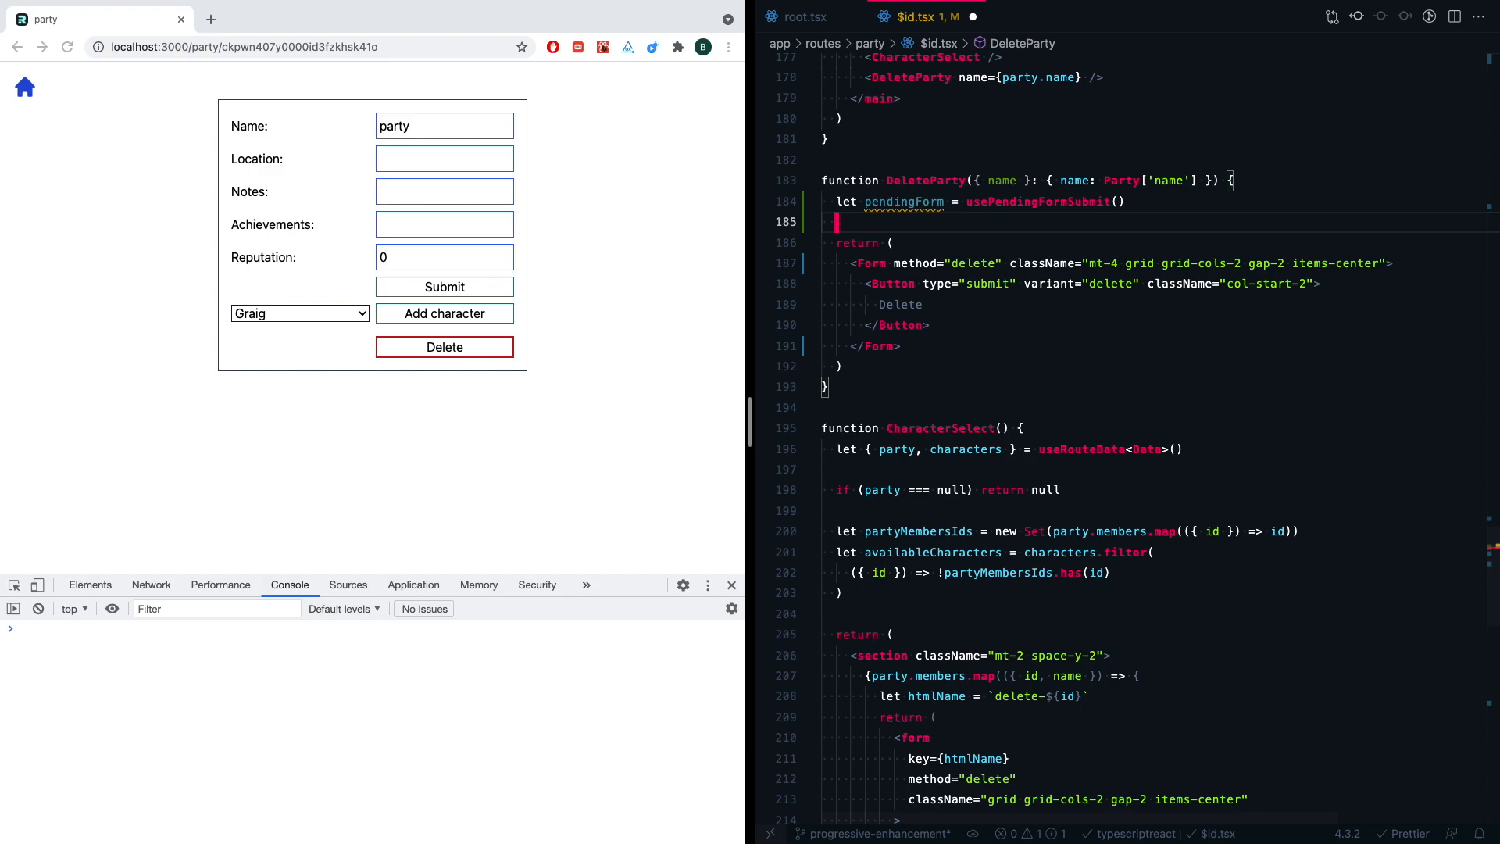
type("let disabledd")
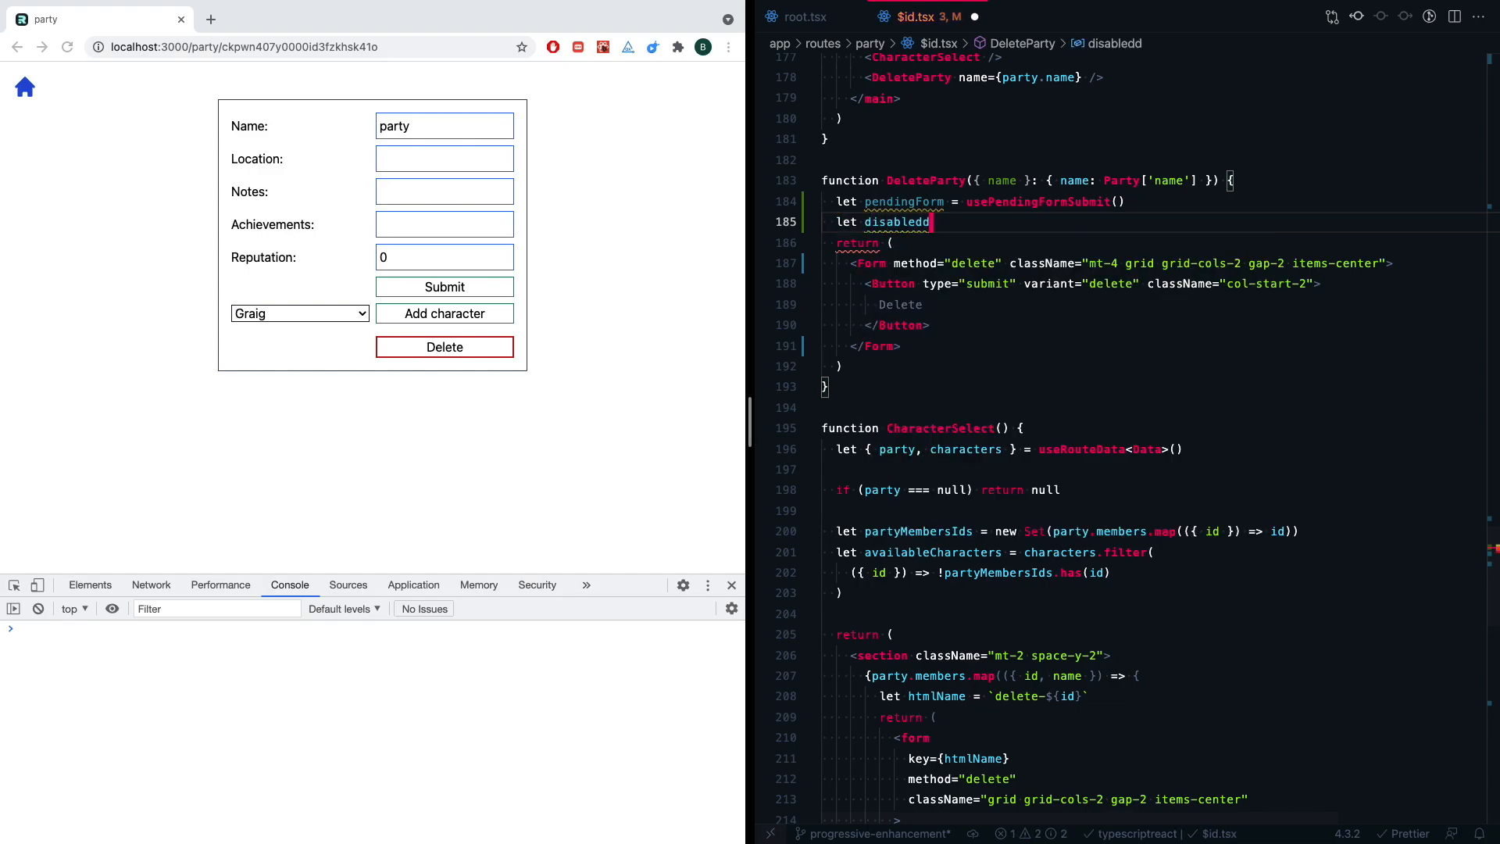
type("= !!PendingForm")
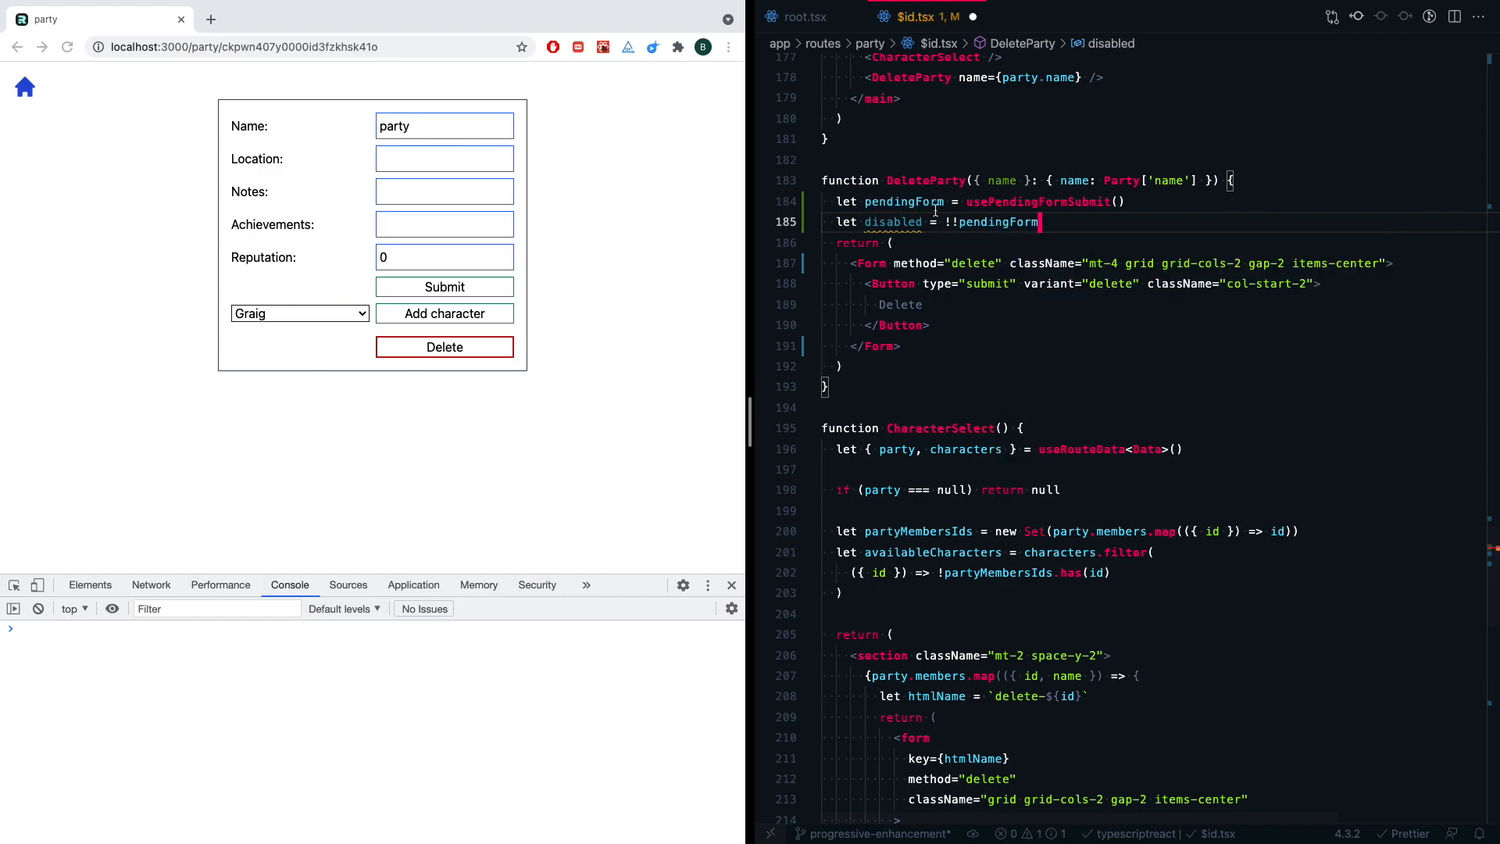
- Set disabled={disabled} on the Button and show a conditional 'Deleting ${name}...' label
double_click(893, 222)
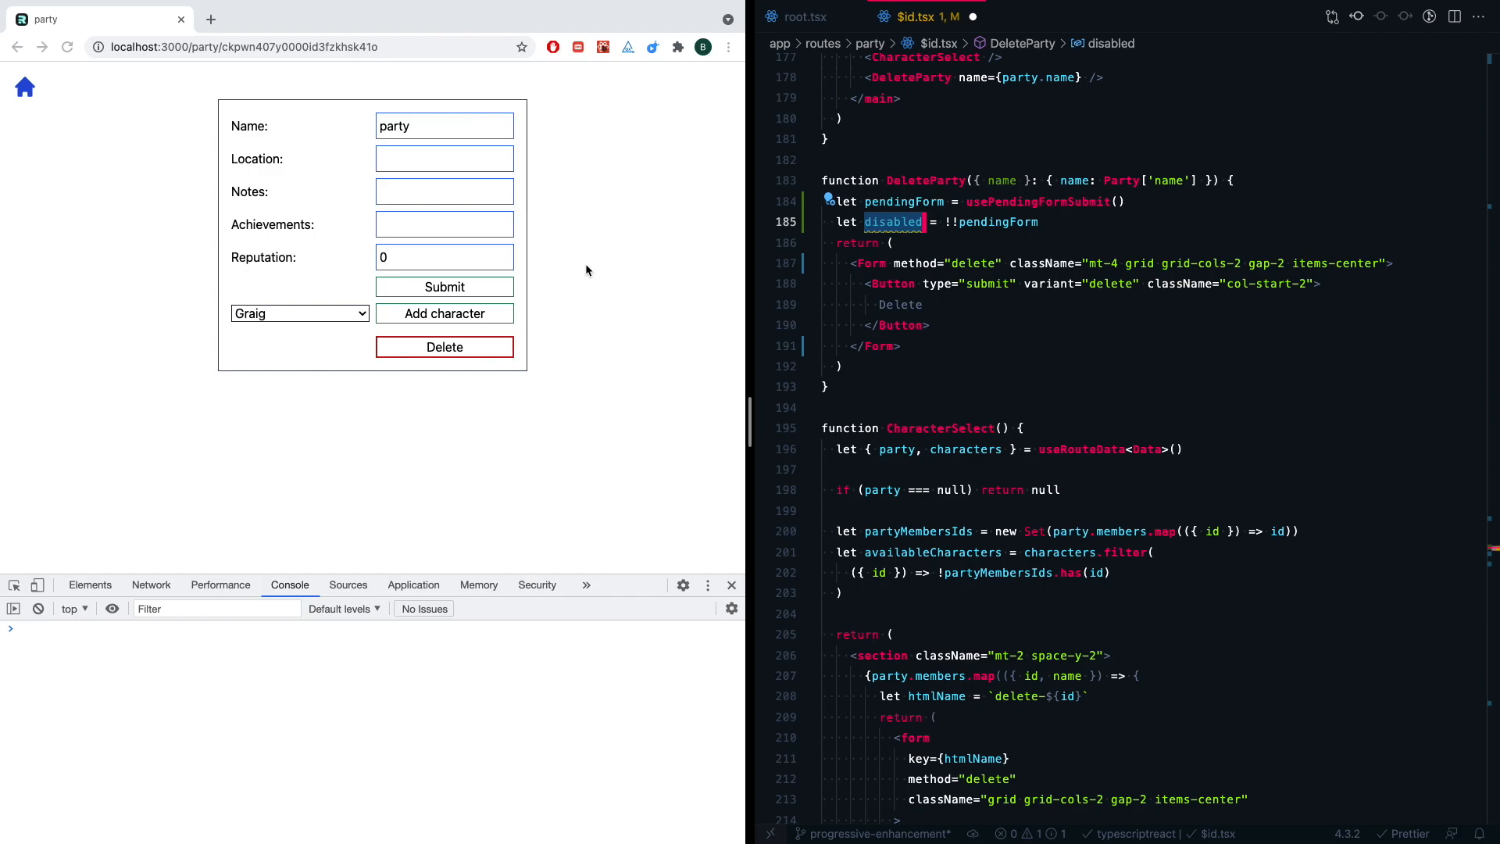
type("disabled={}")
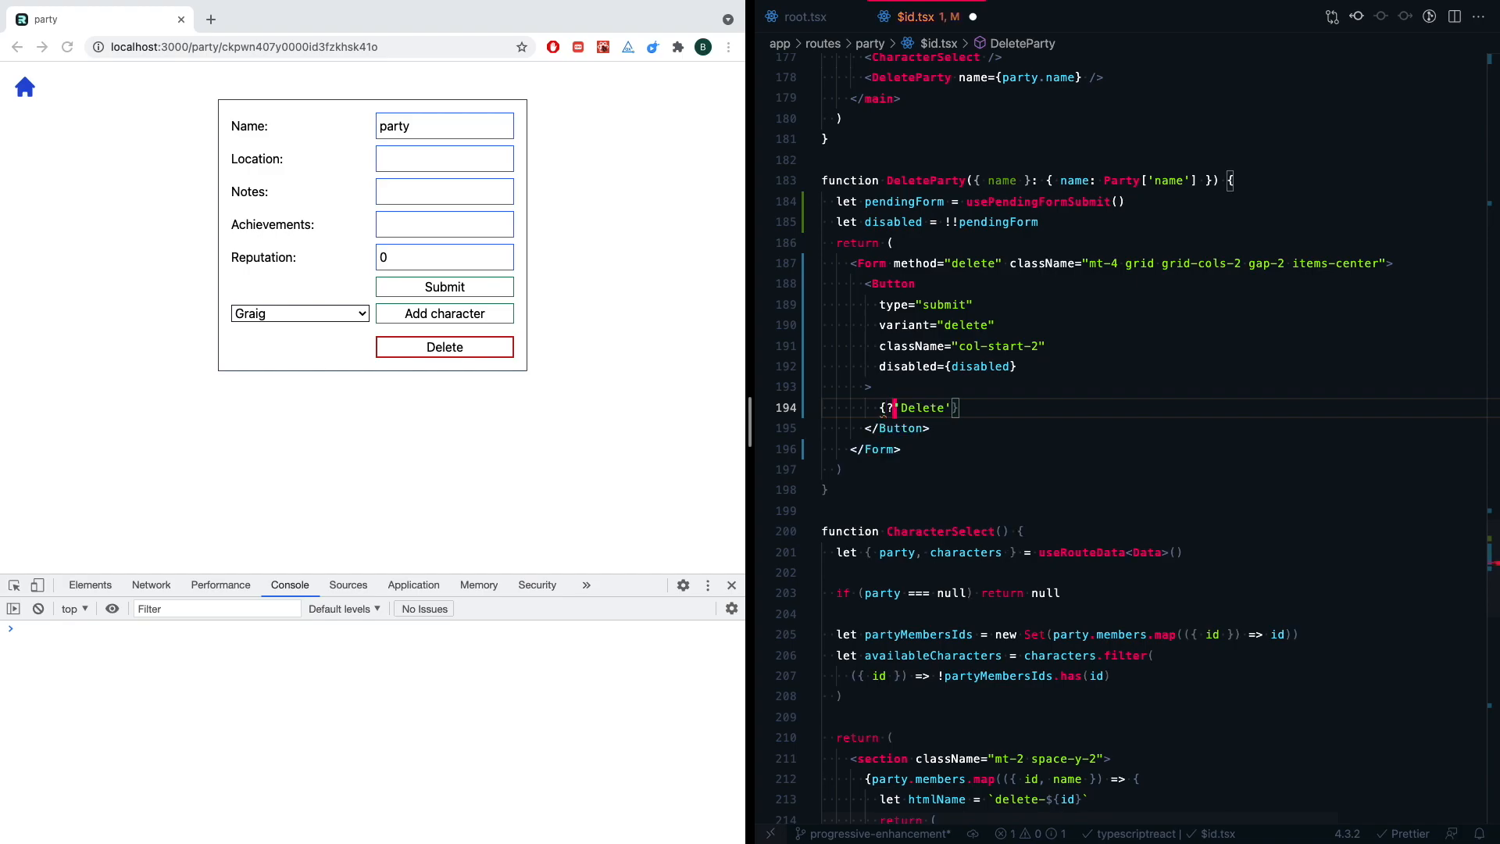
type(":")
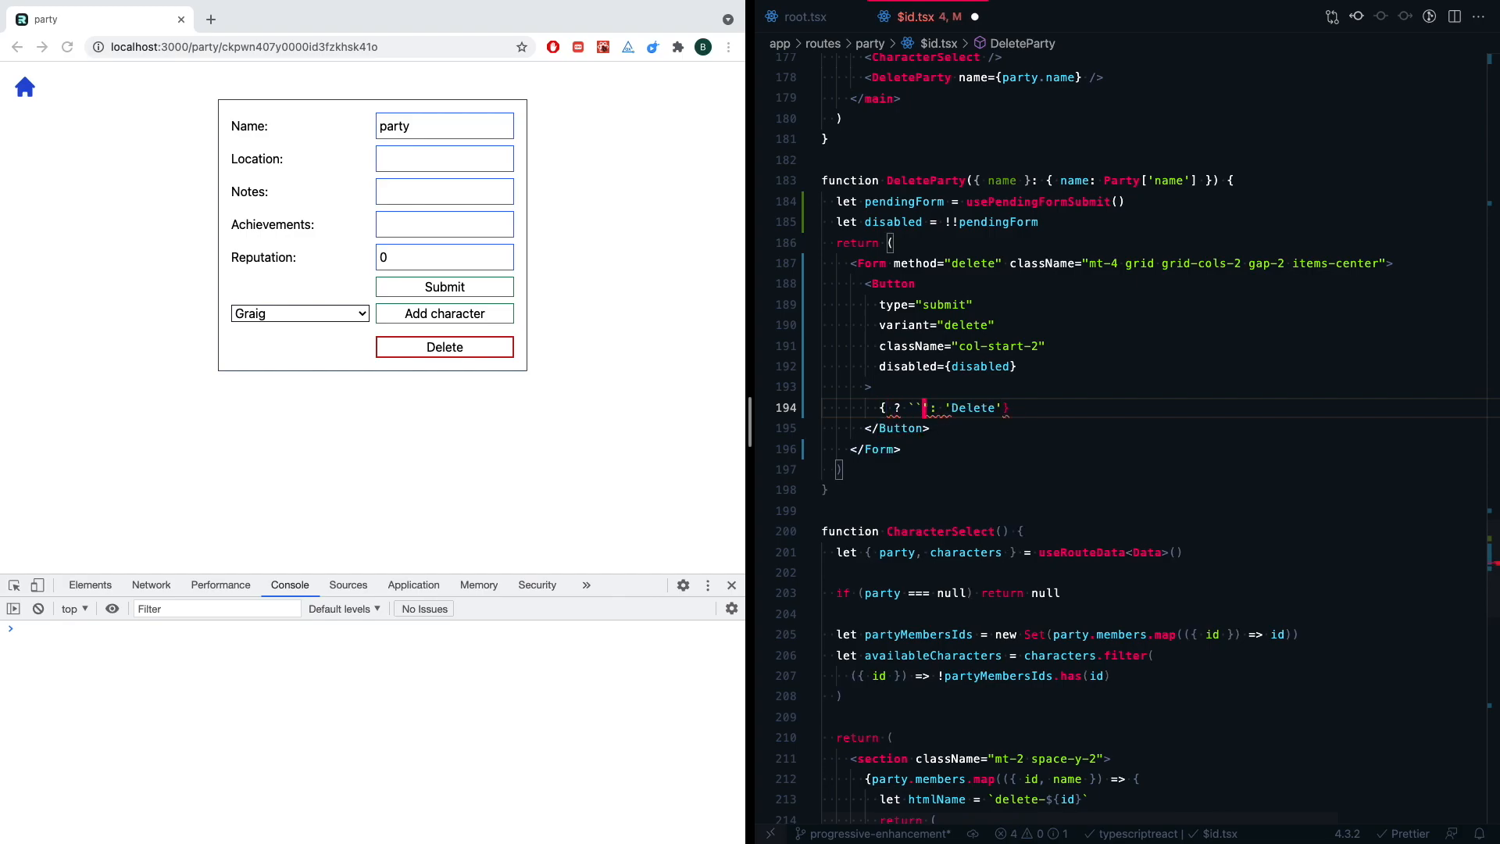
type("Delet")
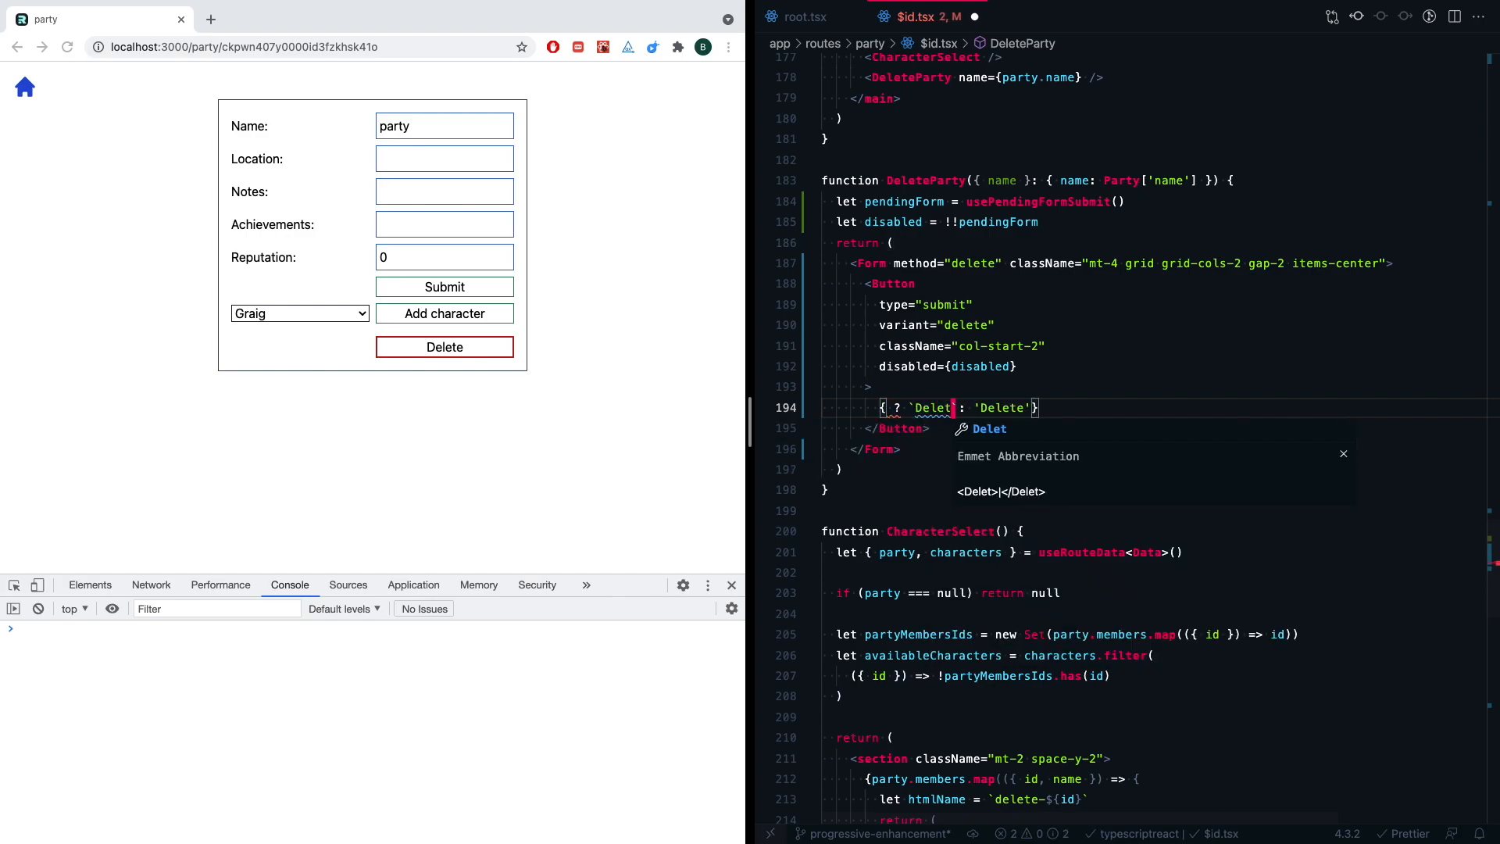
type("ing ${name}...")
type("<input t")
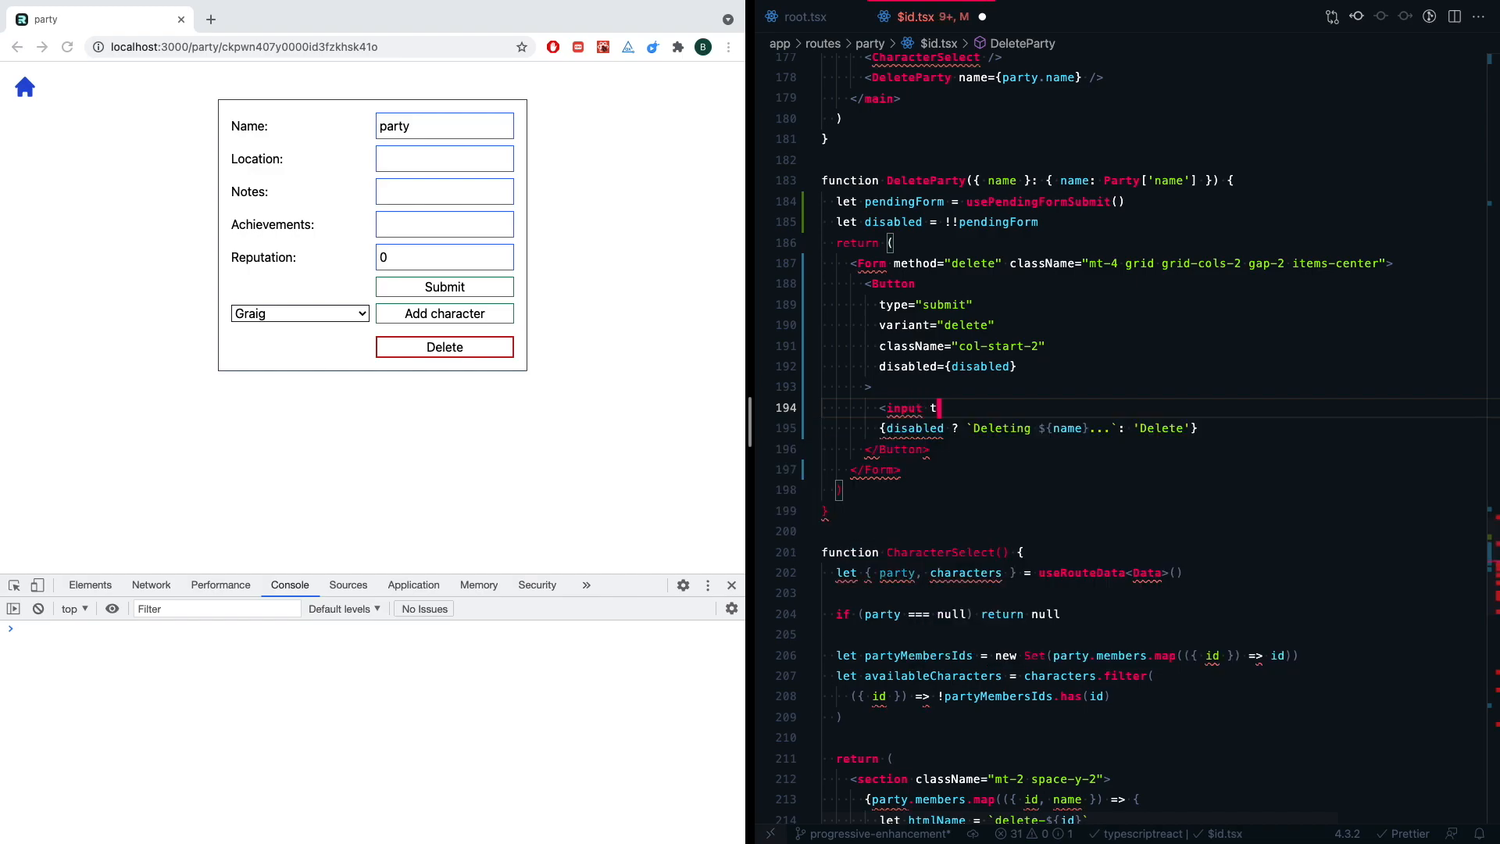
- Add a hidden deleteParty input with value={name} and base the label on pendingForm's deleteParty data
type("ype=\"hidden\" />")
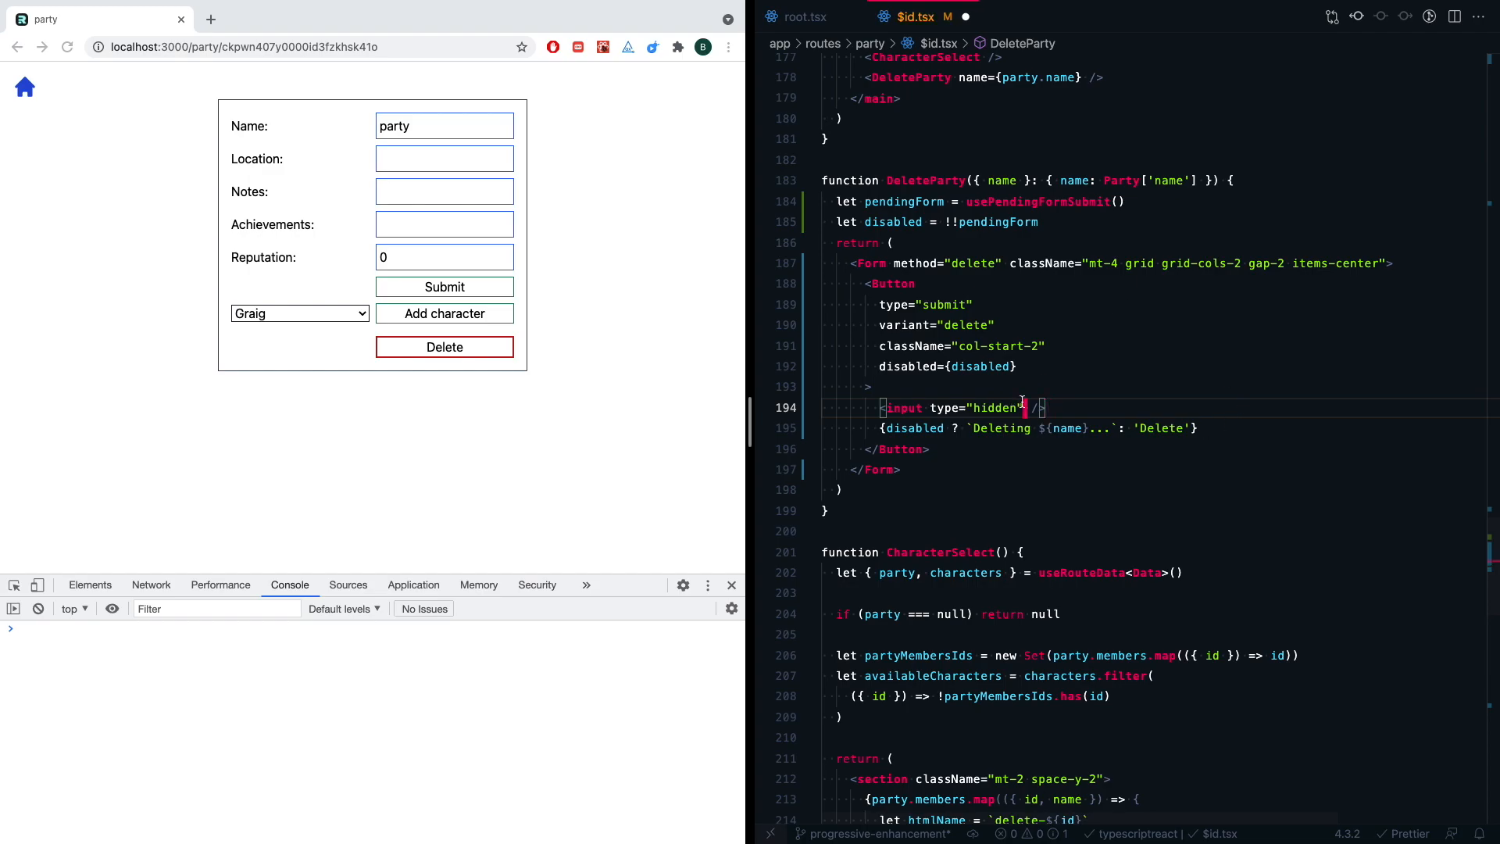
type("name=\"deleteParty\" valu")
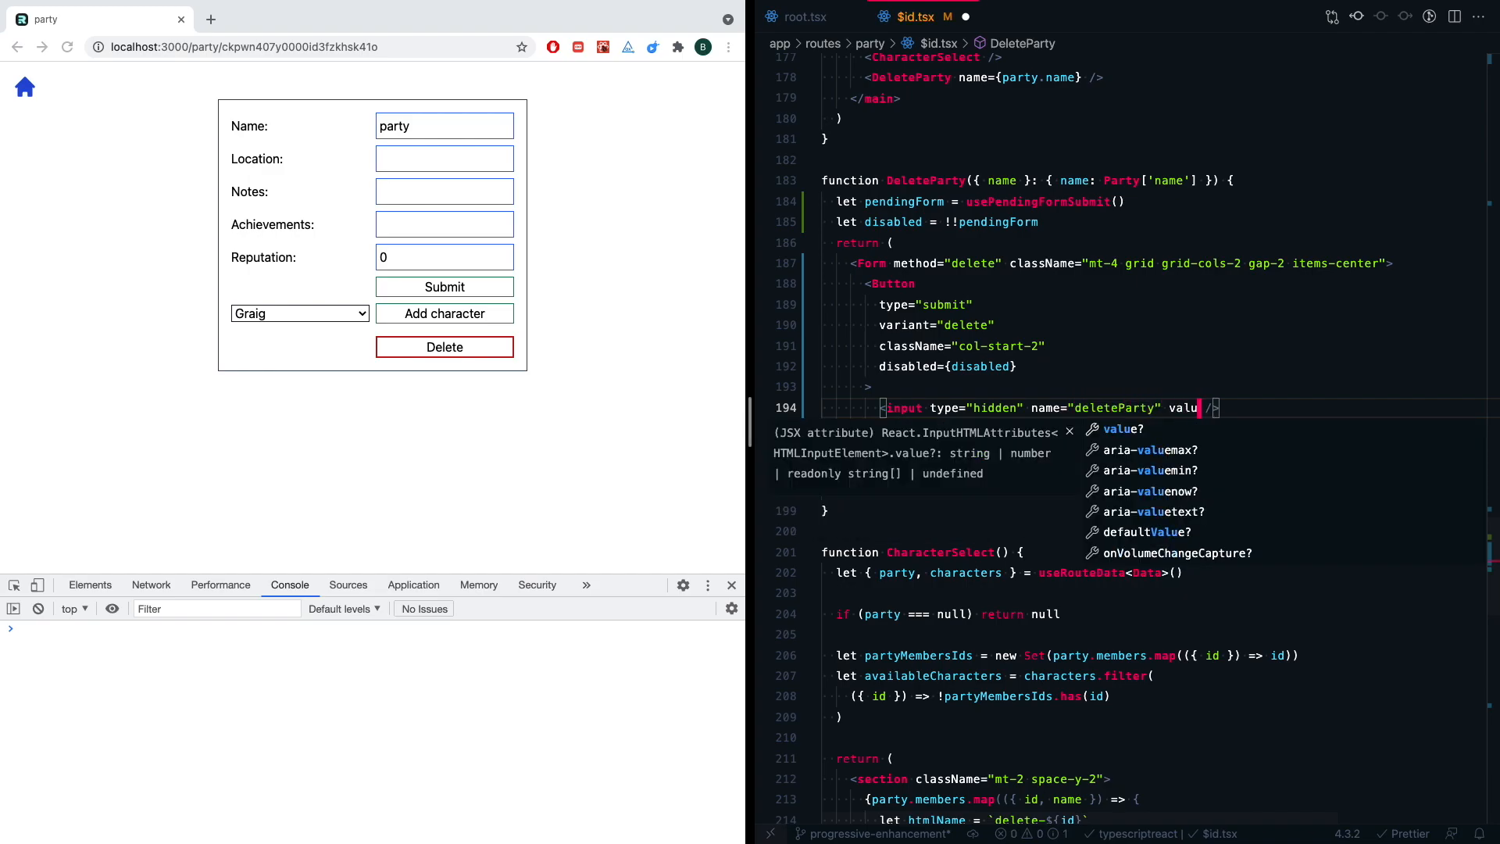
type("e={name}")
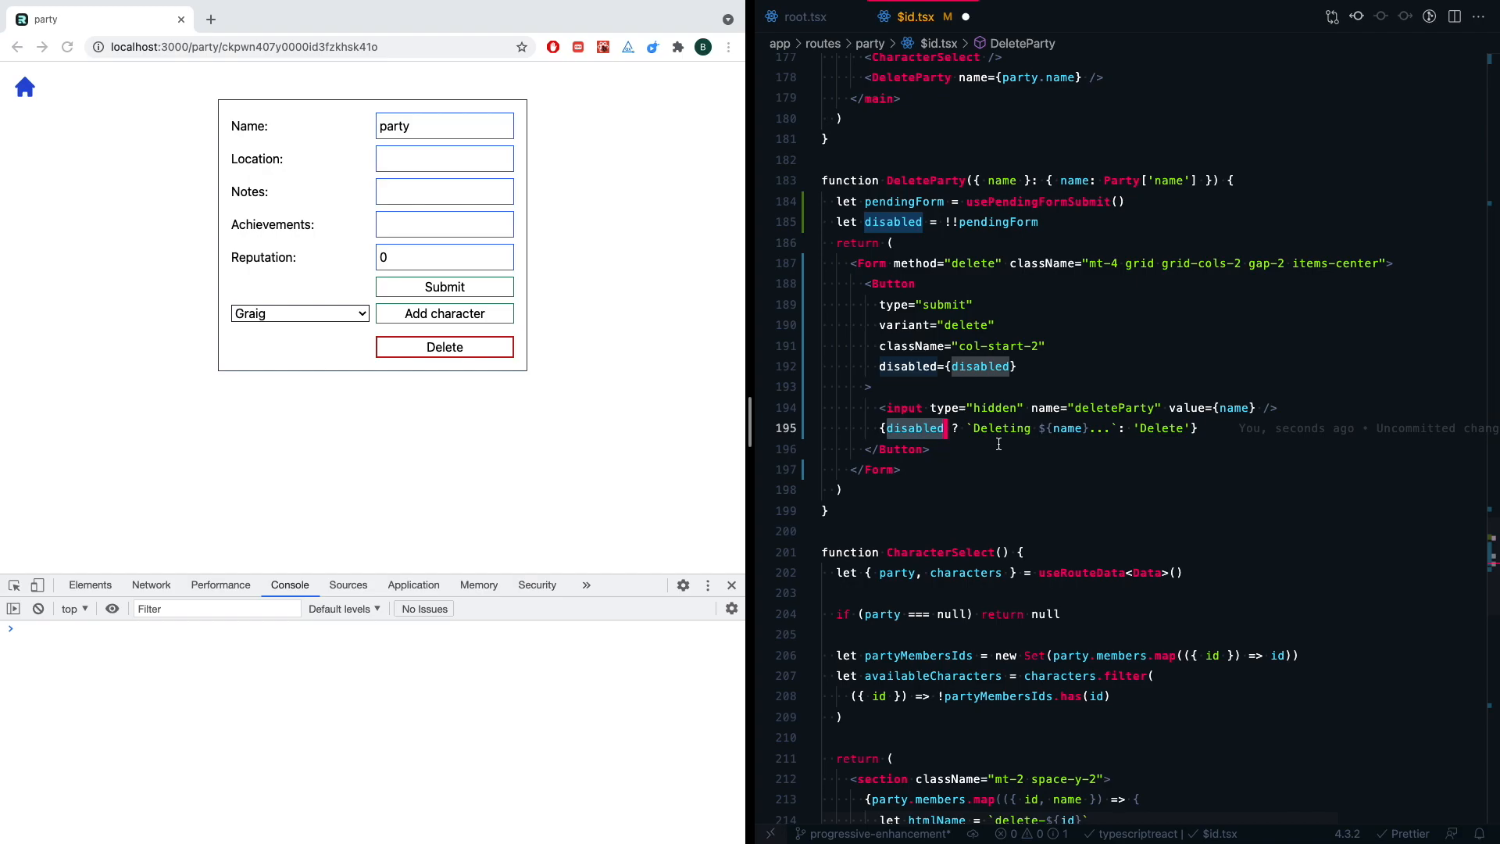
type("pendingForm?.data.has('deleteParty")
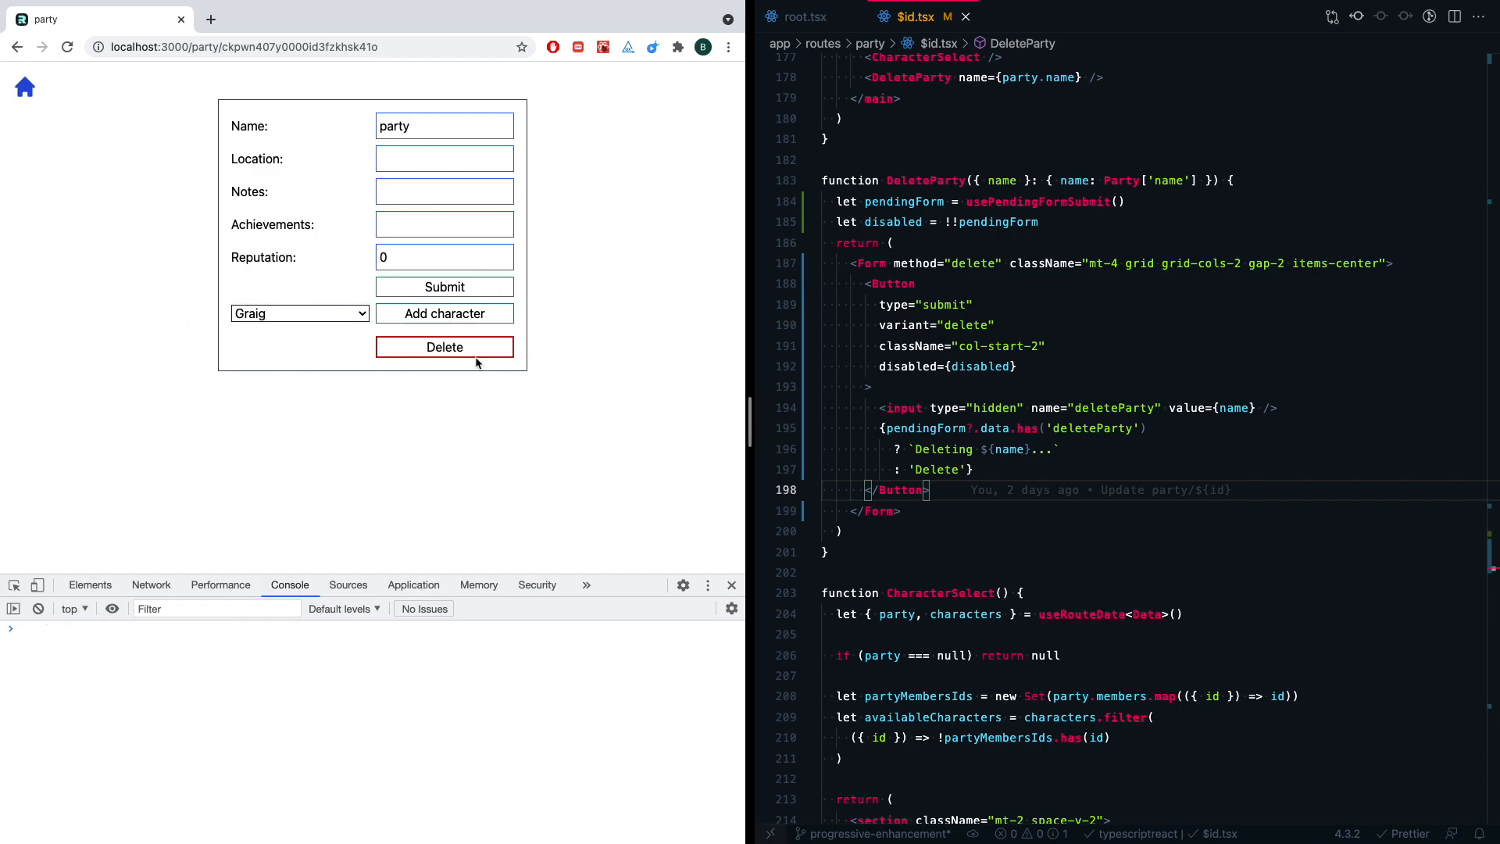
- Delete the party named 'party' from its page in Chrome
left_click(444, 347)
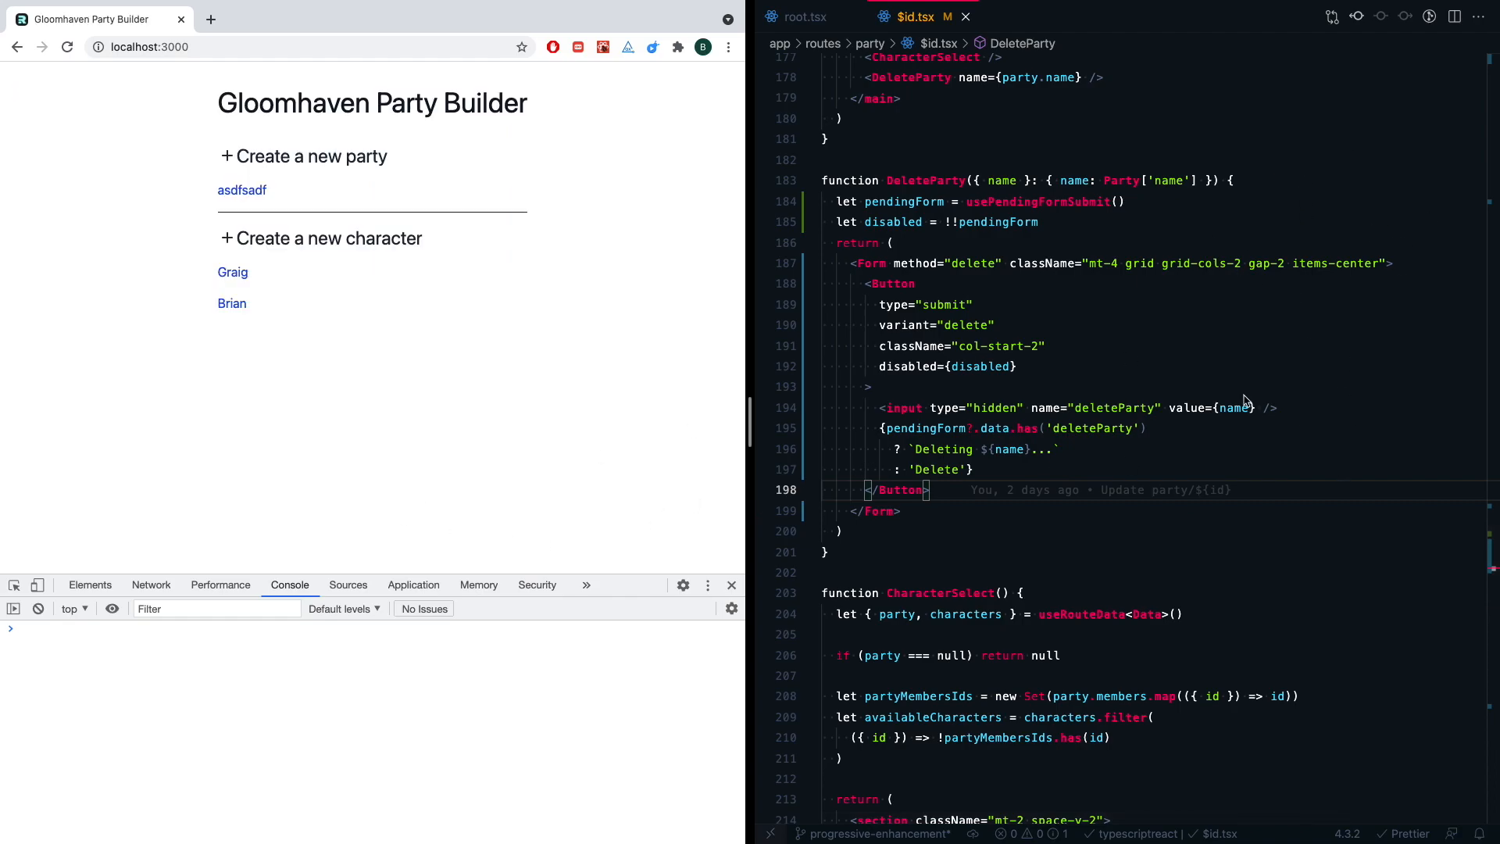
mouse_move(1089, 414)
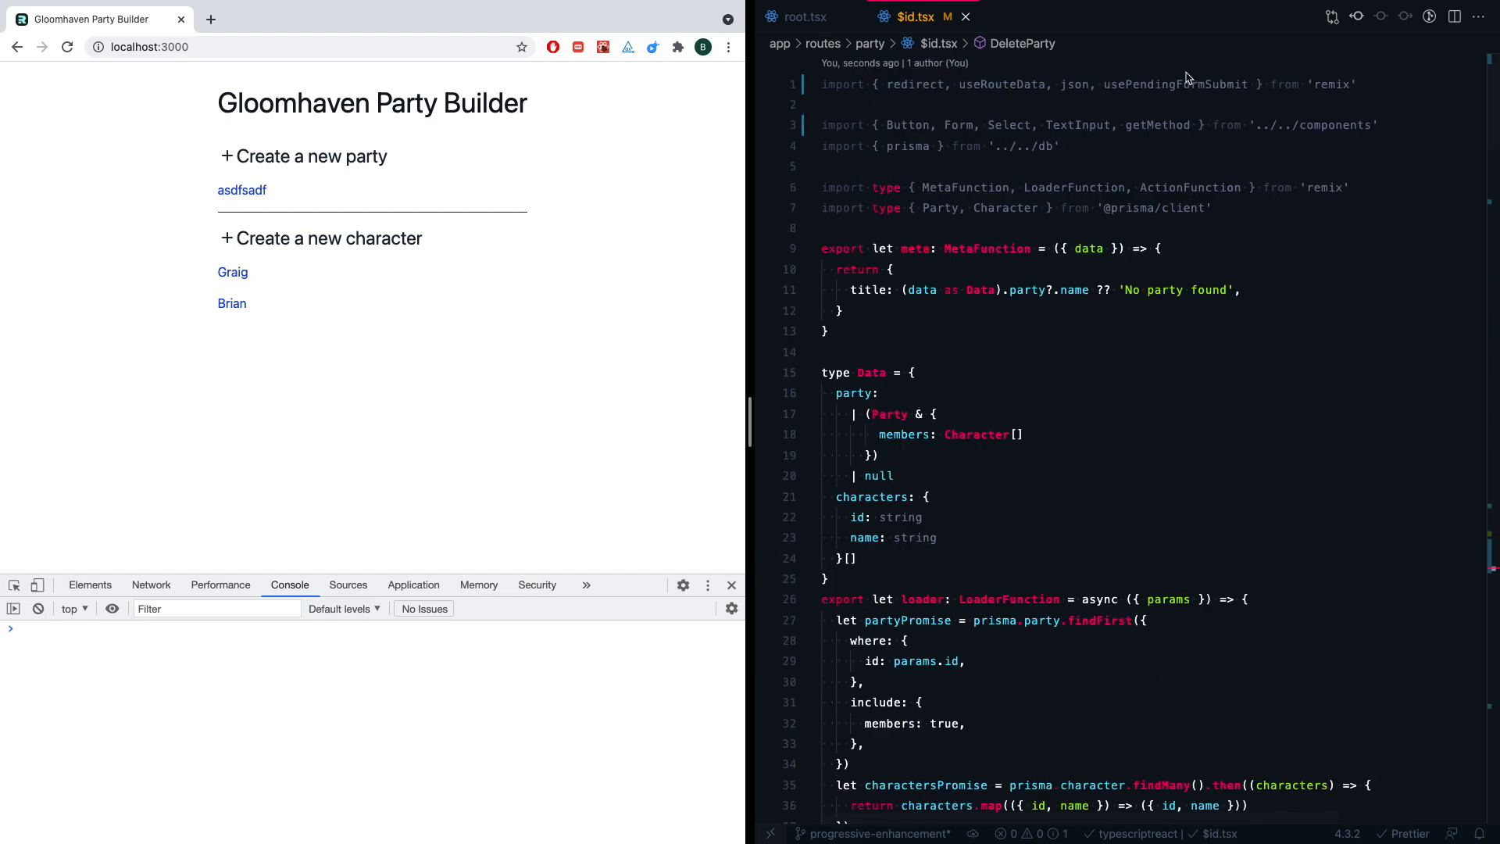
- Scroll through $id.tsx and close its editor tab
scroll("down", 3)
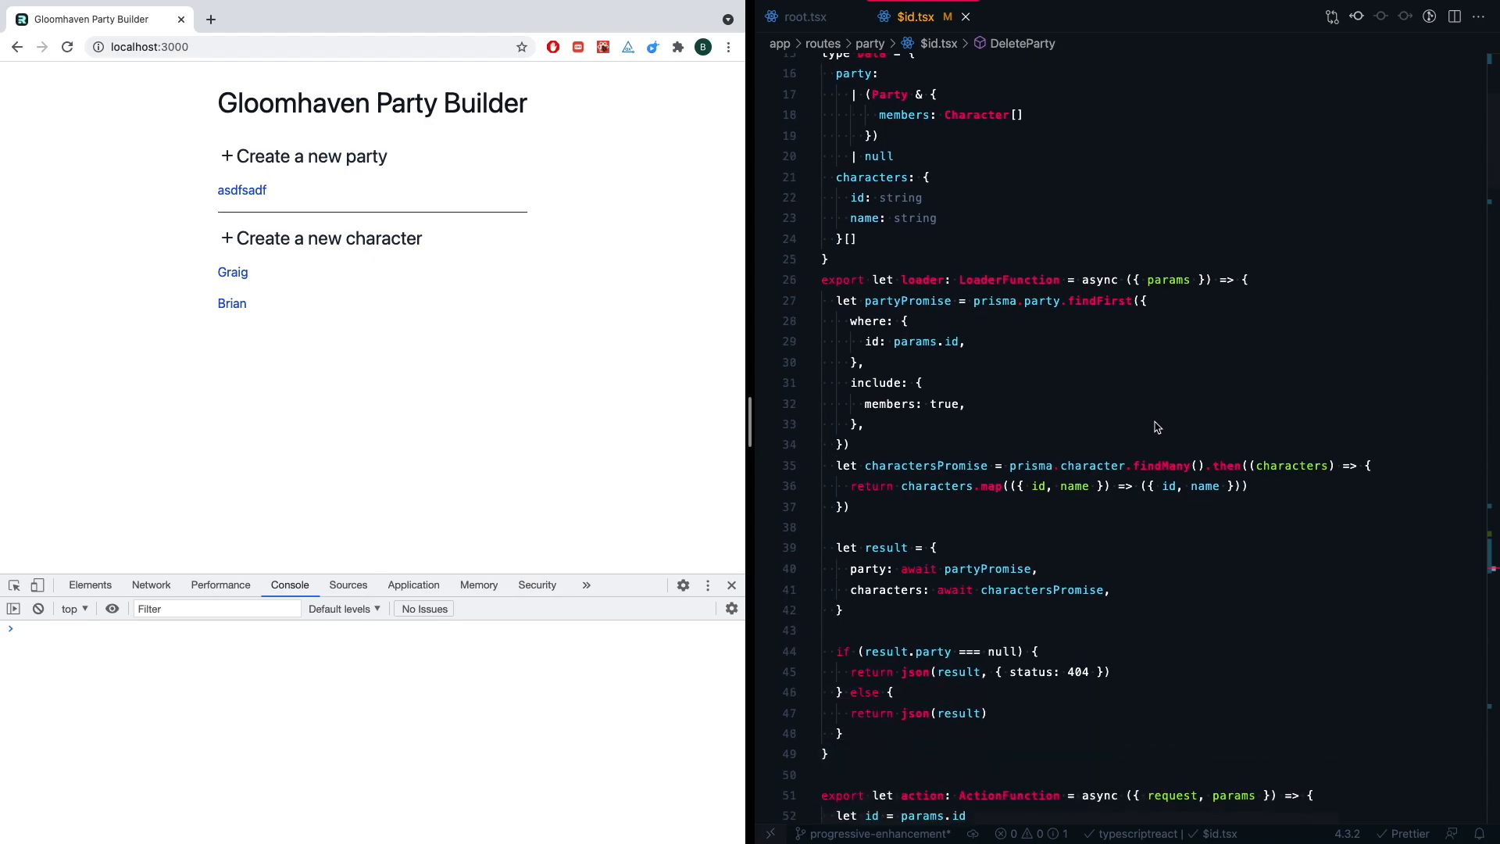
scroll("down", 3)
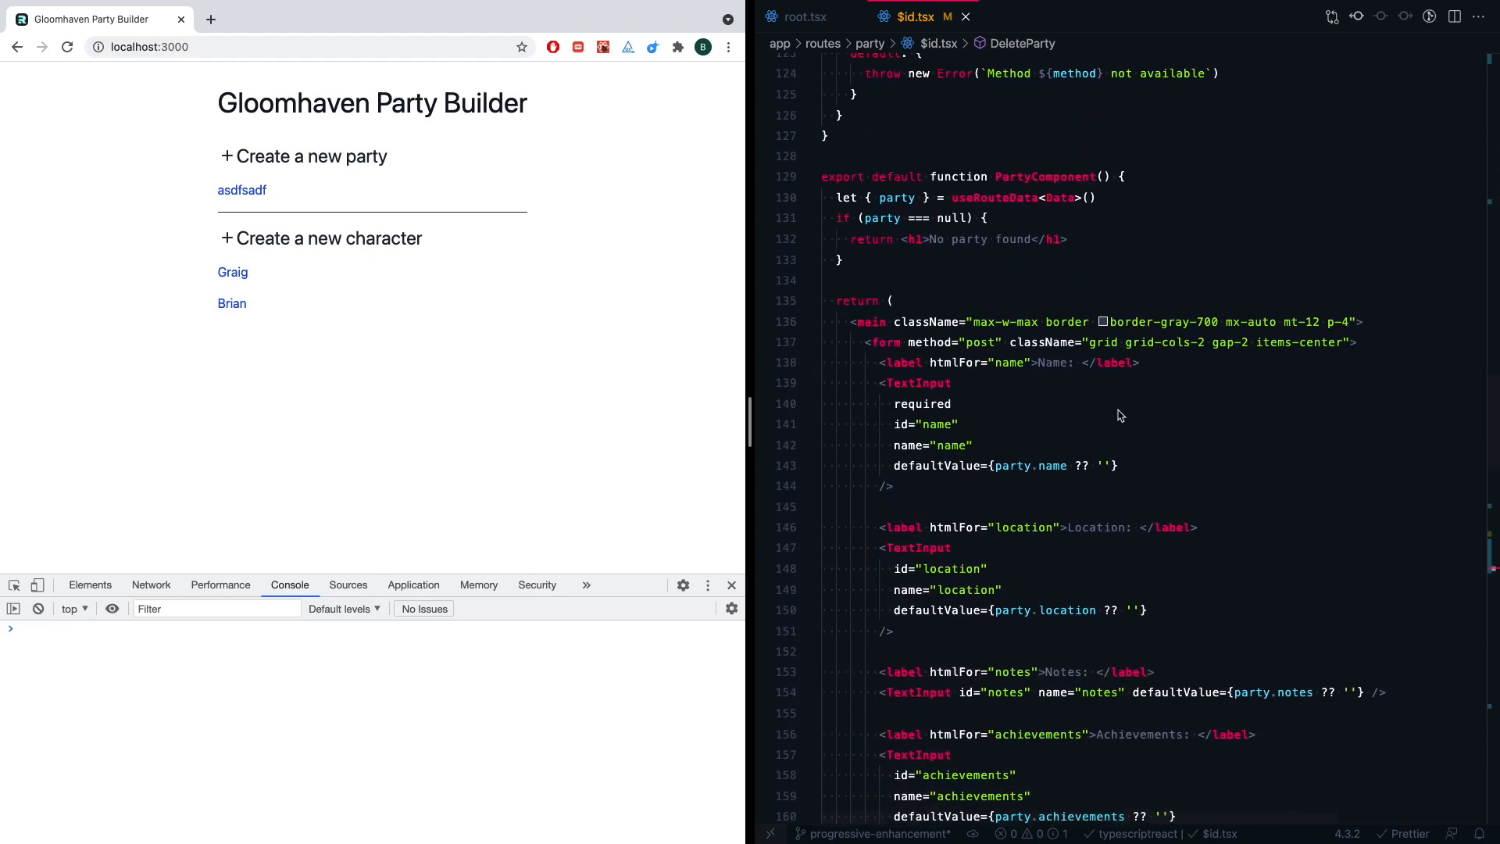
left_click(303, 156)
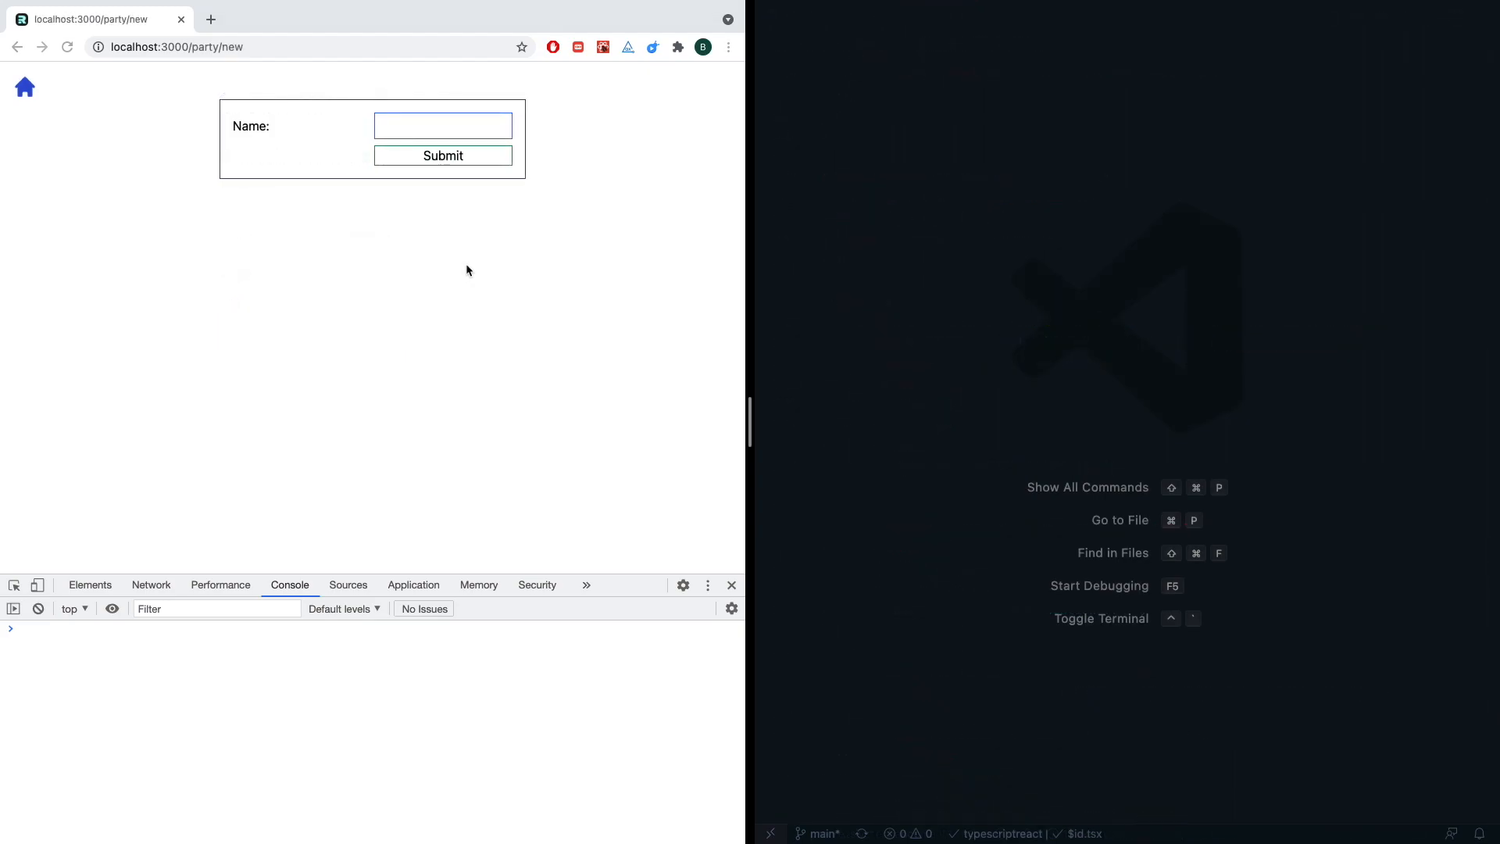
mouse_move(469, 148)
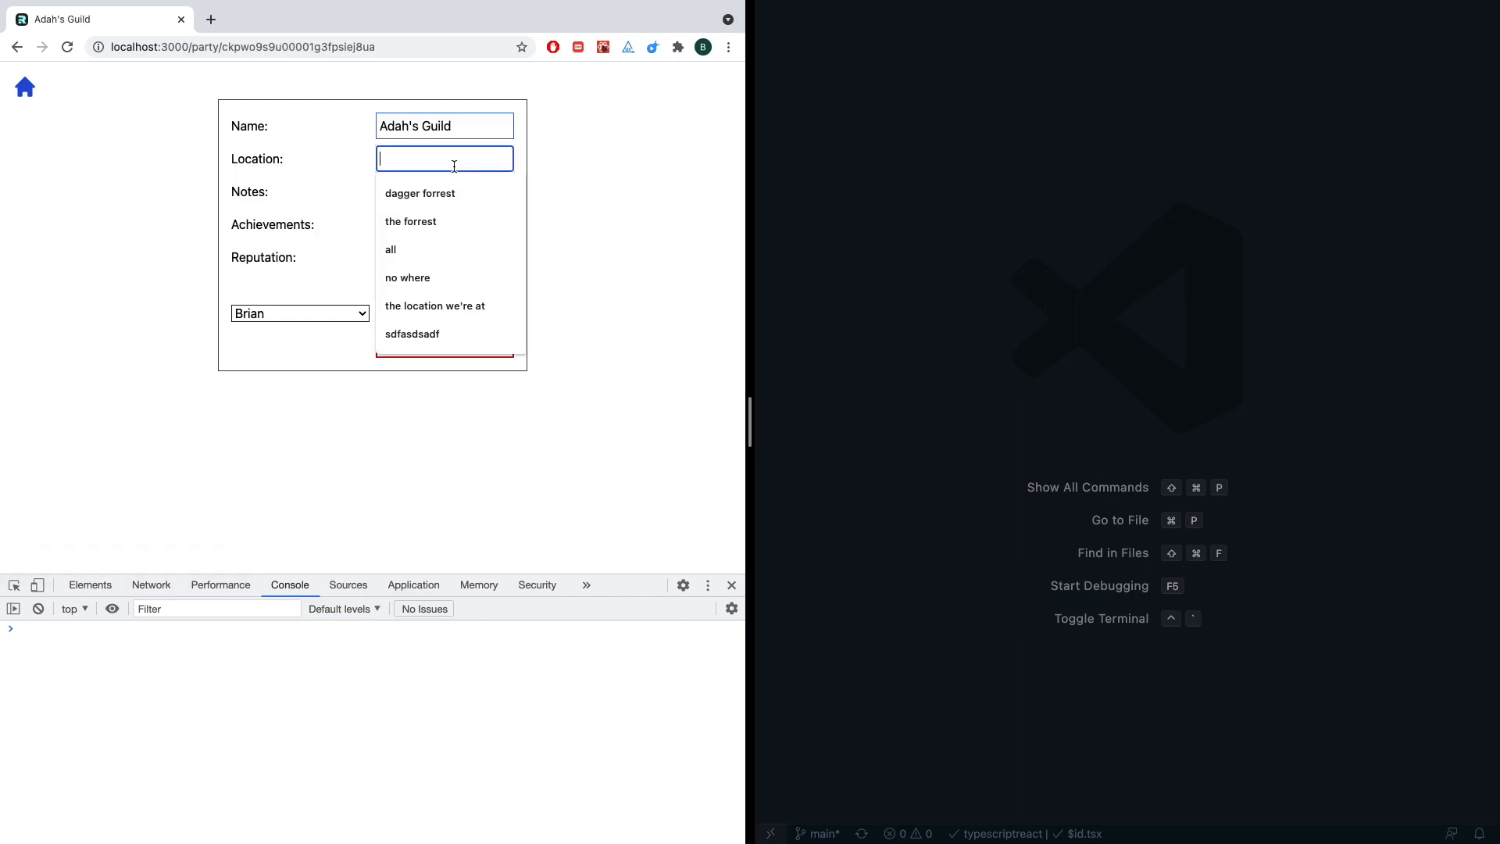
- Give Adah's Guild location dagger forrest and reputation 3, then add character Brian
left_click(420, 193)
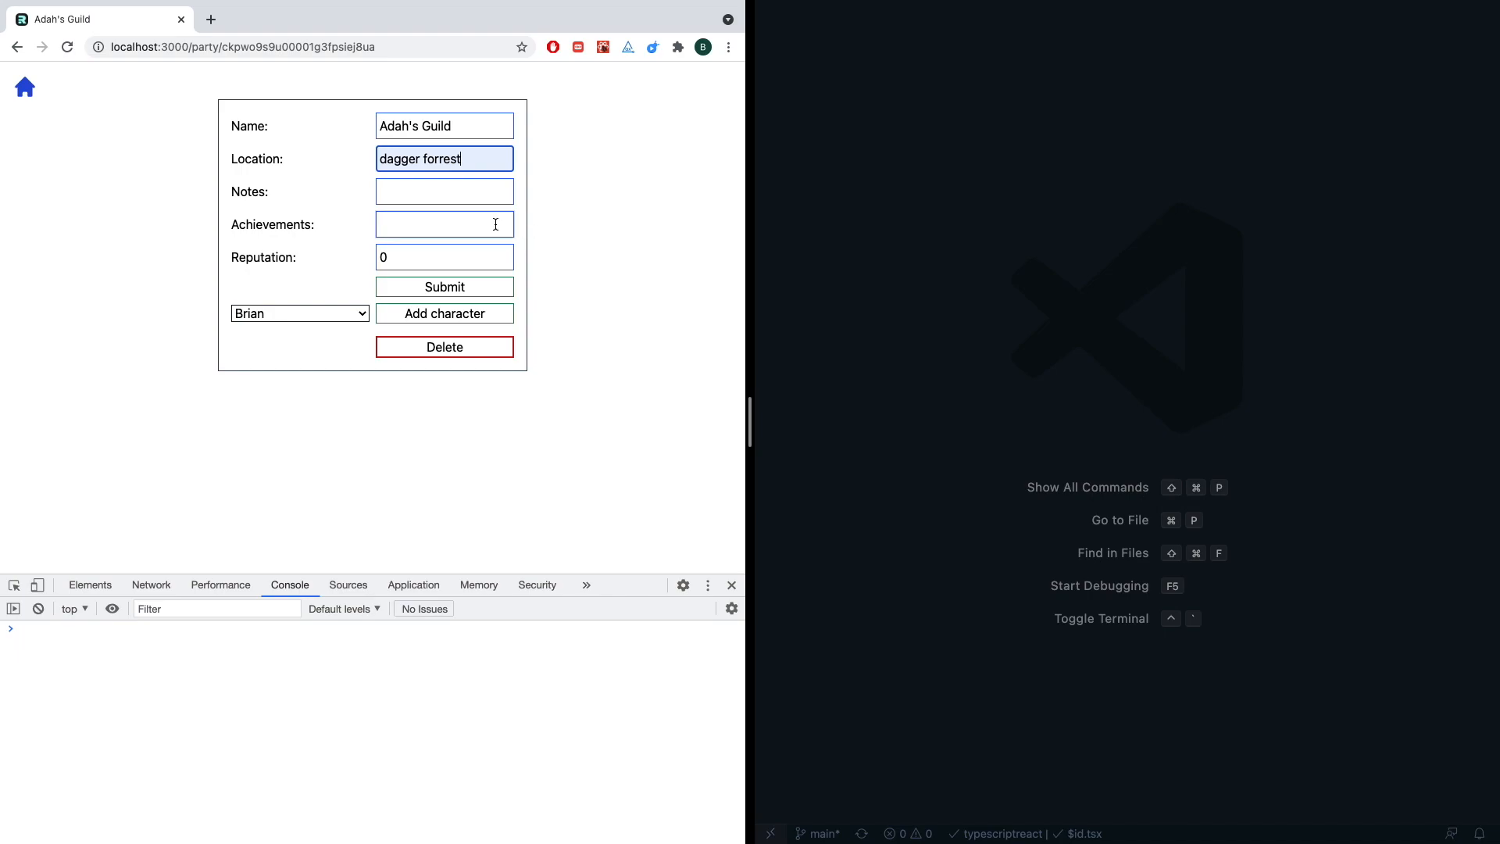
left_click(444, 257)
type("3")
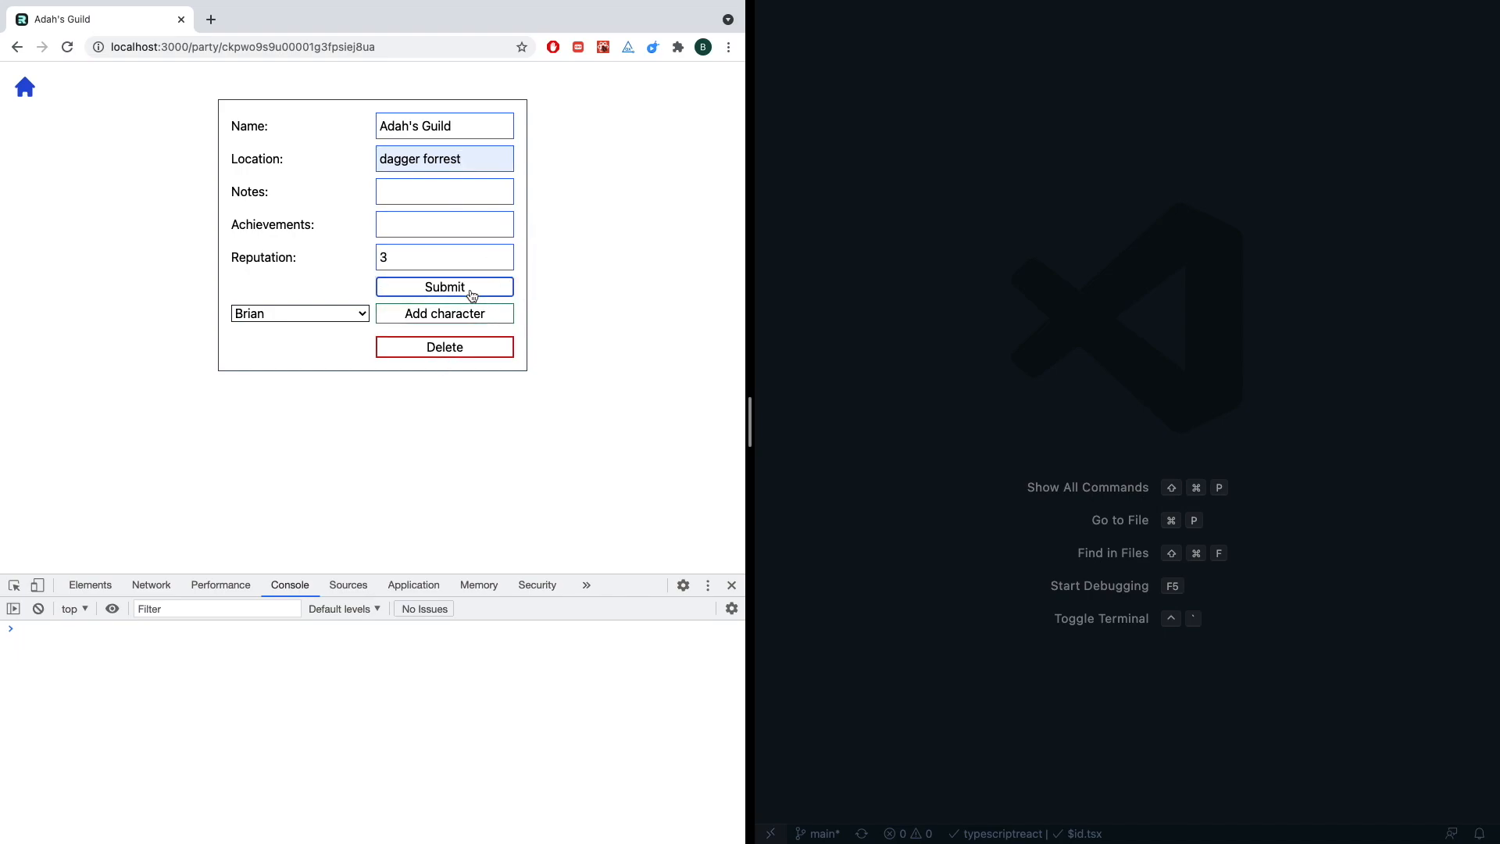
left_click(445, 286)
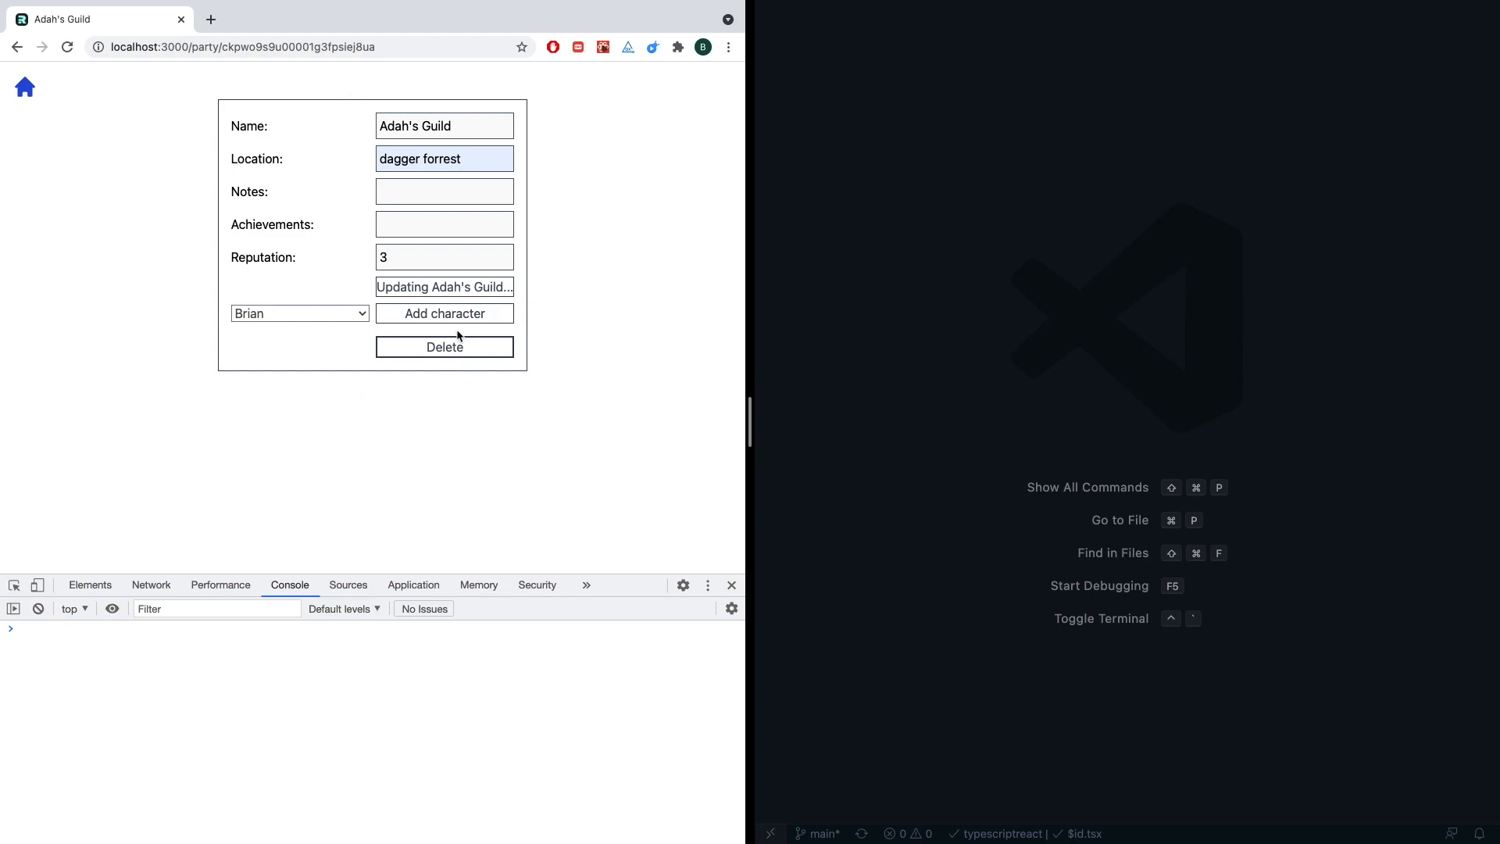
mouse_move(321, 169)
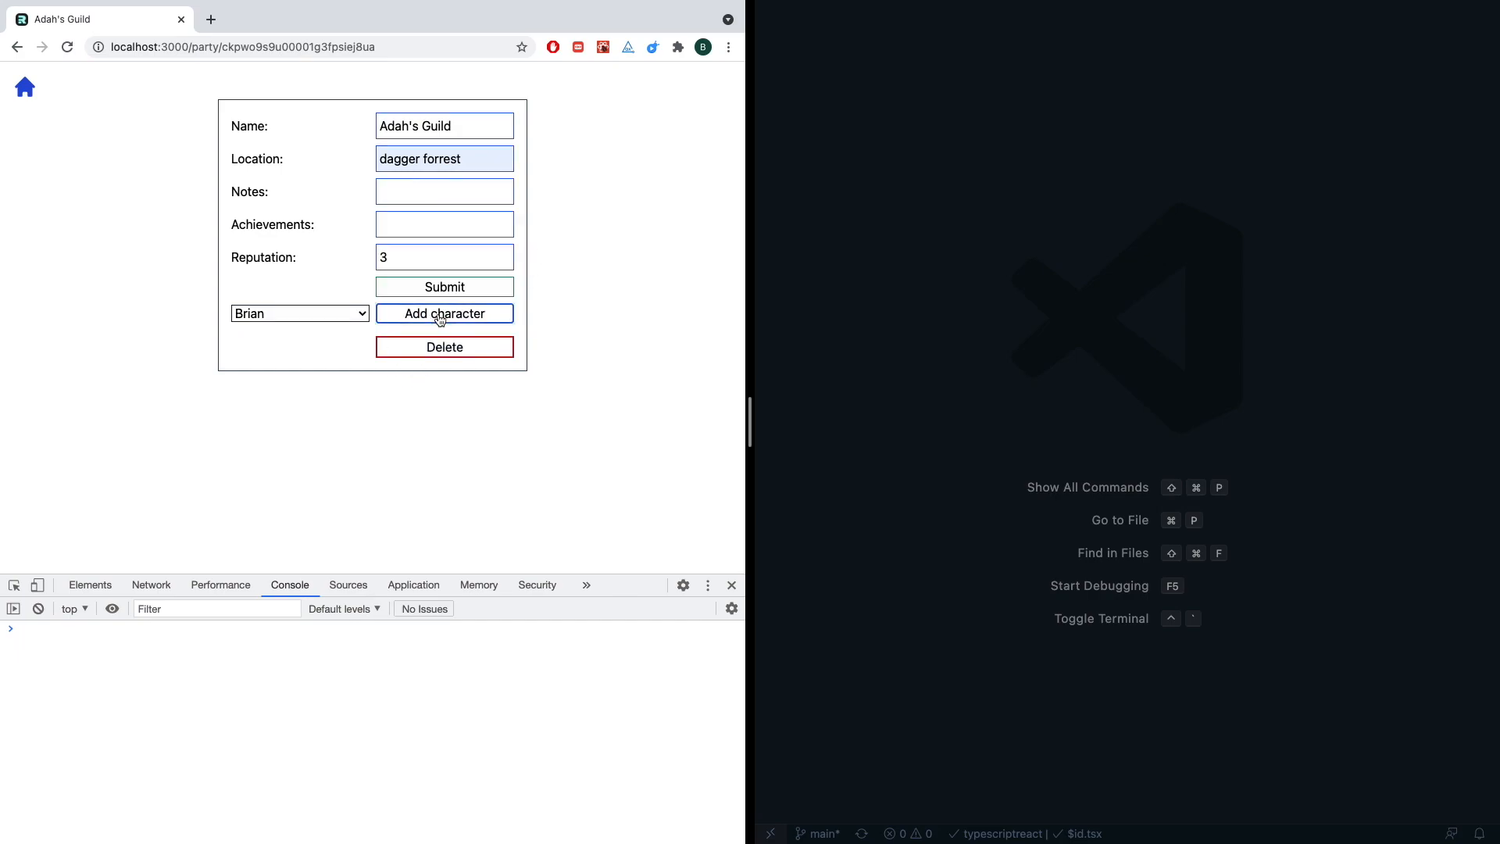
left_click(443, 314)
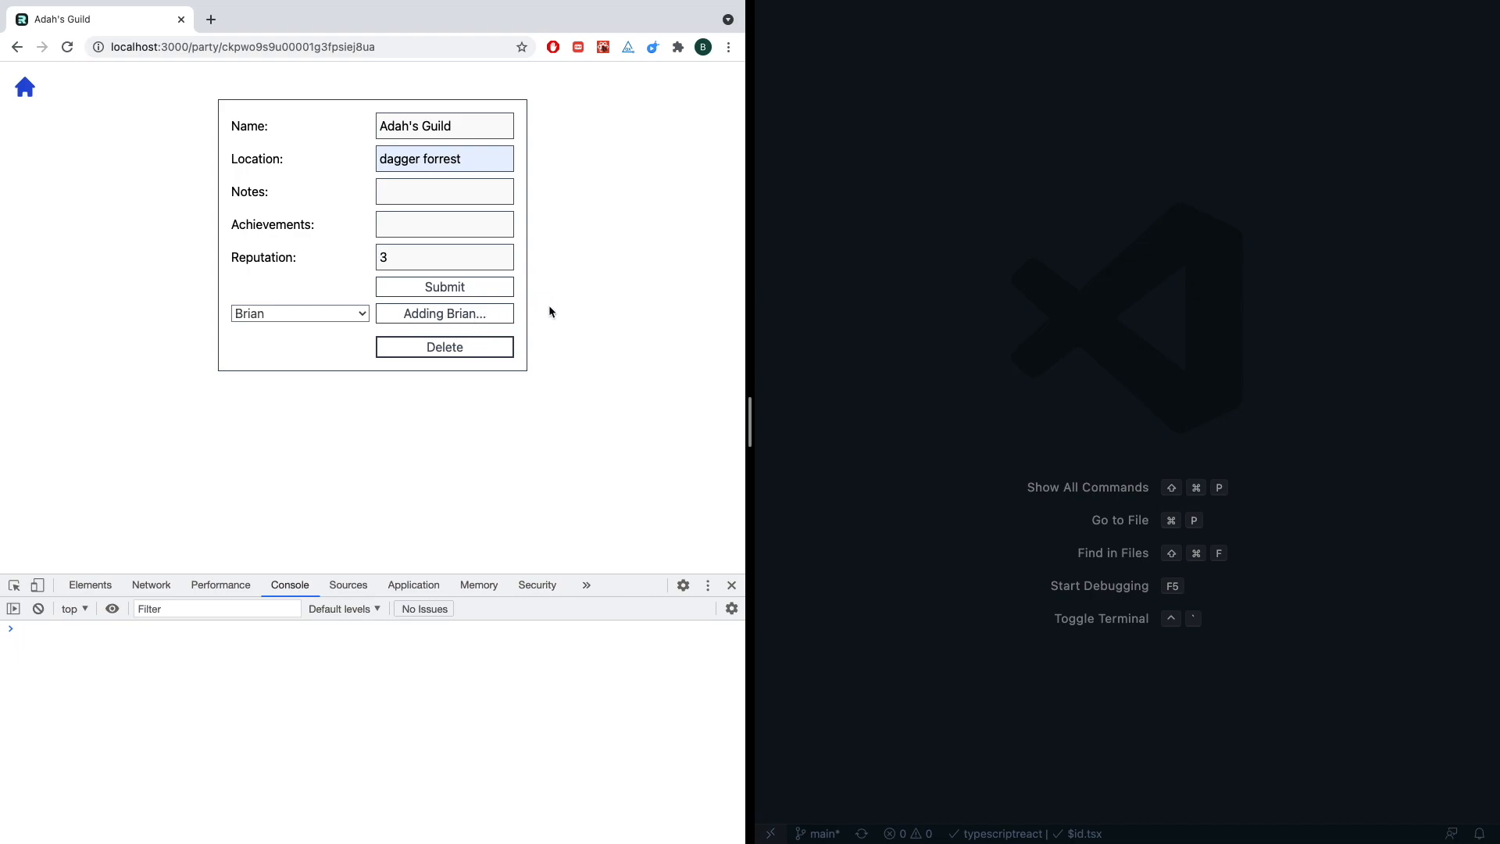
mouse_move(406, 329)
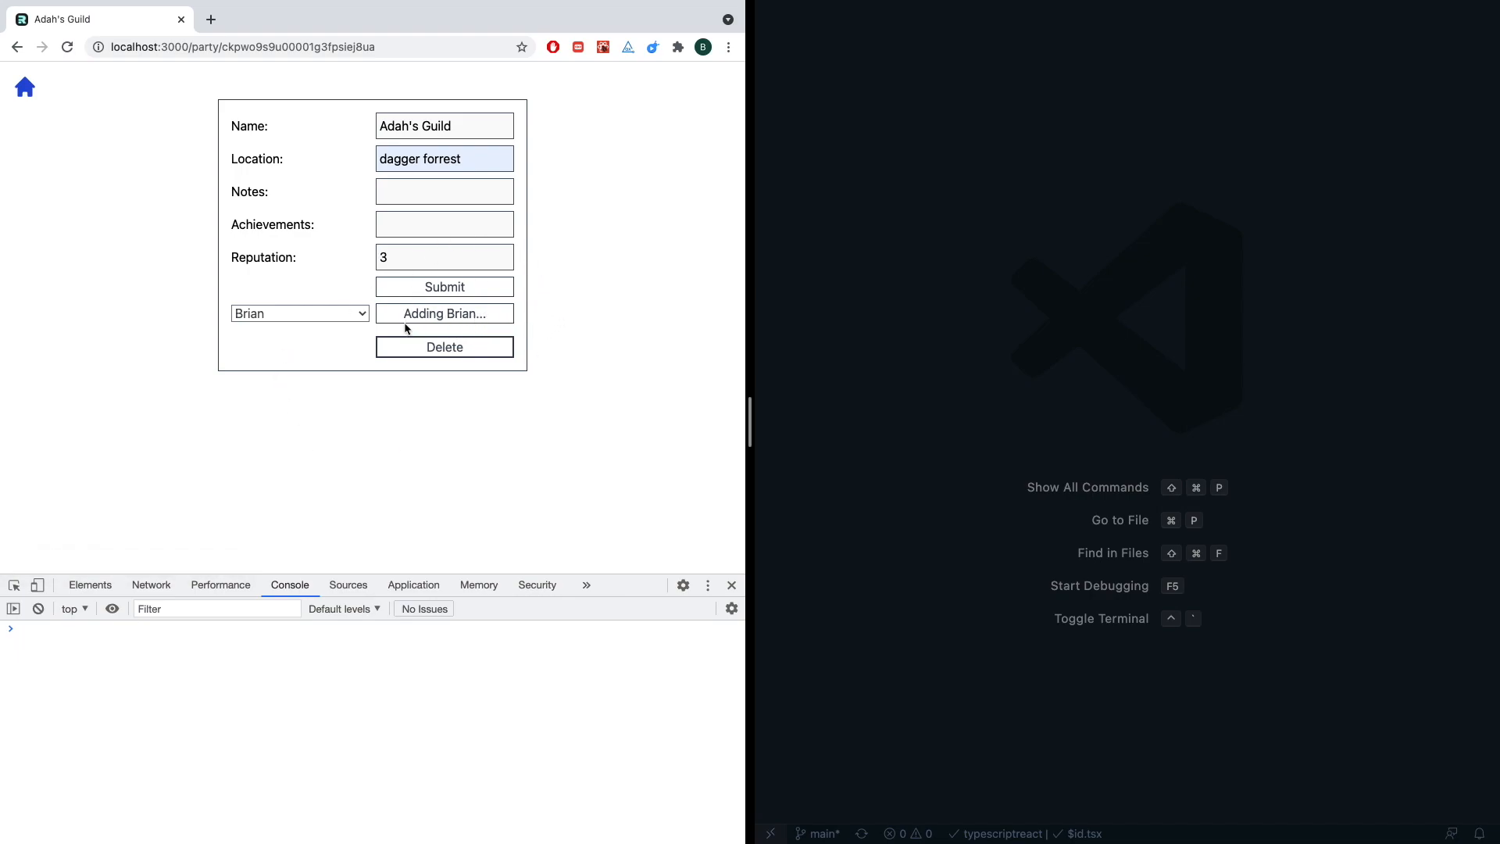
left_click(444, 313)
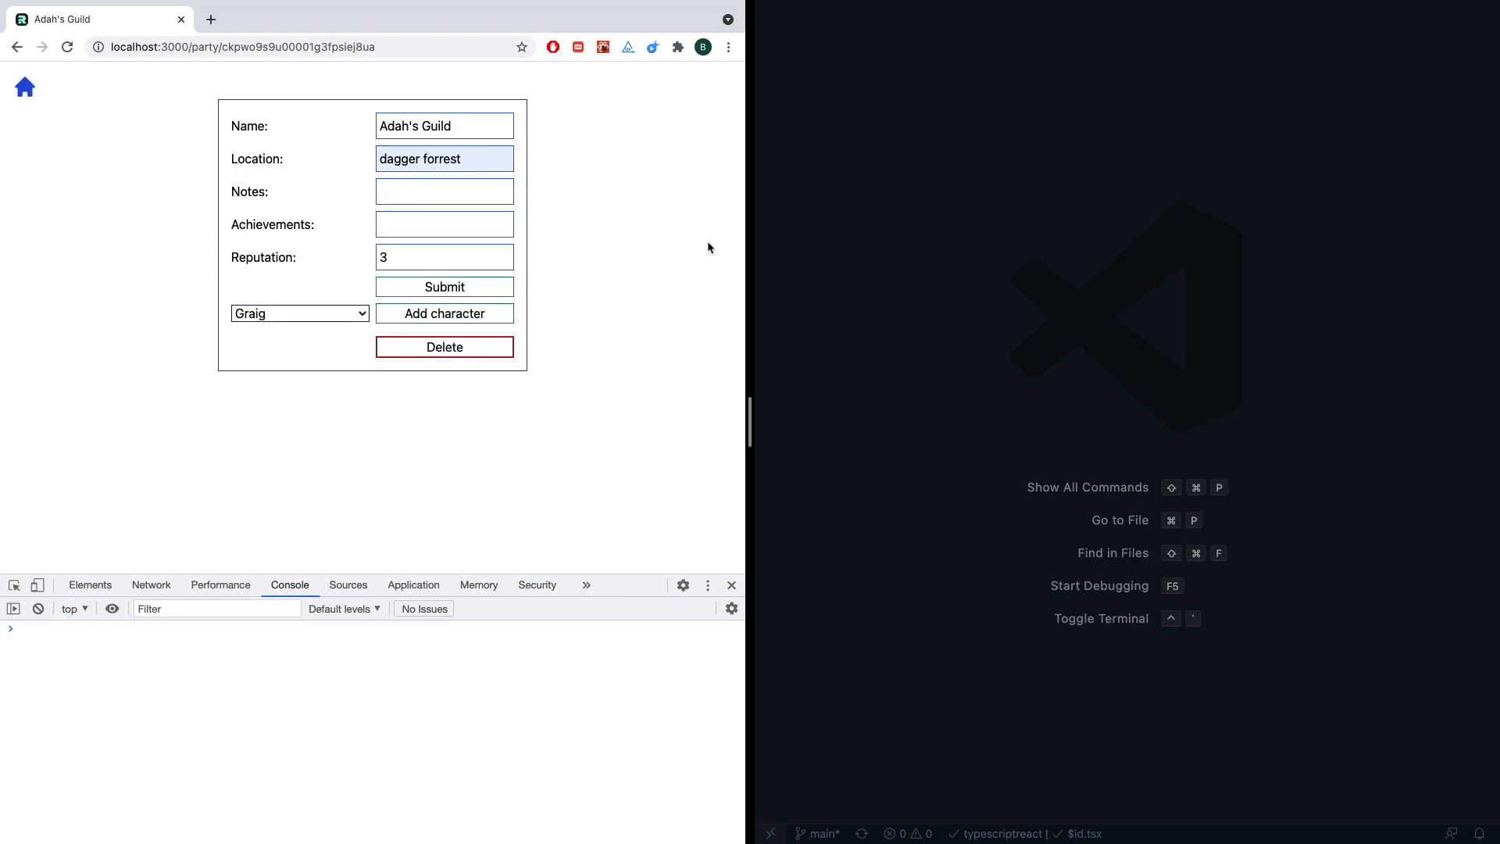
mouse_move(723, 384)
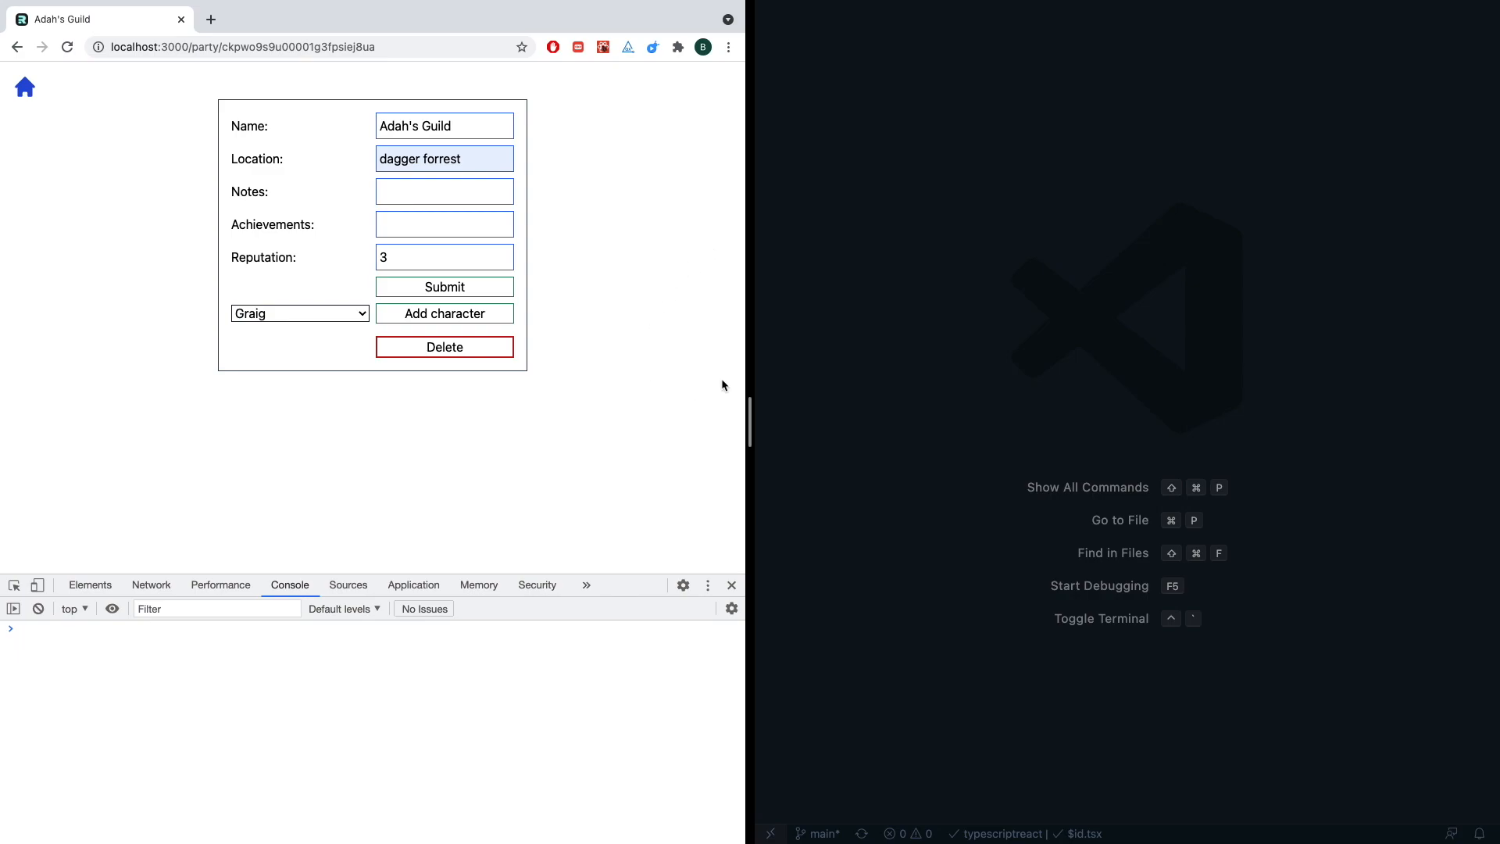
mouse_move(628, 243)
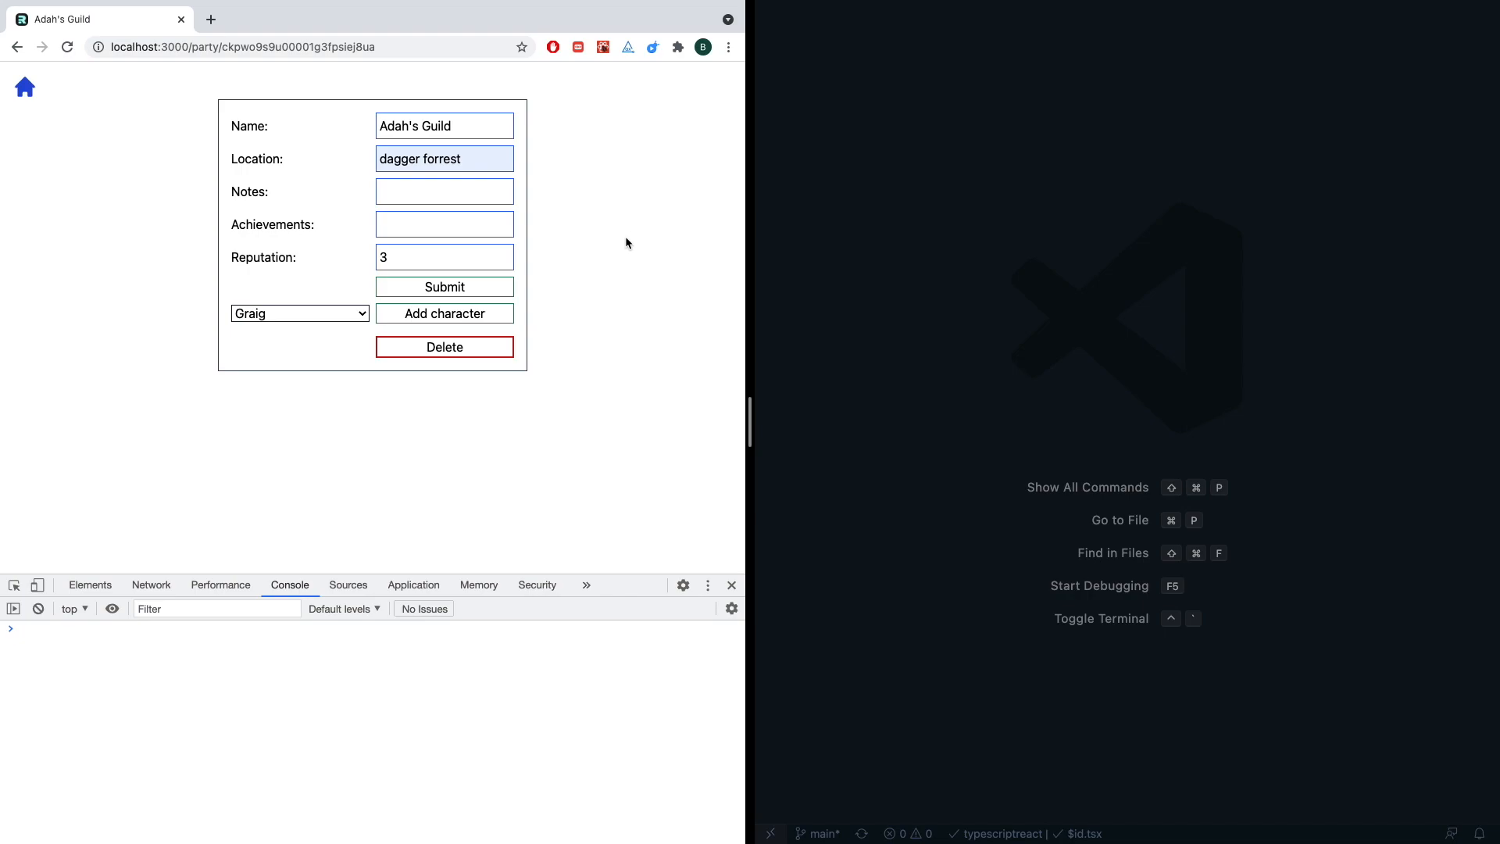
mouse_move(593, 429)
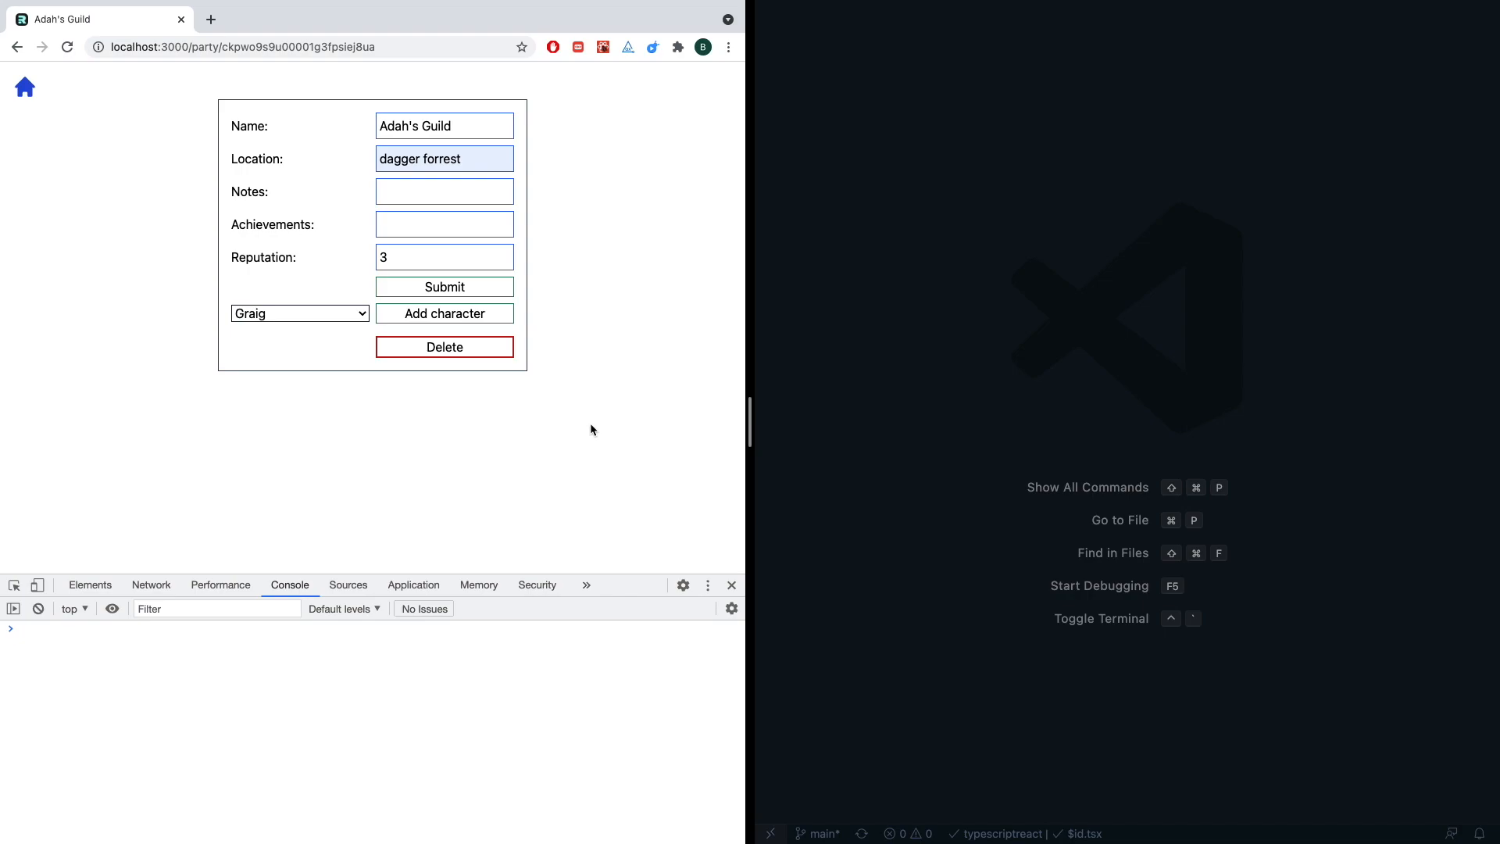
mouse_move(744, 363)
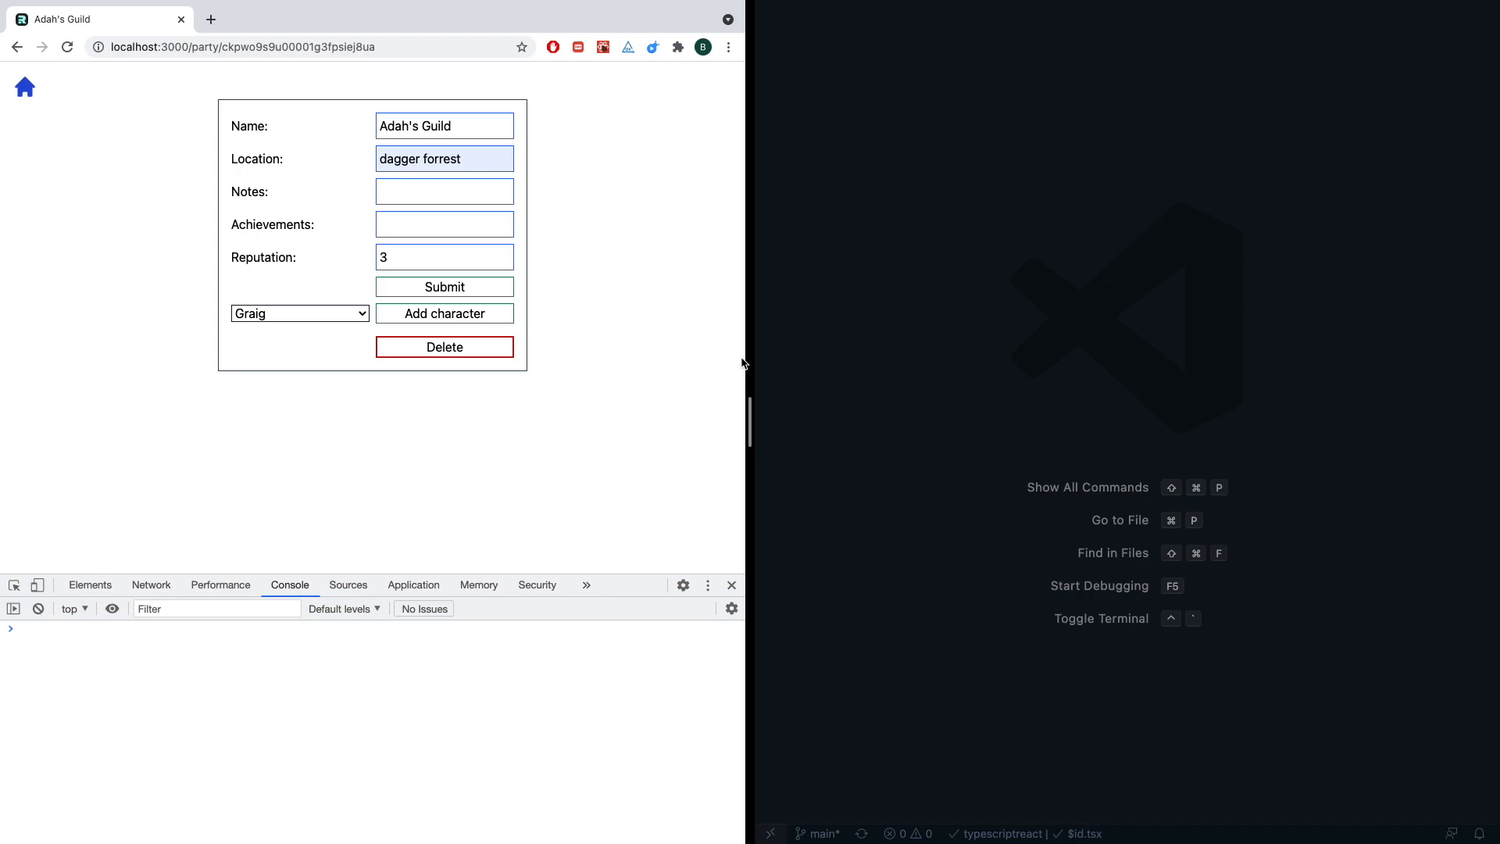
mouse_move(735, 360)
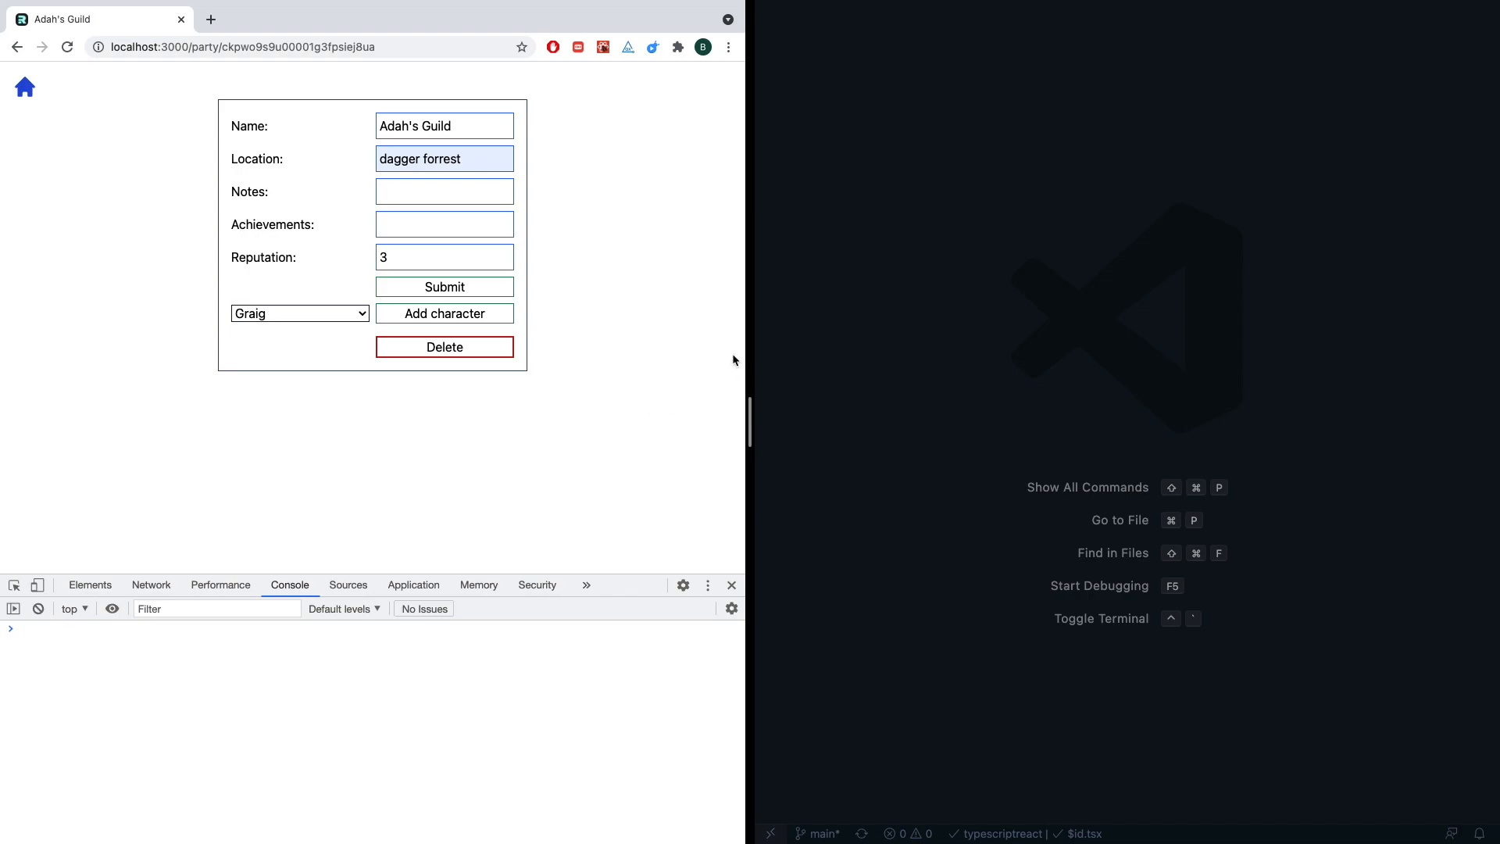
mouse_move(460, 386)
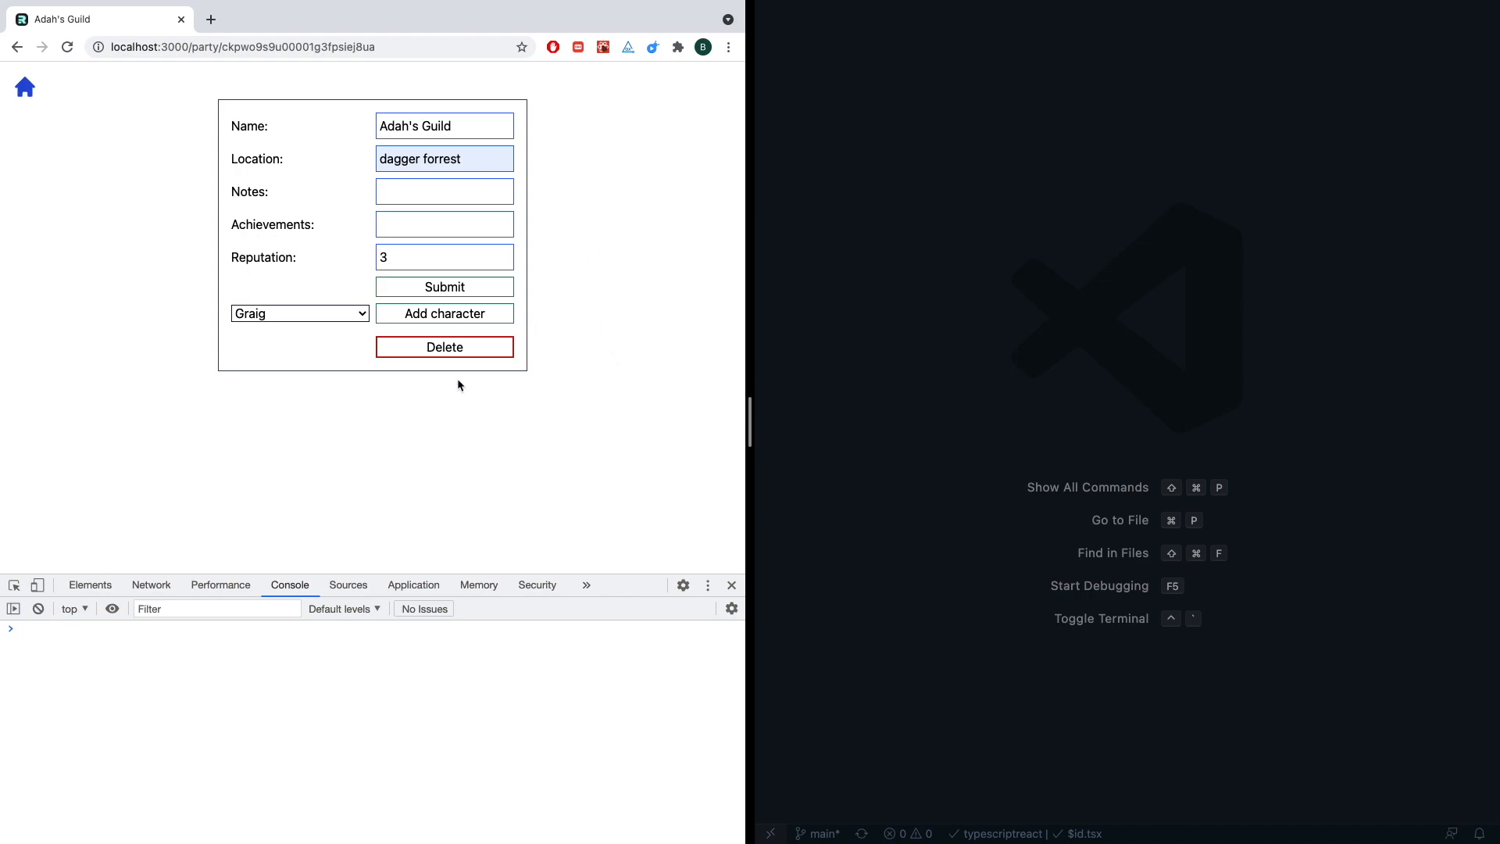
mouse_move(655, 322)
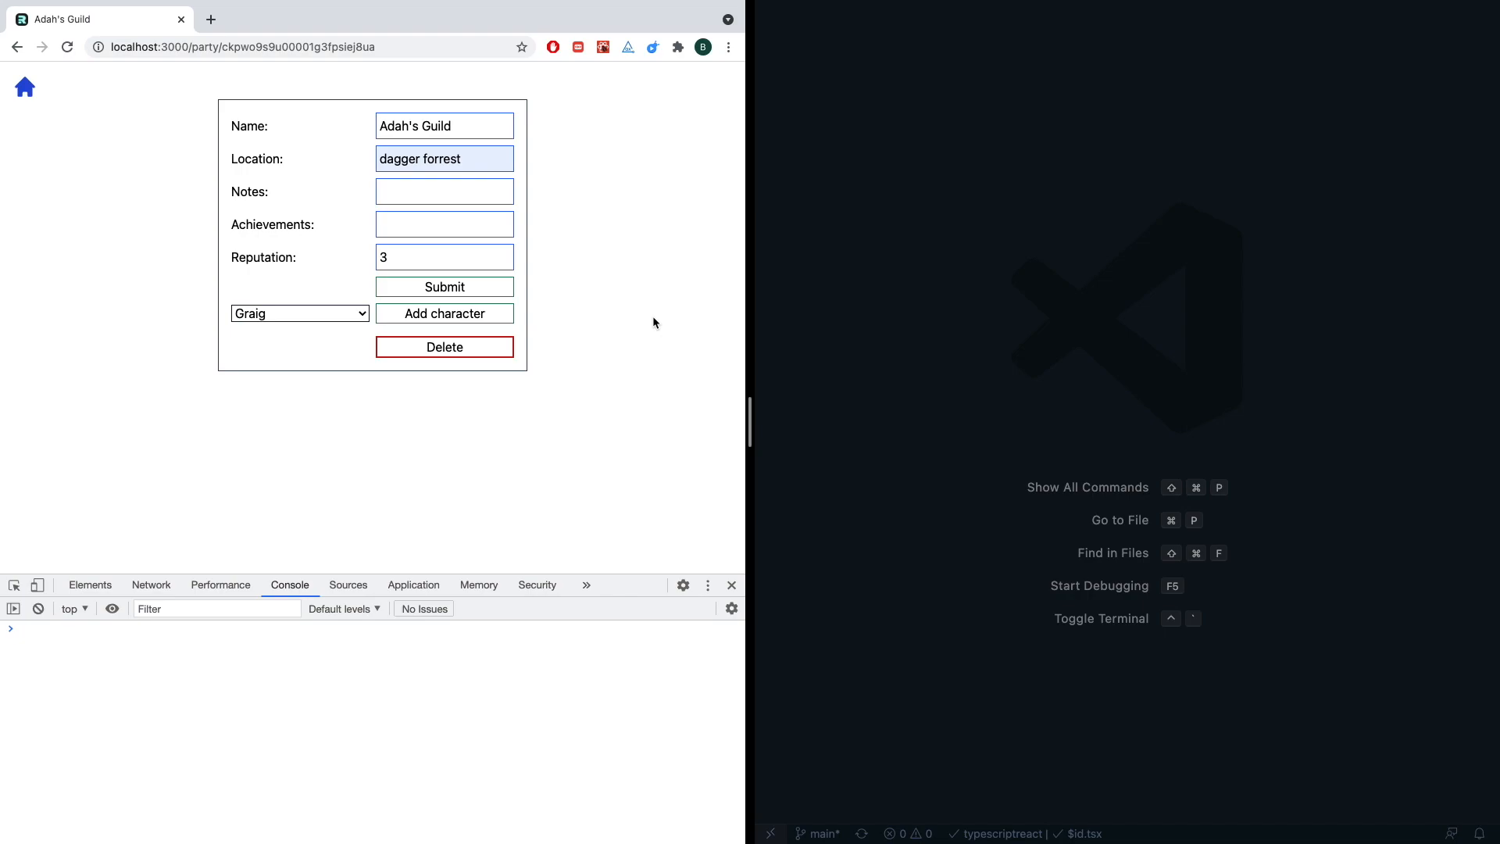
mouse_move(575, 258)
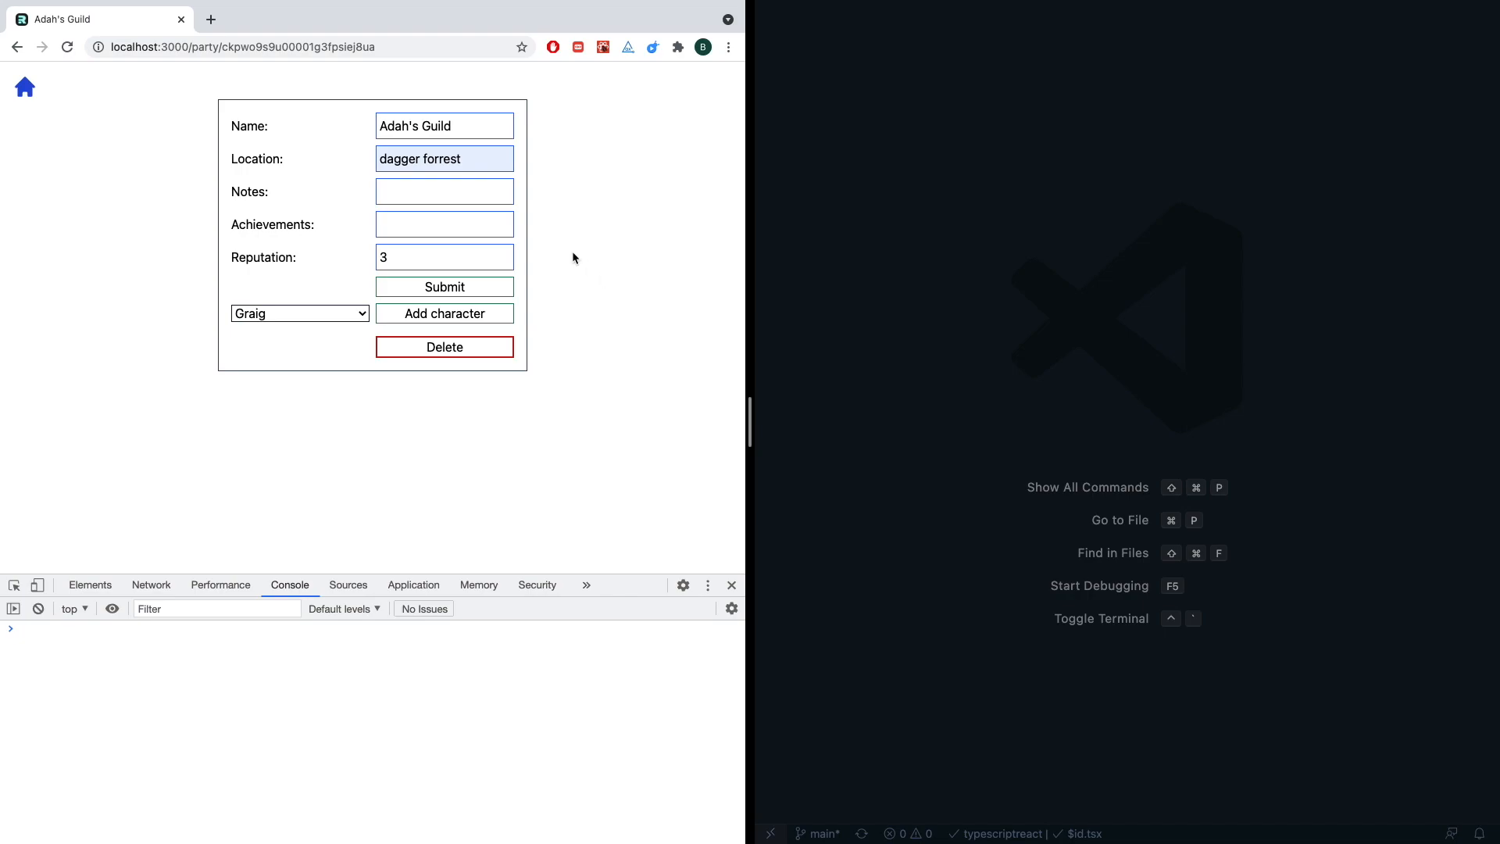
- Use quick open to open root.tsx, then entry.client.tsx
key("Cmd+P")
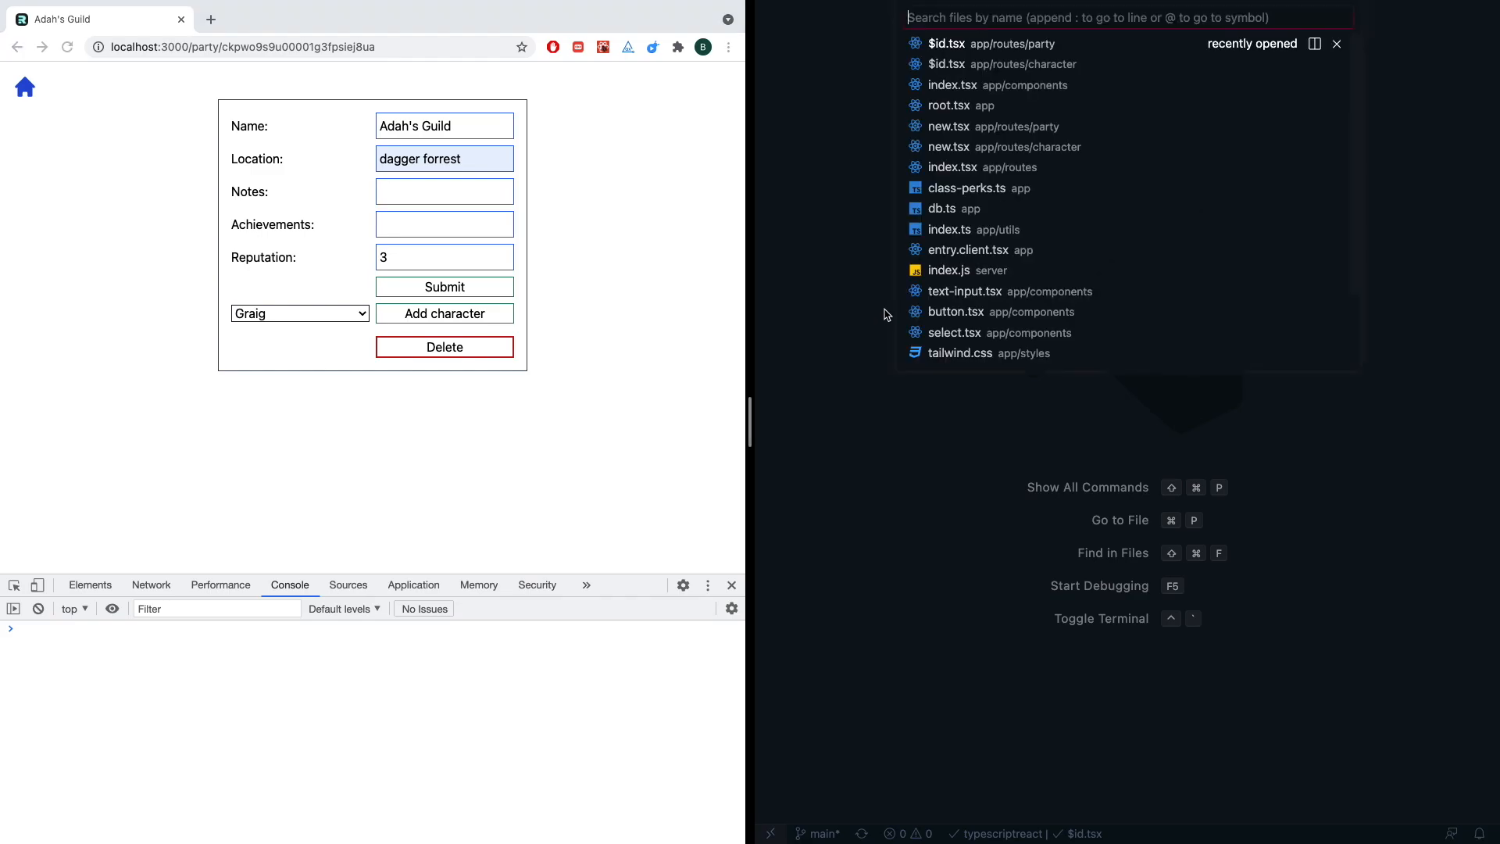
left_click(949, 105)
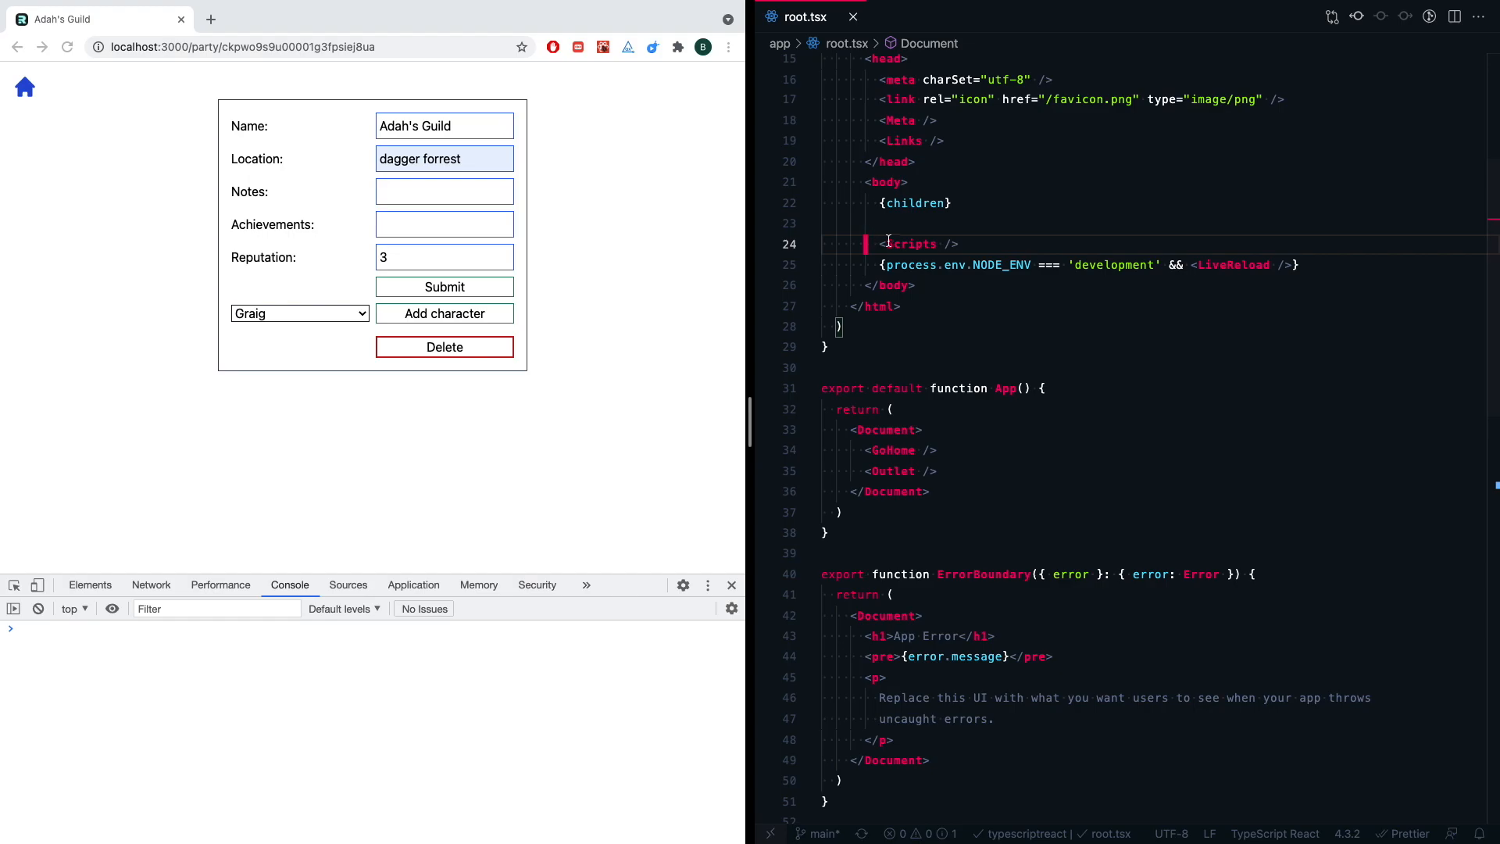
type("ent")
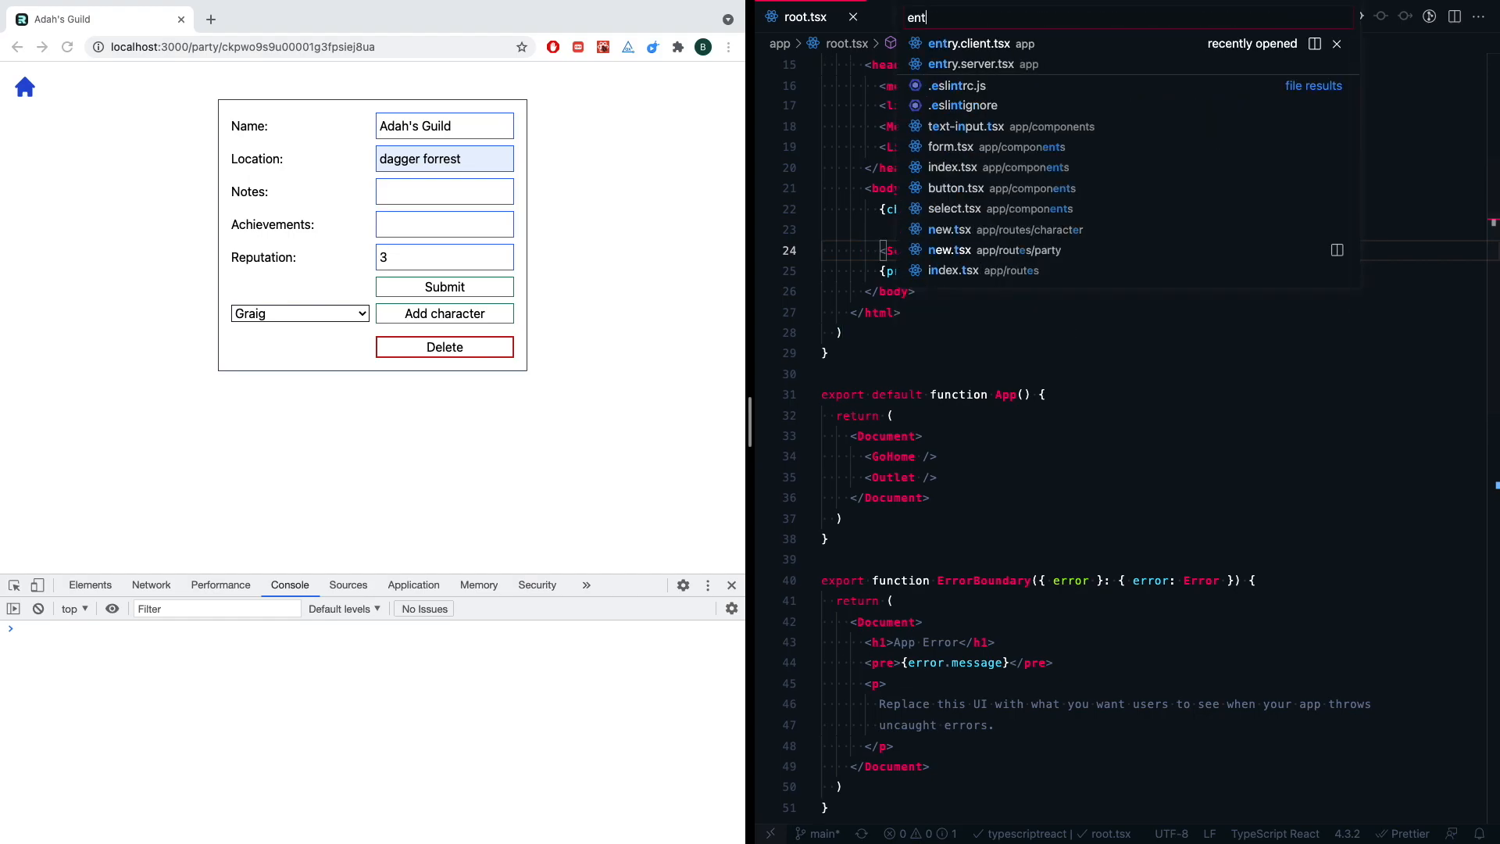
left_click(963, 44)
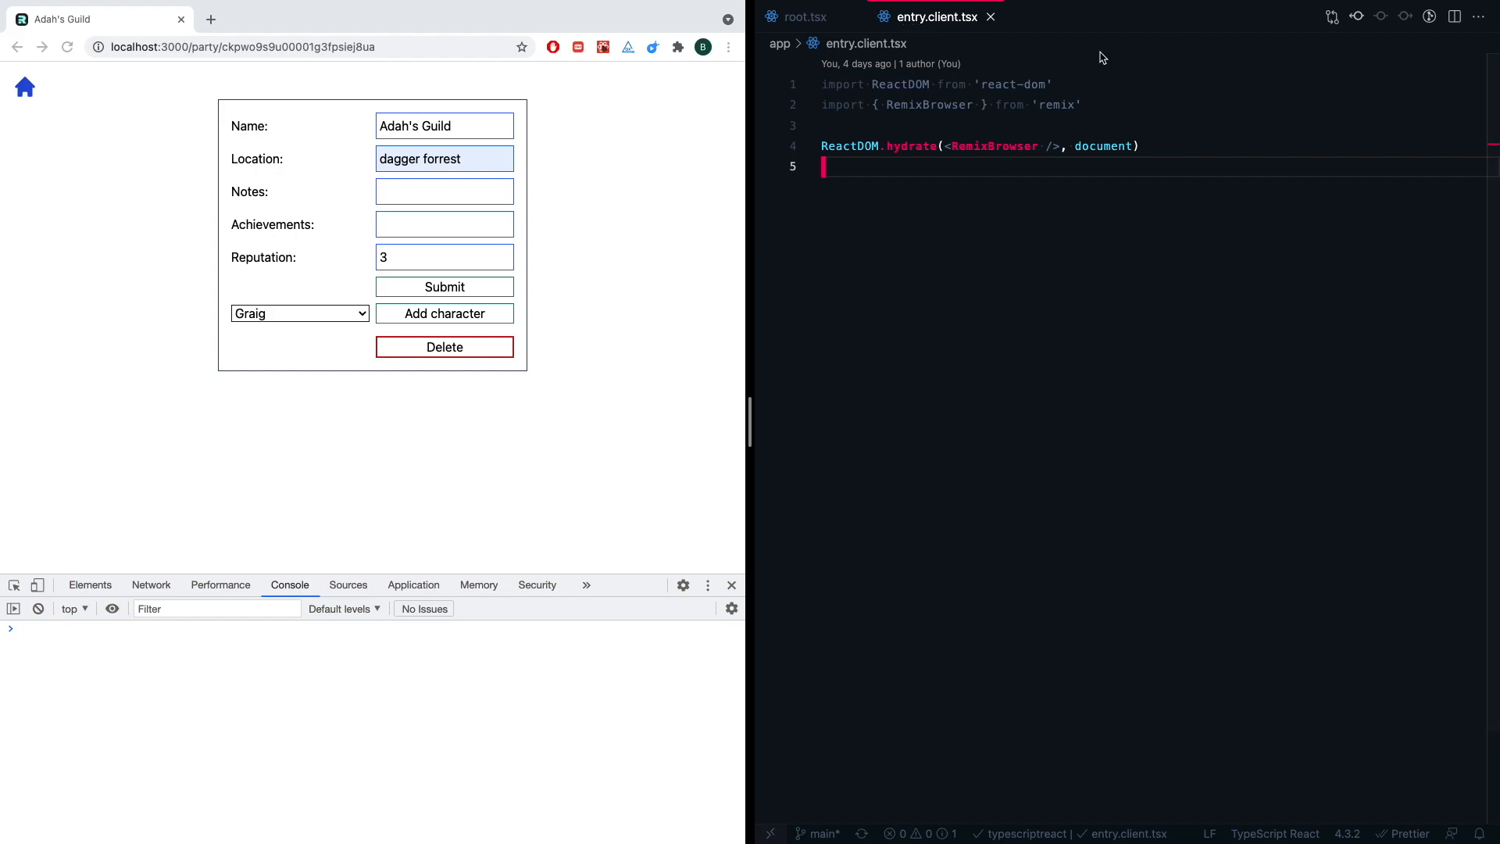
mouse_move(1019, 131)
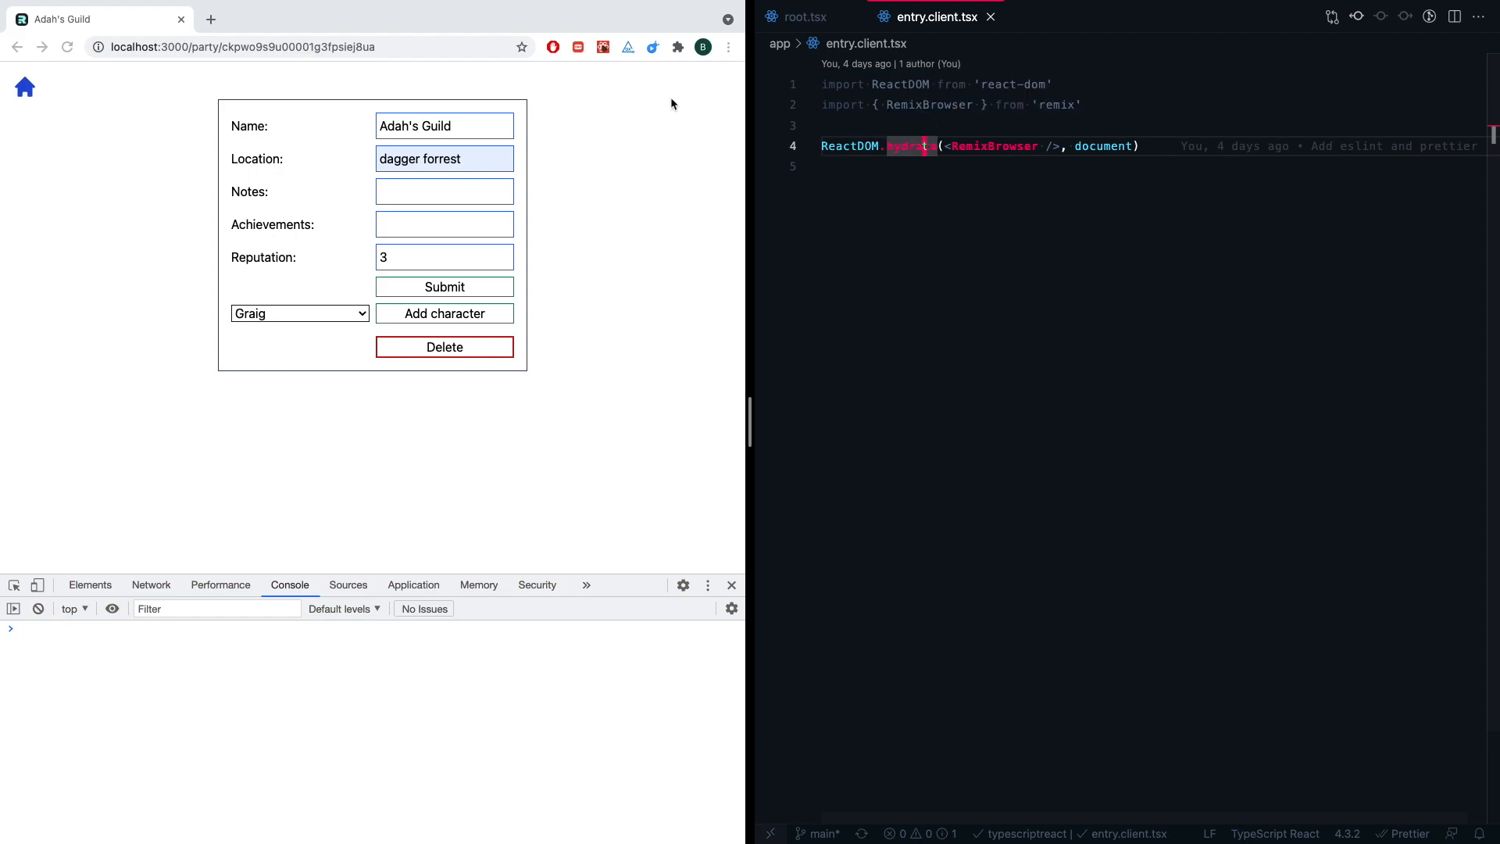
mouse_move(583, 208)
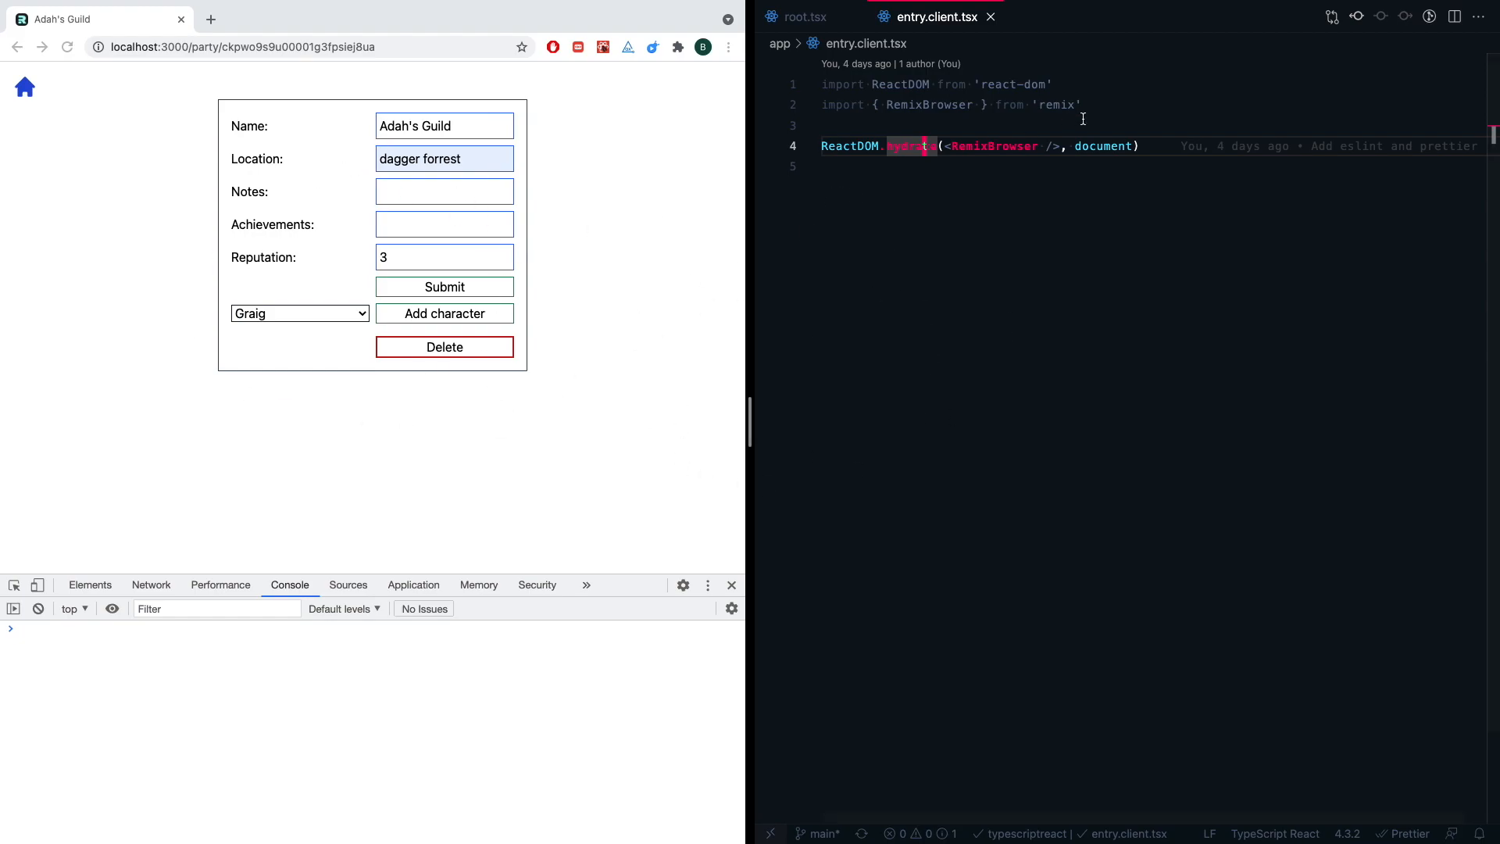
mouse_move(1094, 118)
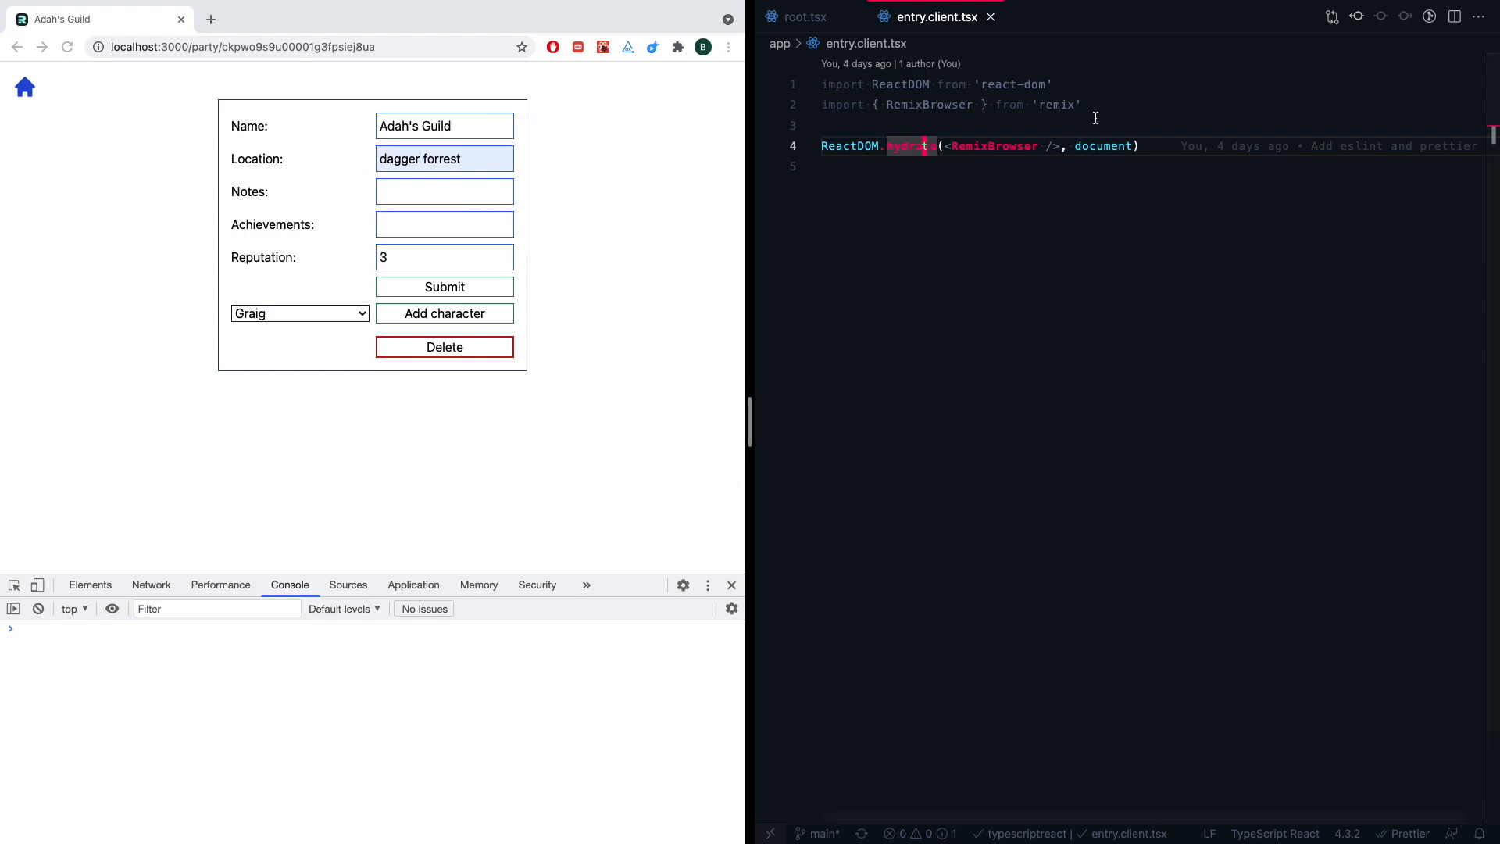
mouse_move(1074, 196)
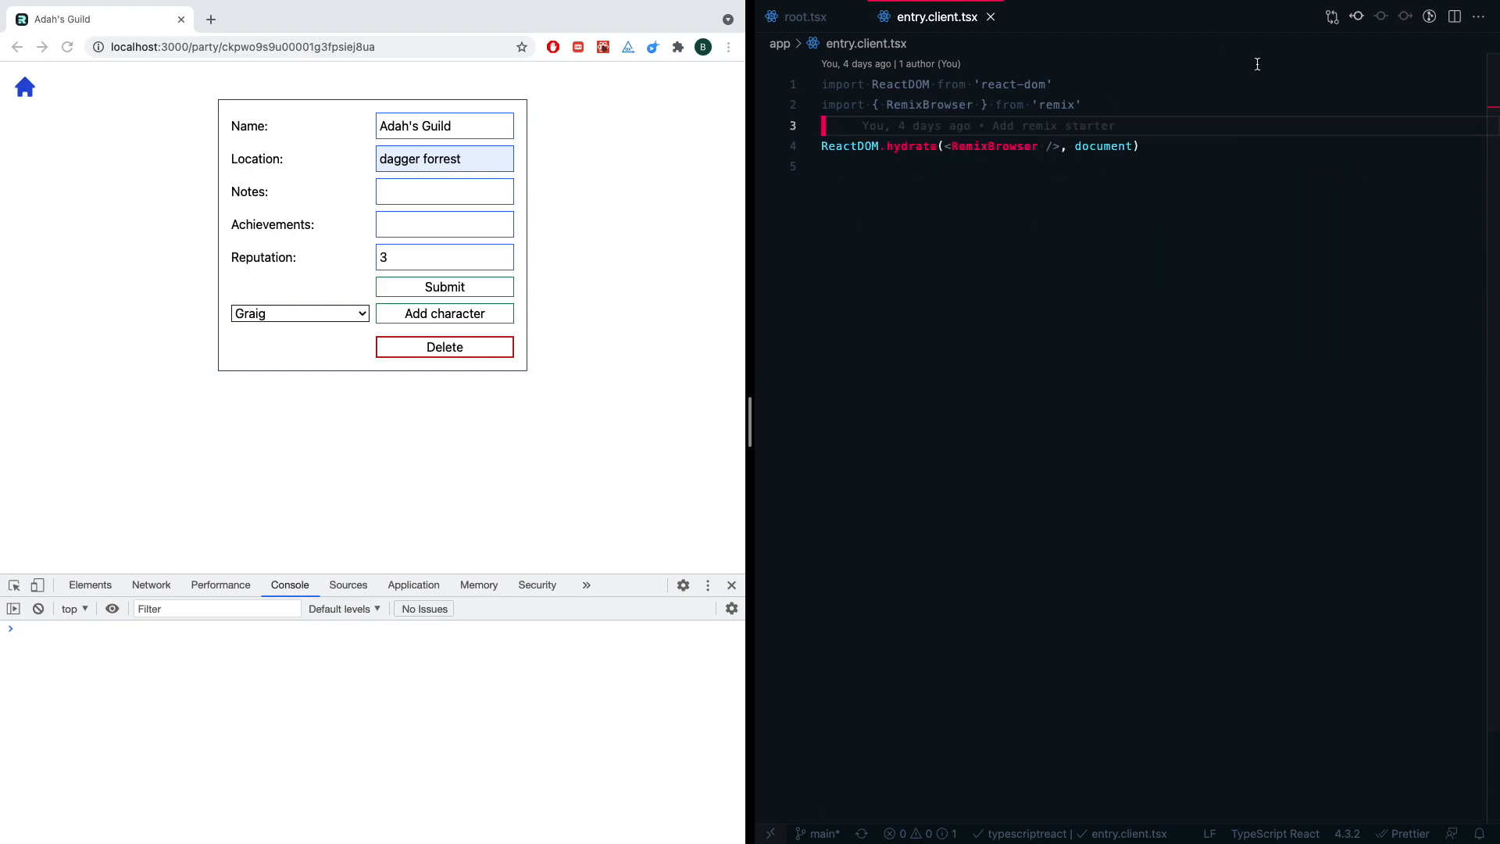
- Wrap hydration in a 2000 ms setTimeout that first logs 'Hydrate or die-drate'
type("setTimeout()")
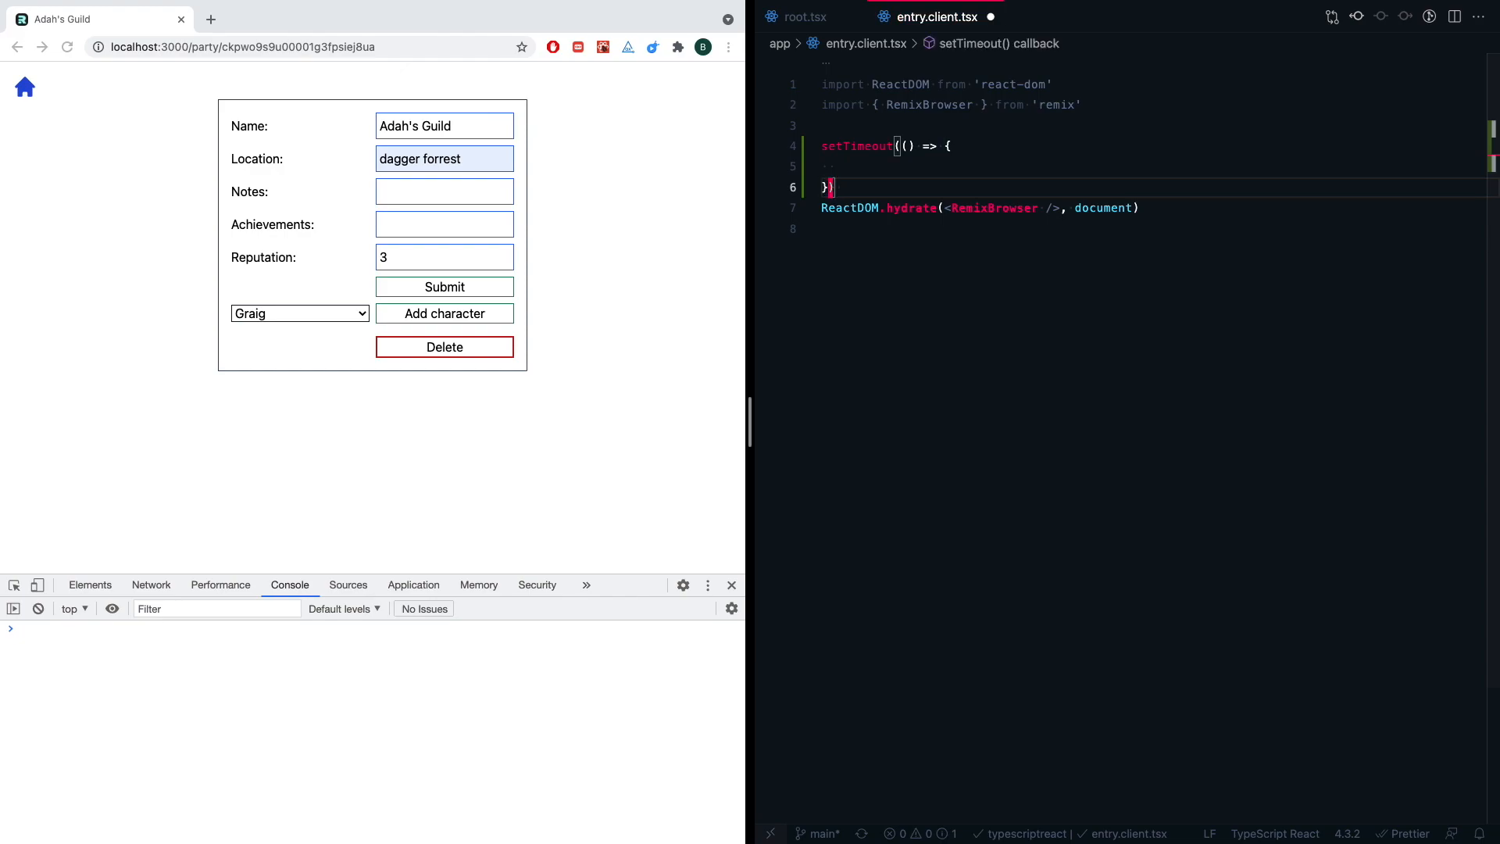
type(", 2000")
left_click(1154, 166)
type("/")
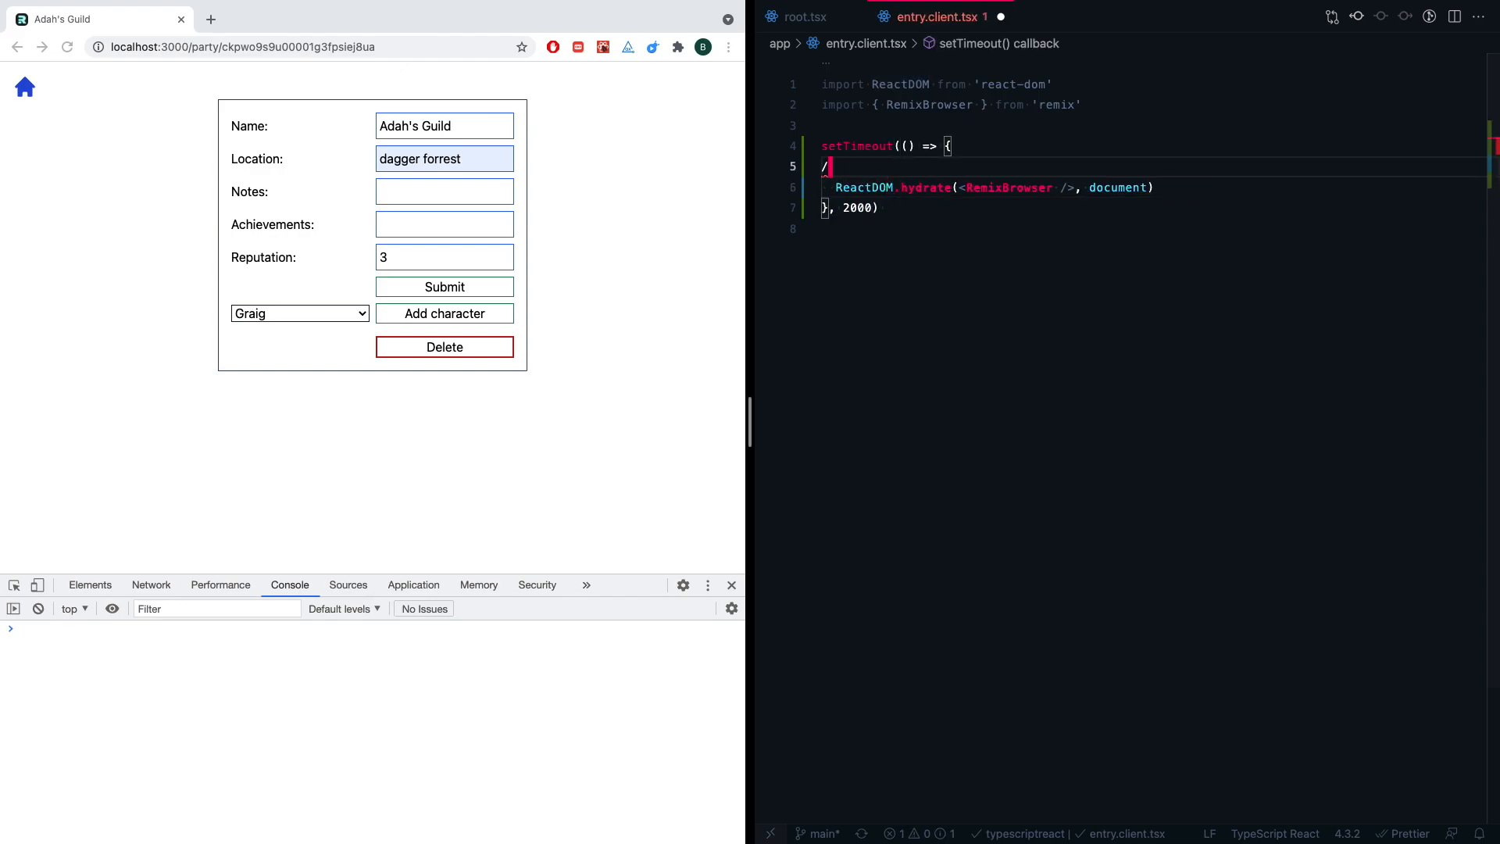
type("console.log()")
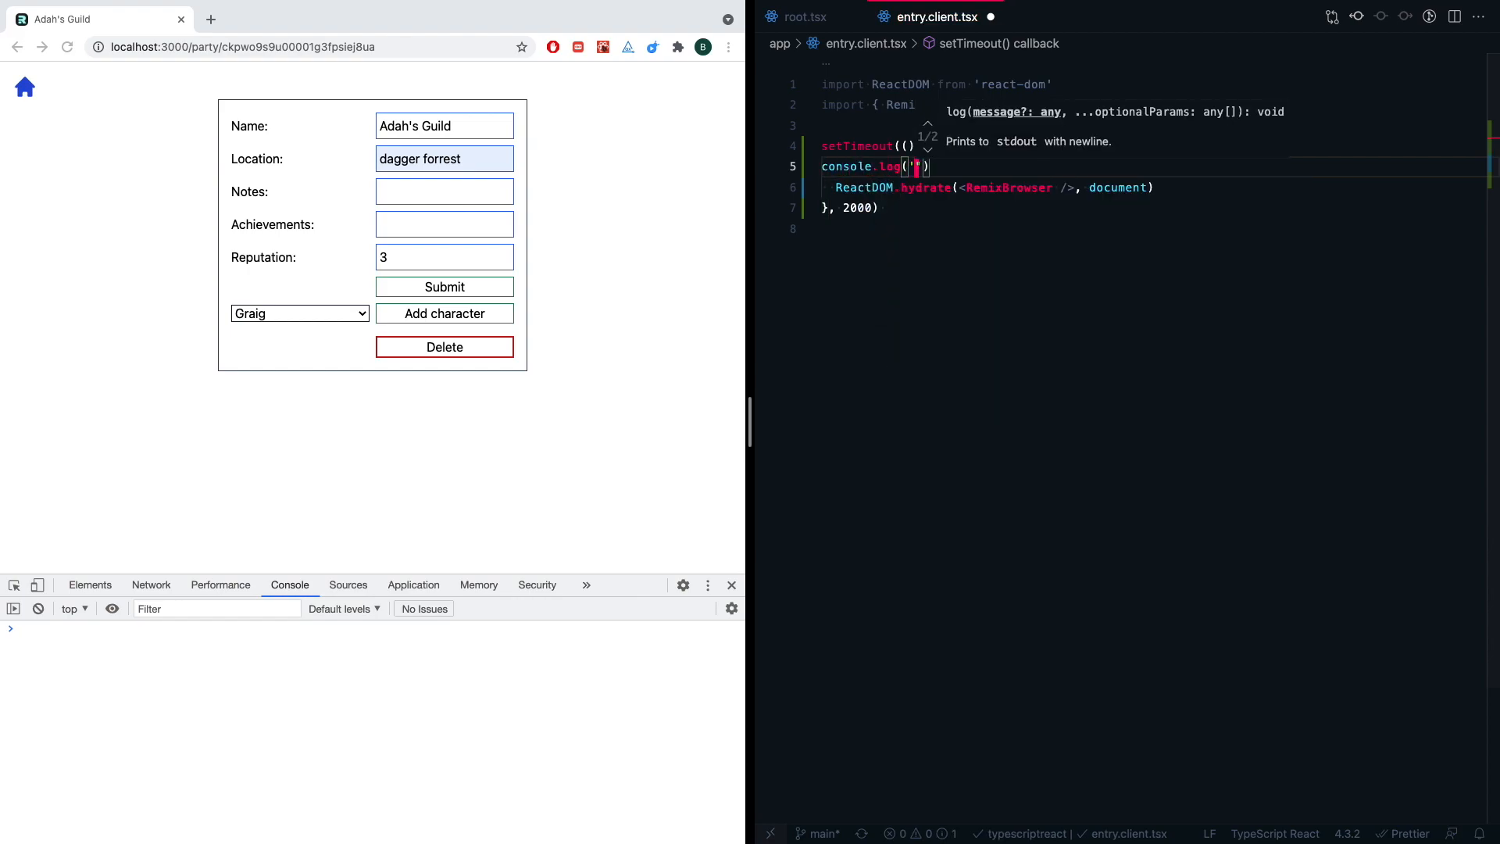
type("Hydrate or die-drate")
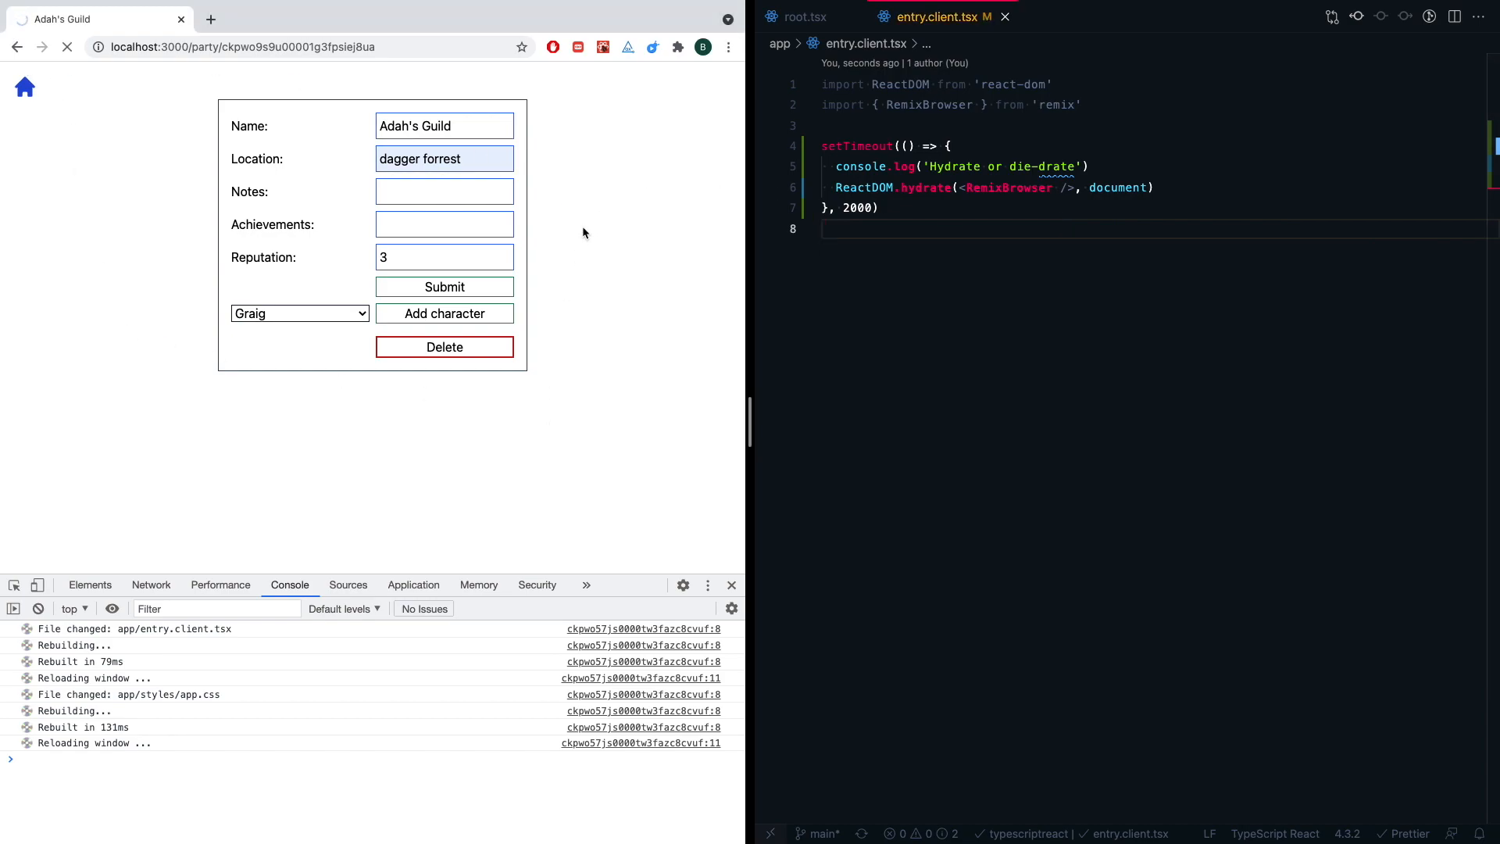
- Submit the party form with notes 'no notes', then reload the party page
left_click(443, 191)
type("no notes")
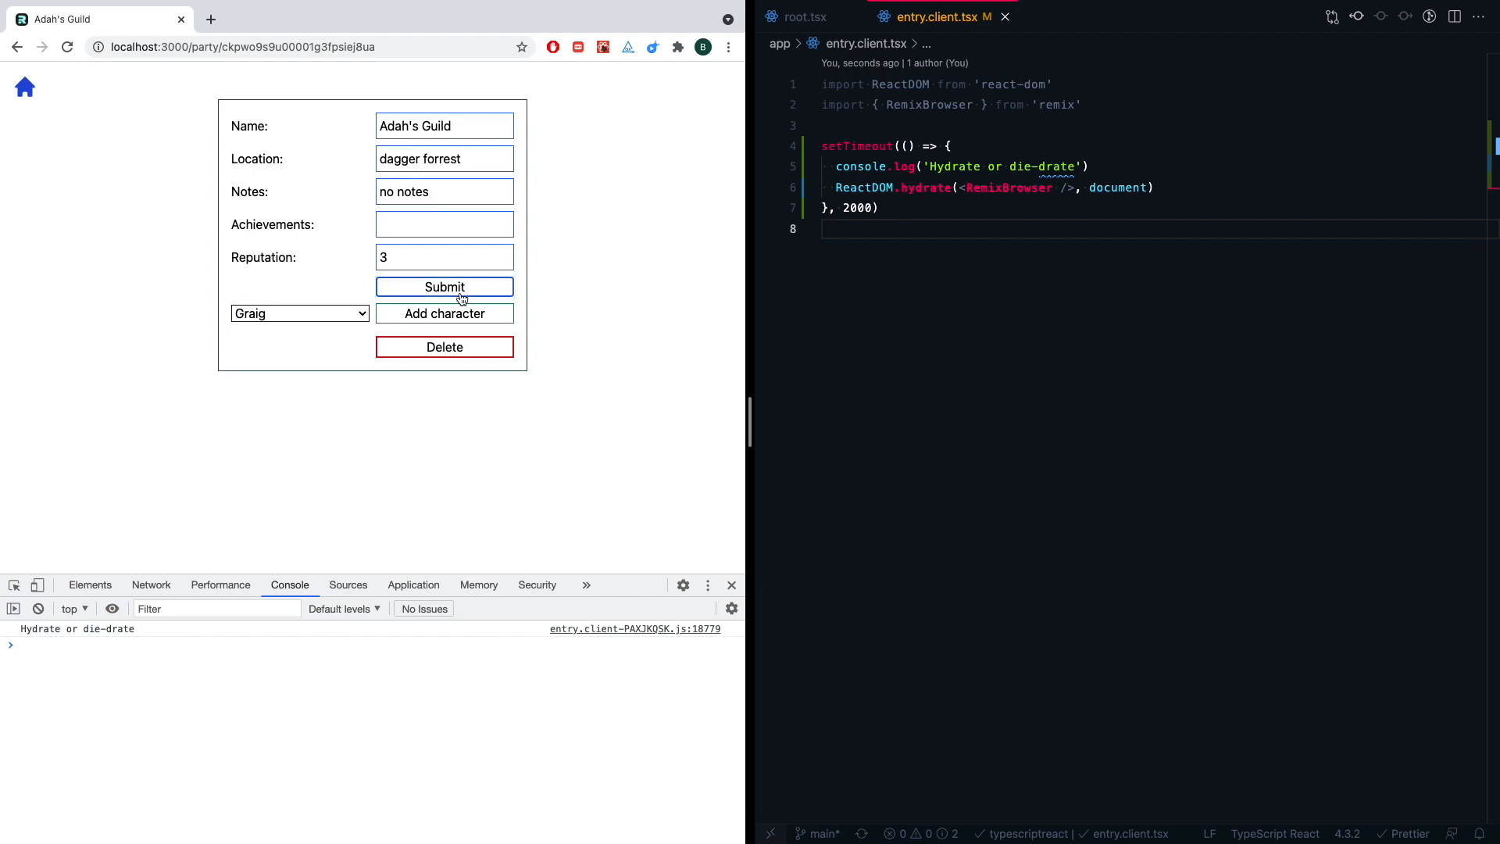
left_click(444, 287)
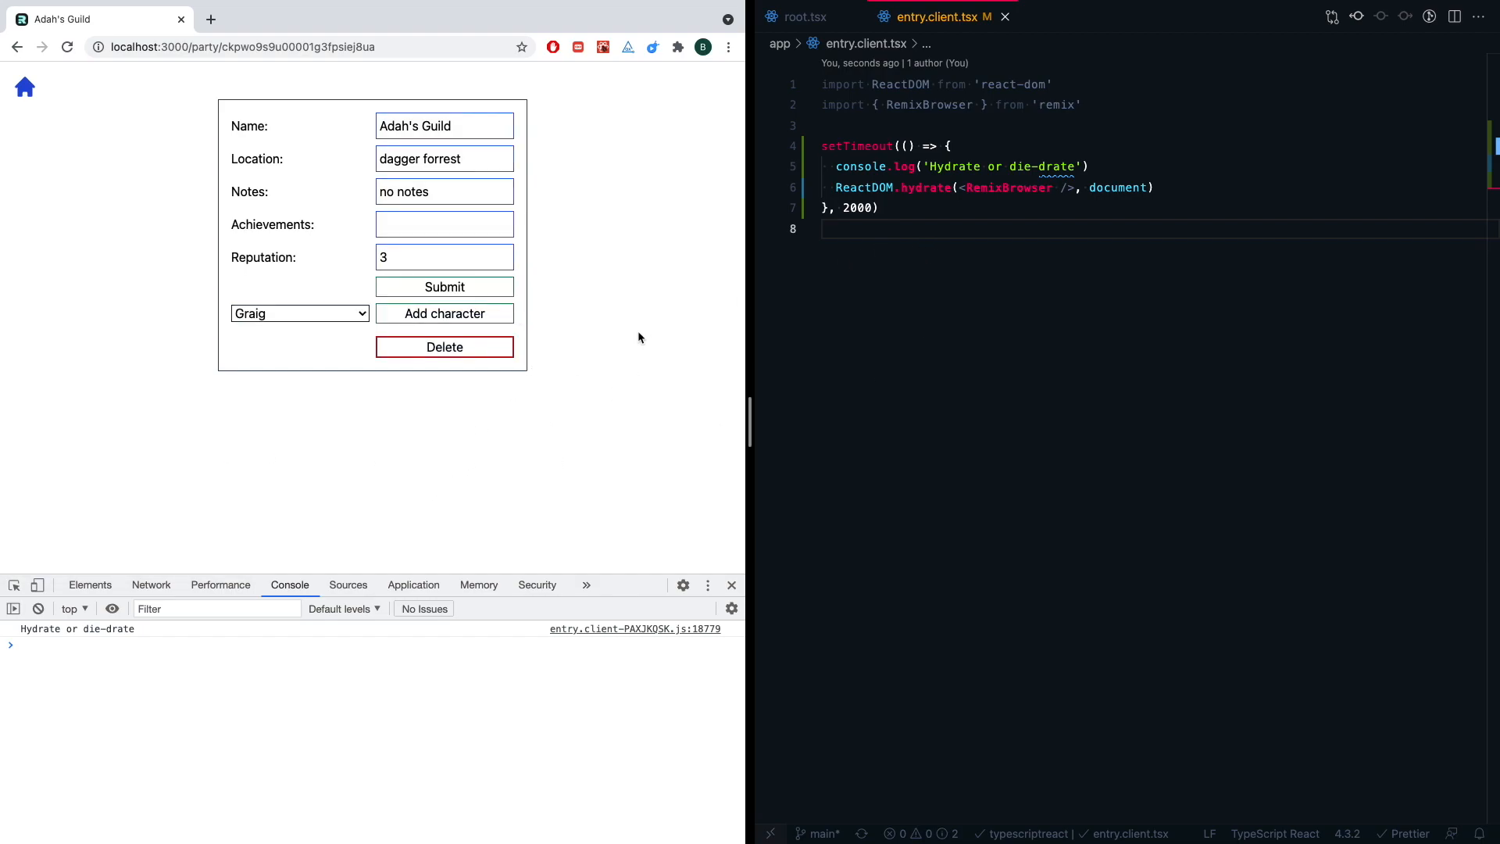
left_click(66, 48)
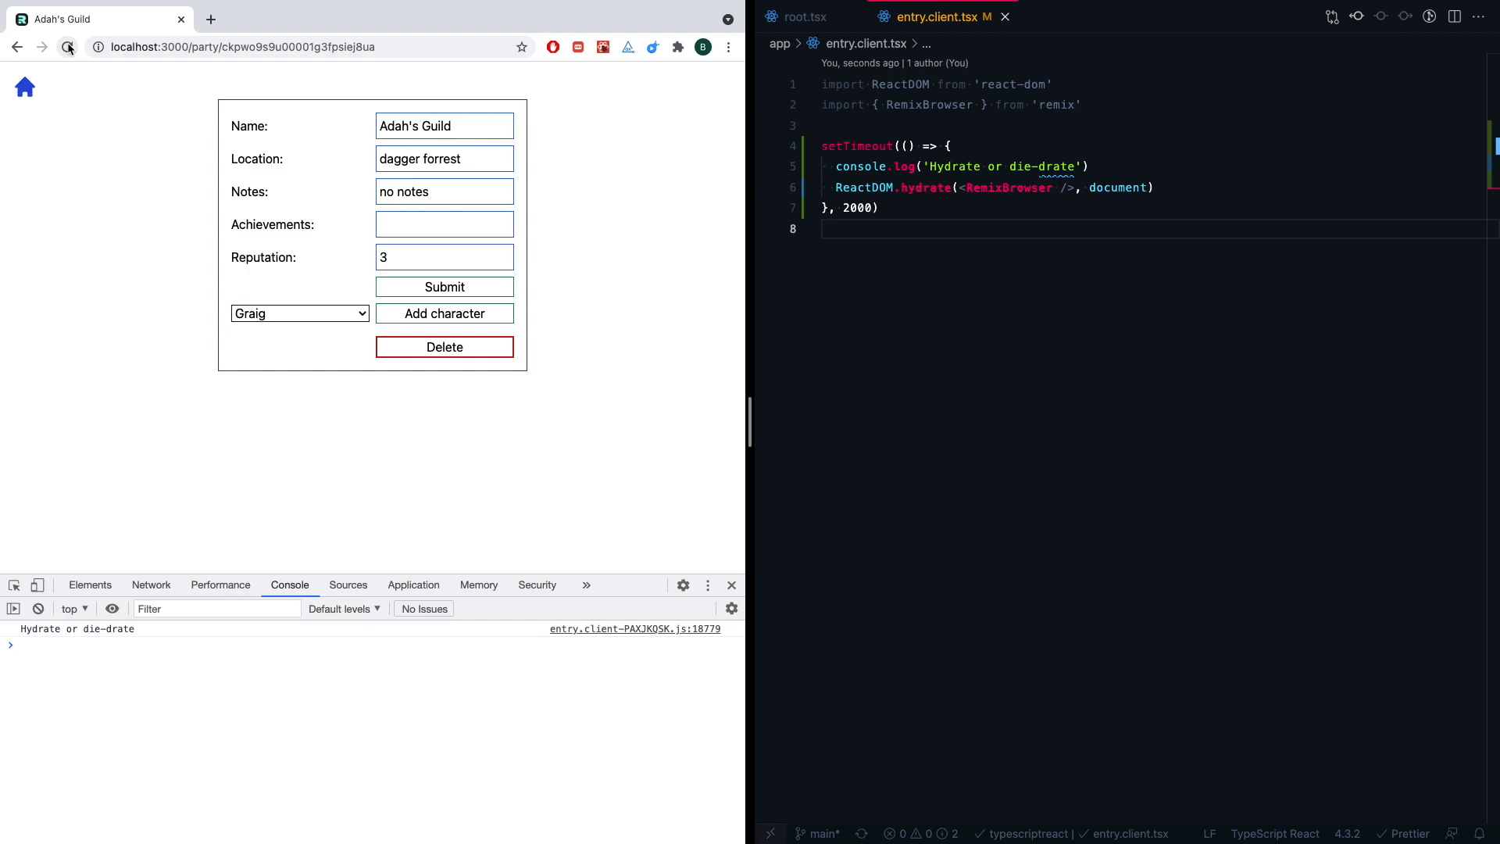
mouse_move(70, 48)
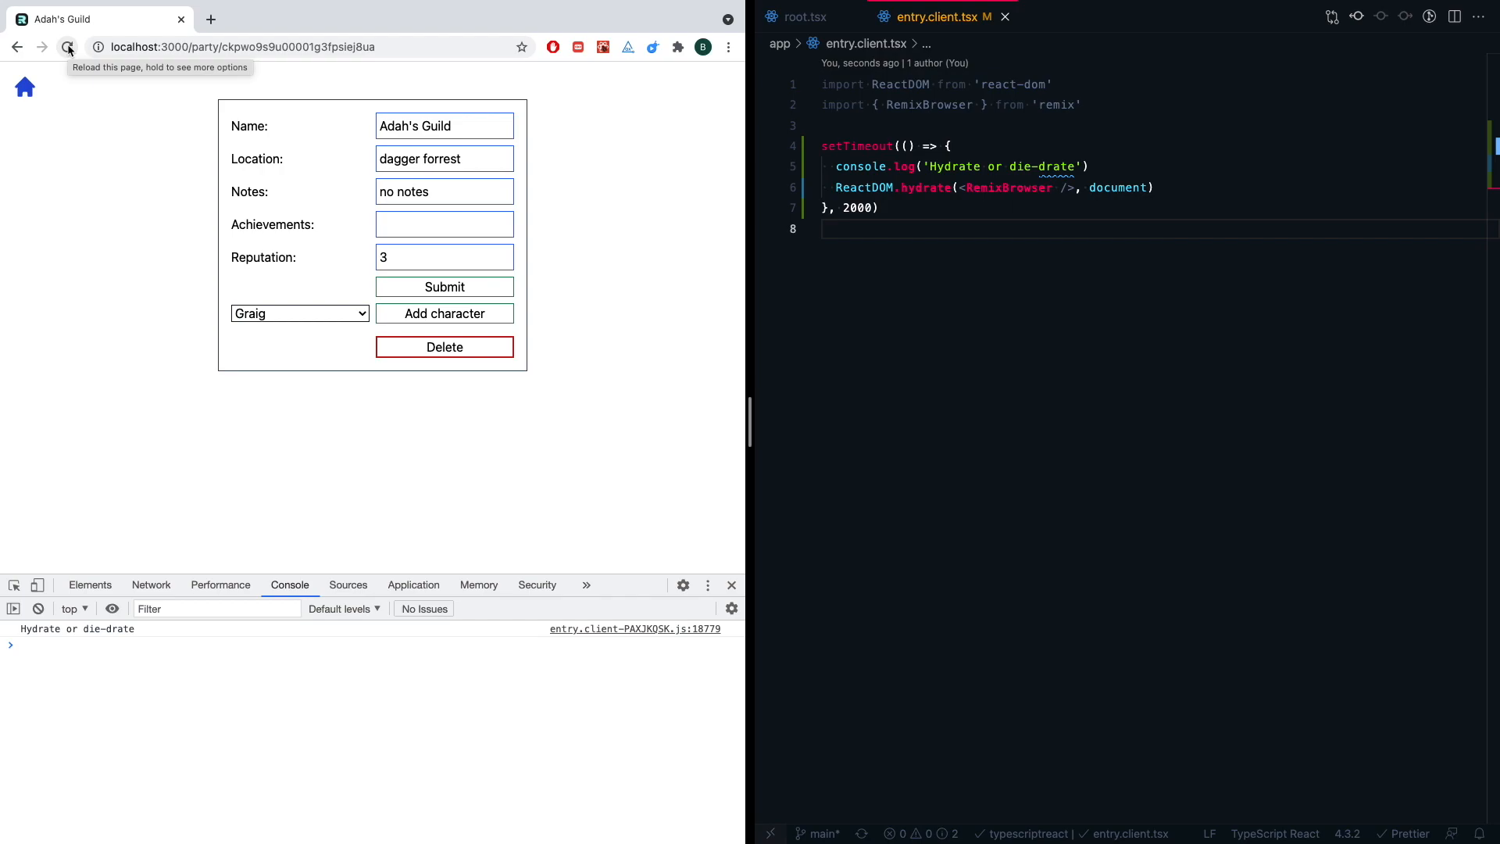
left_click(70, 49)
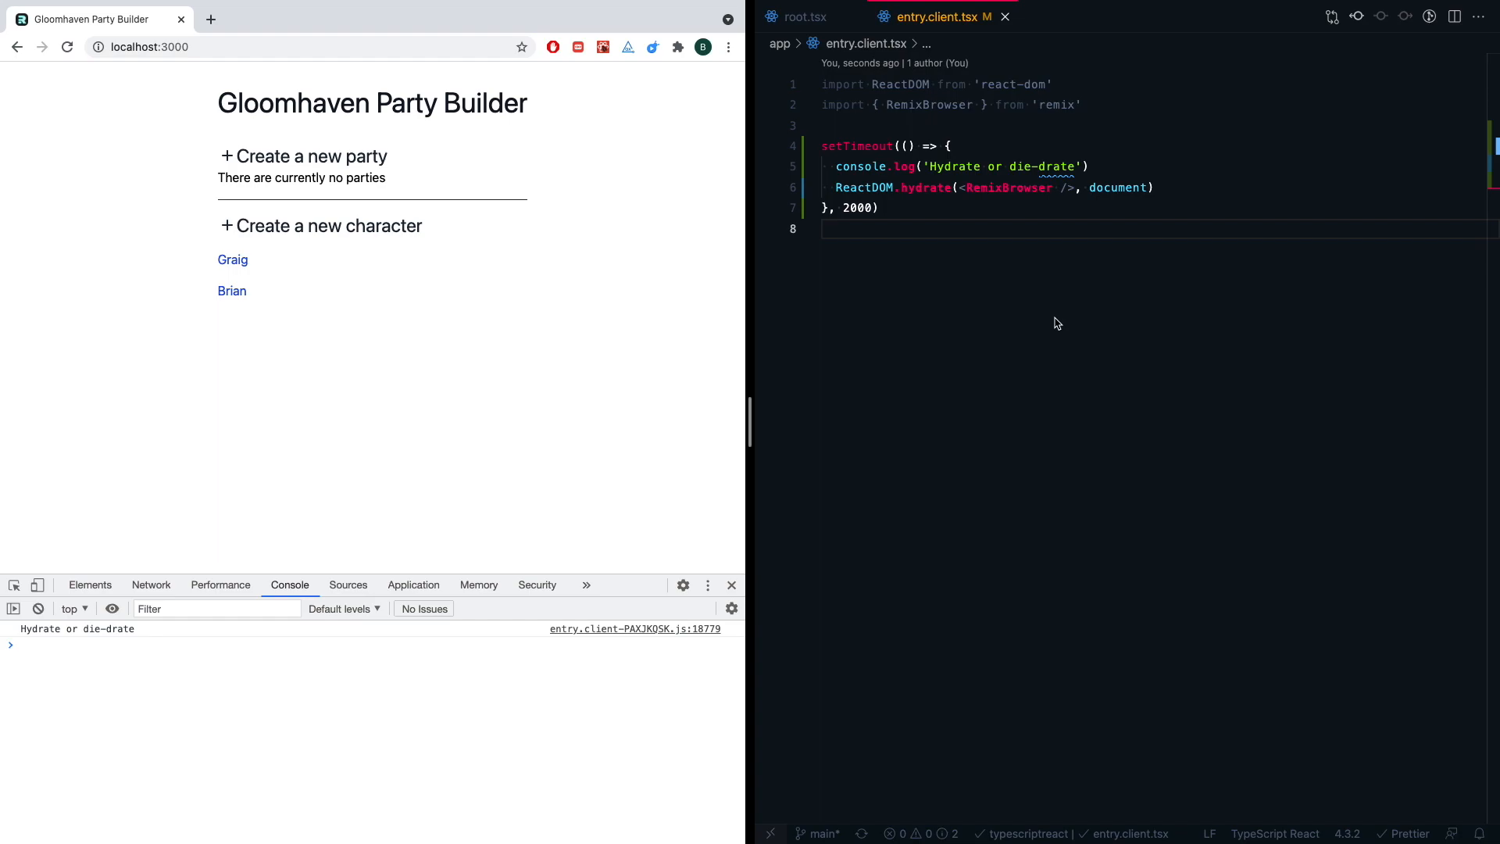
mouse_move(876, 358)
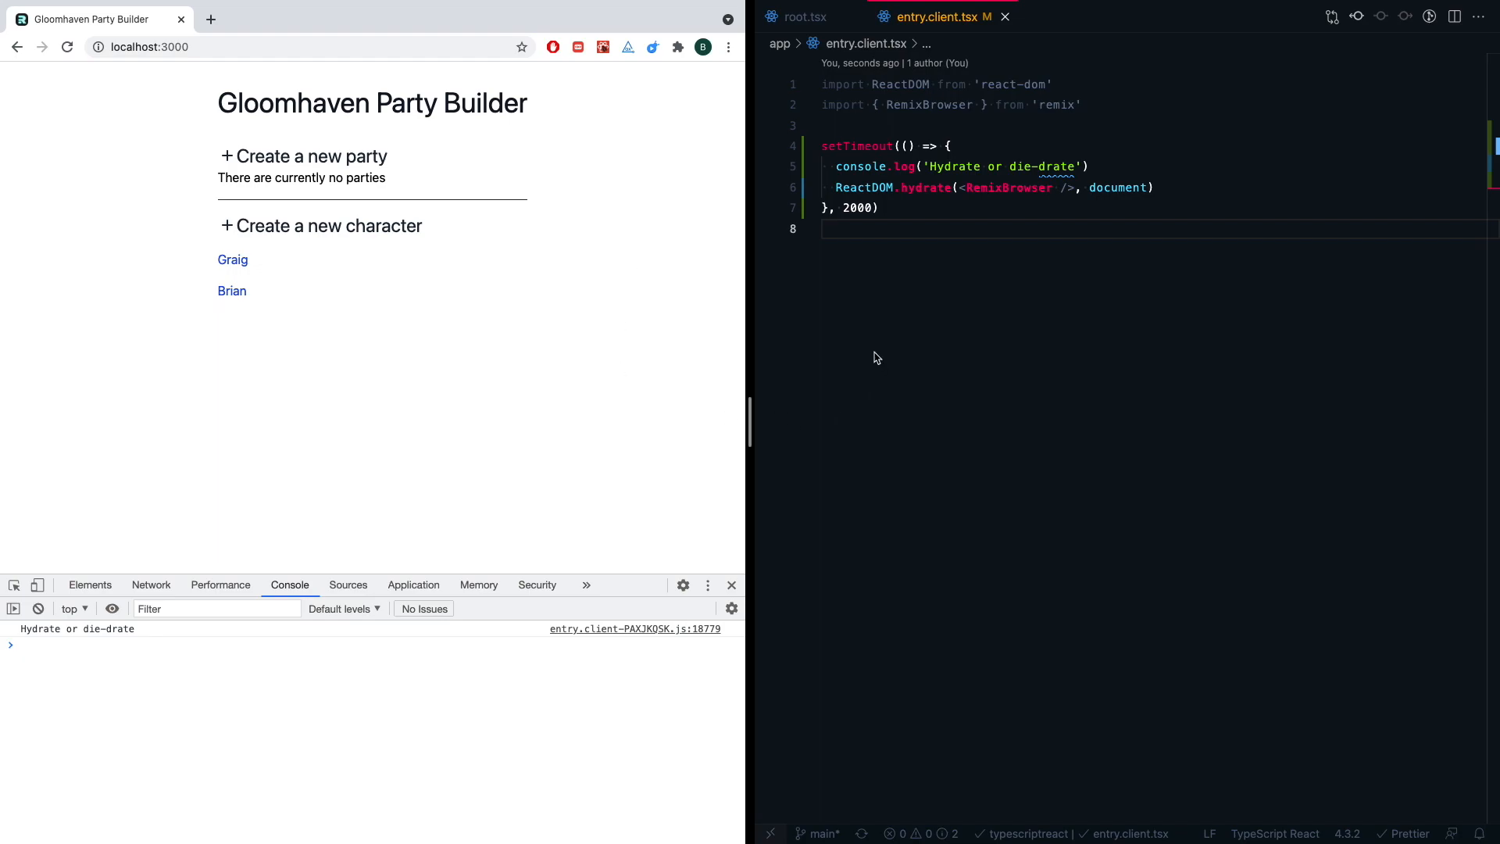
mouse_move(1109, 171)
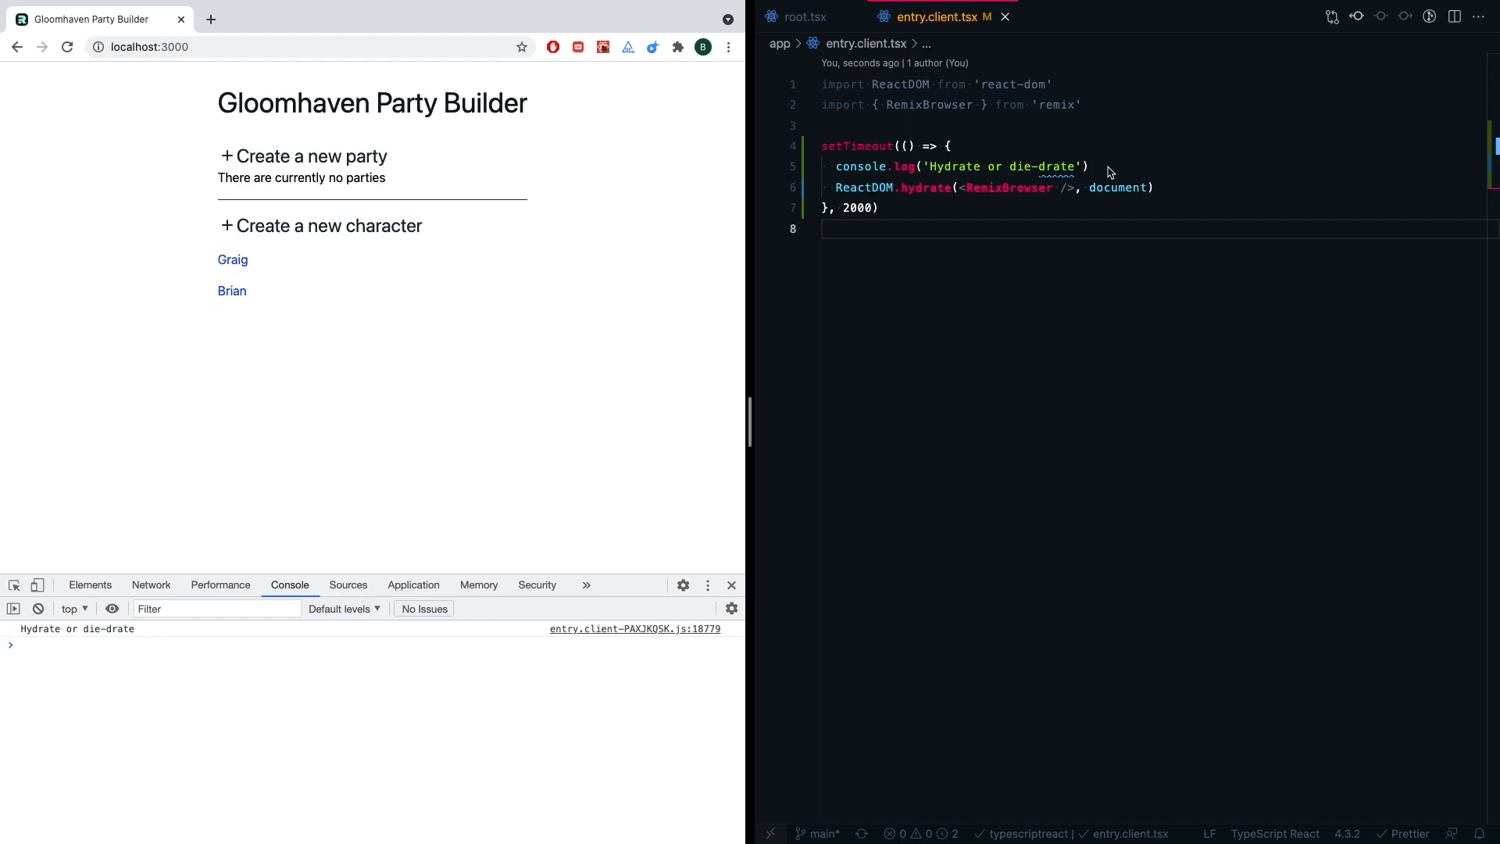